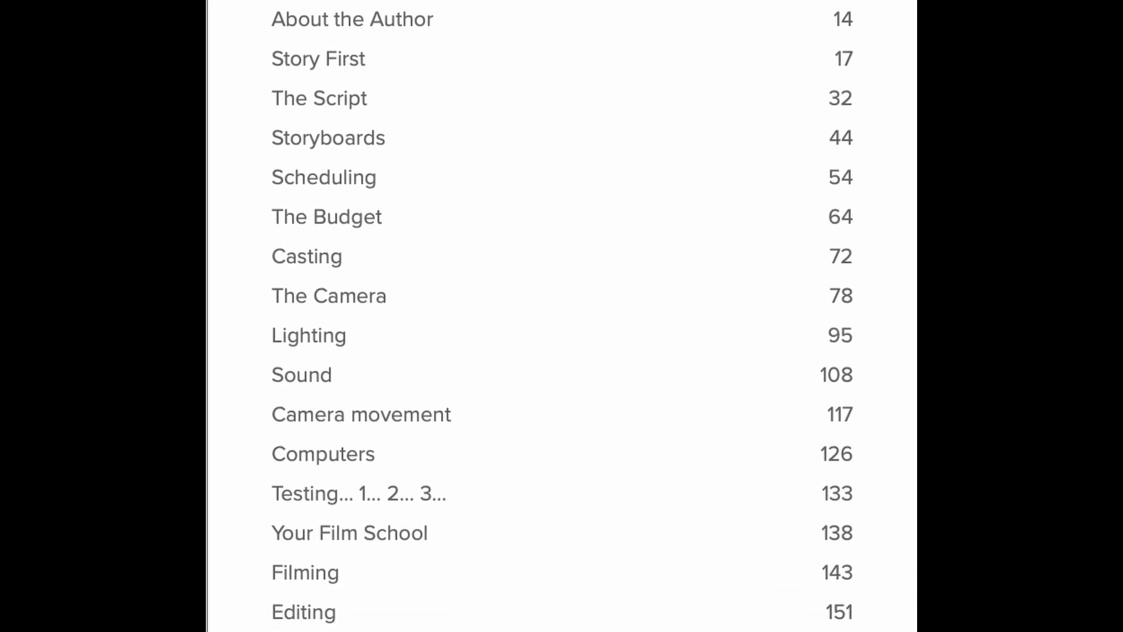
- Zoom the timeline out to see the whole green-screen clip
scroll(down, 3)
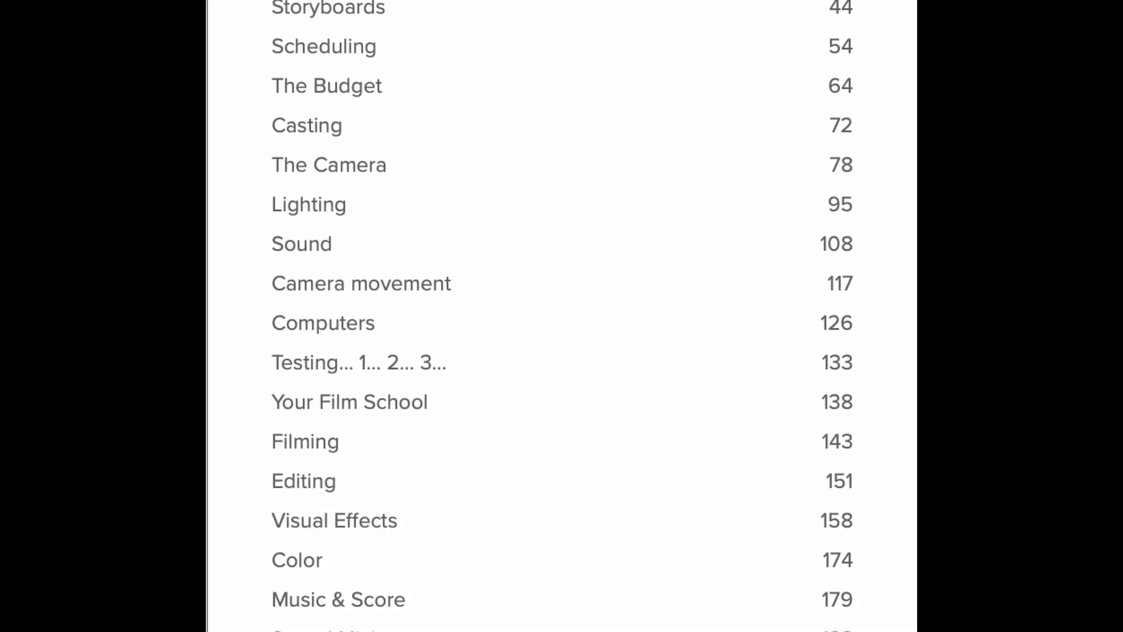
scroll(down, 3)
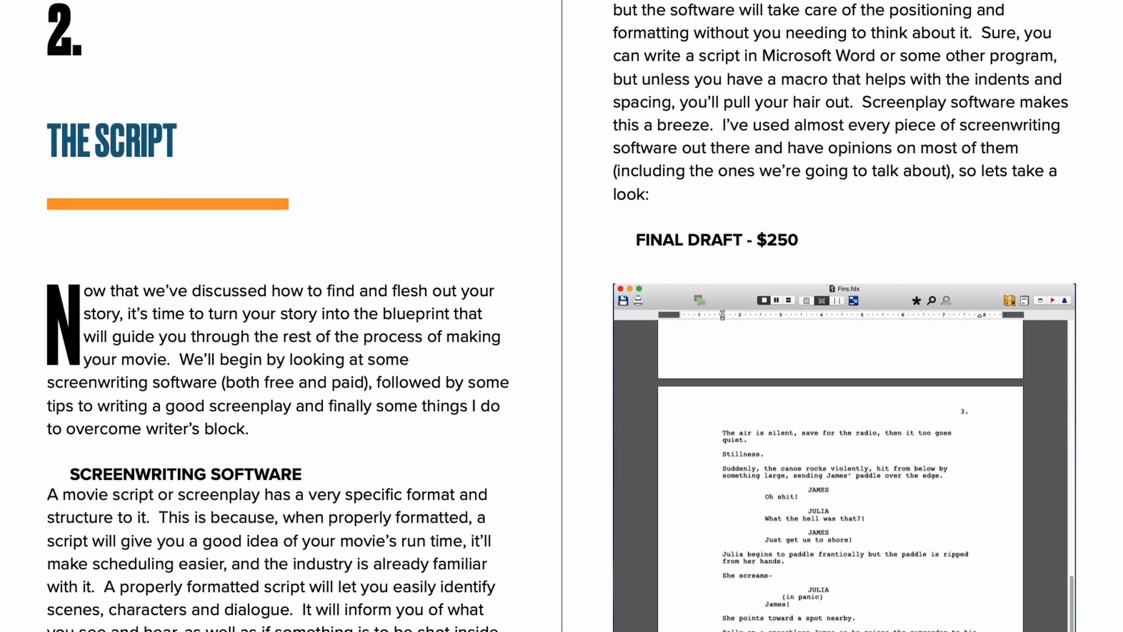
scroll(down, 3)
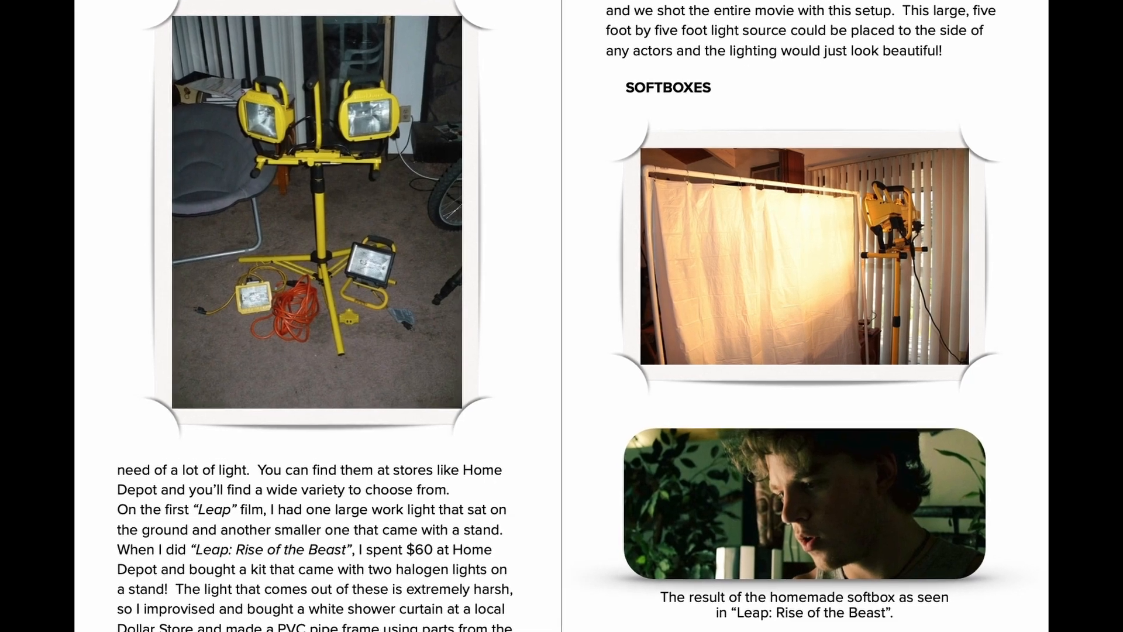
scroll(down, 3)
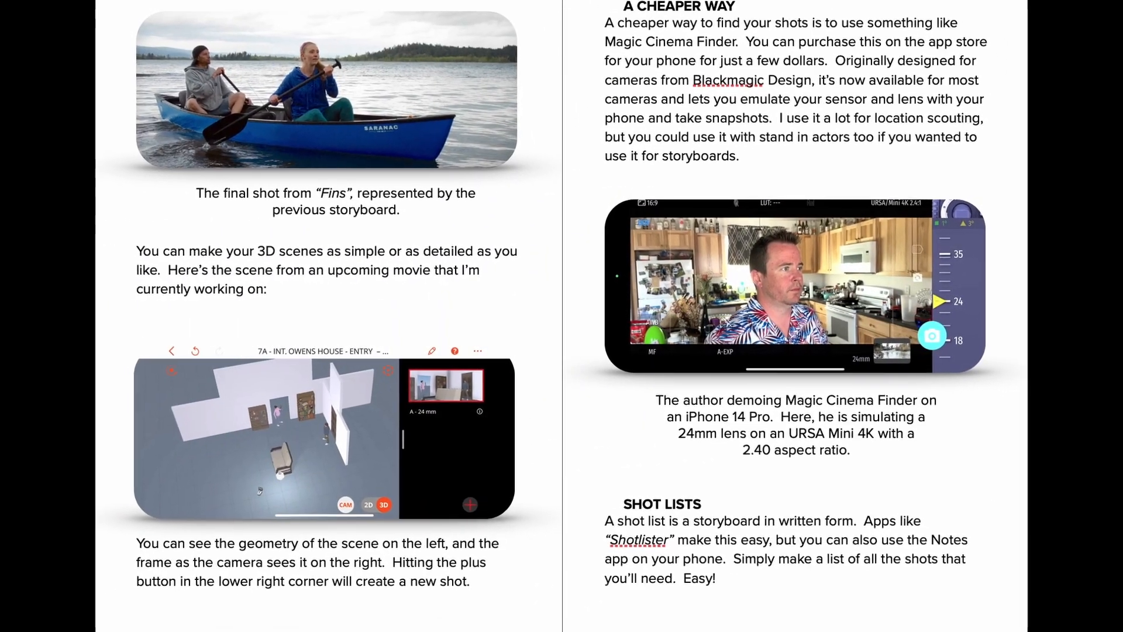
scroll(up, 3)
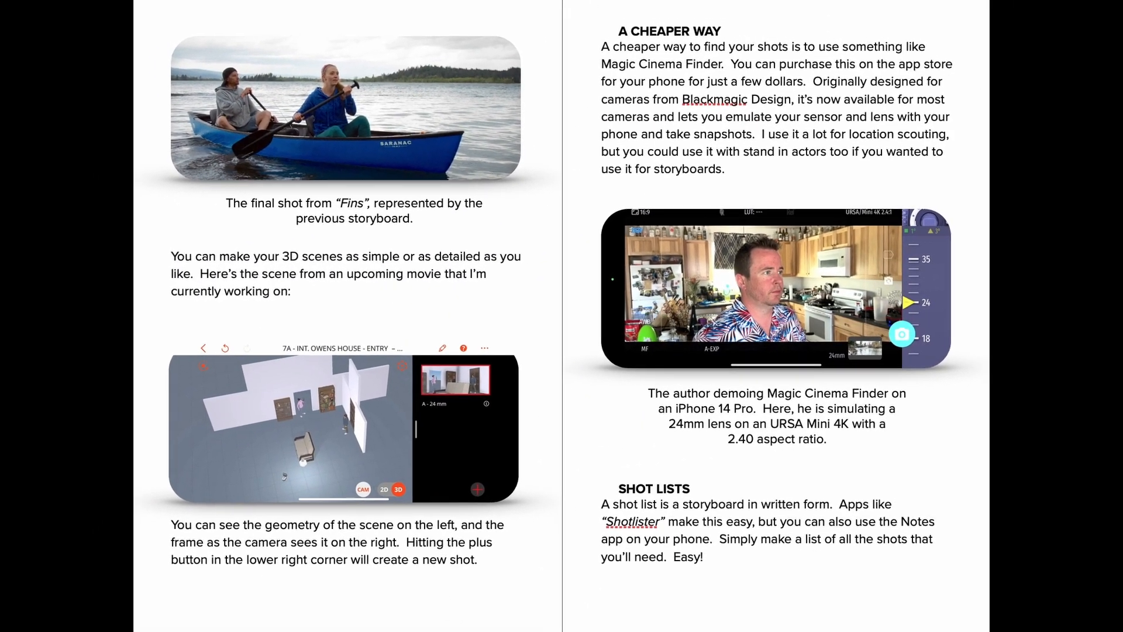
scroll(down, 3)
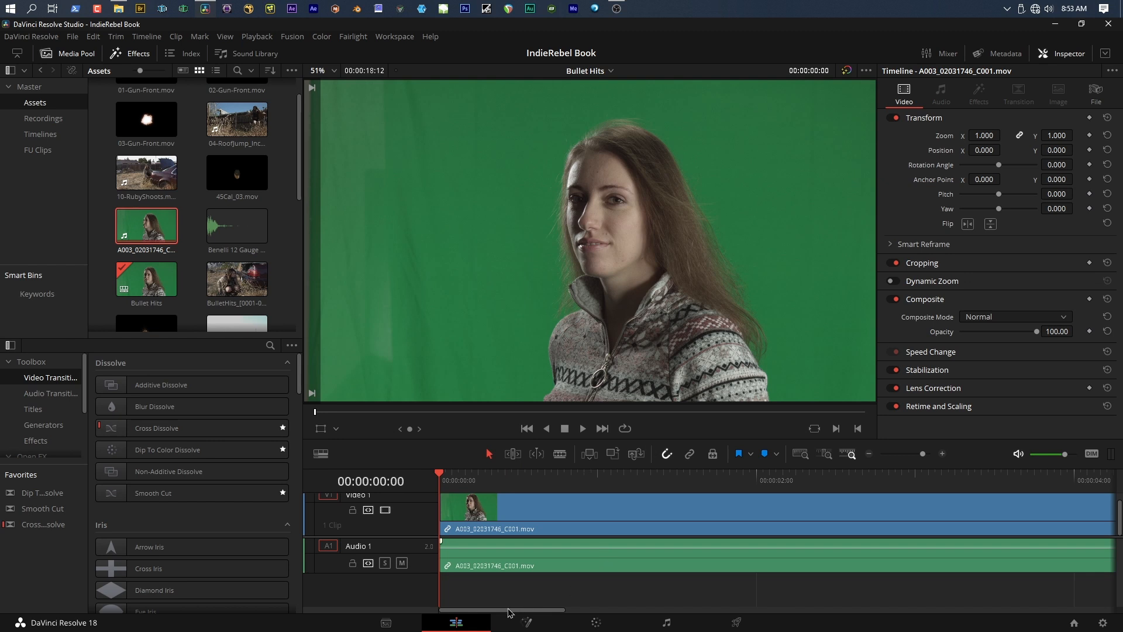
click(869, 454)
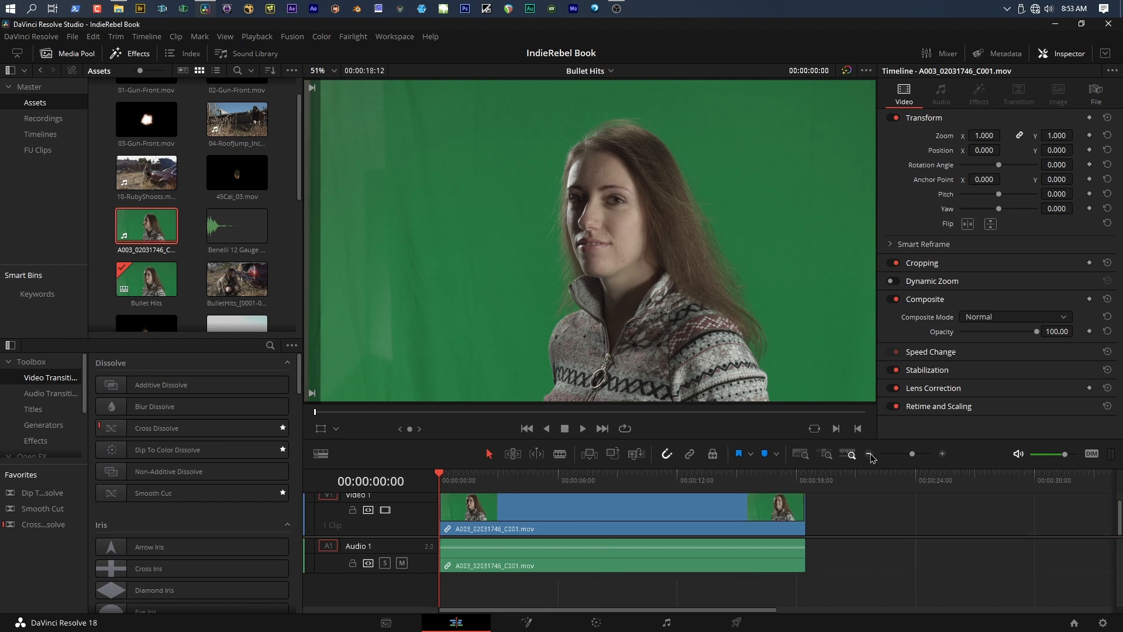
click(869, 453)
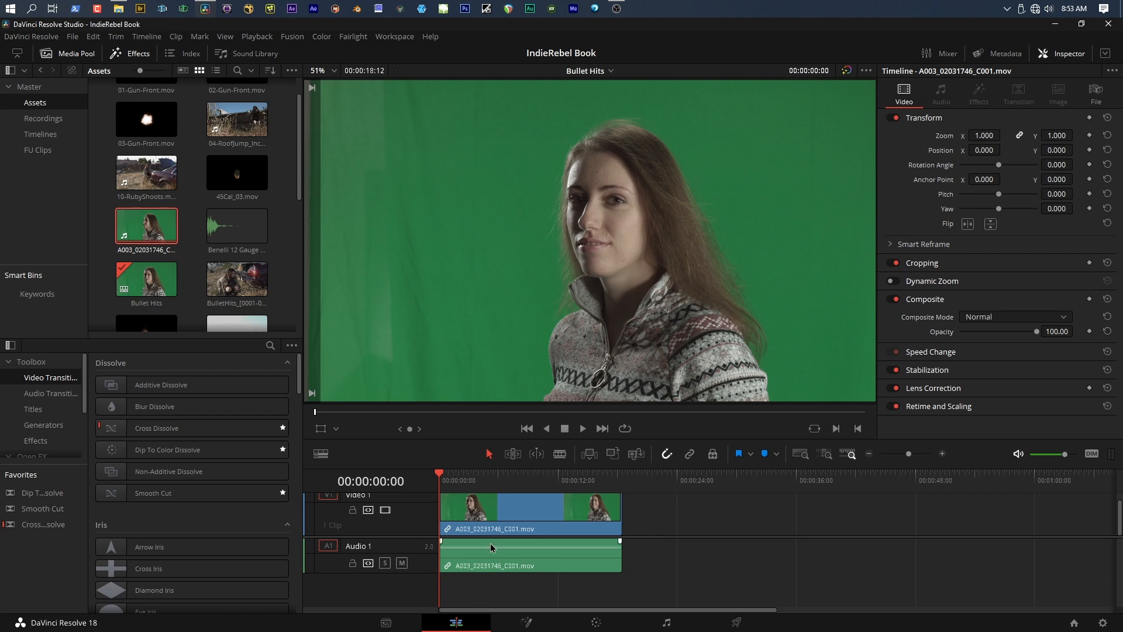
- Blade the clip at 6:12, delete the tail and trim it to about 5 seconds
click(475, 479)
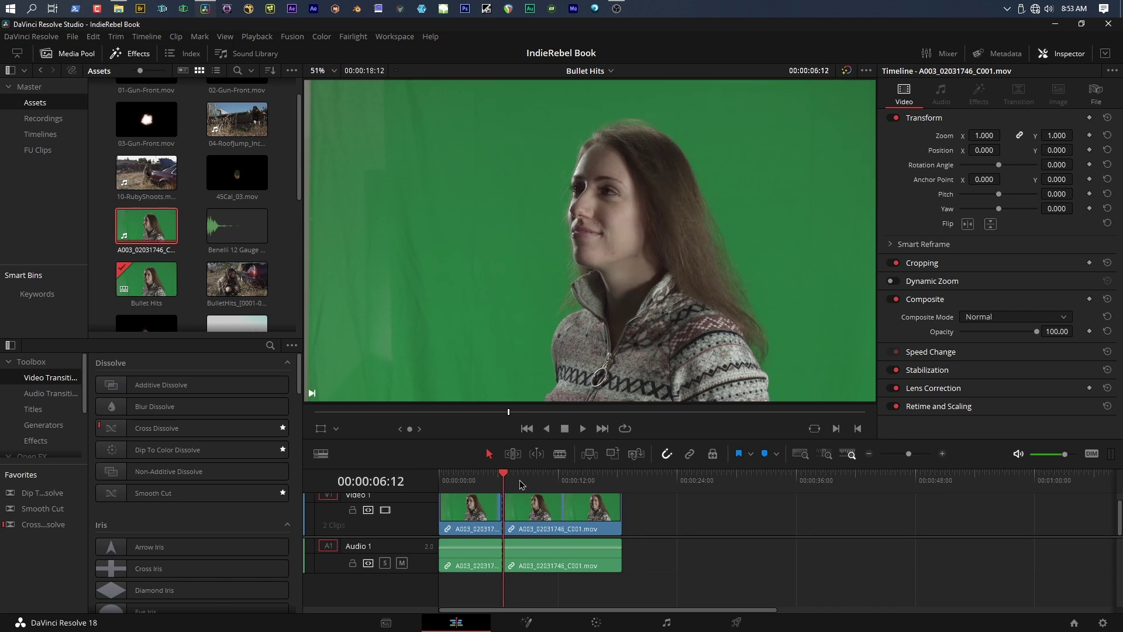
click(558, 474)
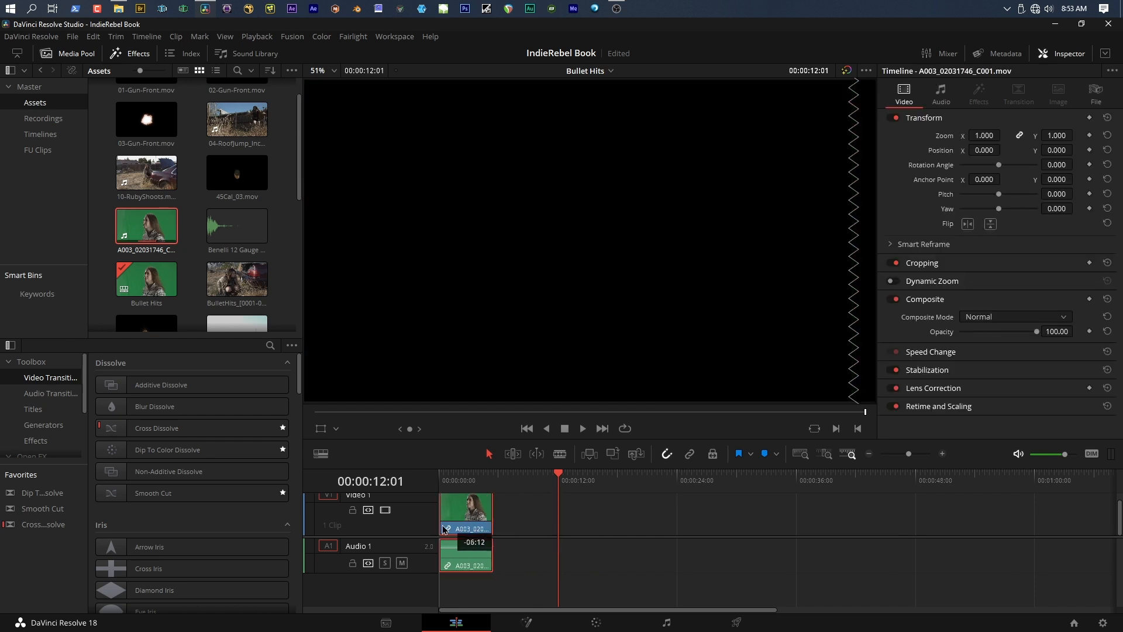
click(470, 473)
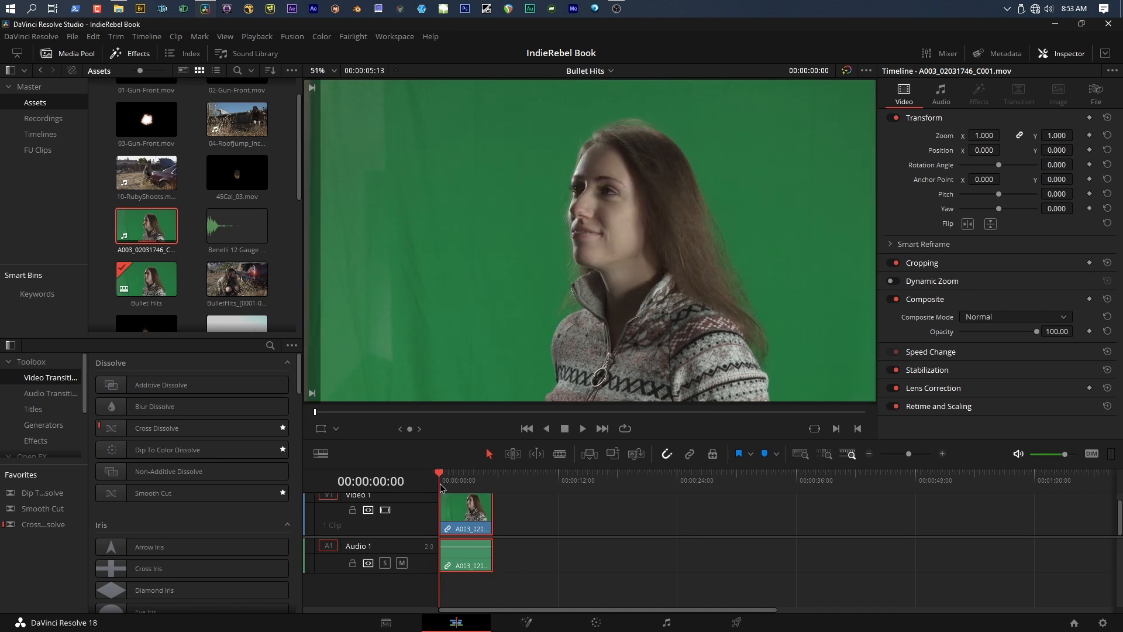
click(469, 473)
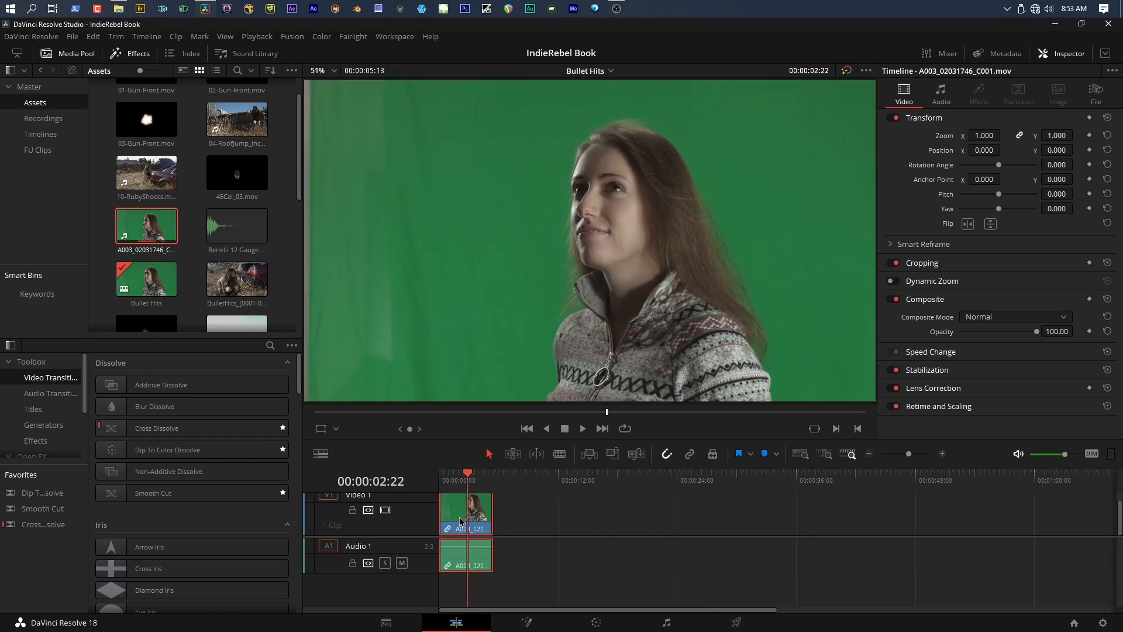
mouse_move(528, 622)
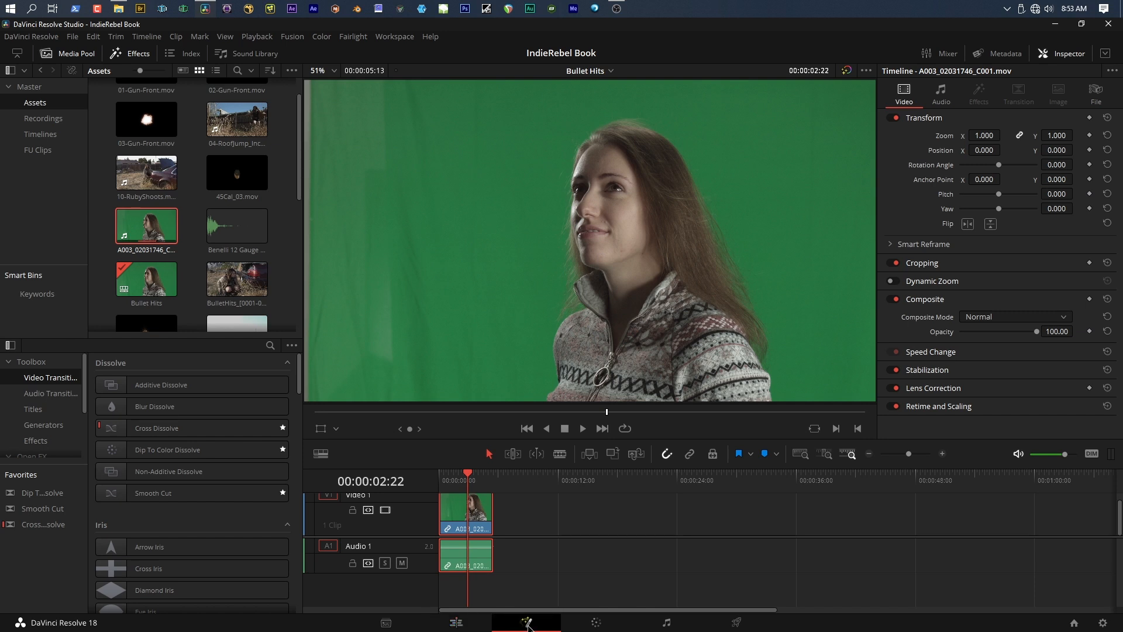
- Switch to the Fusion page to show the clip's MediaIn1-to-MediaOut1 graph
click(526, 622)
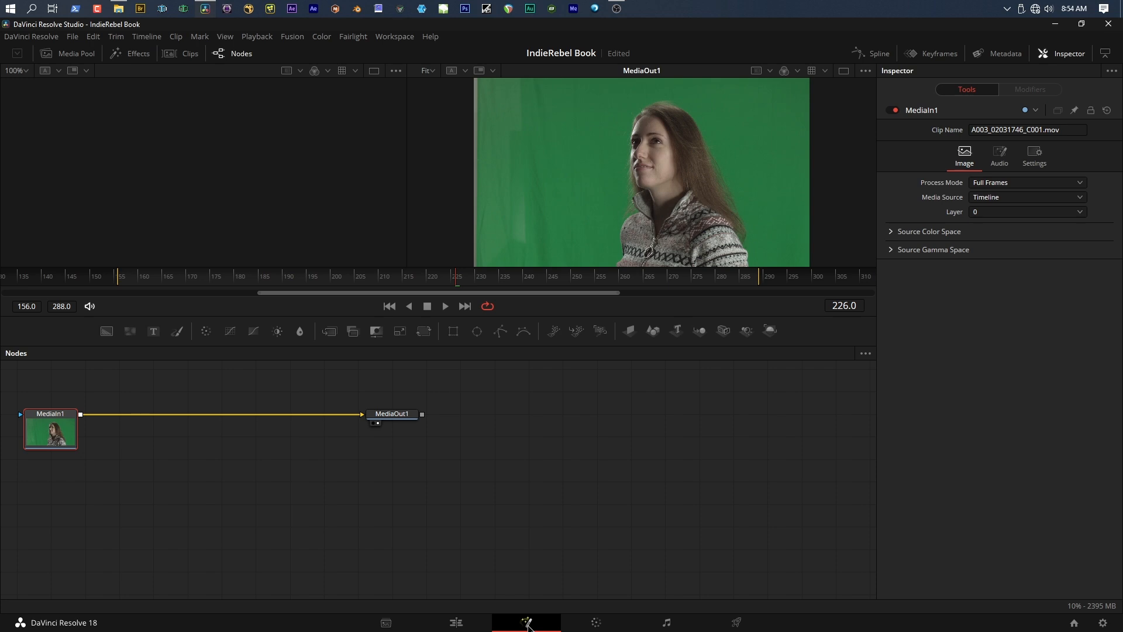
mouse_move(406, 480)
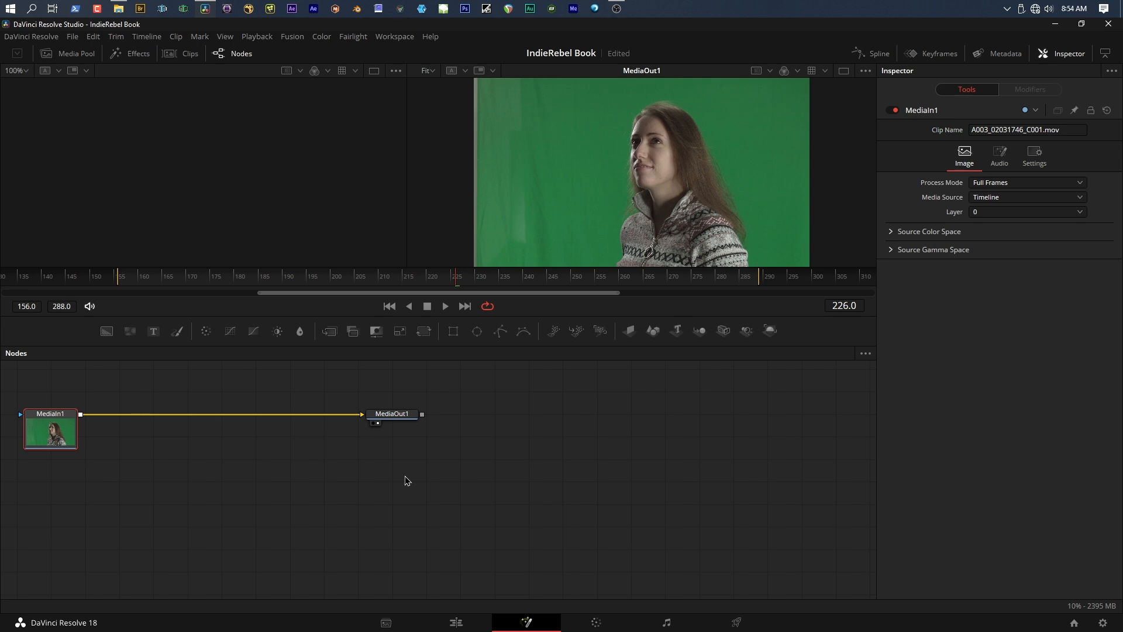
mouse_move(574, 190)
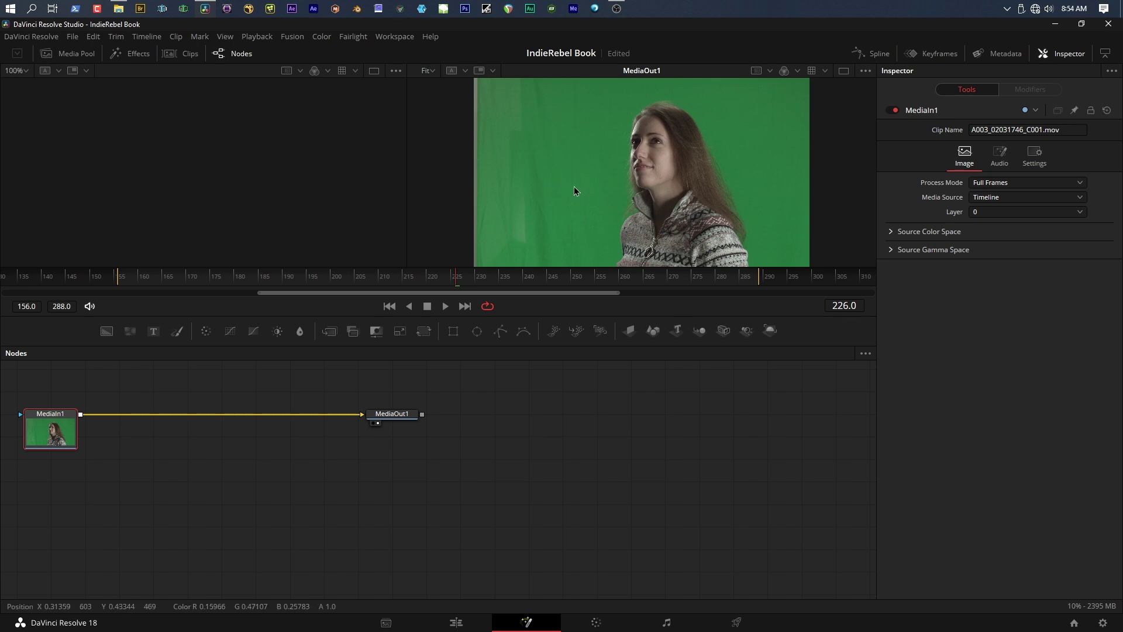
mouse_move(278, 200)
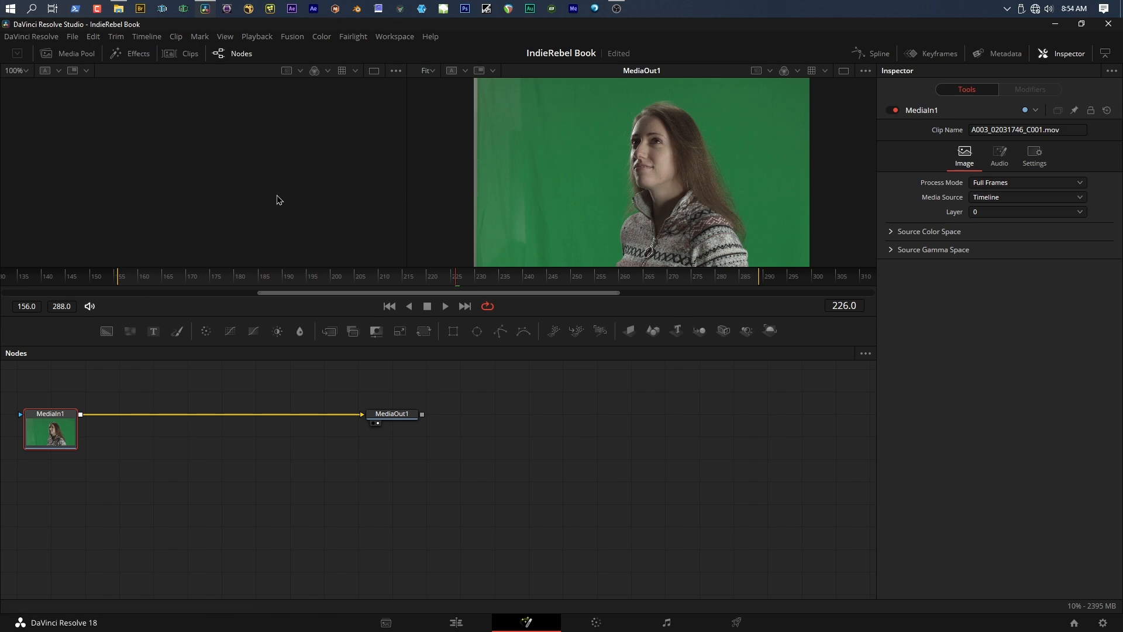
mouse_move(170, 156)
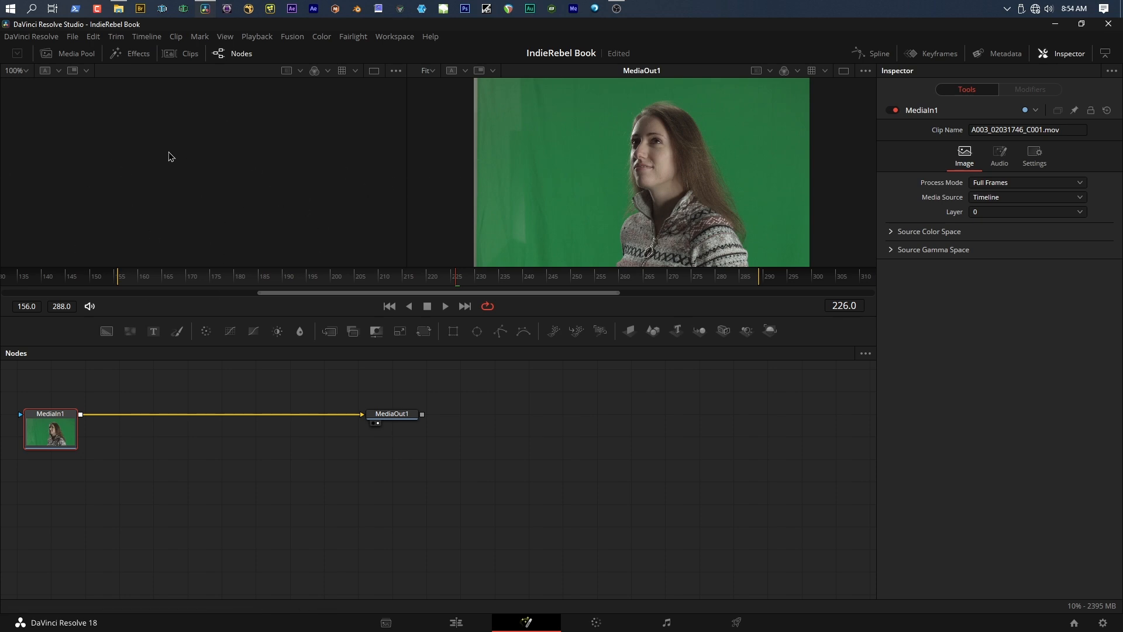
- Load MediaIn1 into the left viewer to show the raw green-screen footage
click(49, 430)
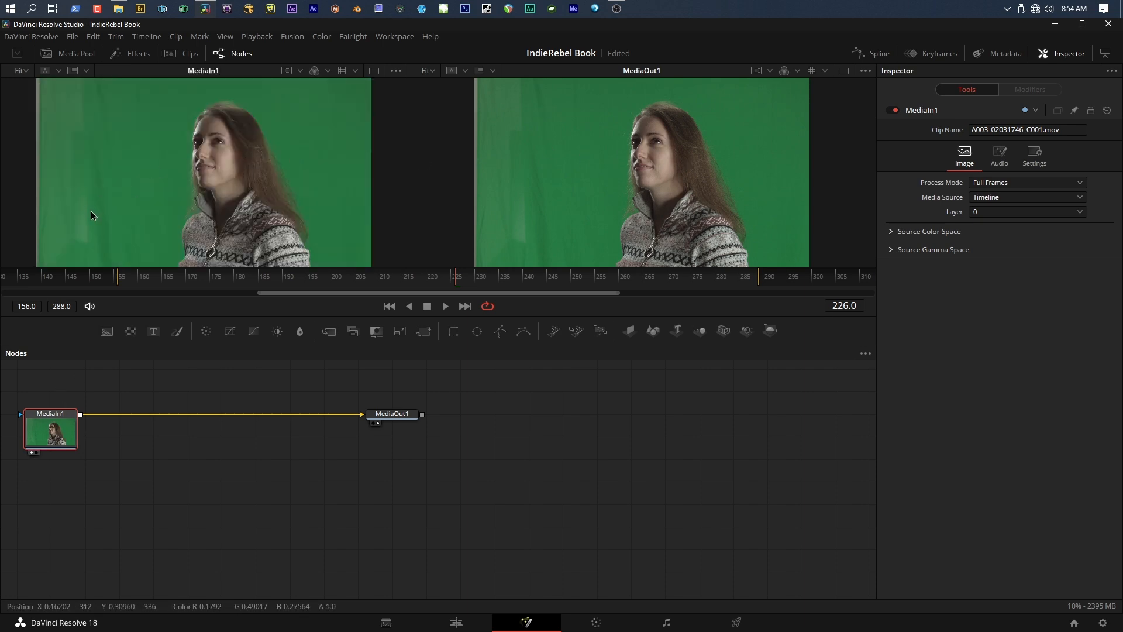
mouse_move(272, 262)
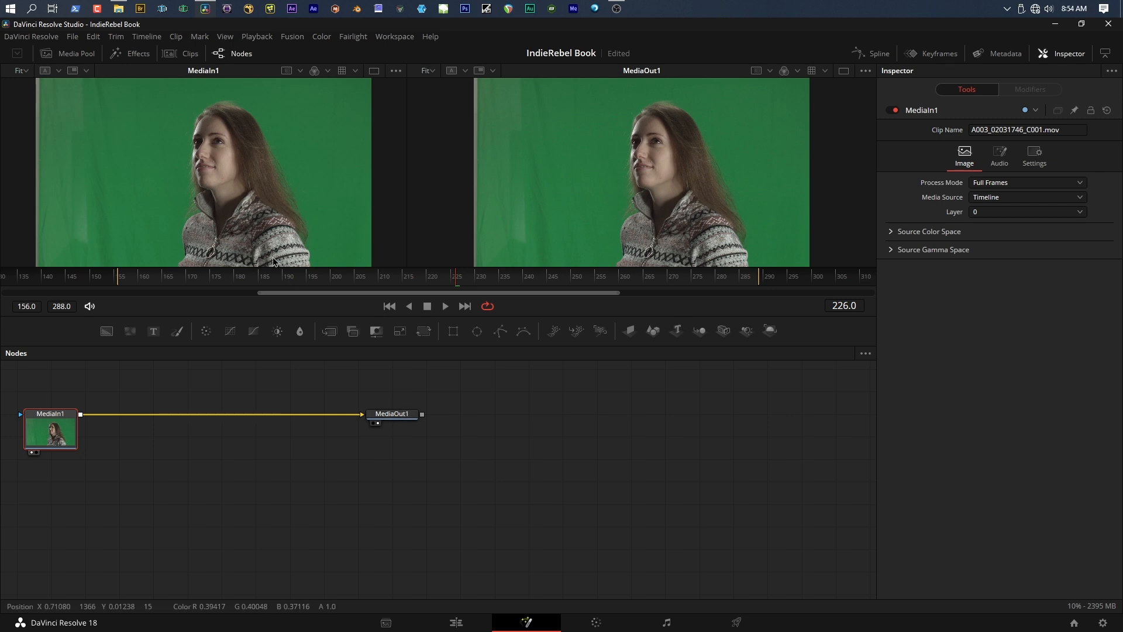
mouse_move(172, 466)
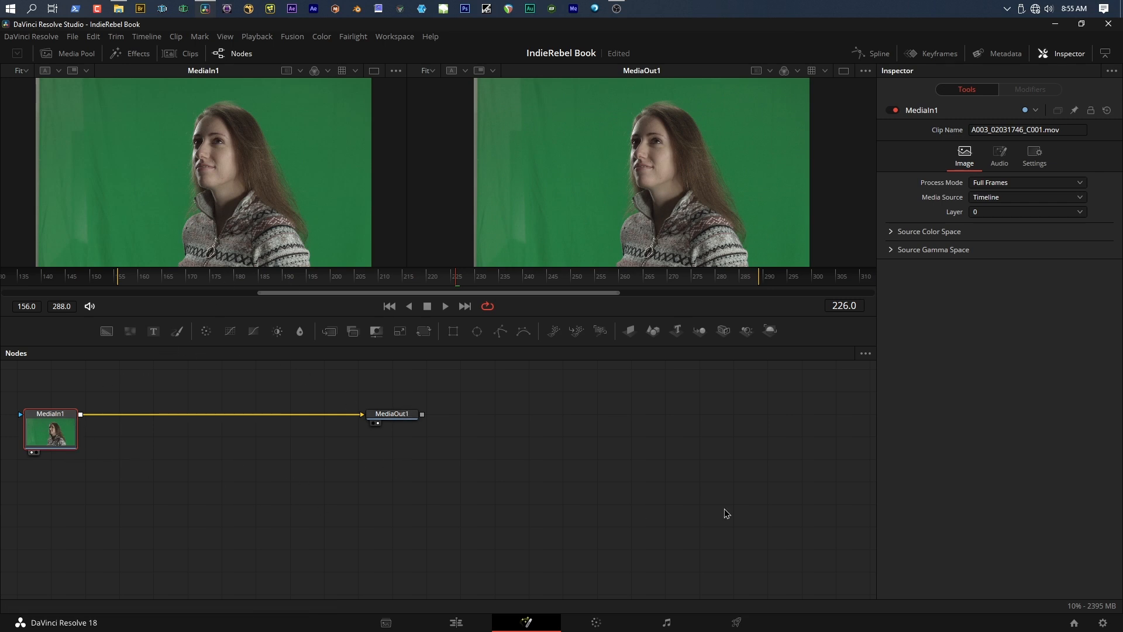
mouse_move(680, 453)
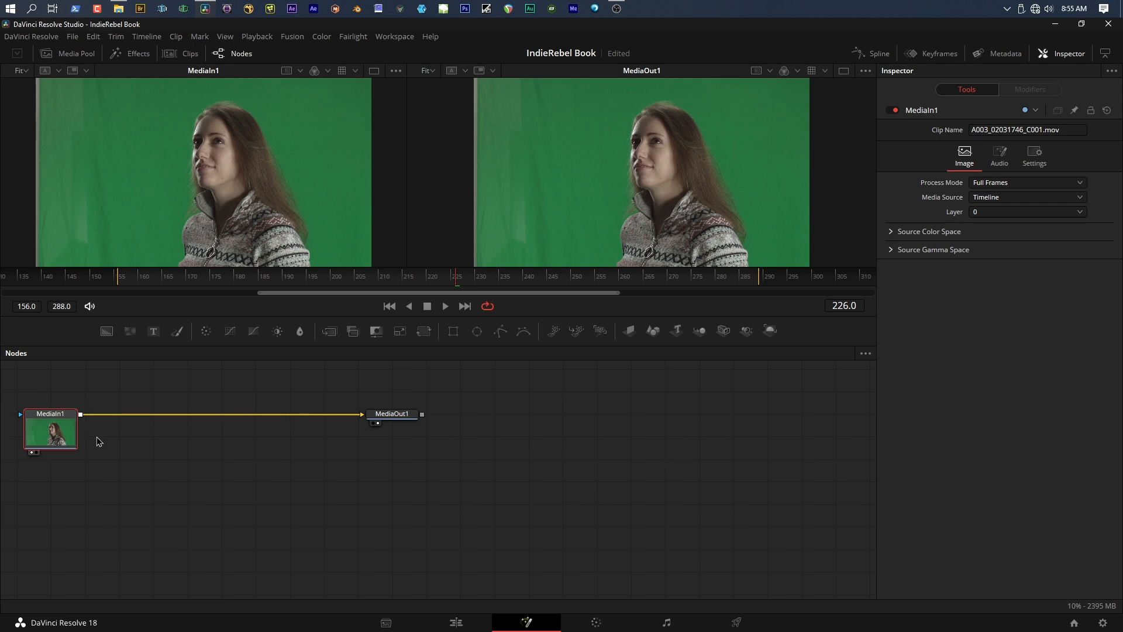
mouse_move(526, 489)
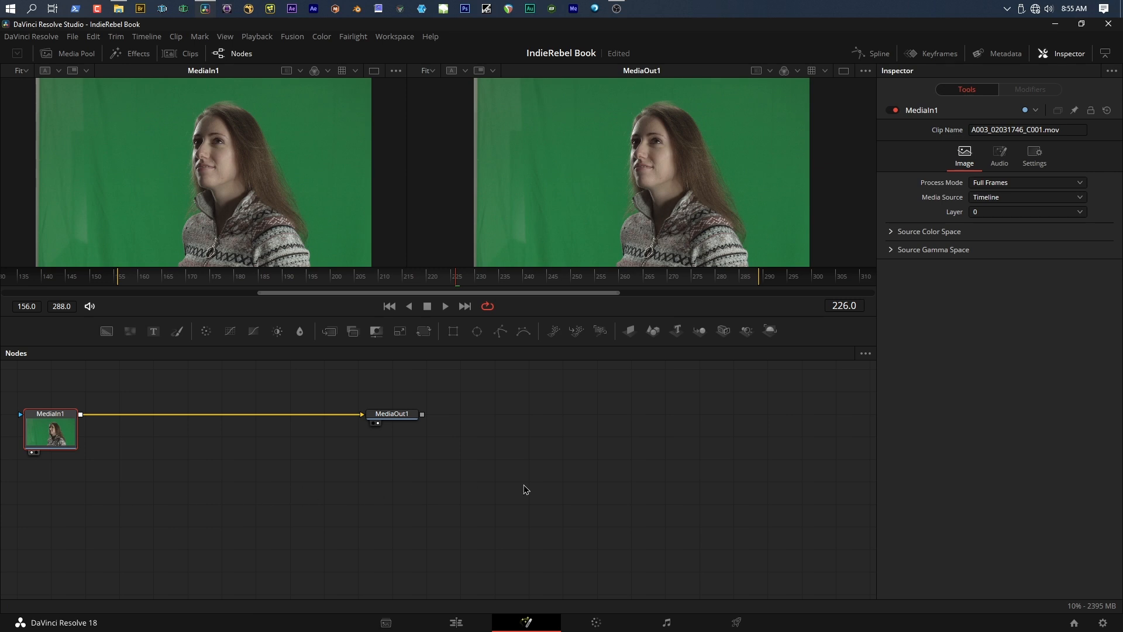
mouse_move(692, 492)
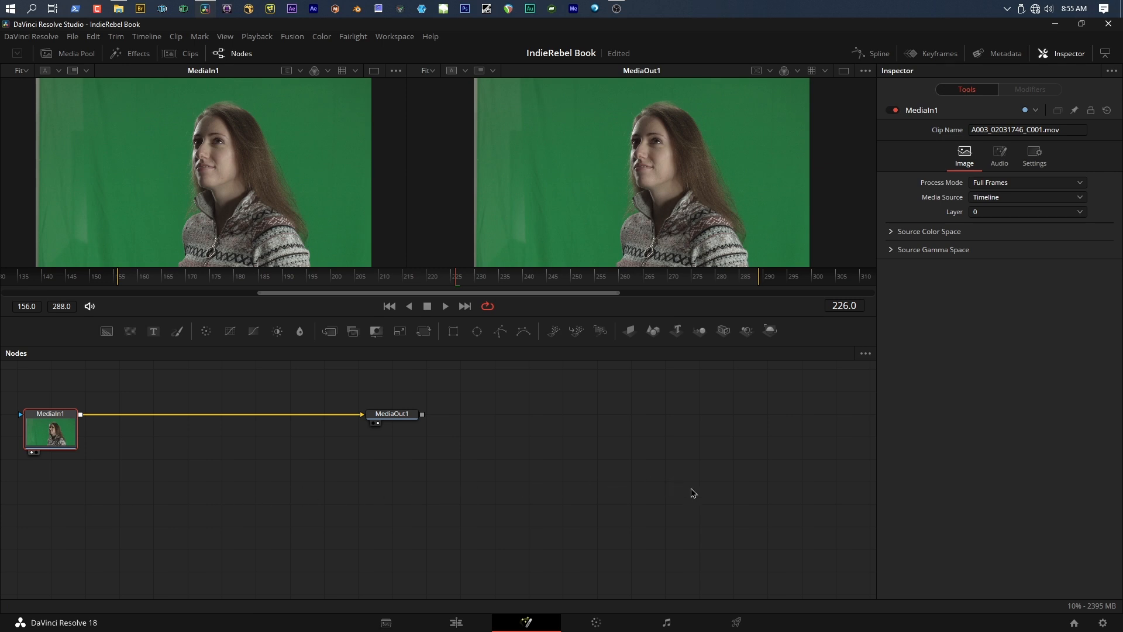
mouse_move(92, 447)
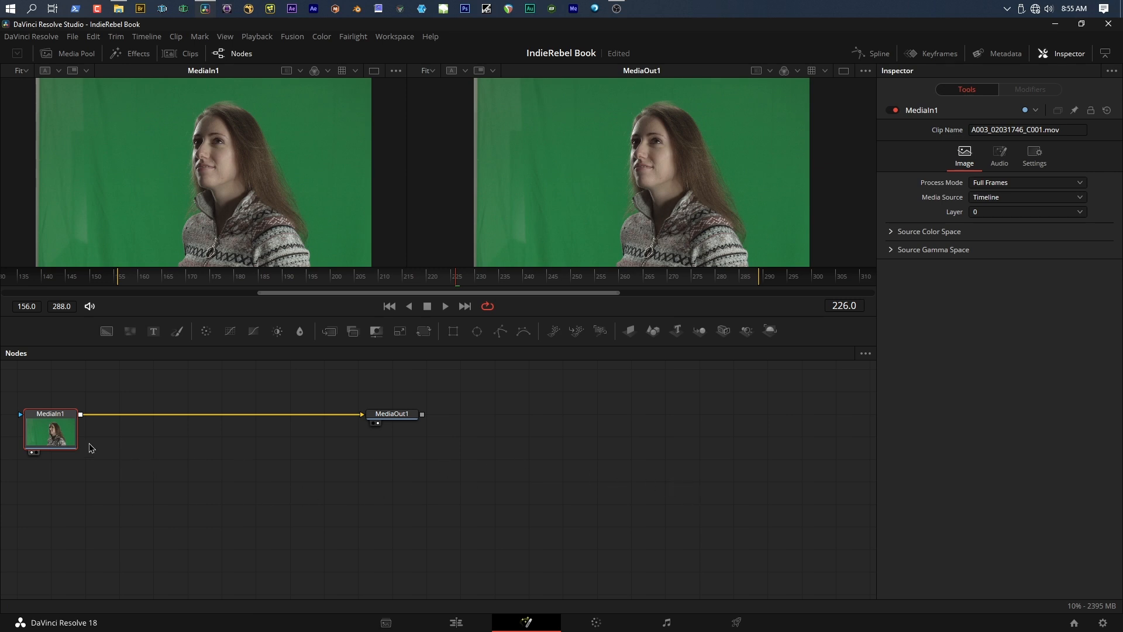
mouse_move(580, 449)
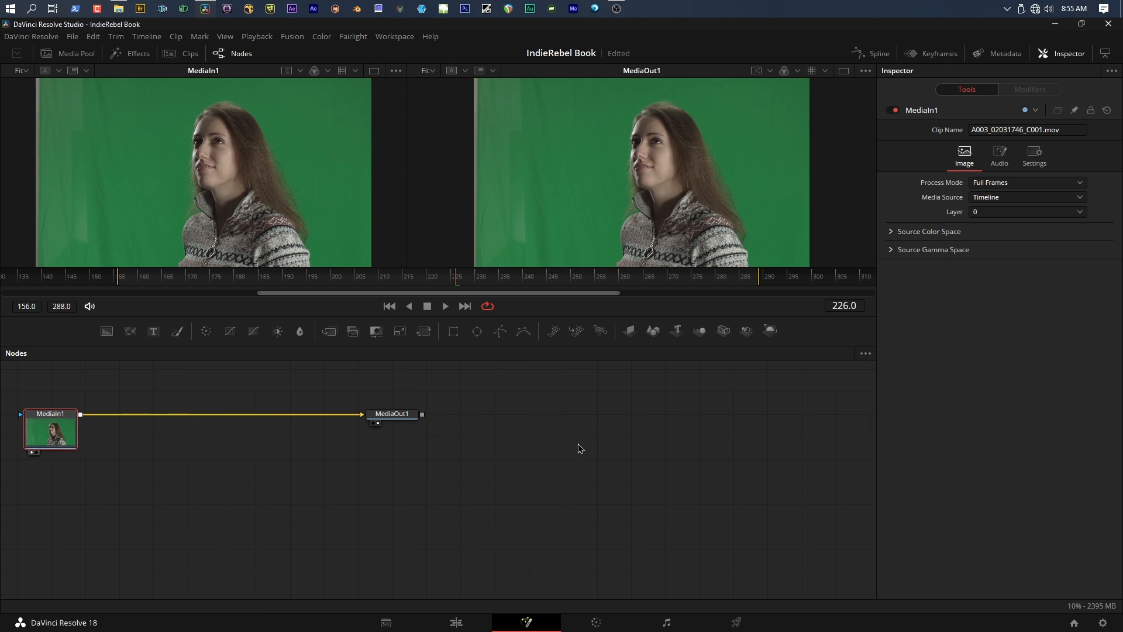
mouse_move(375, 439)
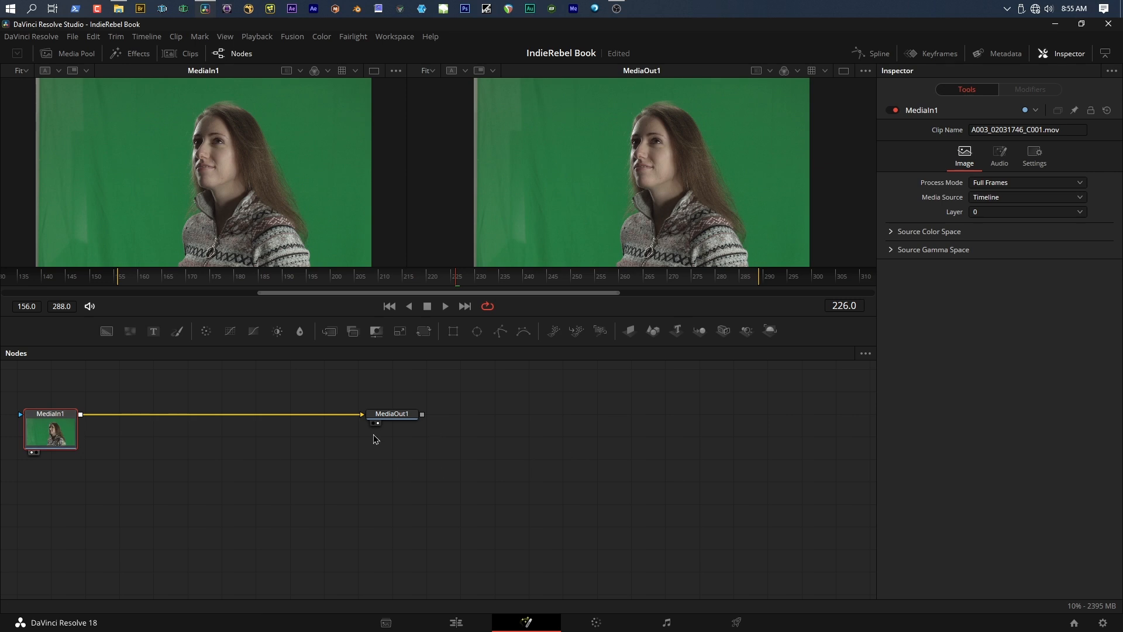
mouse_move(382, 447)
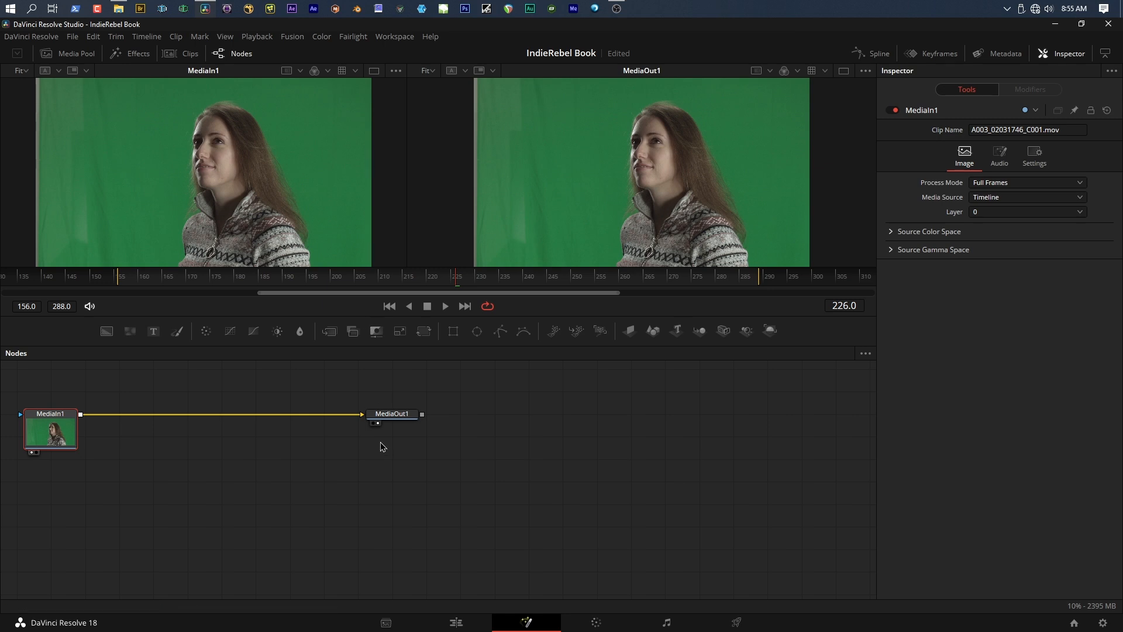
mouse_move(328, 331)
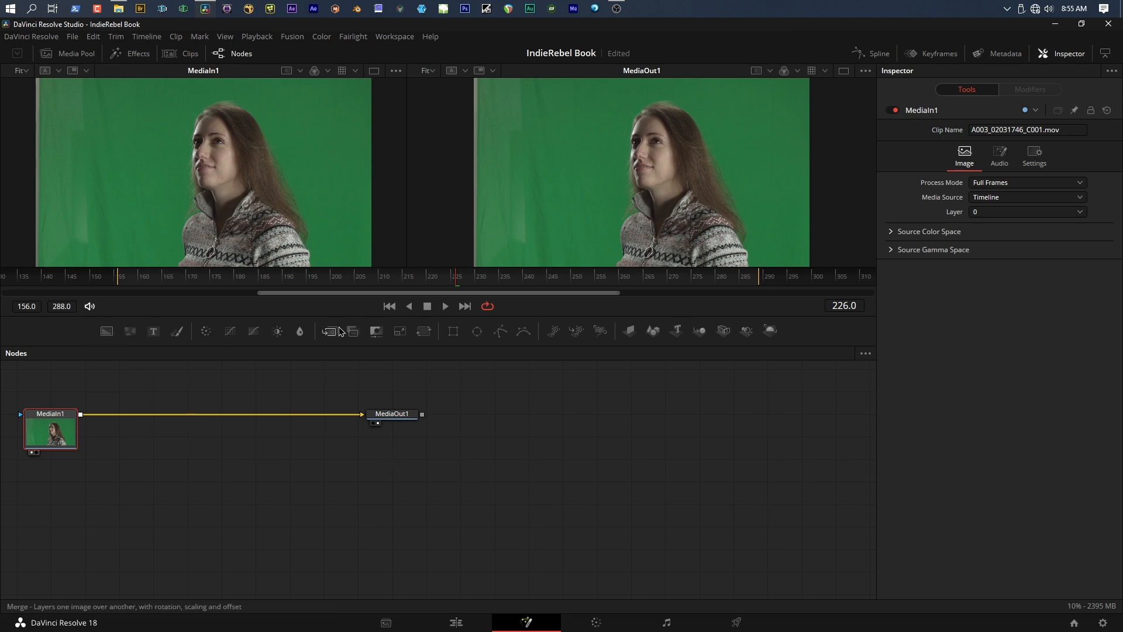
mouse_move(786, 344)
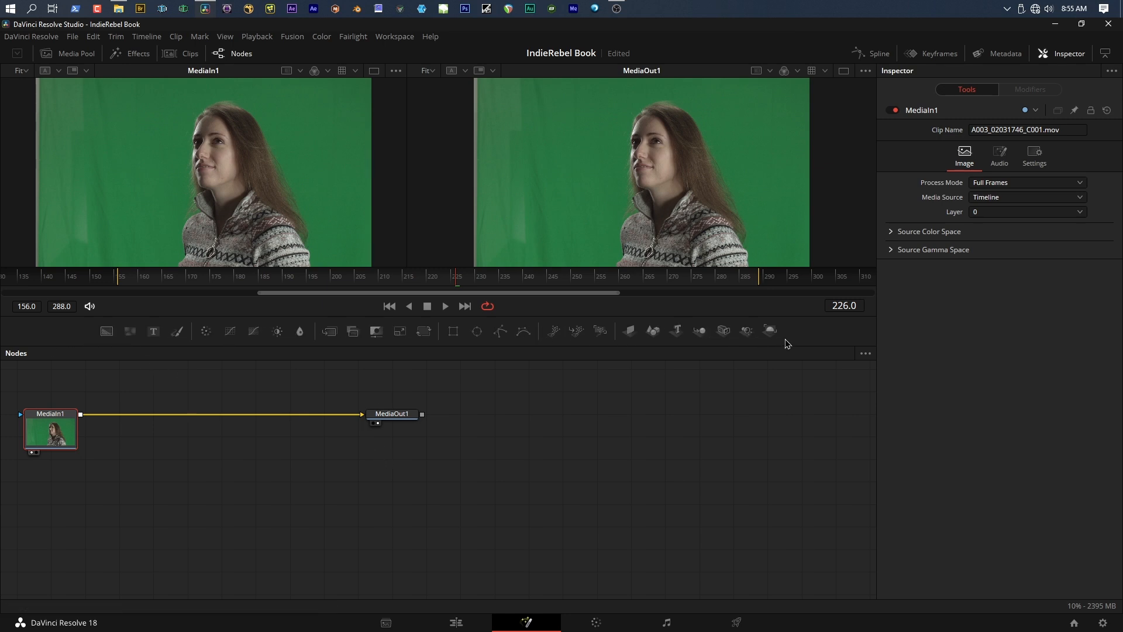
mouse_move(650, 331)
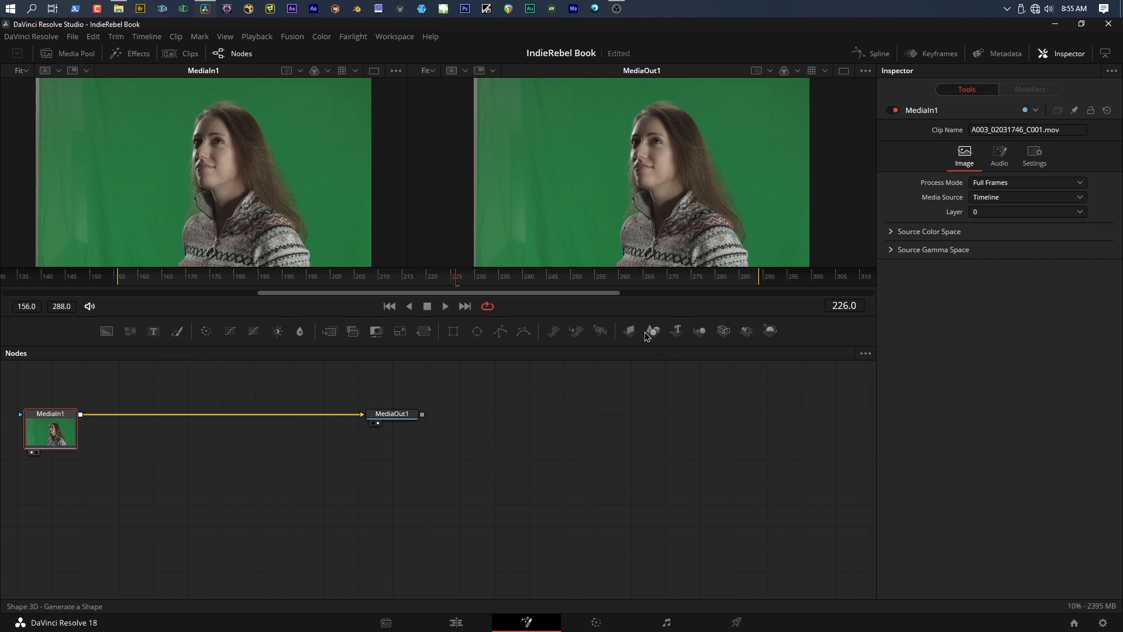
mouse_move(106, 331)
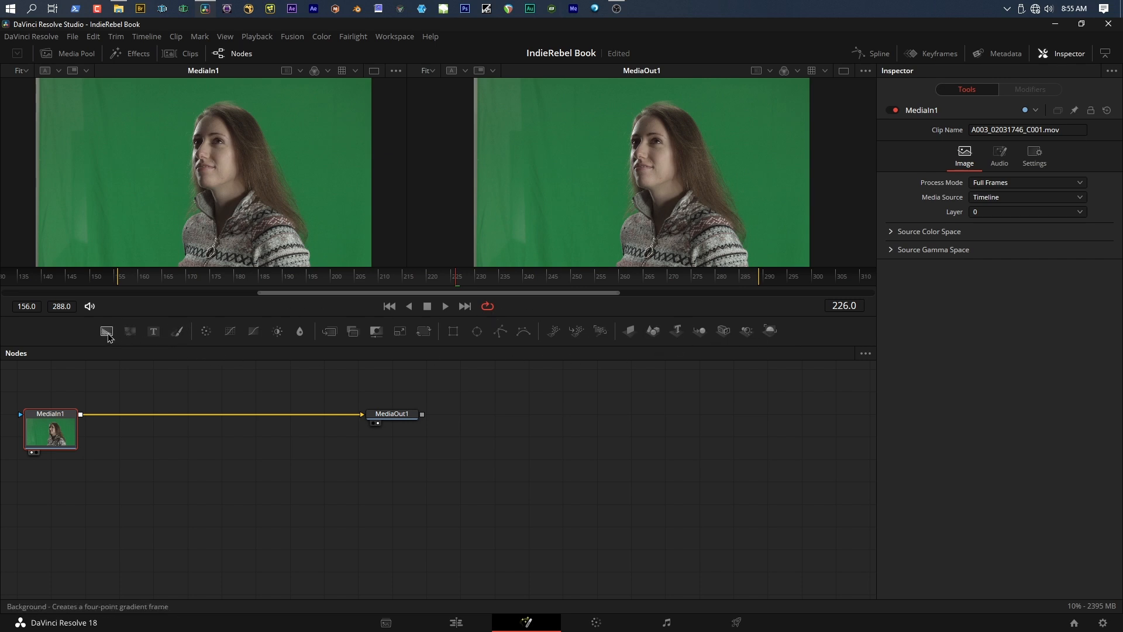
mouse_move(106, 332)
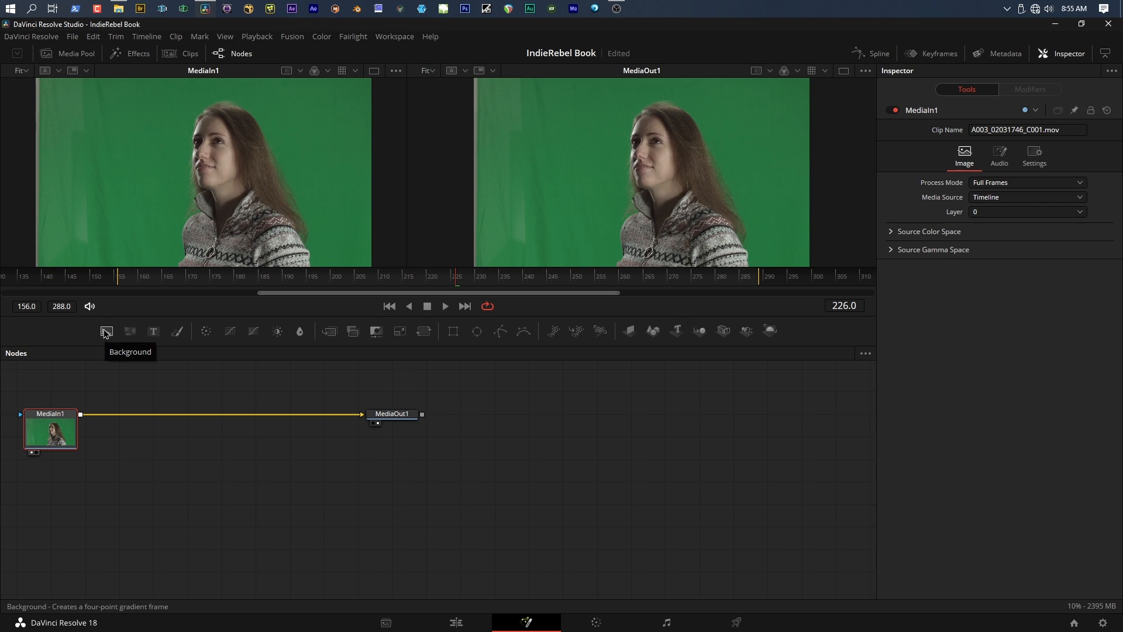
mouse_move(152, 331)
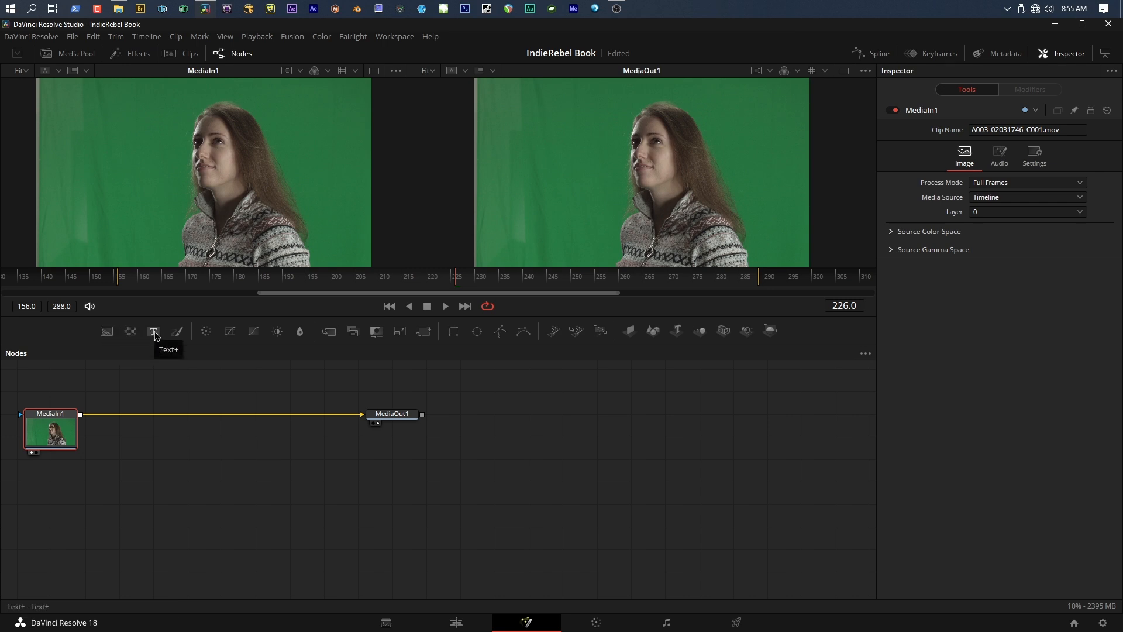
mouse_move(179, 331)
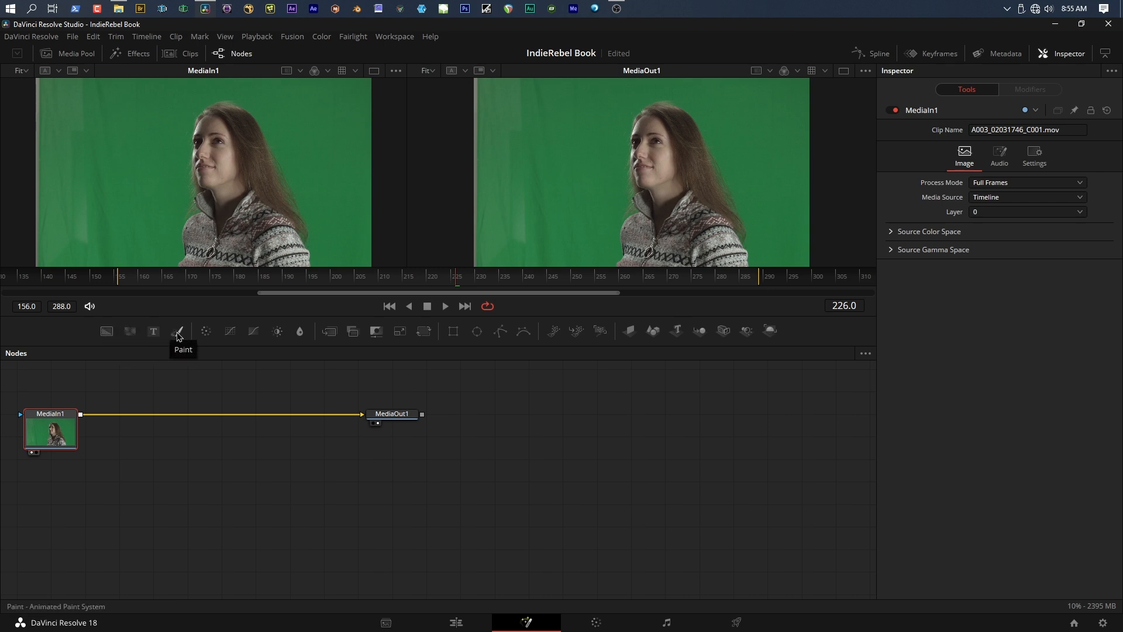
mouse_move(206, 331)
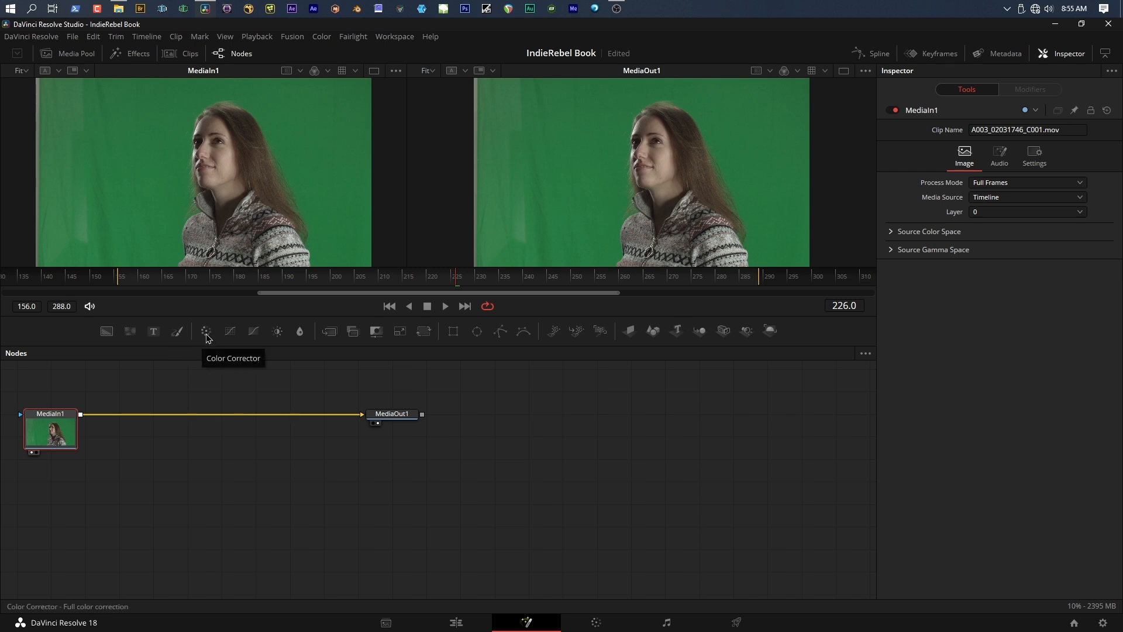
mouse_move(229, 332)
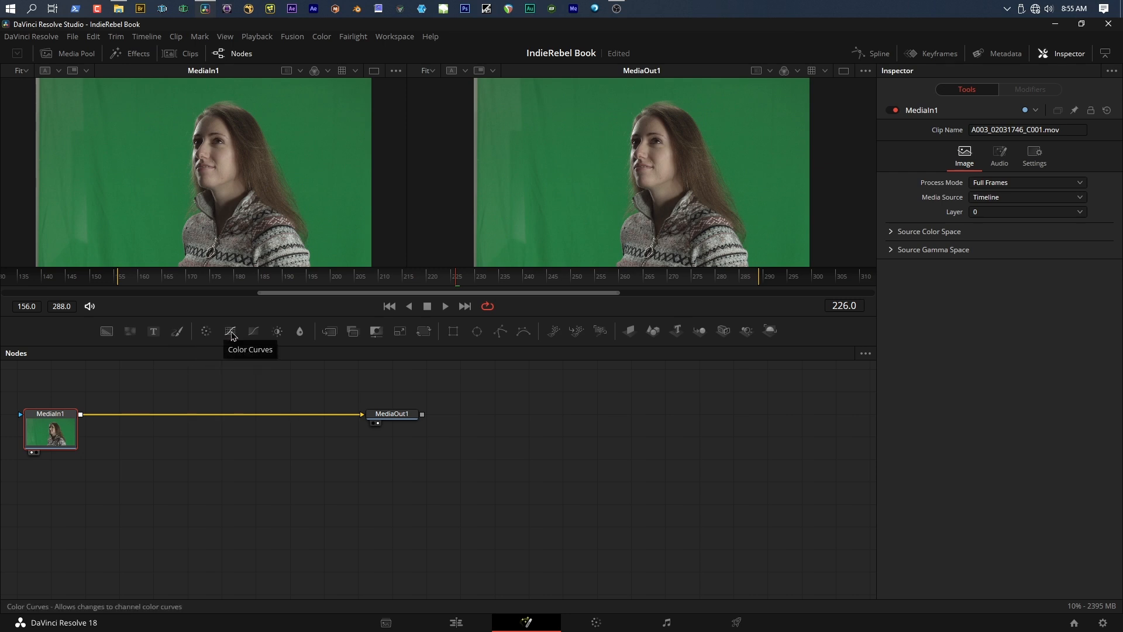
mouse_move(278, 331)
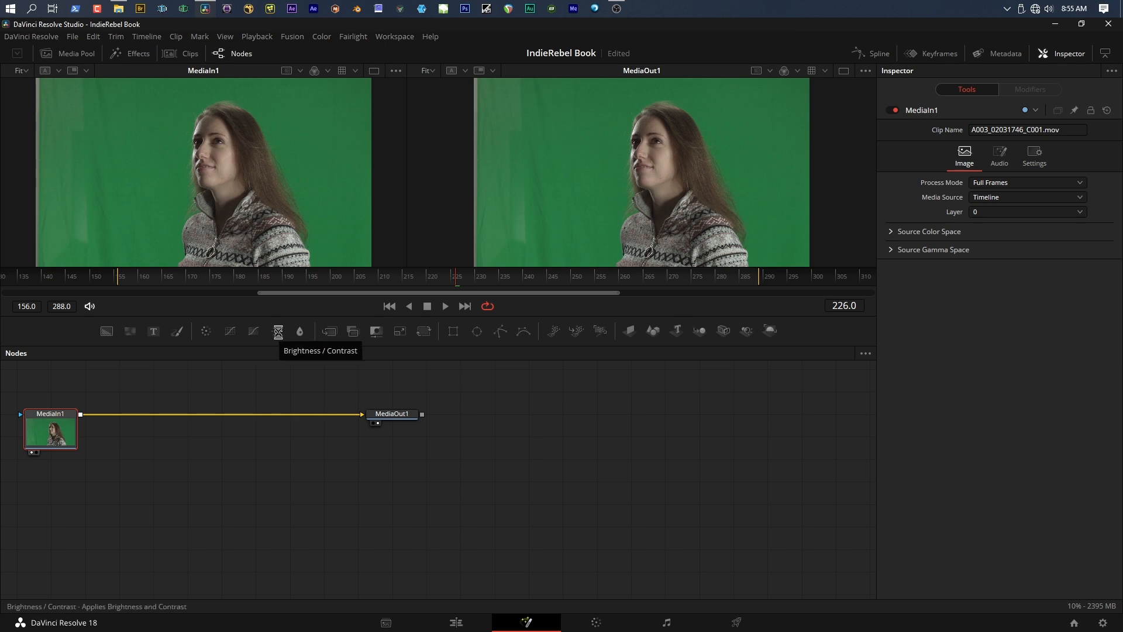
mouse_move(301, 331)
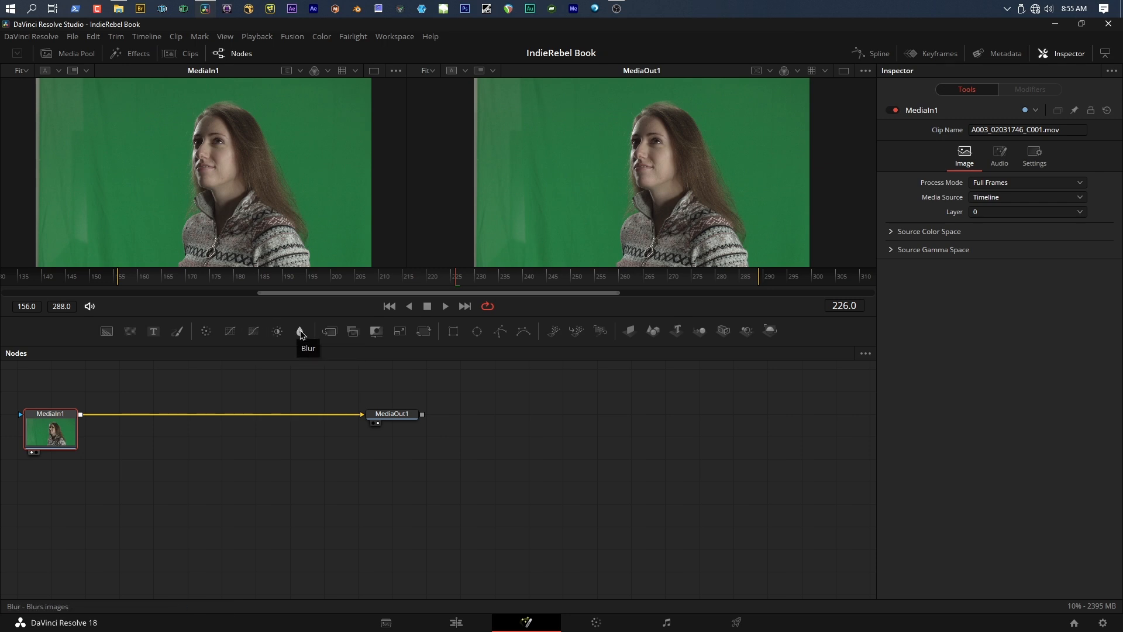
mouse_move(245, 342)
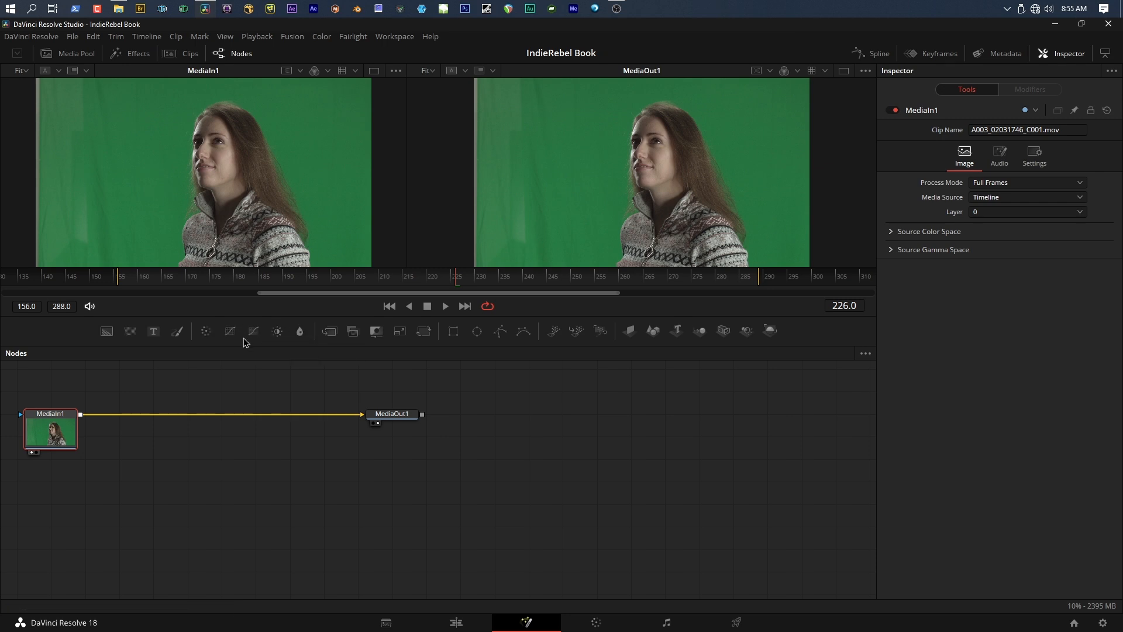
mouse_move(329, 331)
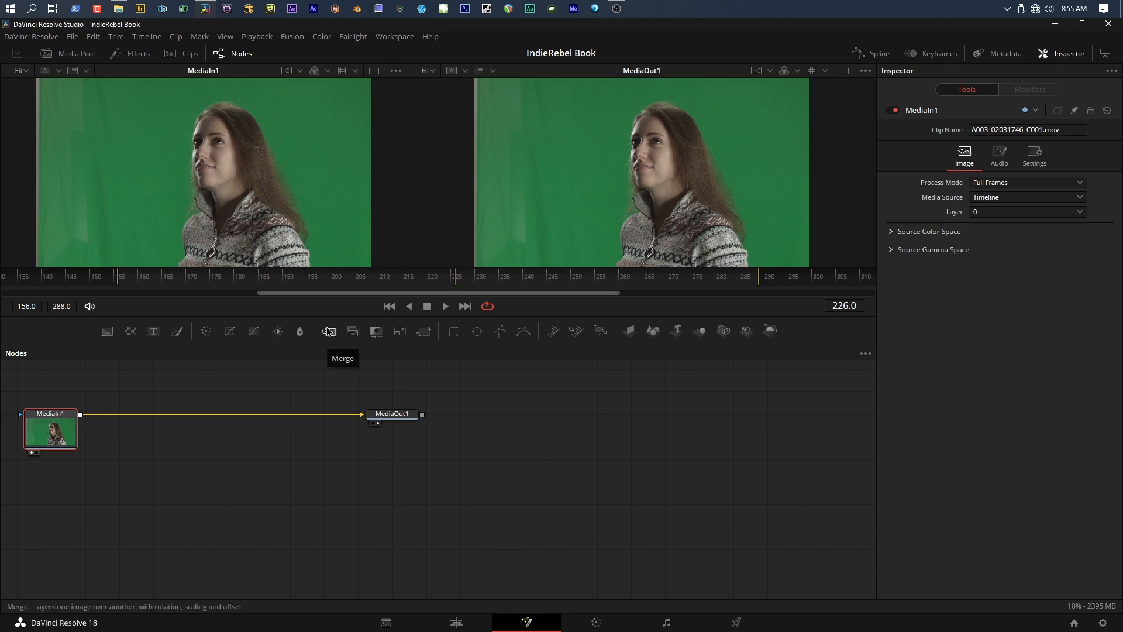
mouse_move(327, 335)
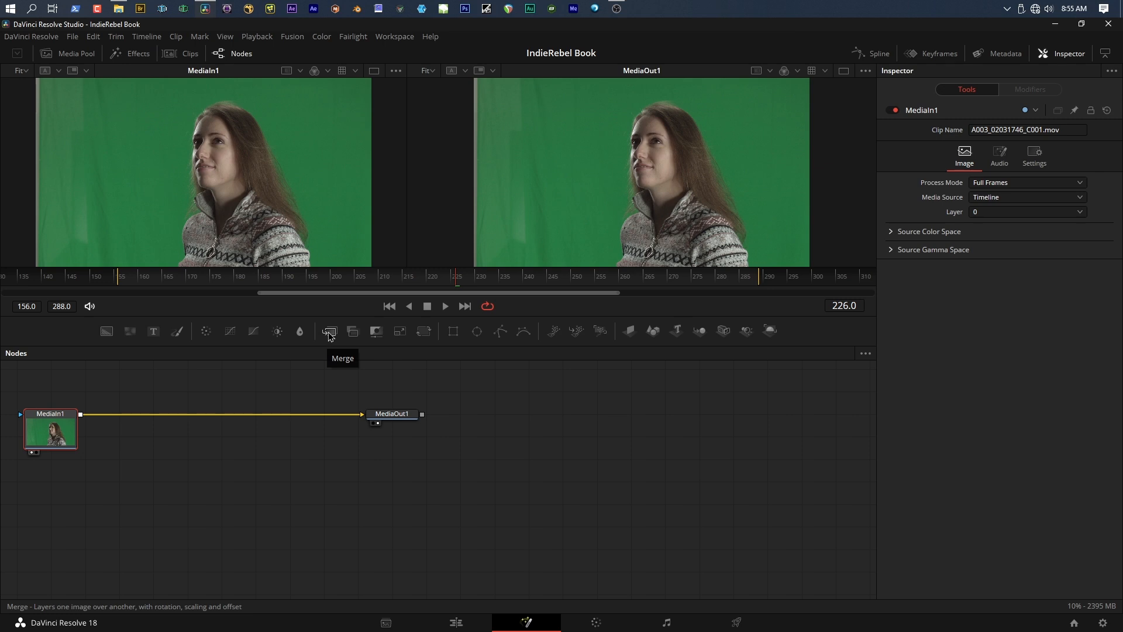
mouse_move(353, 331)
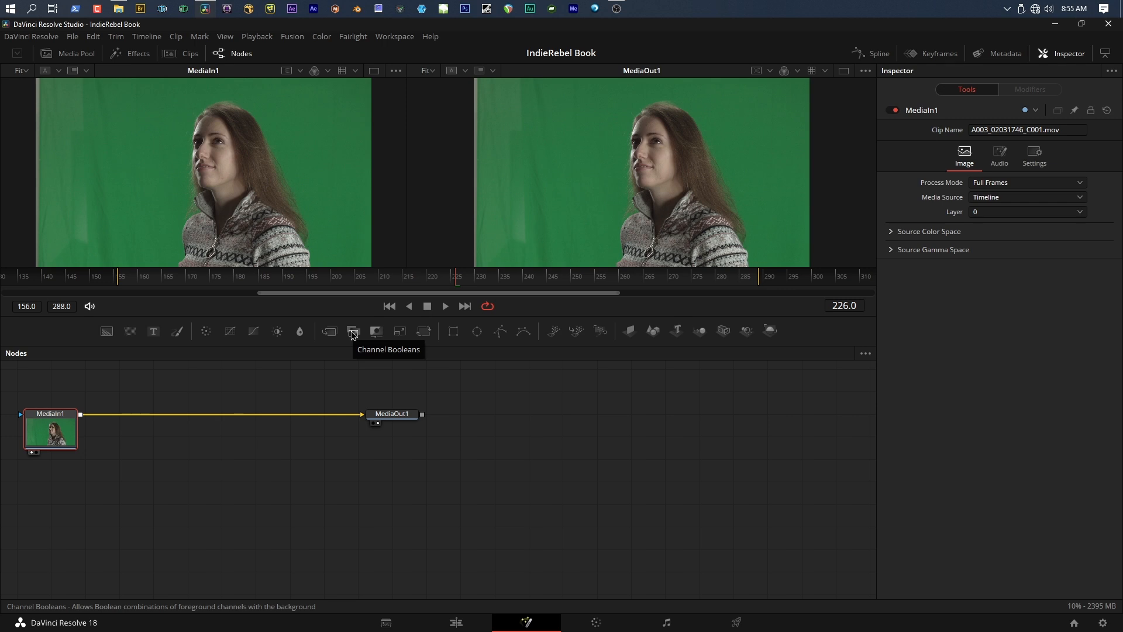
mouse_move(352, 331)
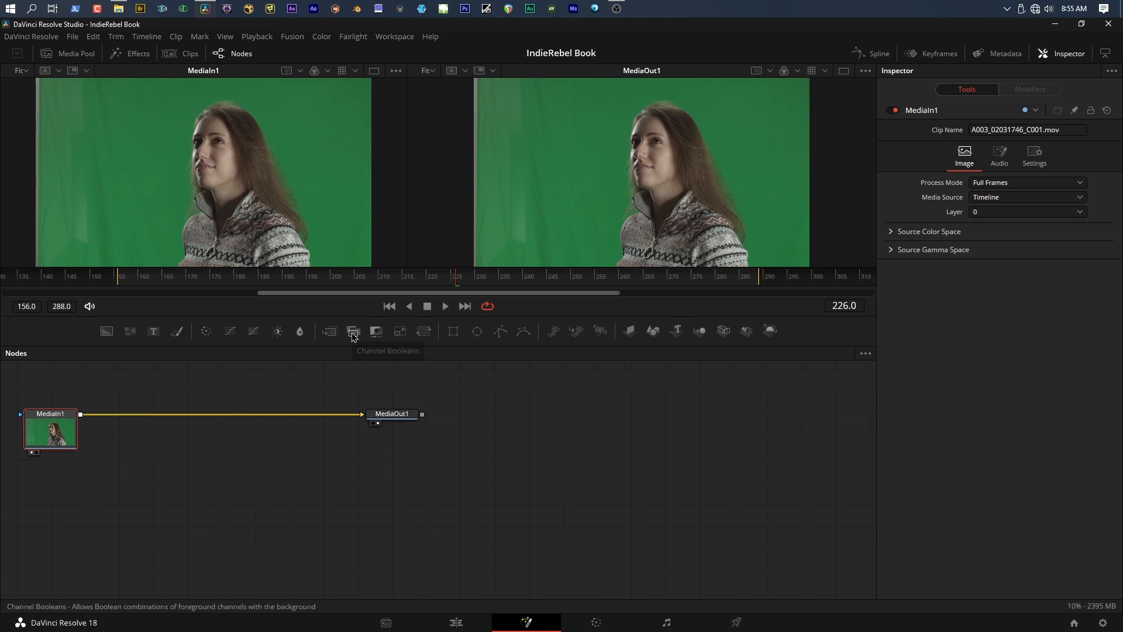
mouse_move(377, 331)
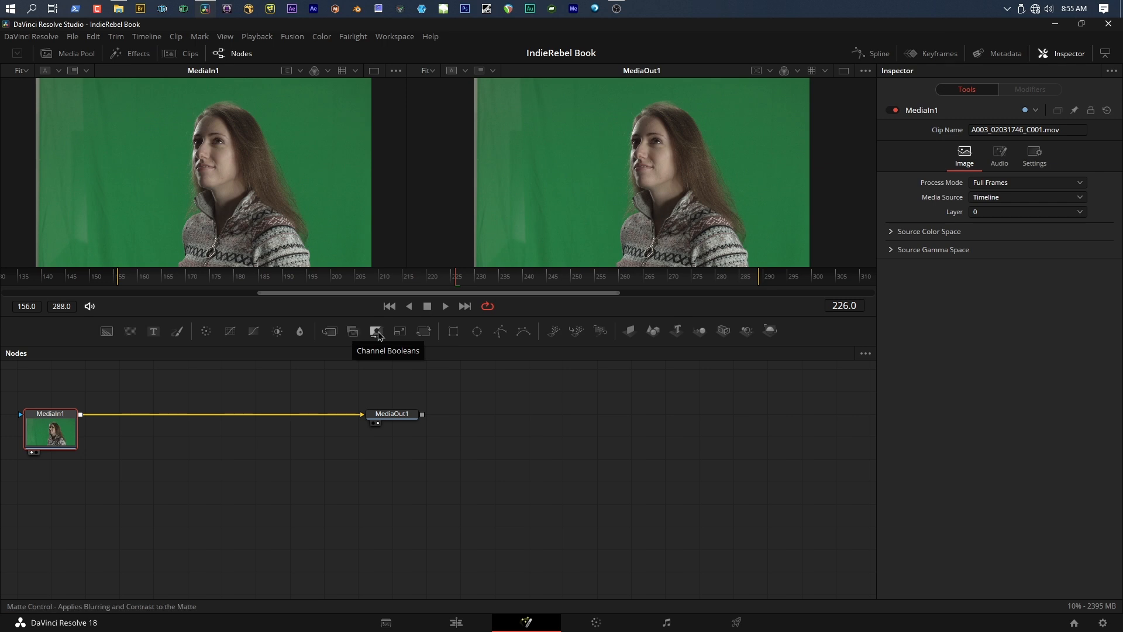
mouse_move(400, 331)
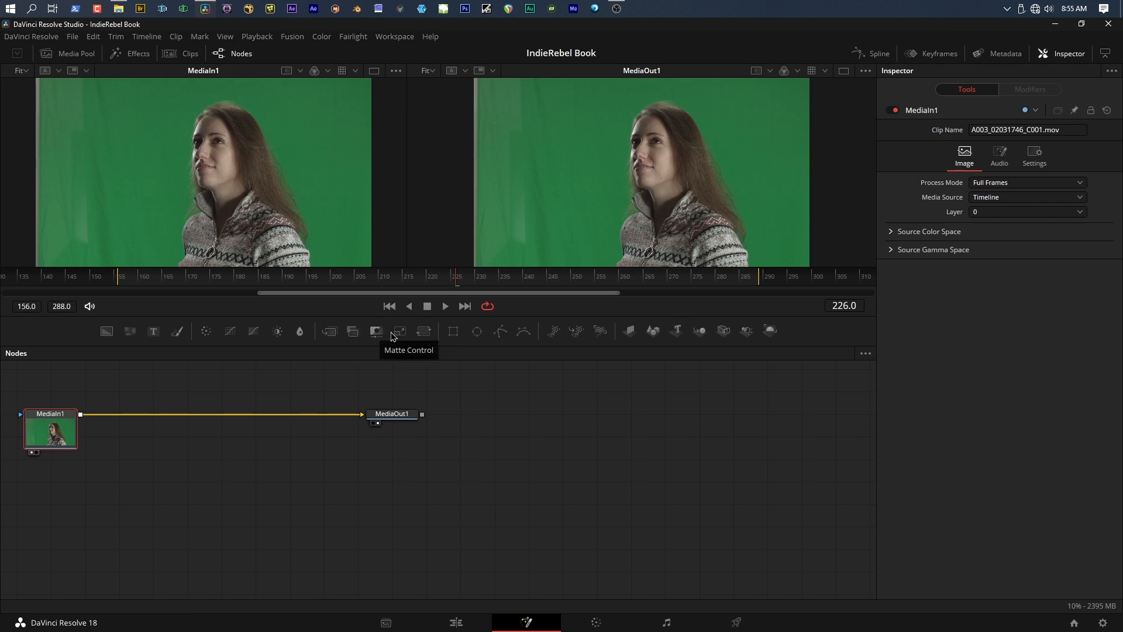
mouse_move(399, 331)
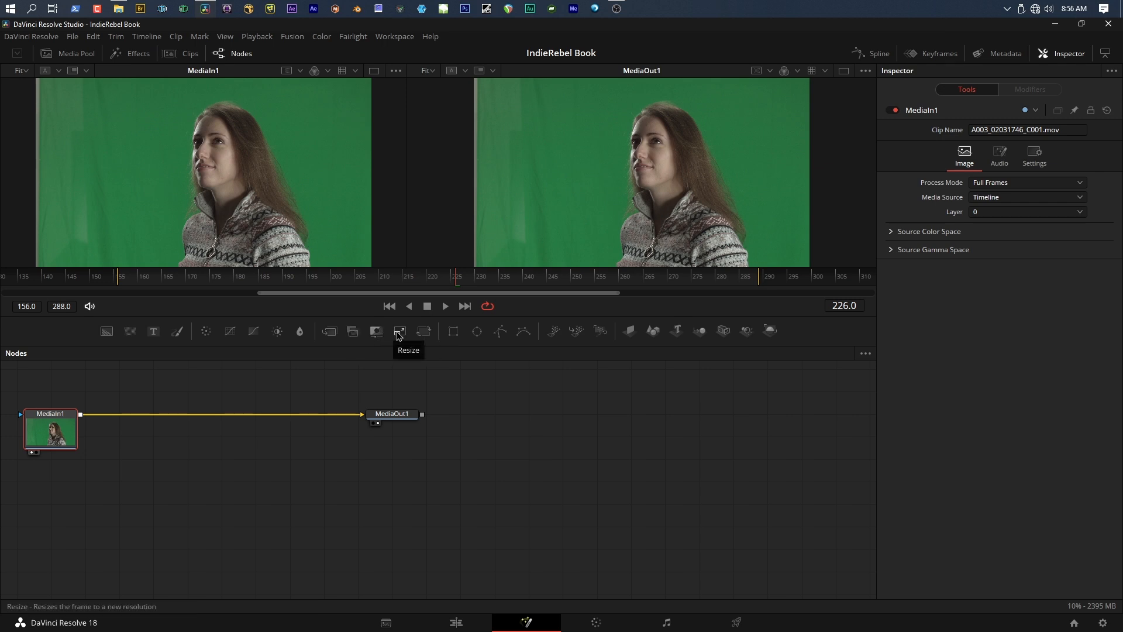
mouse_move(399, 337)
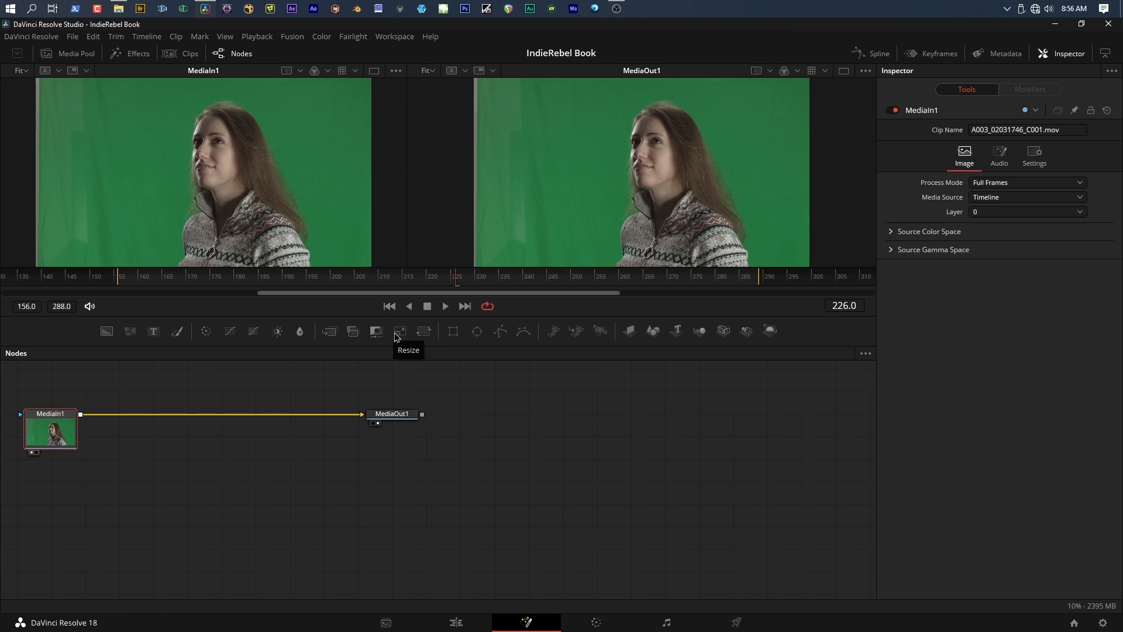
mouse_move(425, 331)
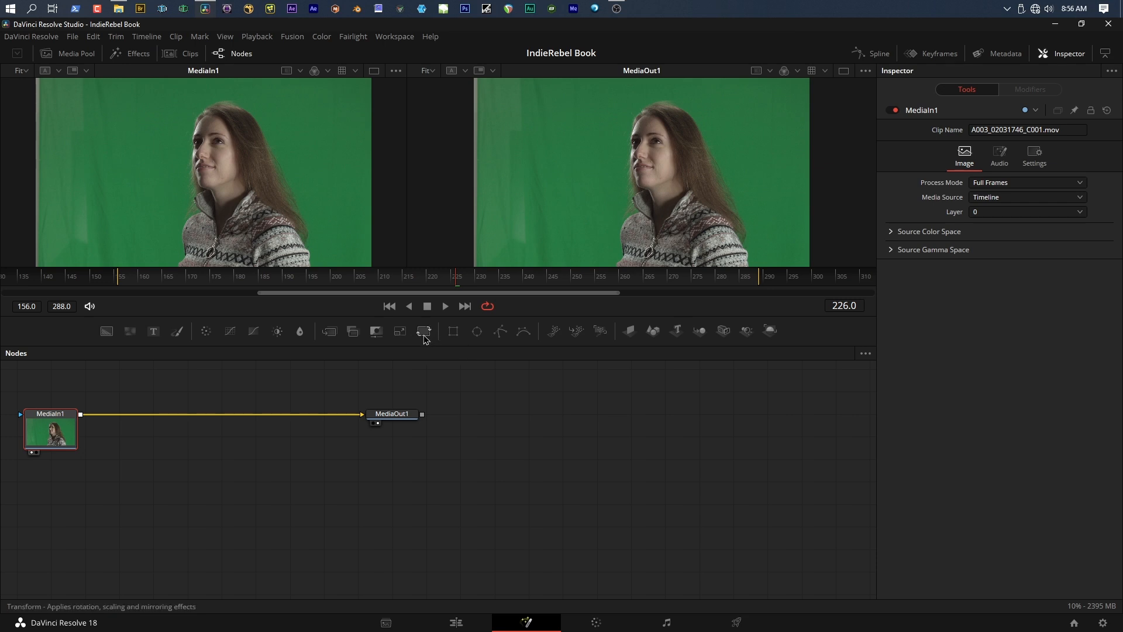
mouse_move(476, 331)
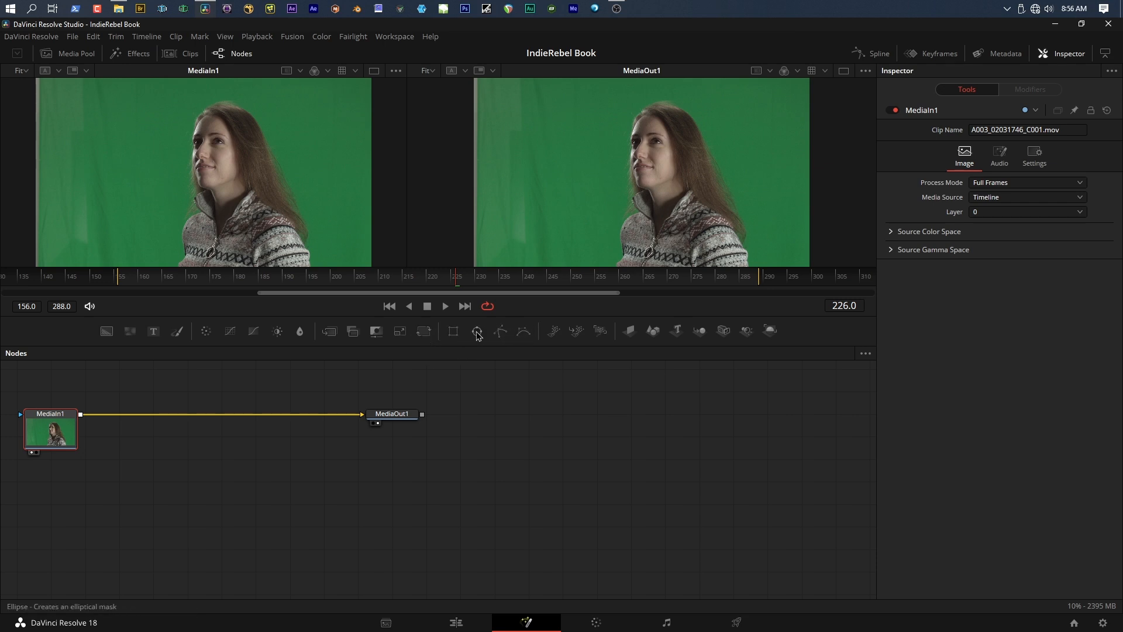
mouse_move(494, 348)
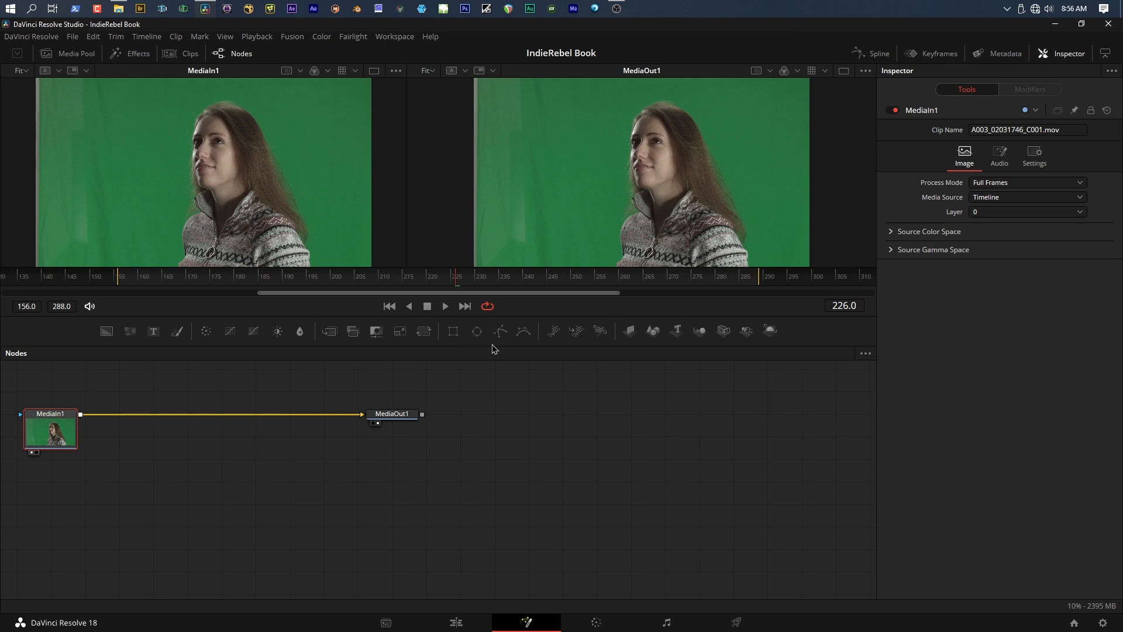
mouse_move(611, 347)
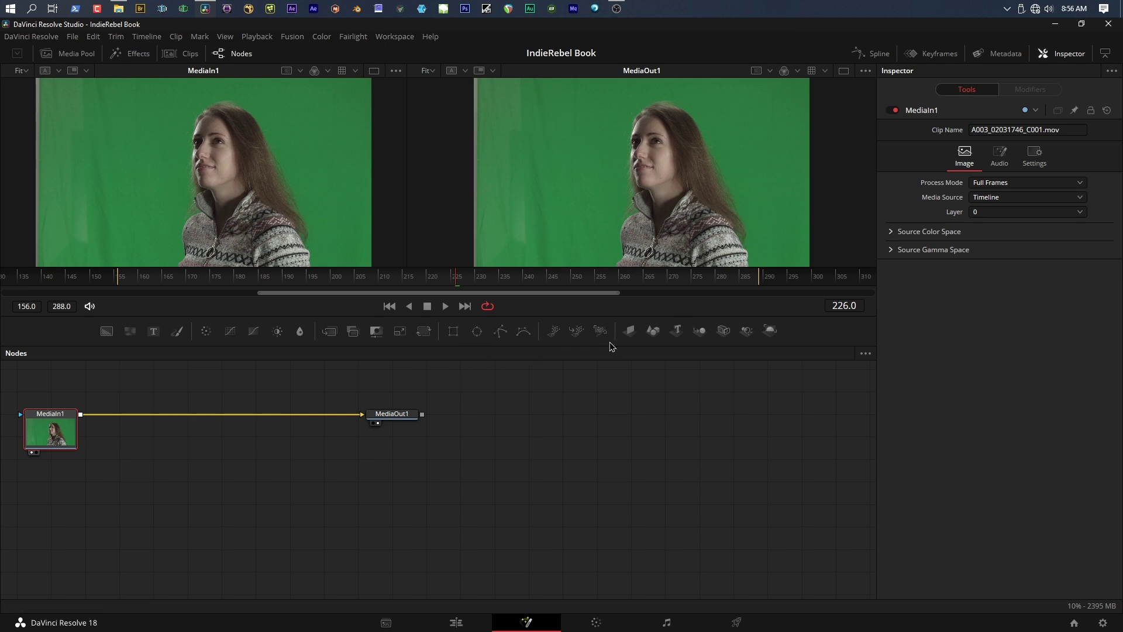
mouse_move(576, 331)
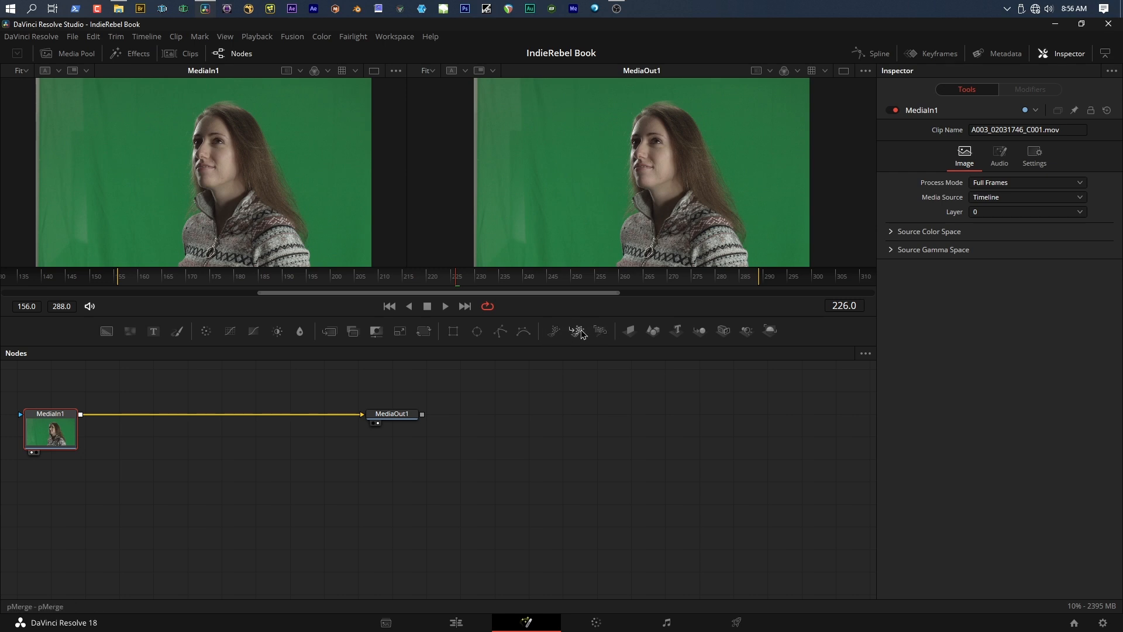
mouse_move(630, 331)
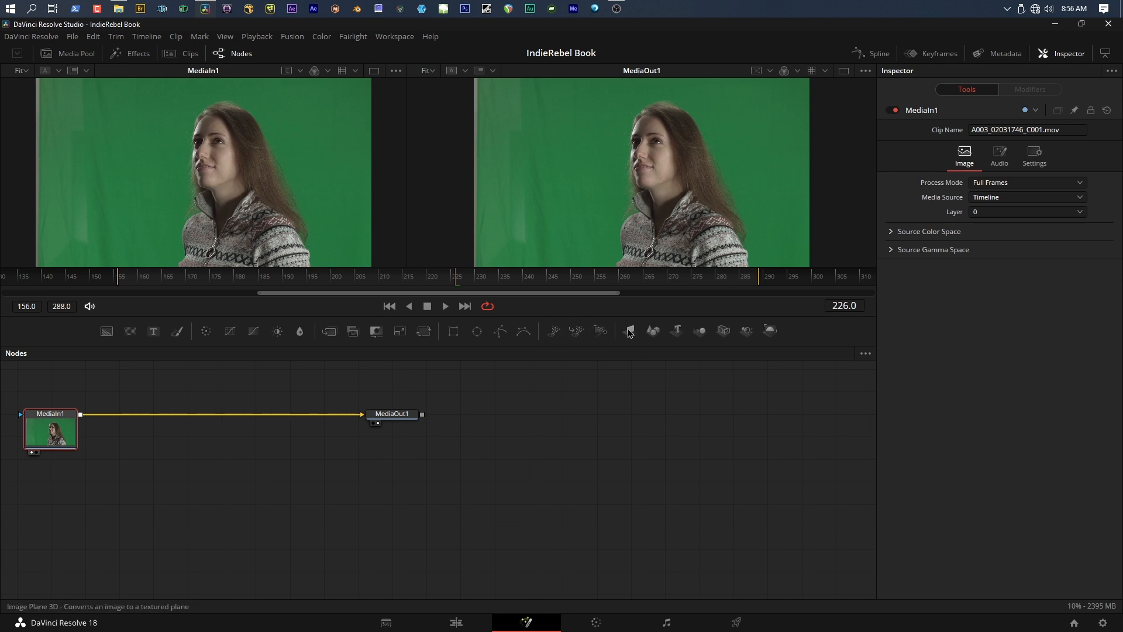
mouse_move(505, 430)
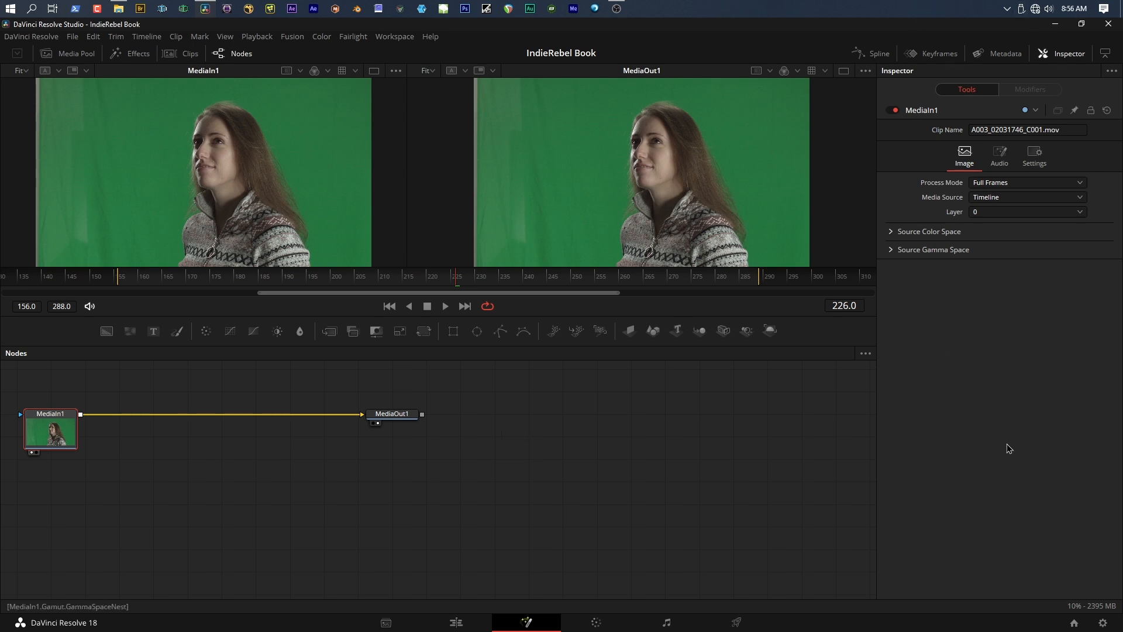
mouse_move(979, 519)
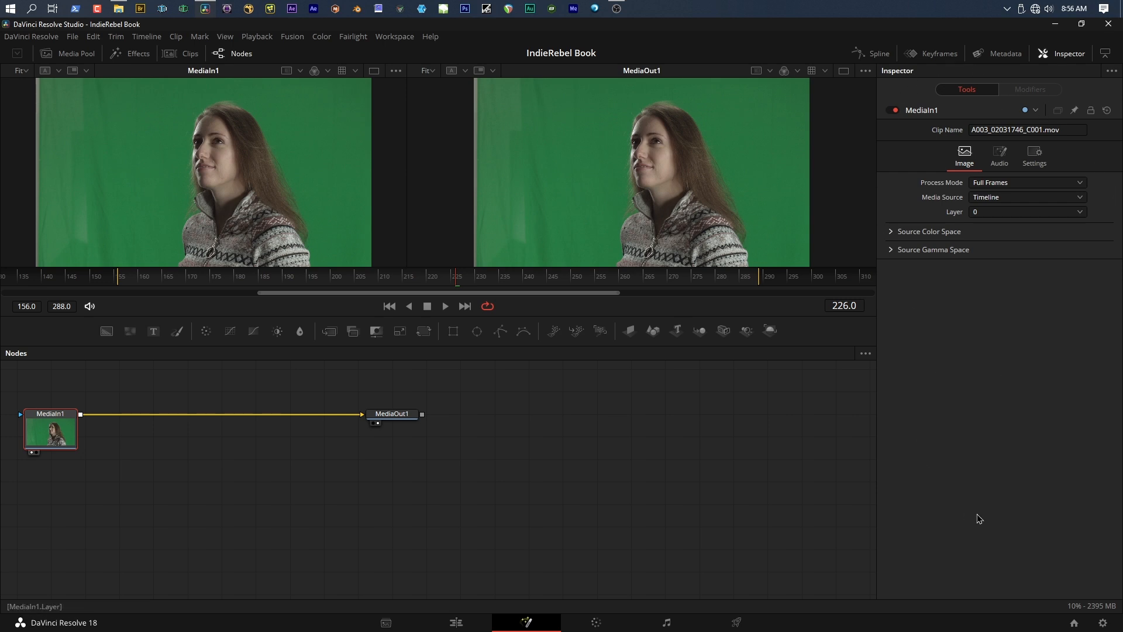
mouse_move(917, 218)
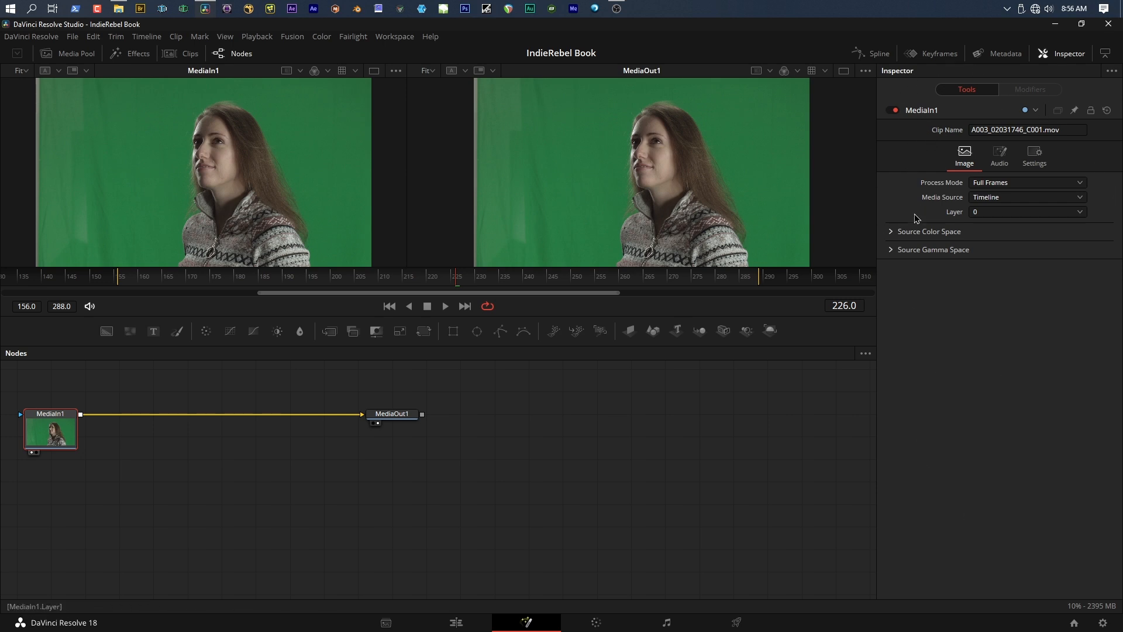
mouse_move(846, 370)
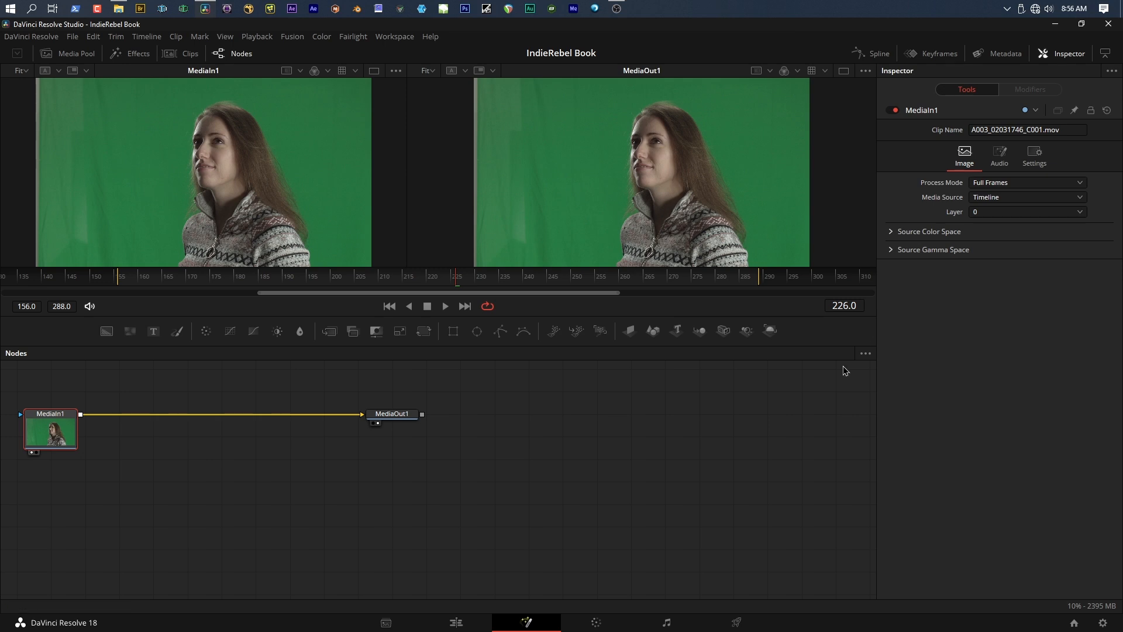
mouse_move(396, 462)
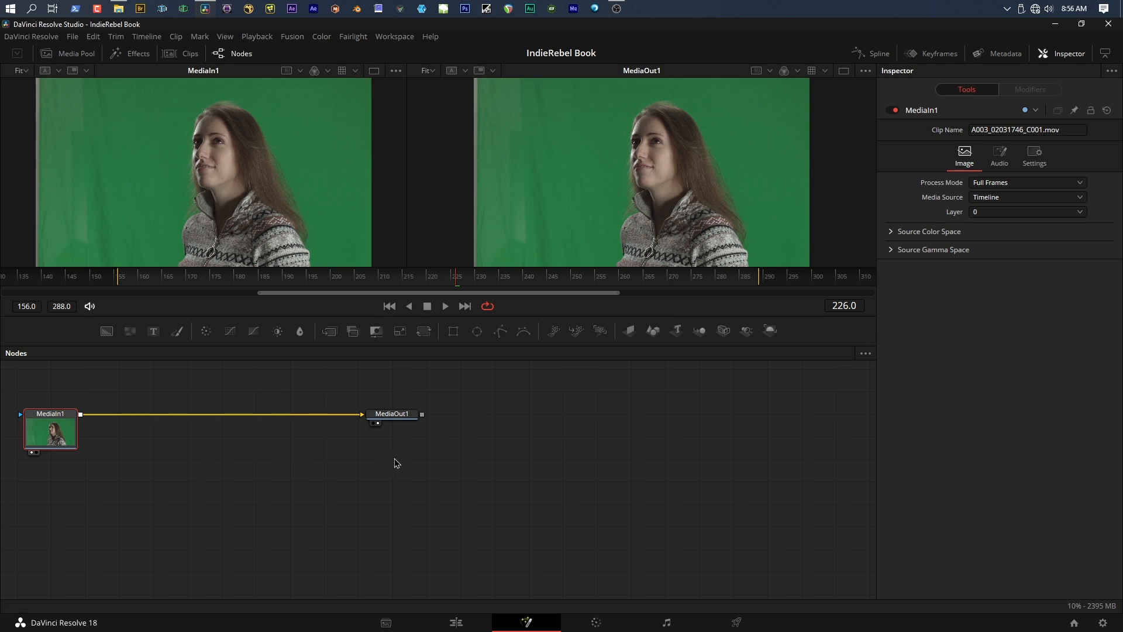
mouse_move(823, 48)
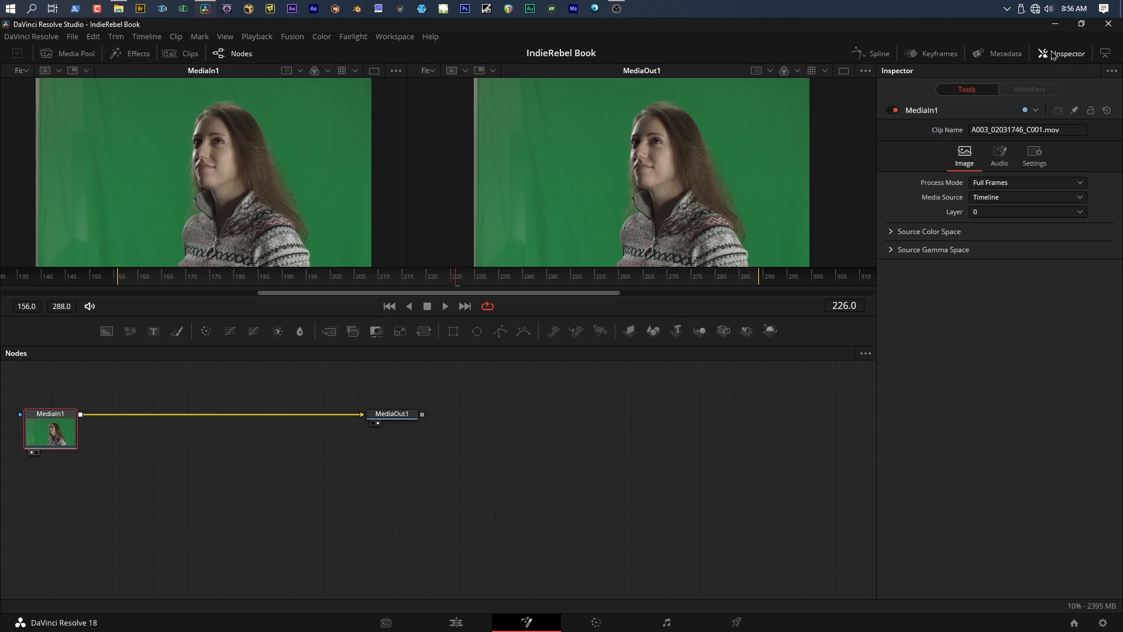
click(938, 53)
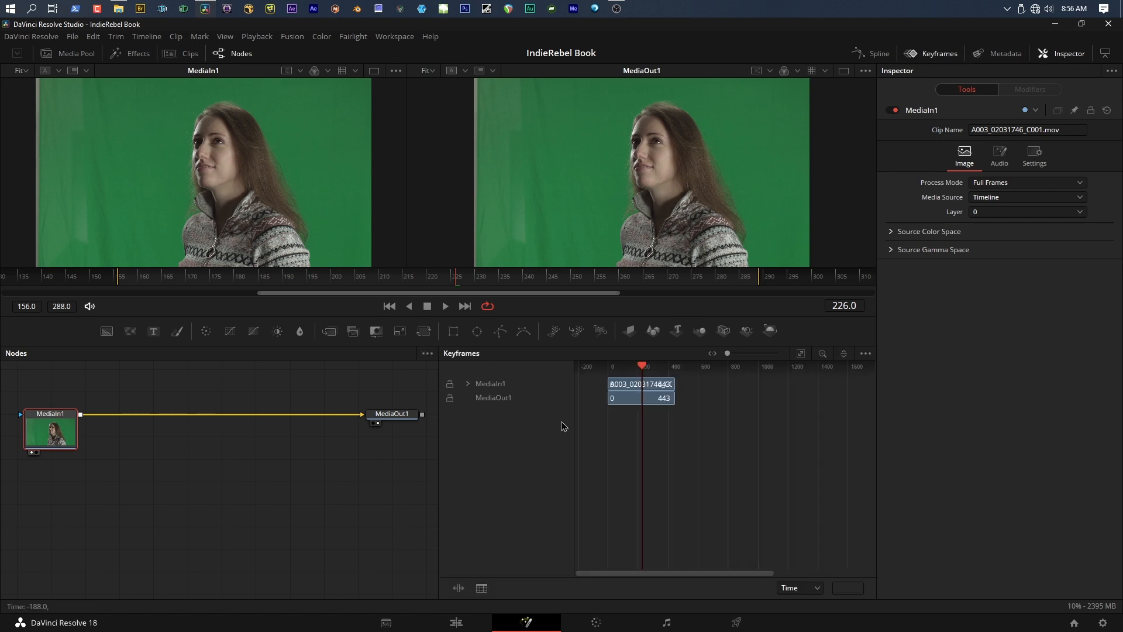
mouse_move(644, 367)
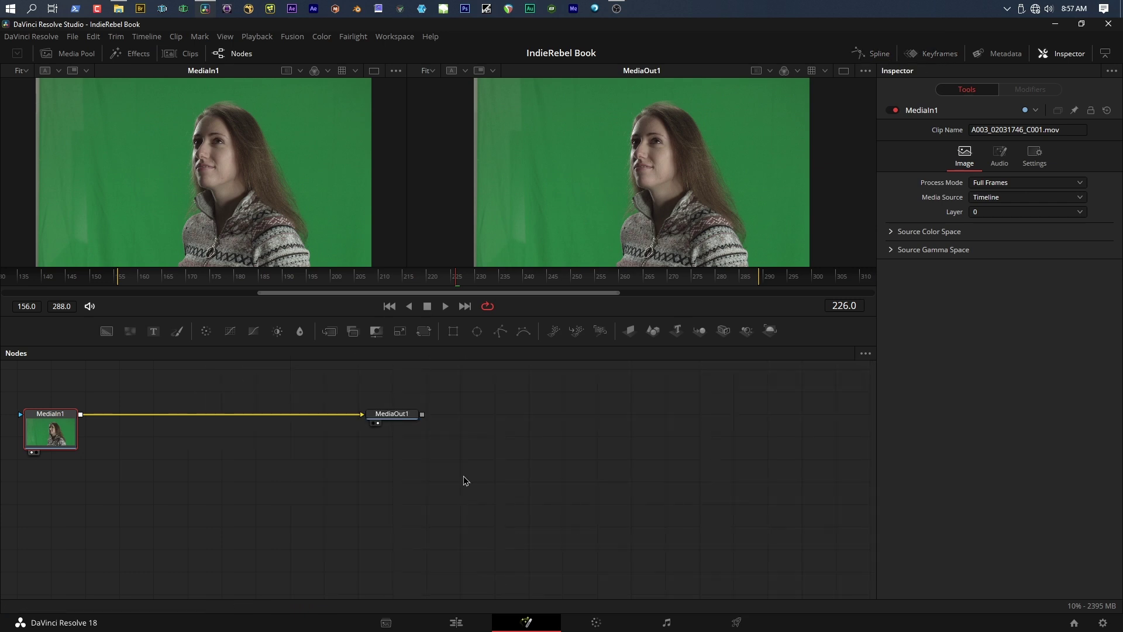
mouse_move(381, 447)
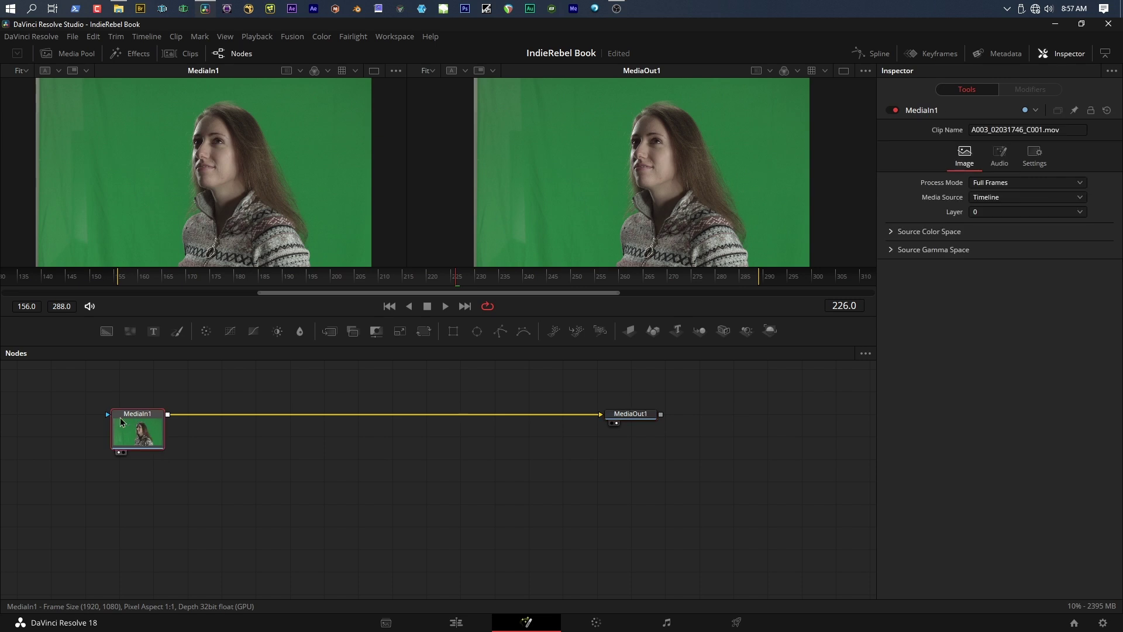
mouse_move(180, 416)
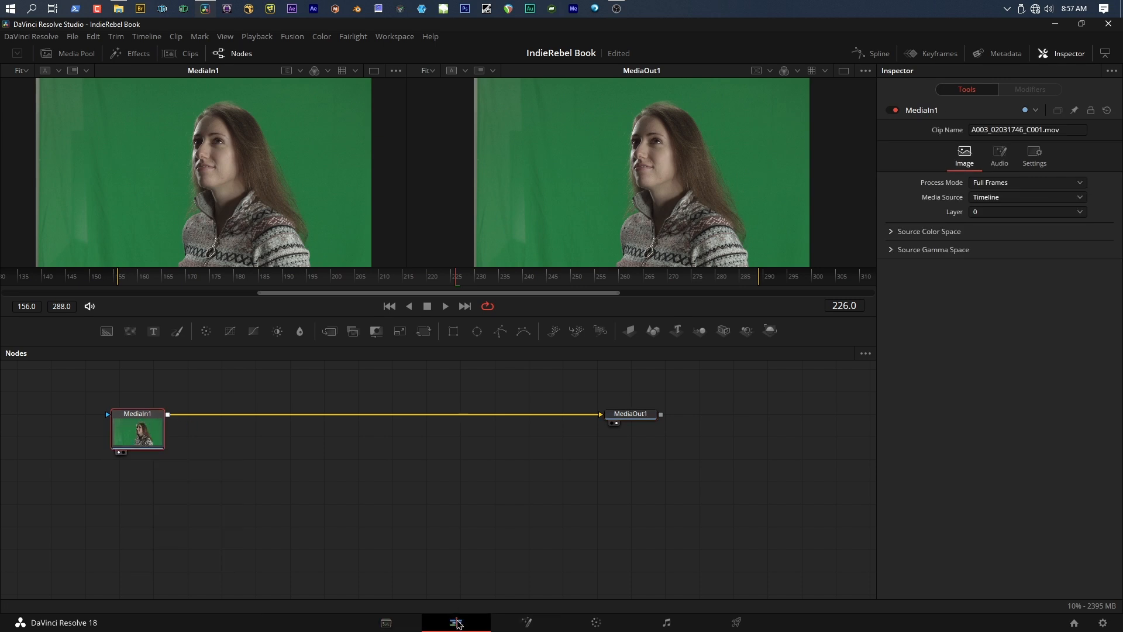
click(457, 622)
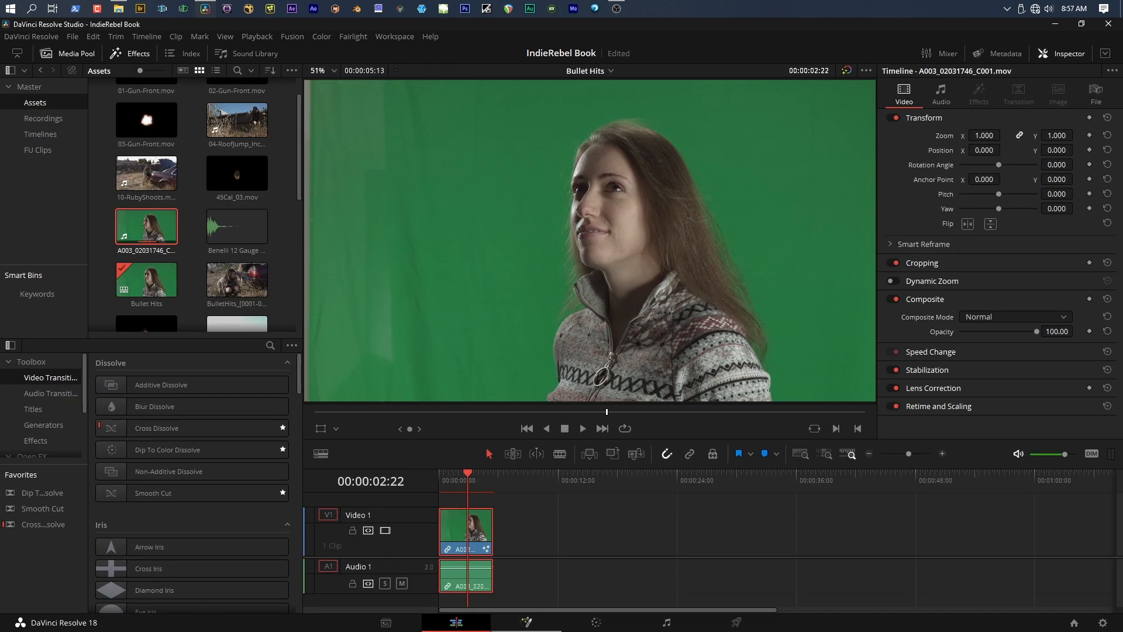
click(527, 622)
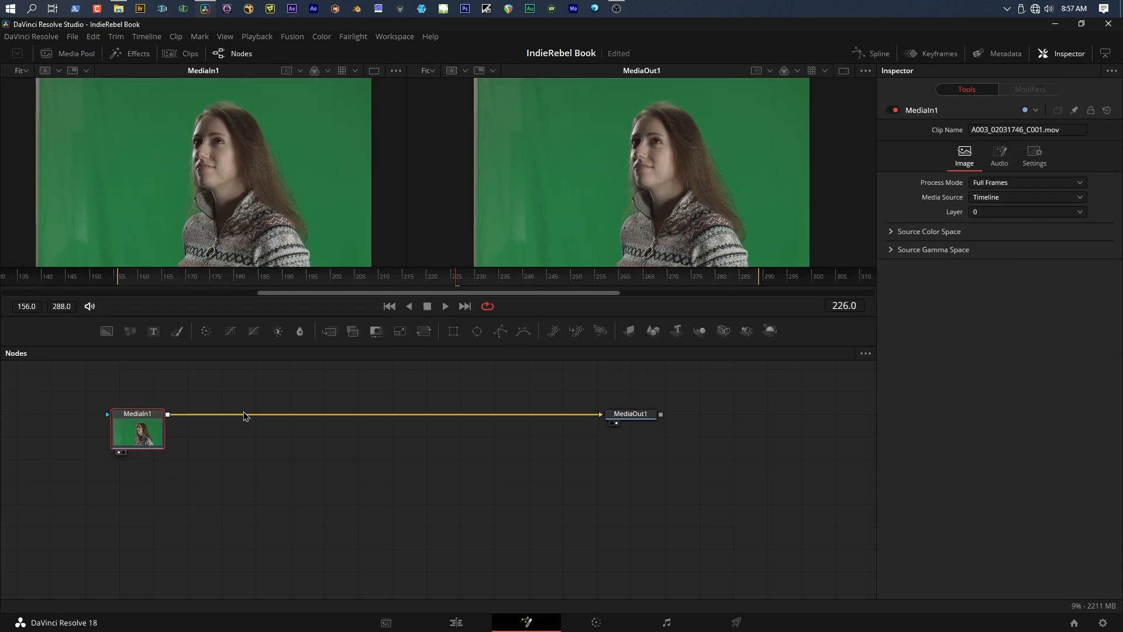
mouse_move(92, 419)
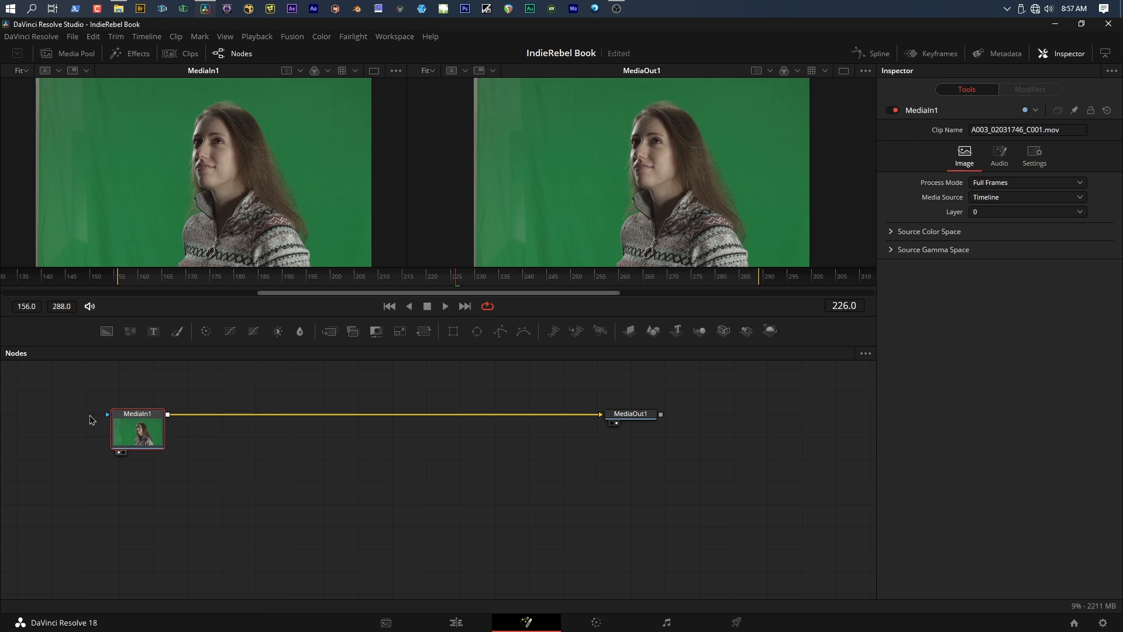
mouse_move(104, 374)
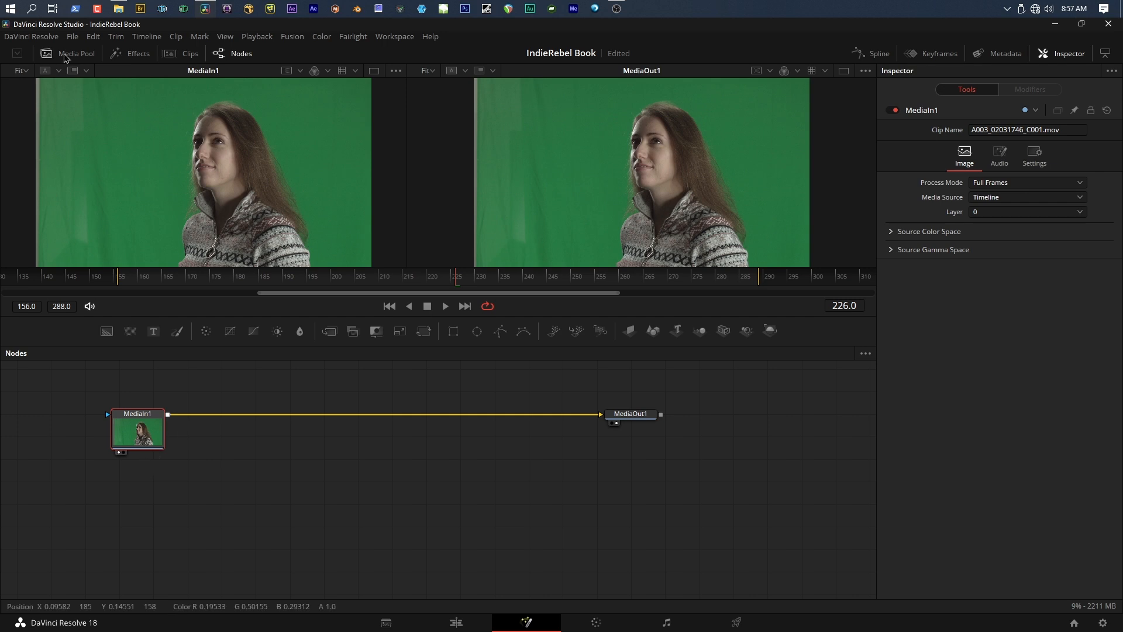
- Drag Pistol Aluminum Entry 10.png from the Media Pool into the Nodes area and preview MediaIn2
click(67, 54)
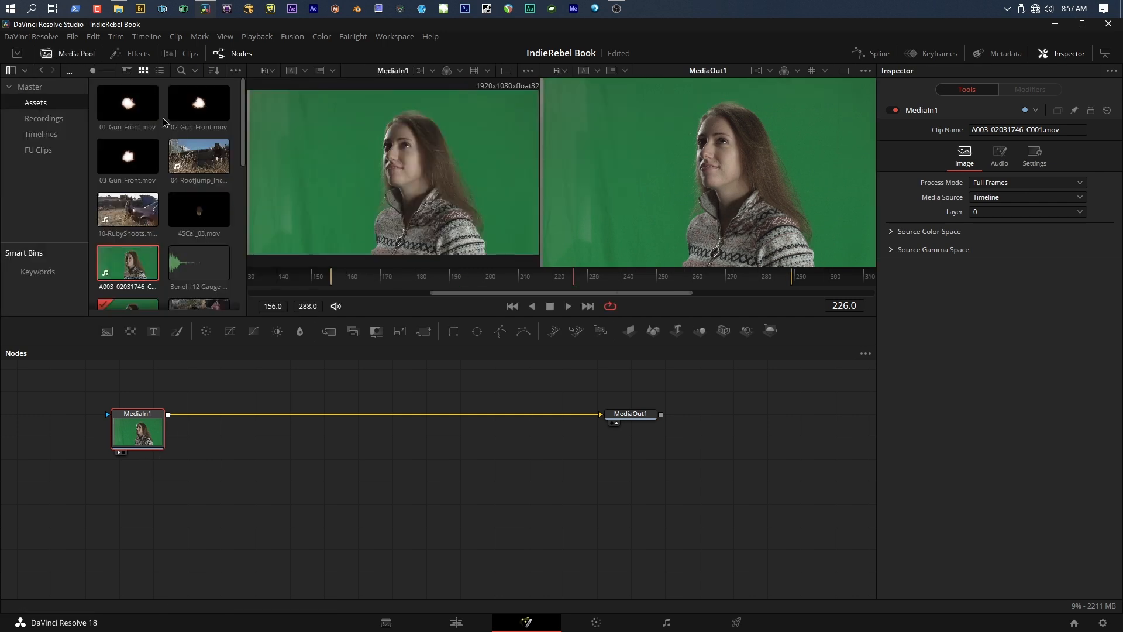
scroll(down, 3)
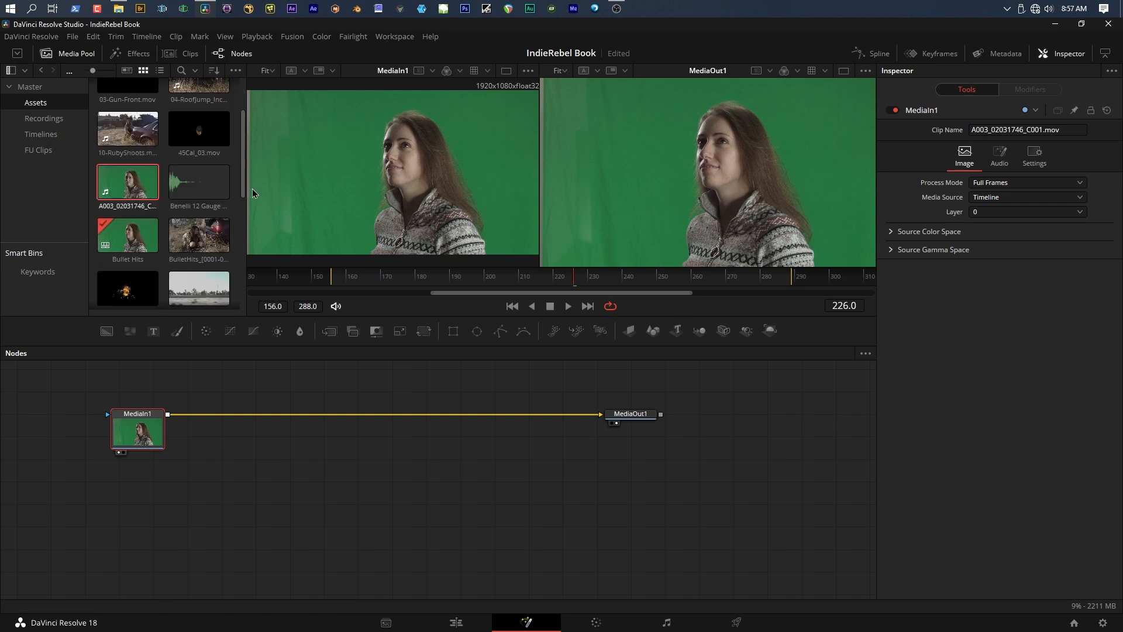
scroll(down, 3)
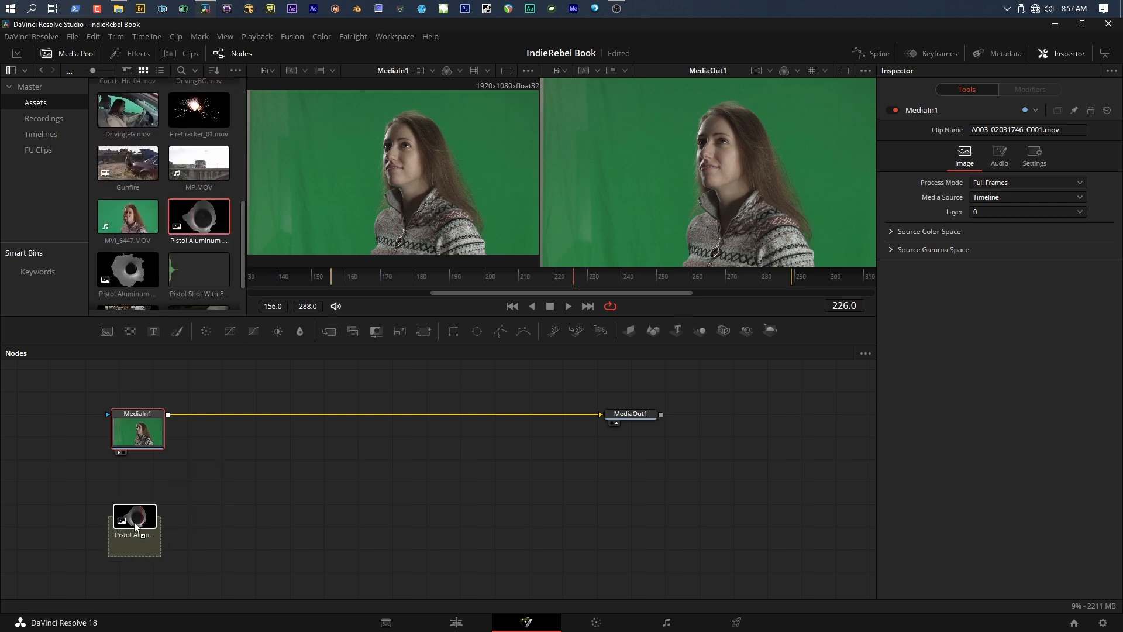
click(134, 534)
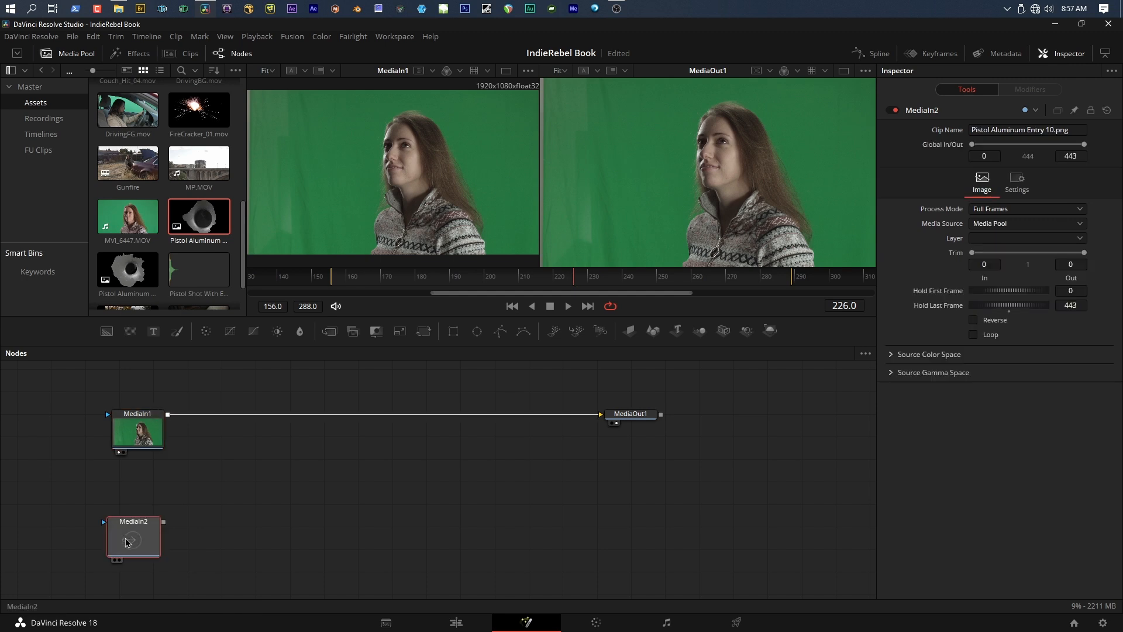
click(133, 537)
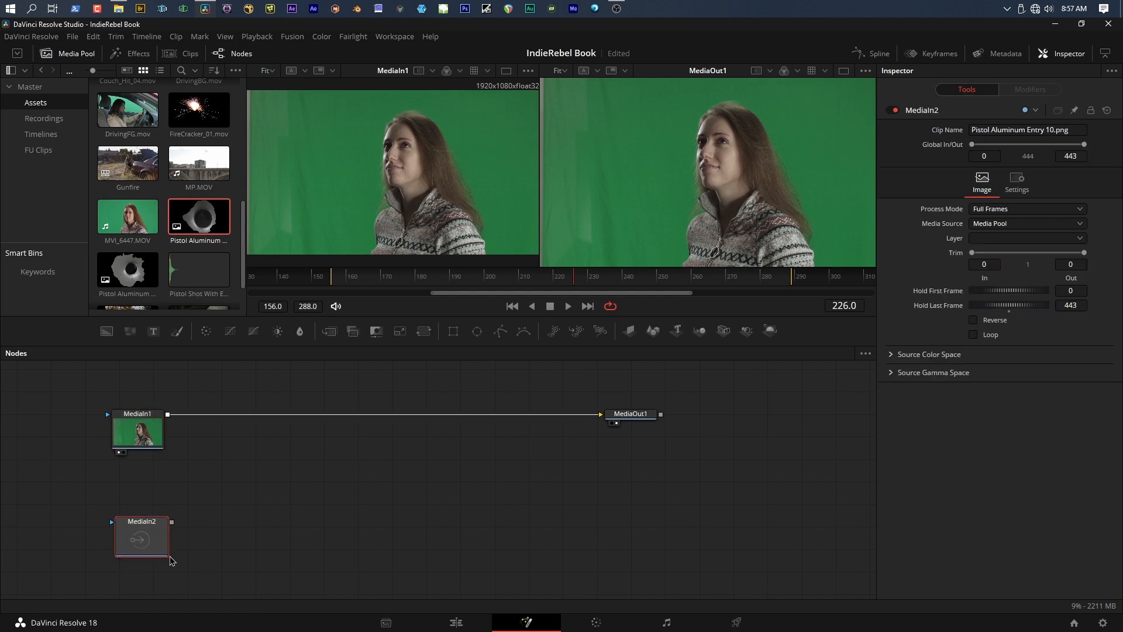
click(456, 622)
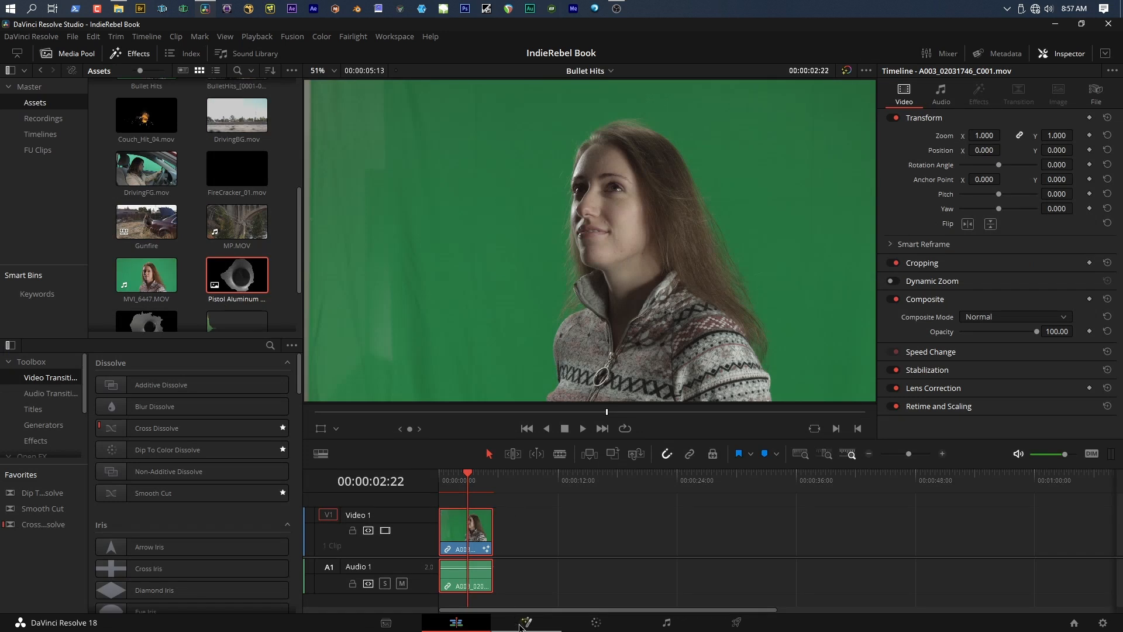
click(526, 622)
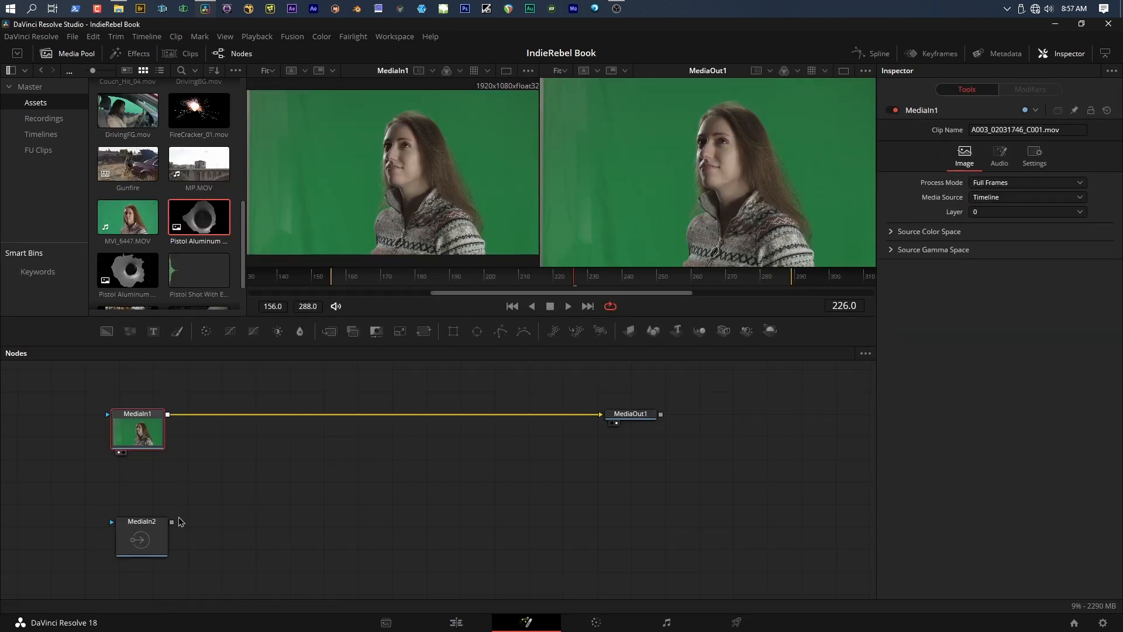
click(141, 513)
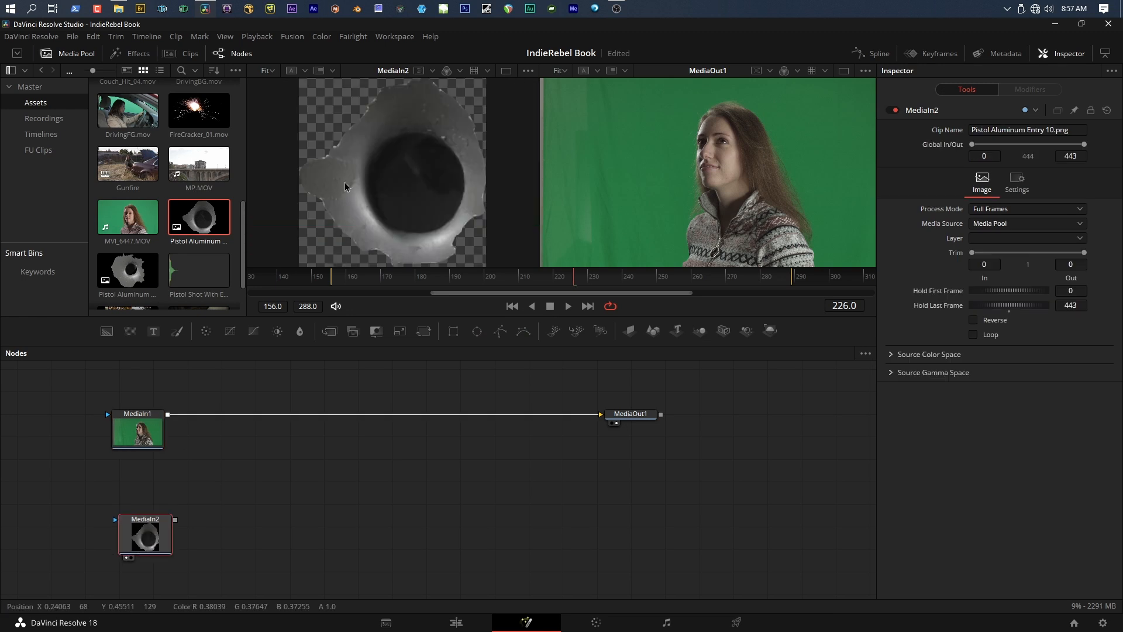
mouse_move(514, 245)
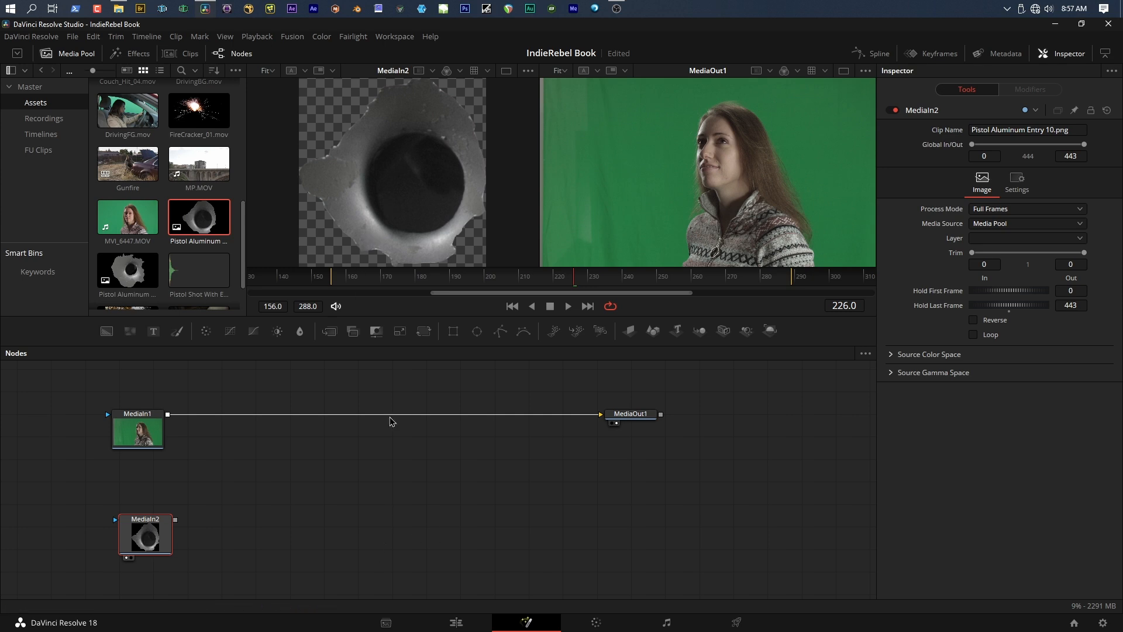
mouse_move(344, 204)
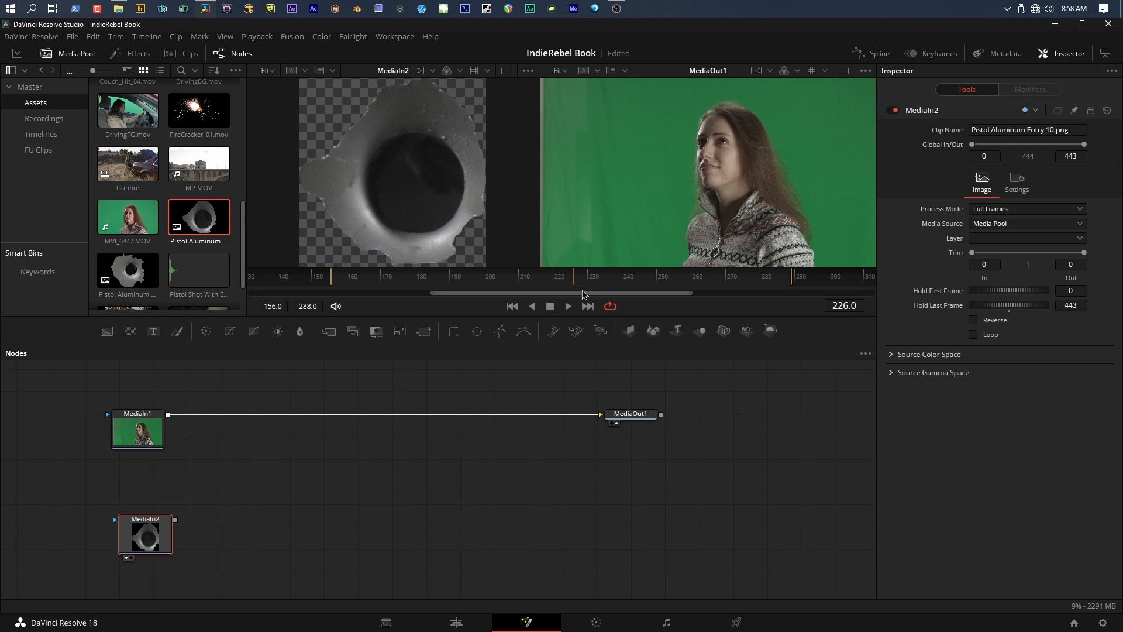
mouse_move(137, 568)
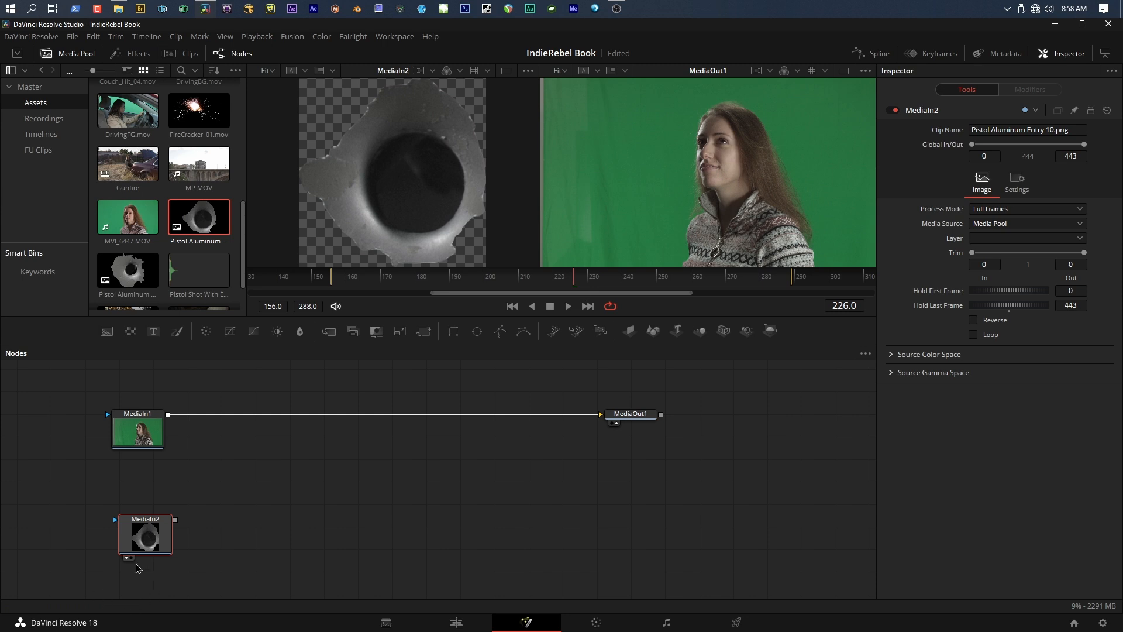
- Inspect the MediaIn1, MediaIn2 and MediaOut1 nodes
click(145, 533)
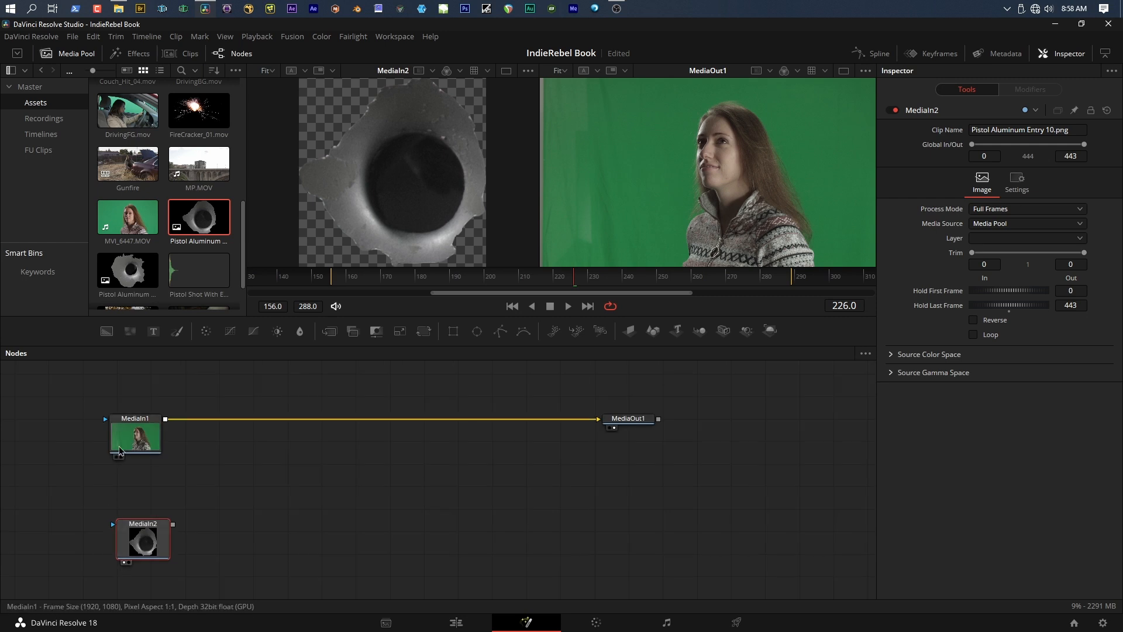
click(134, 434)
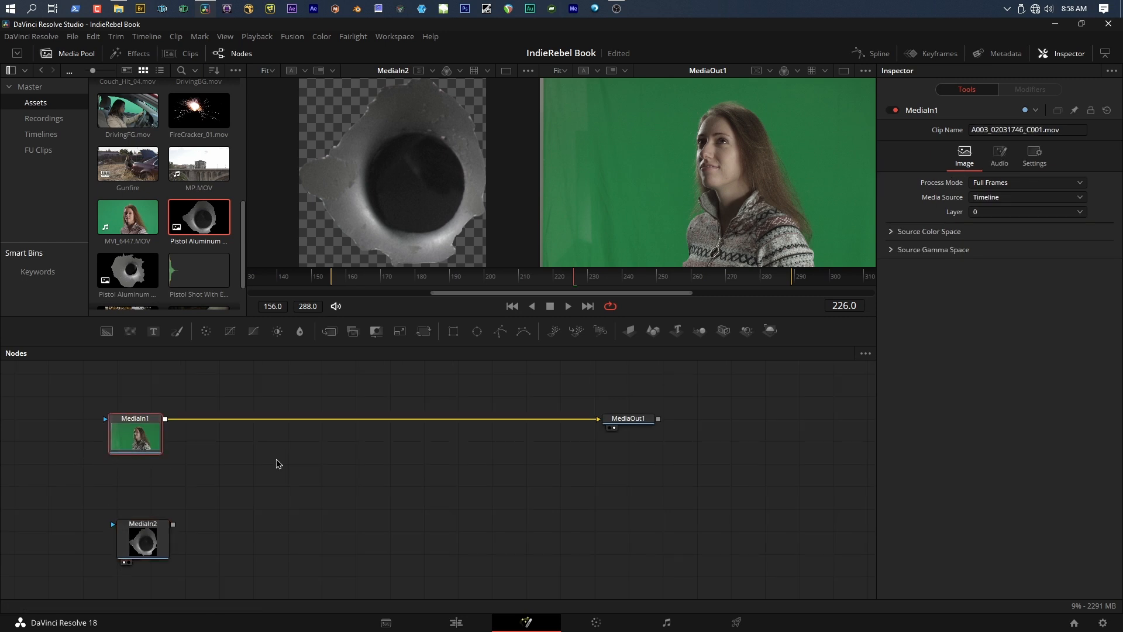
mouse_move(614, 430)
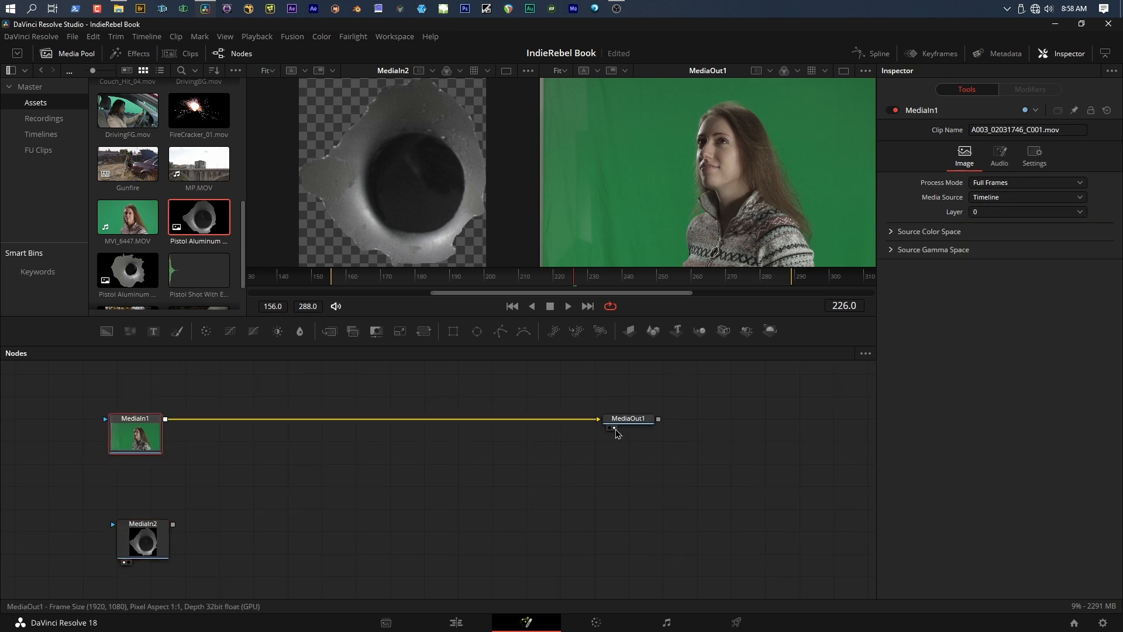
mouse_move(368, 240)
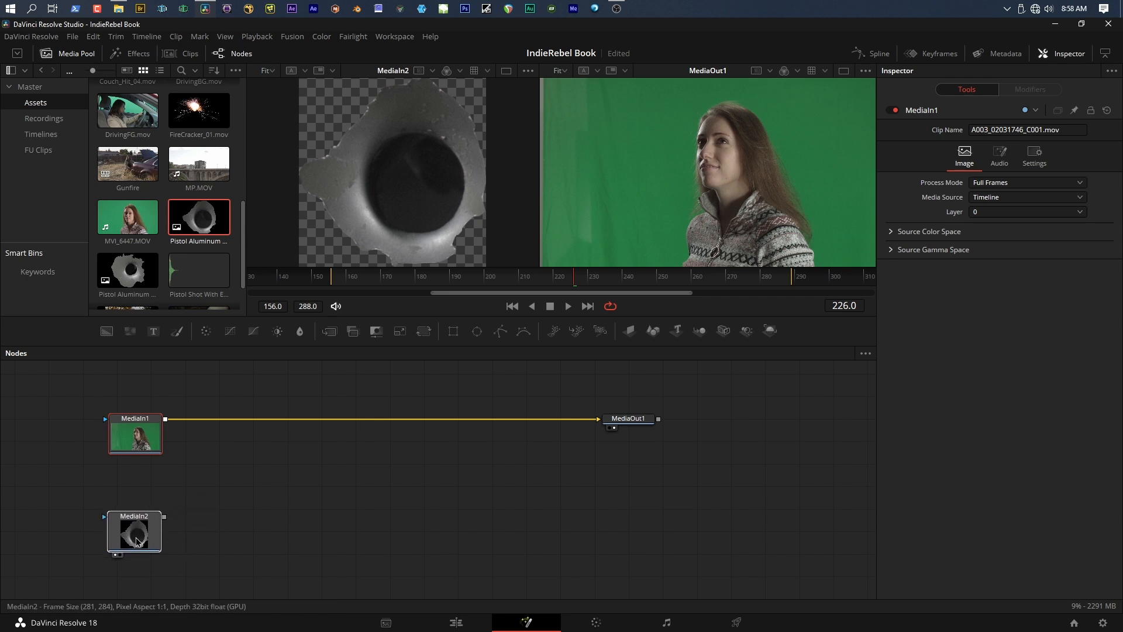
click(134, 531)
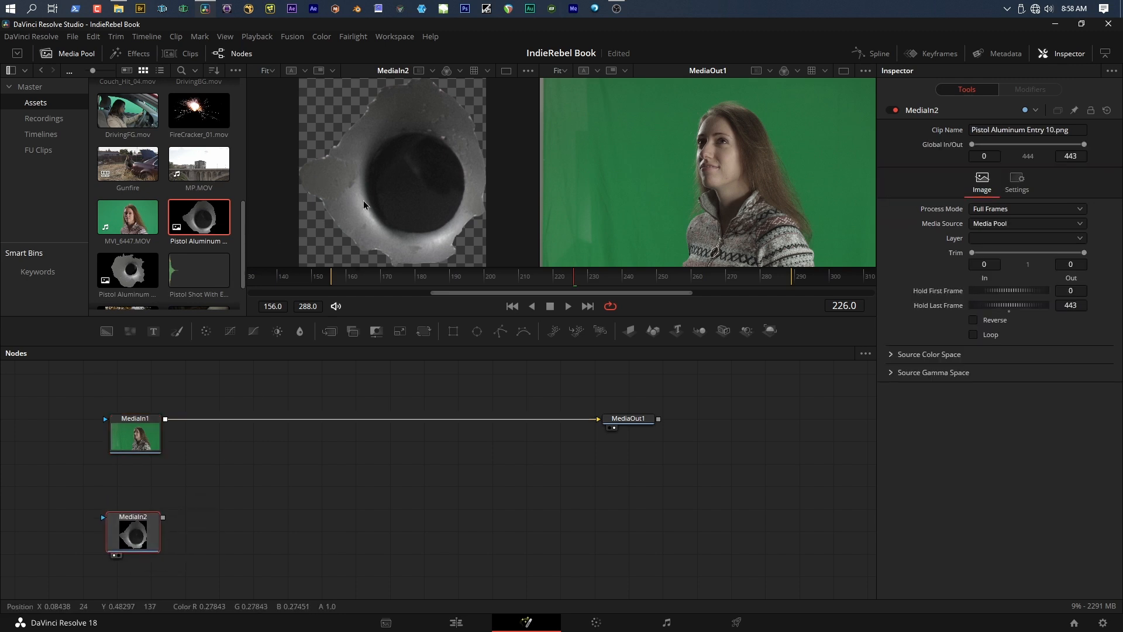
click(628, 418)
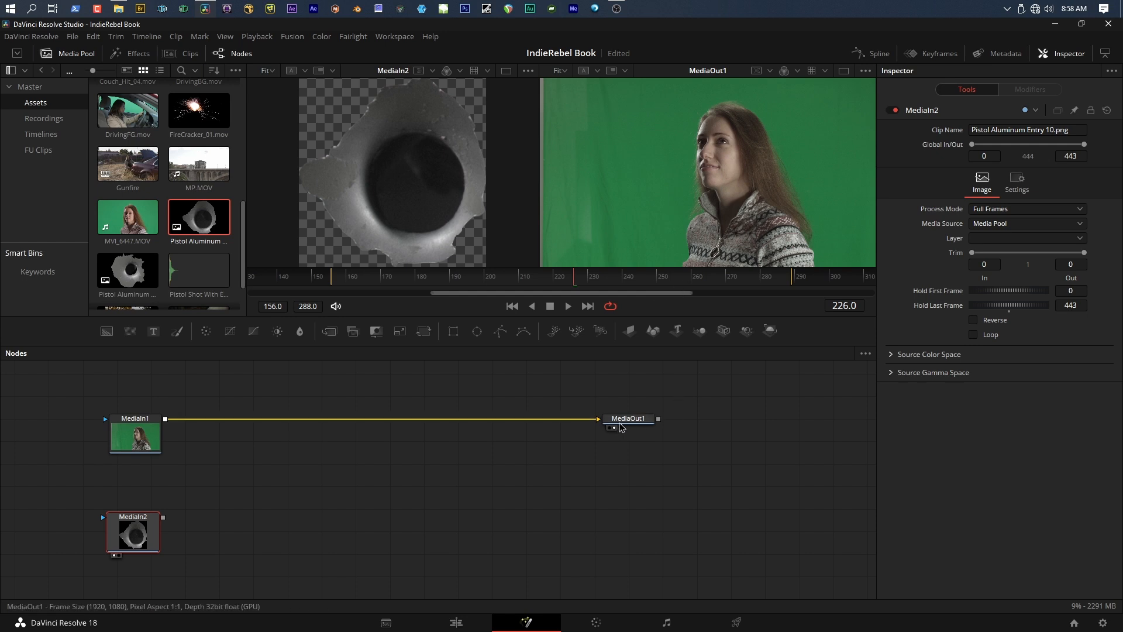
mouse_move(628, 418)
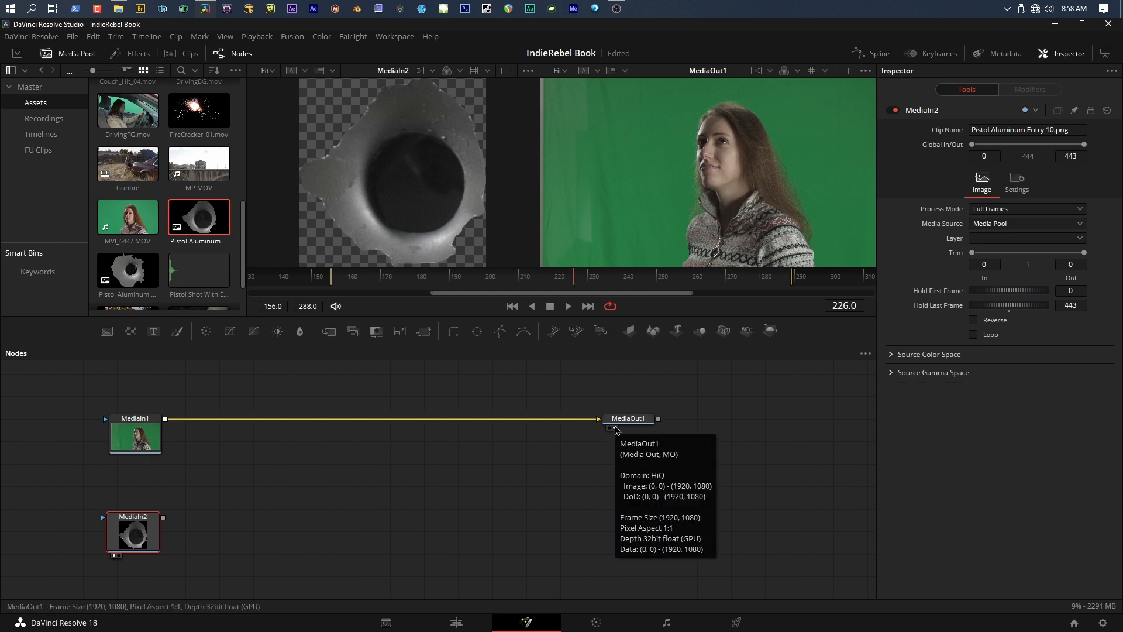
mouse_move(628, 206)
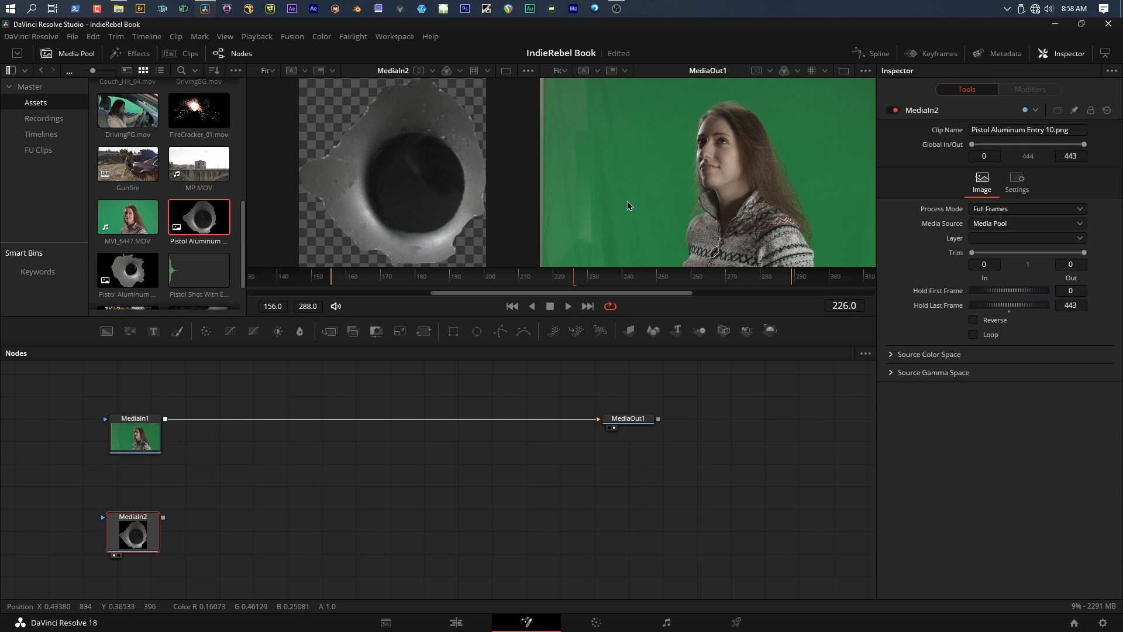
mouse_move(778, 191)
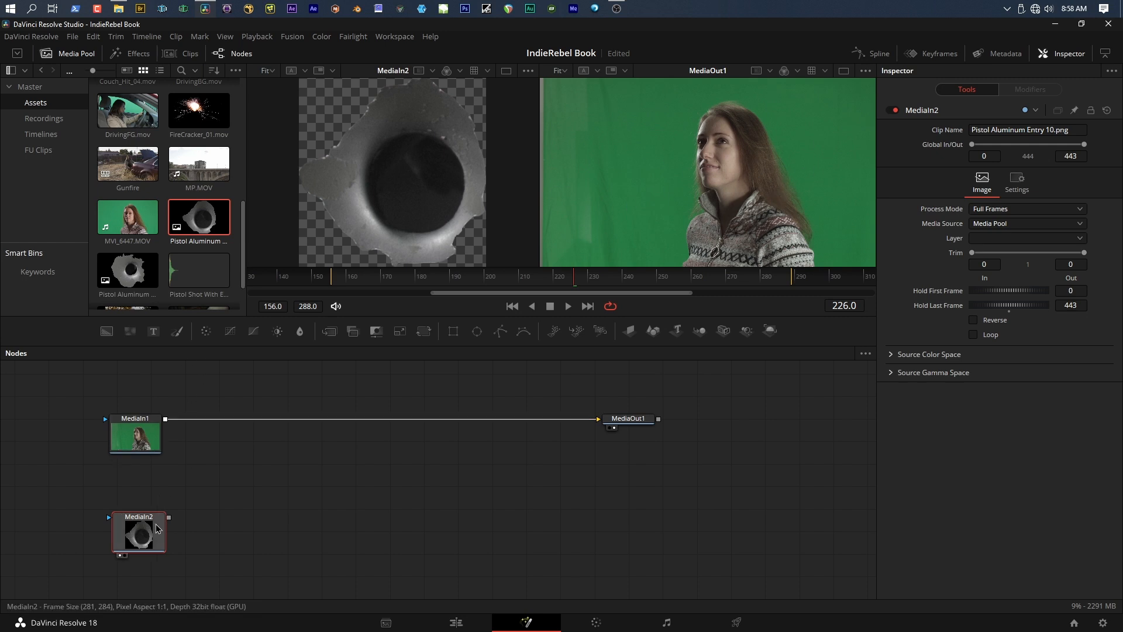
- Position MediaIn2 and show green-screen and bullet-hole images in the two viewers
click(135, 435)
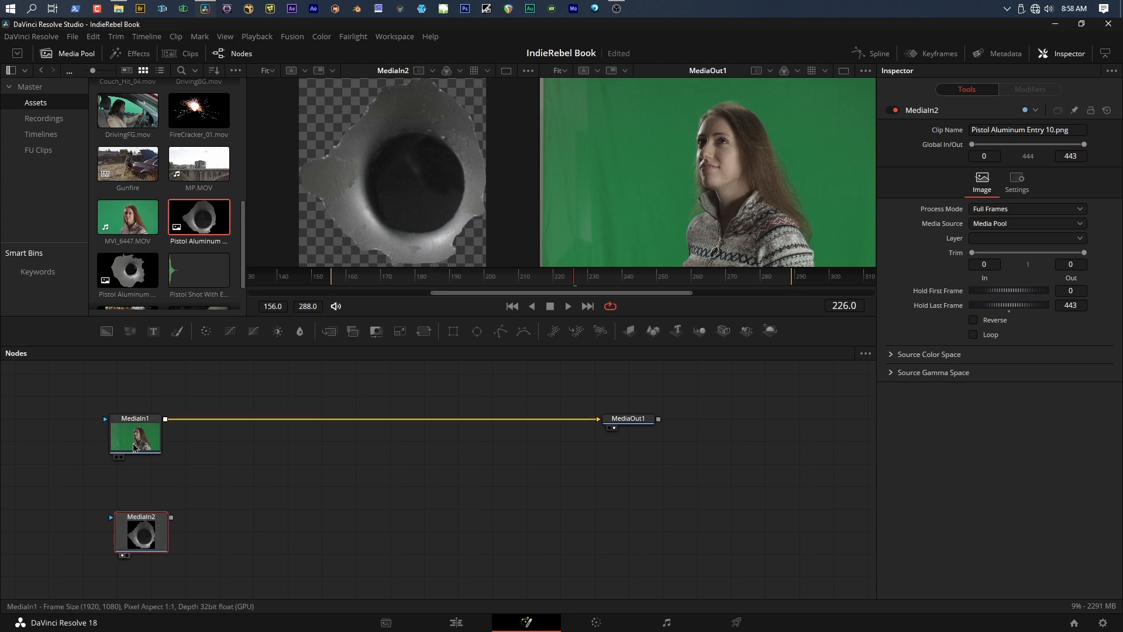
click(140, 532)
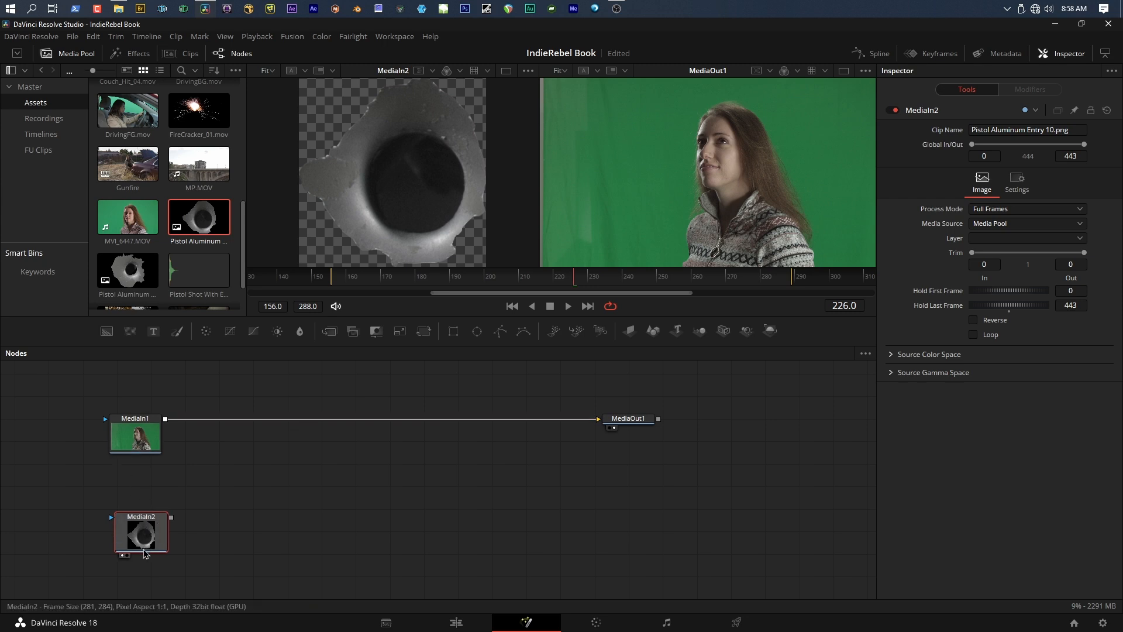
click(134, 433)
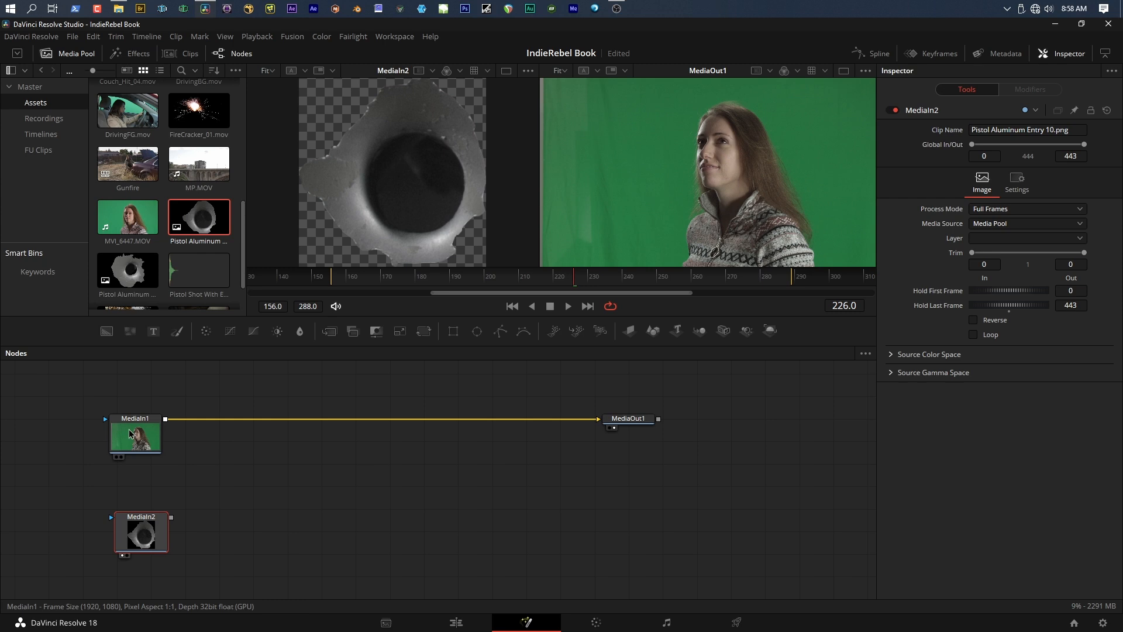
click(134, 433)
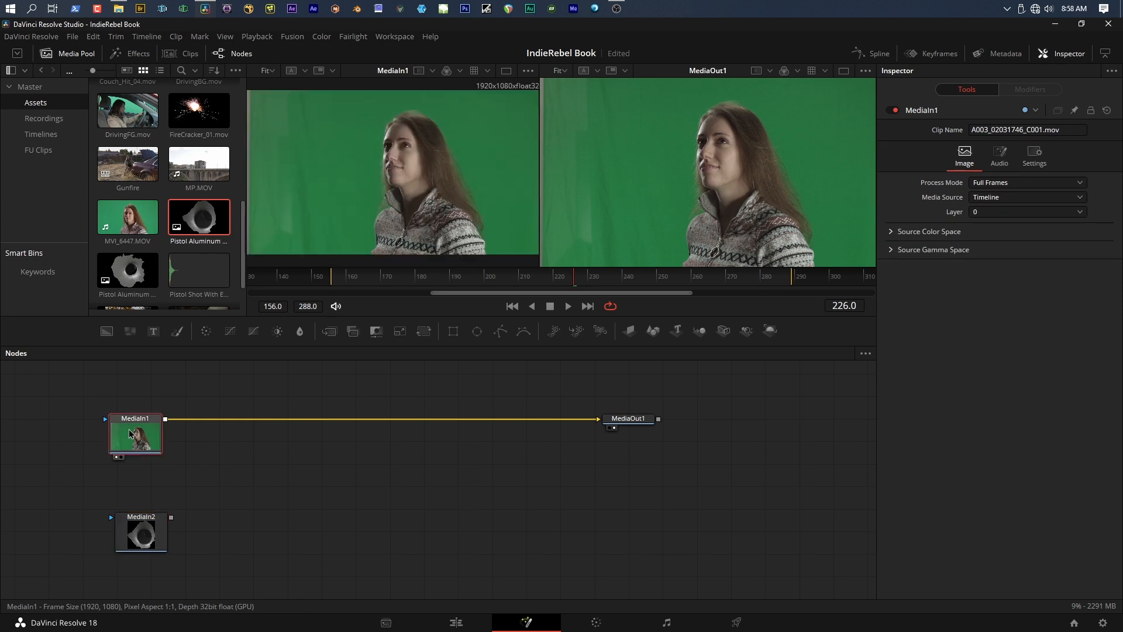
mouse_move(394, 215)
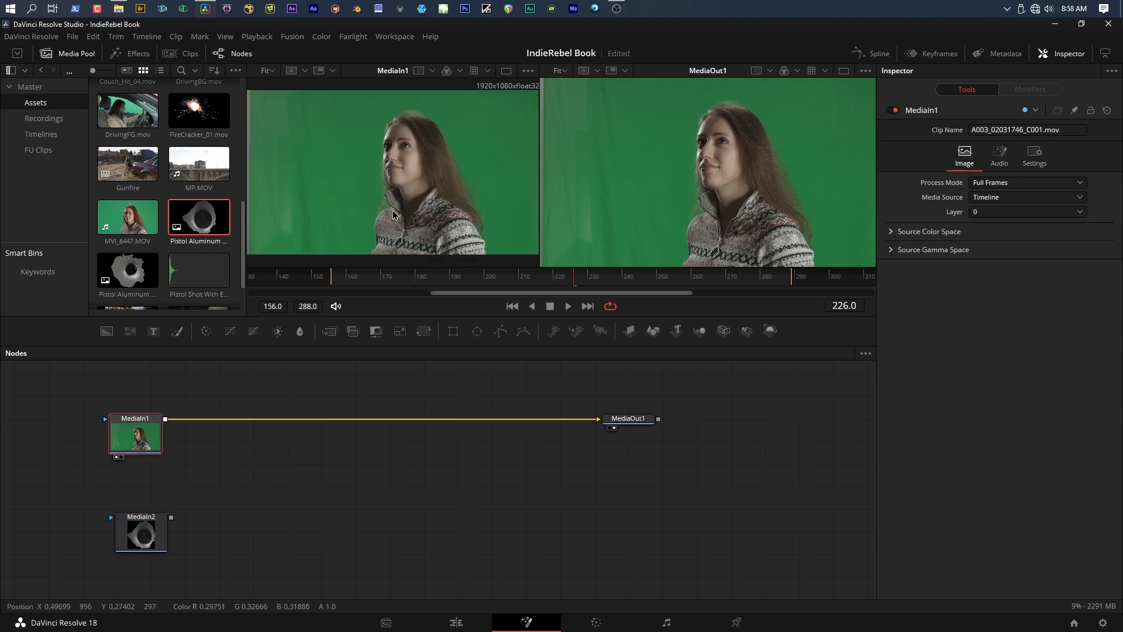
click(141, 533)
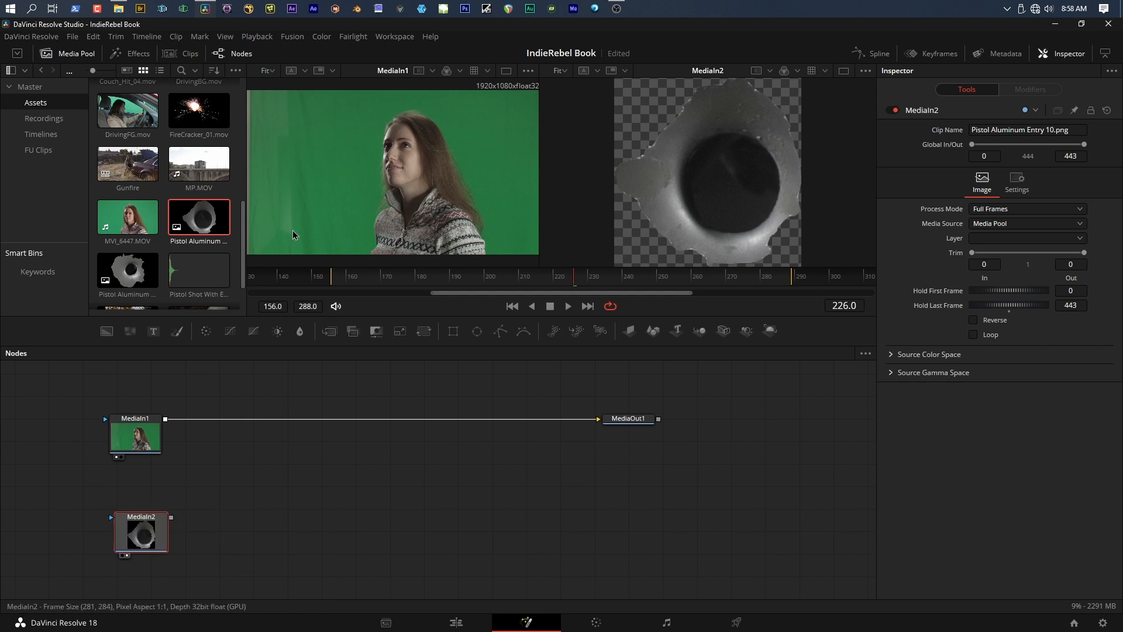
click(134, 418)
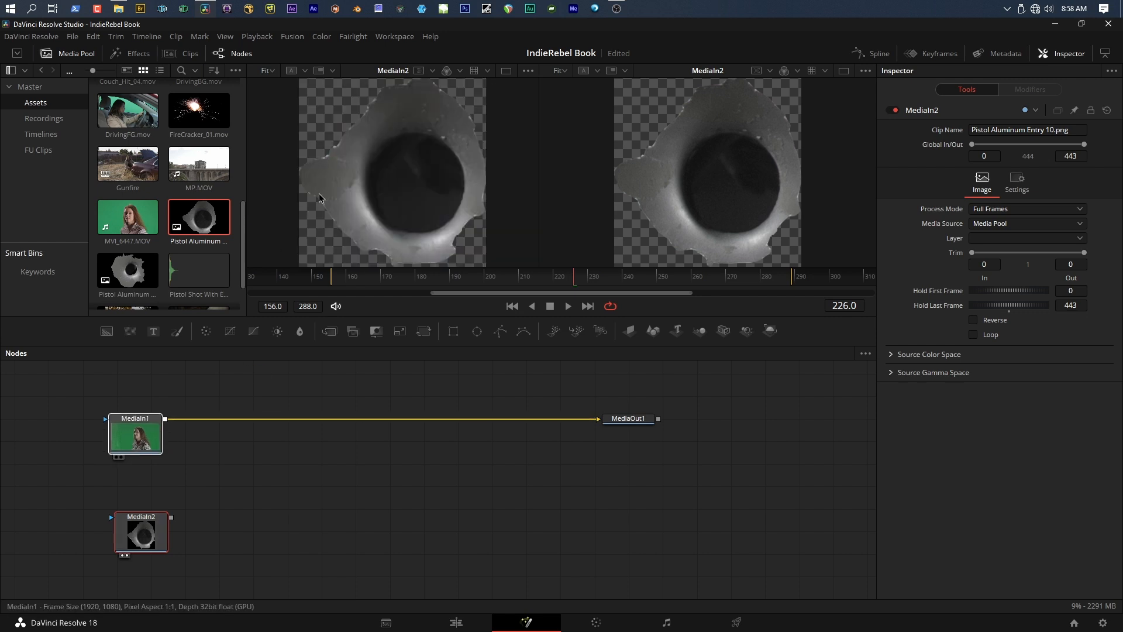
click(134, 434)
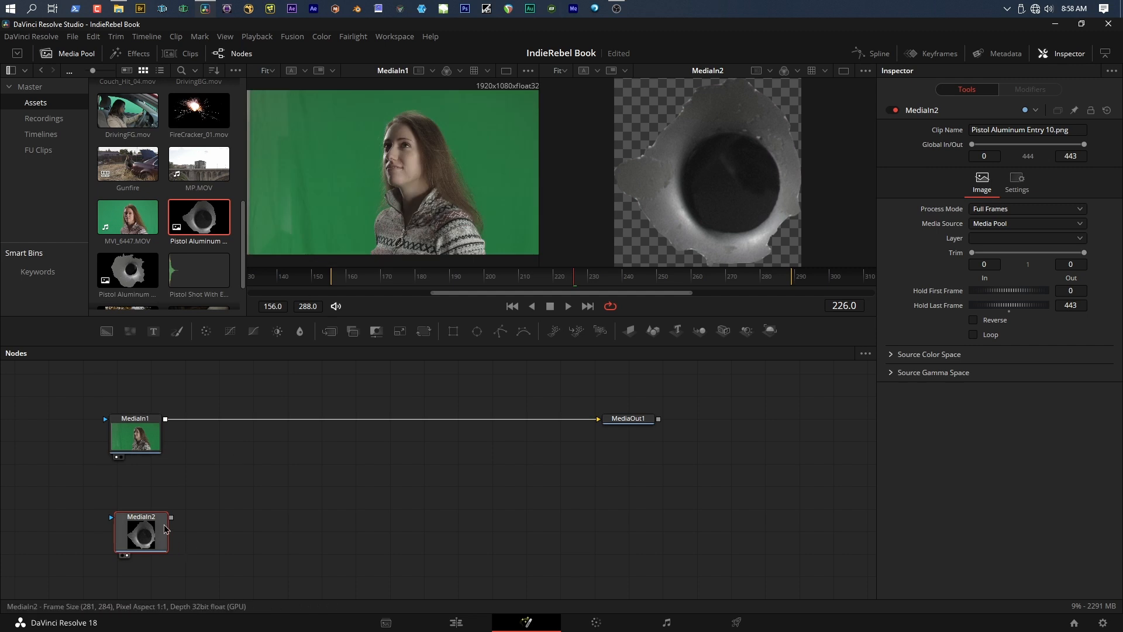
mouse_move(602, 363)
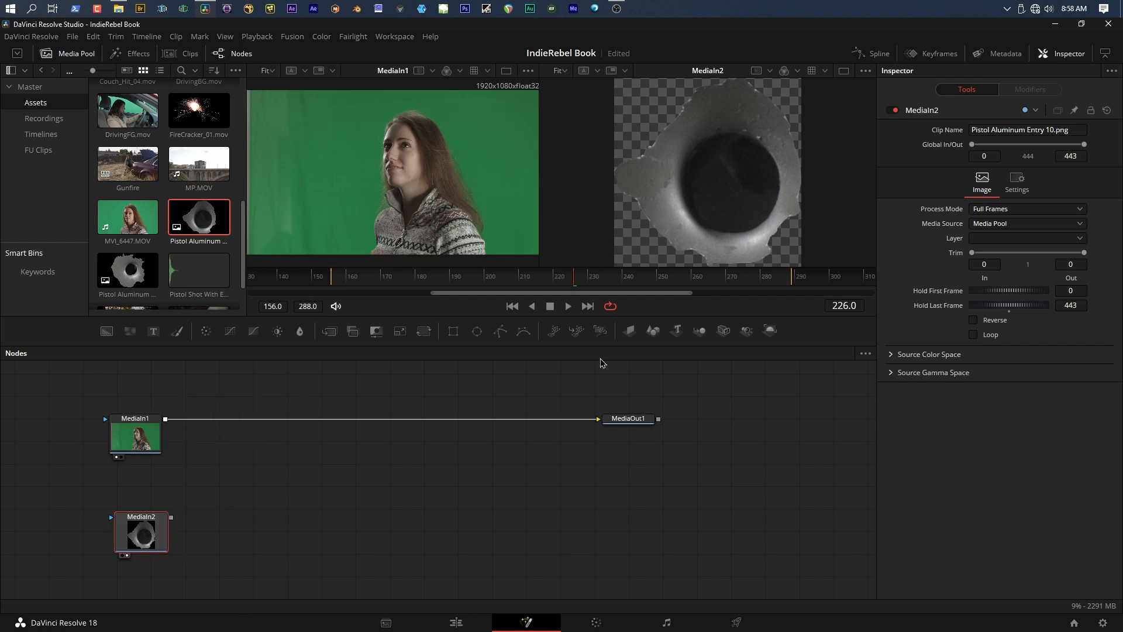
- Connect MediaIn2 to MediaOut1 and check the bullet-hole output on the Edit page
click(627, 418)
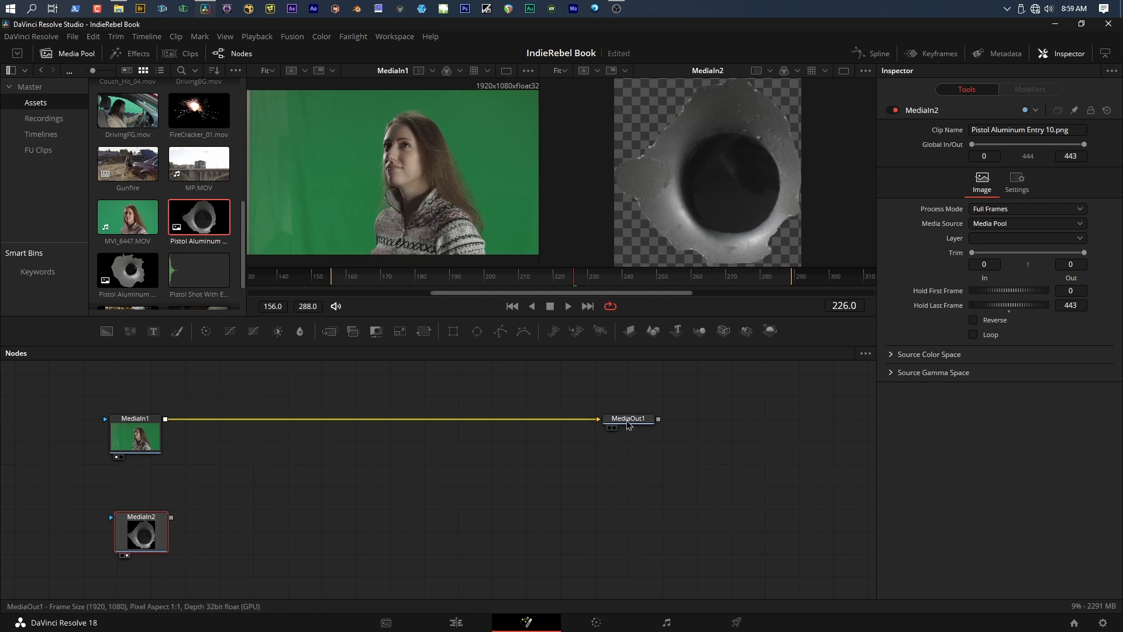
mouse_move(629, 418)
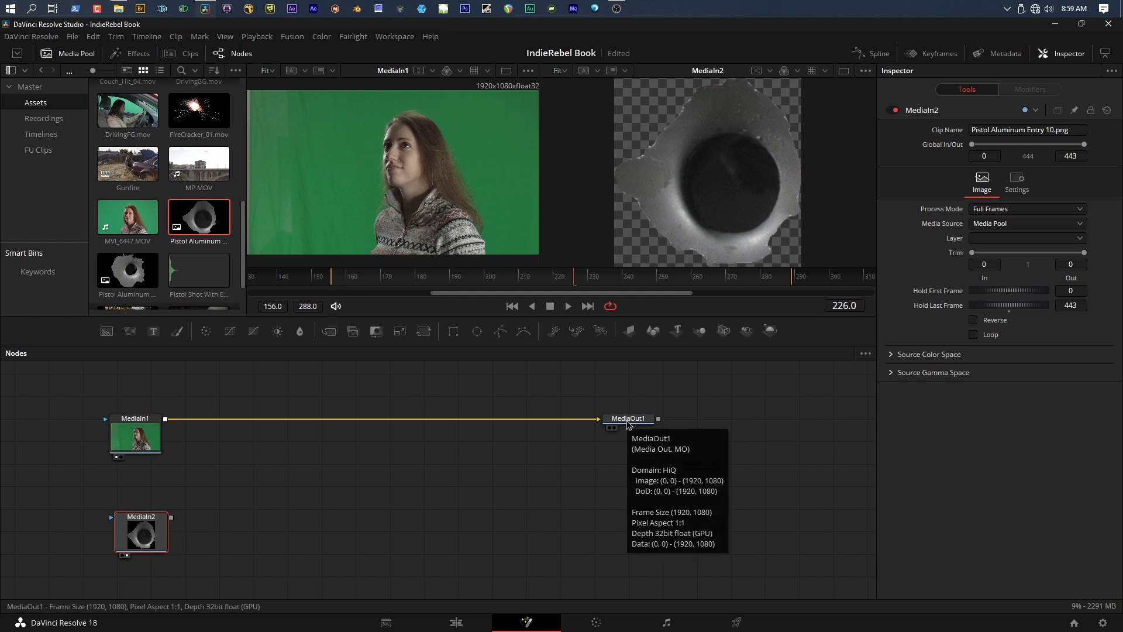
mouse_move(577, 495)
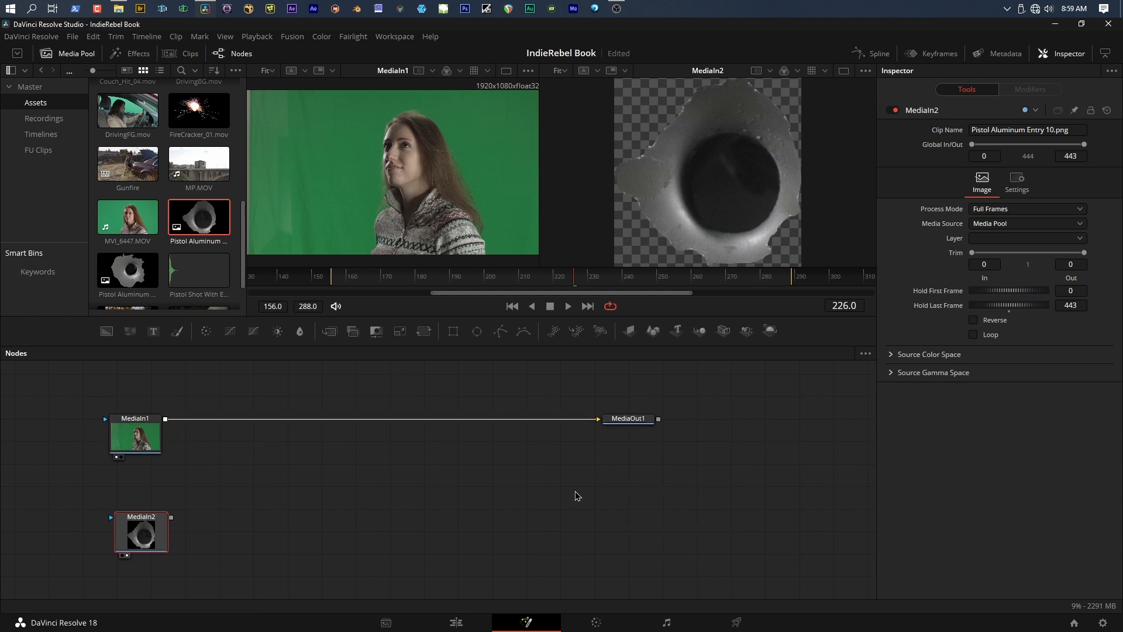
click(455, 622)
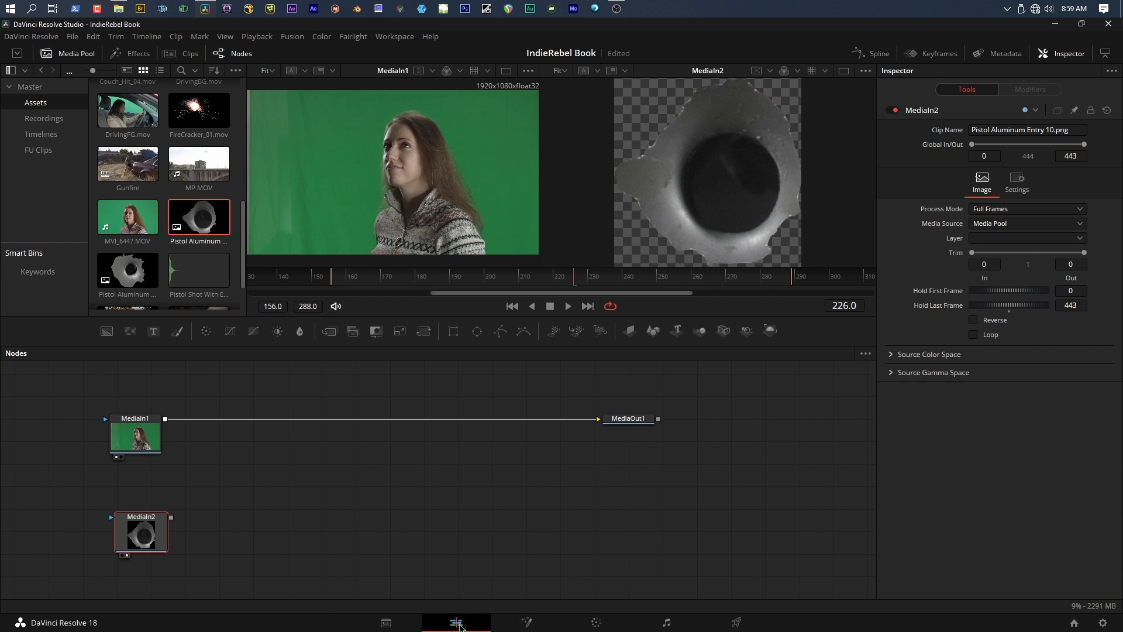
click(456, 622)
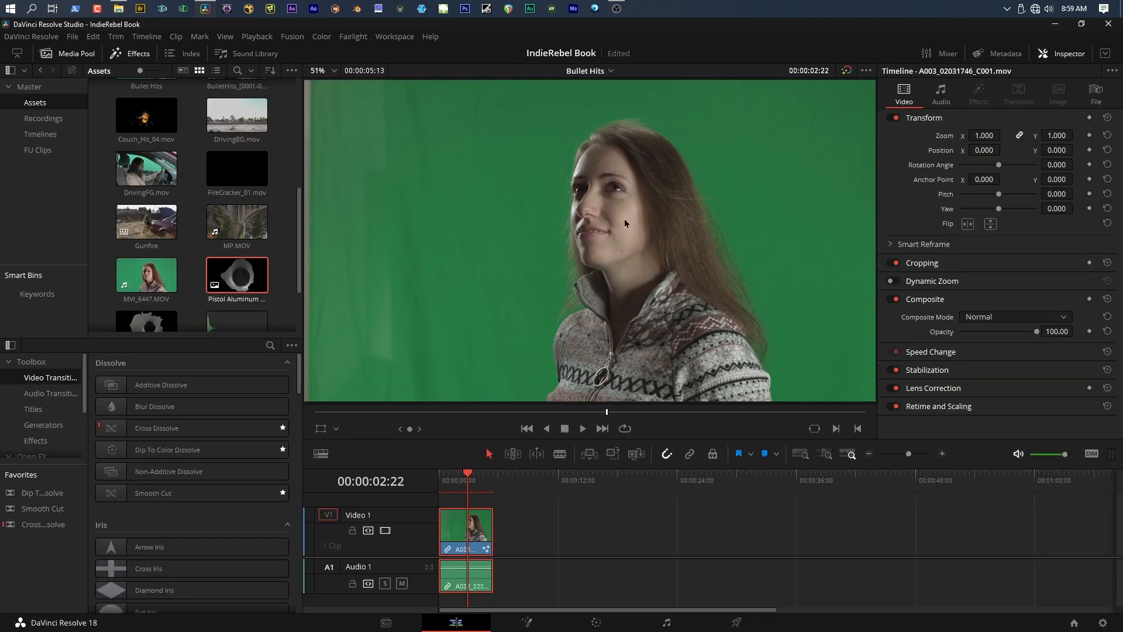
click(526, 621)
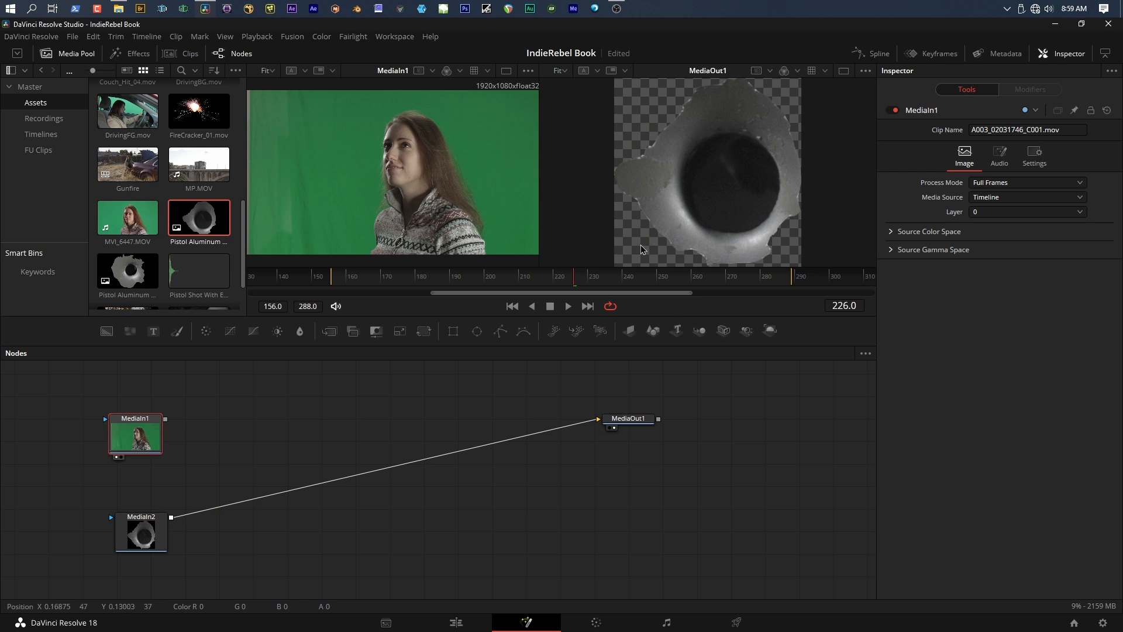
mouse_move(57, 555)
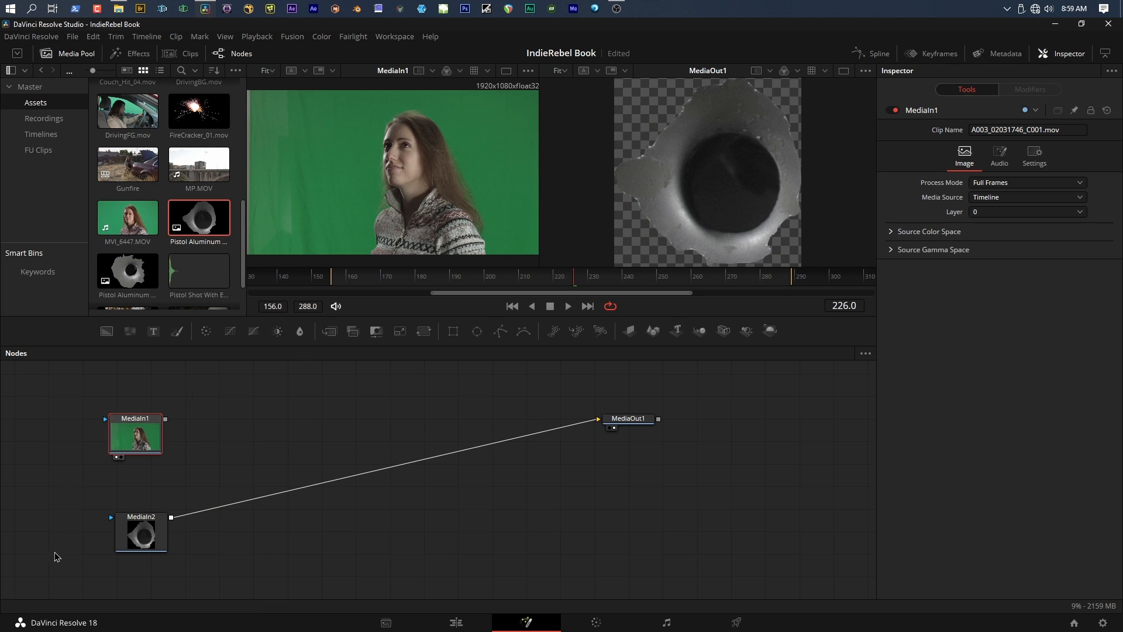
mouse_move(618, 360)
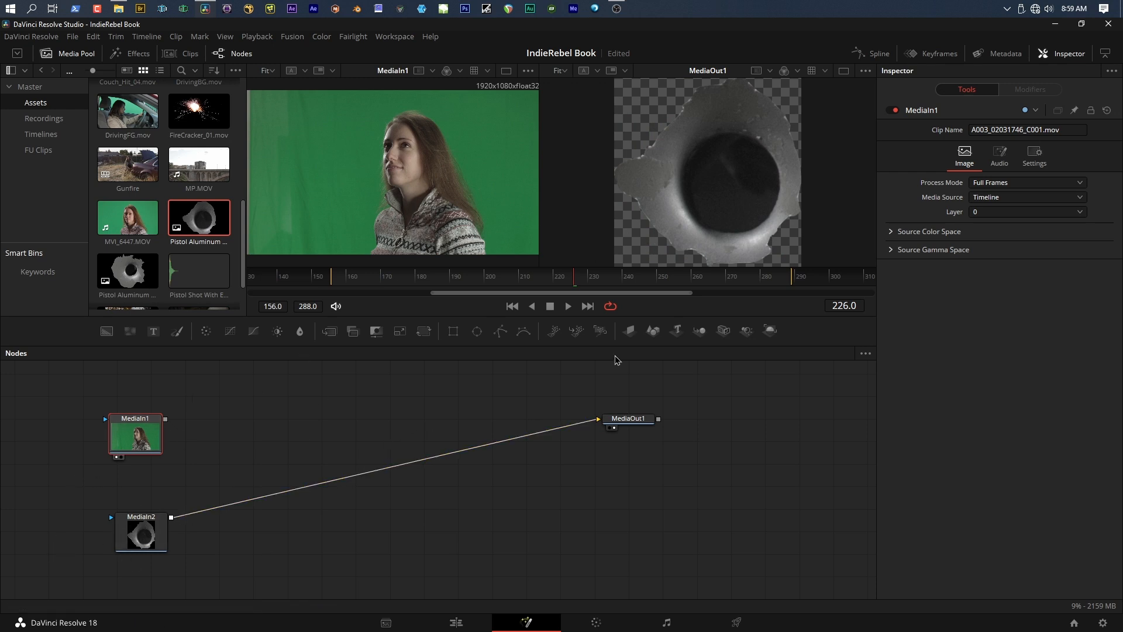
click(628, 418)
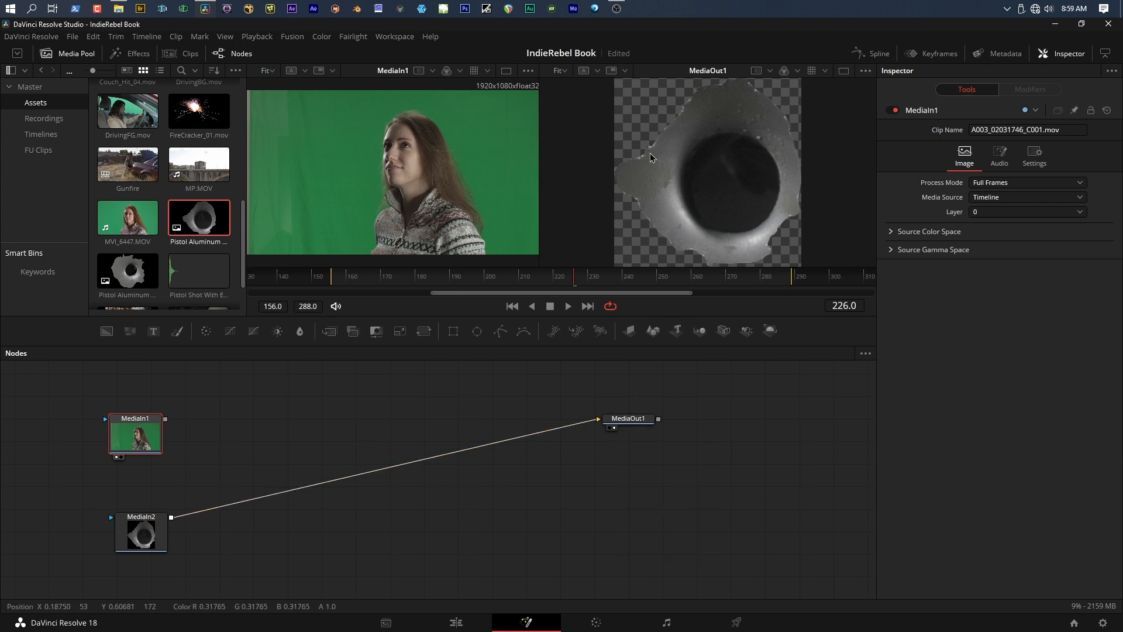
click(456, 622)
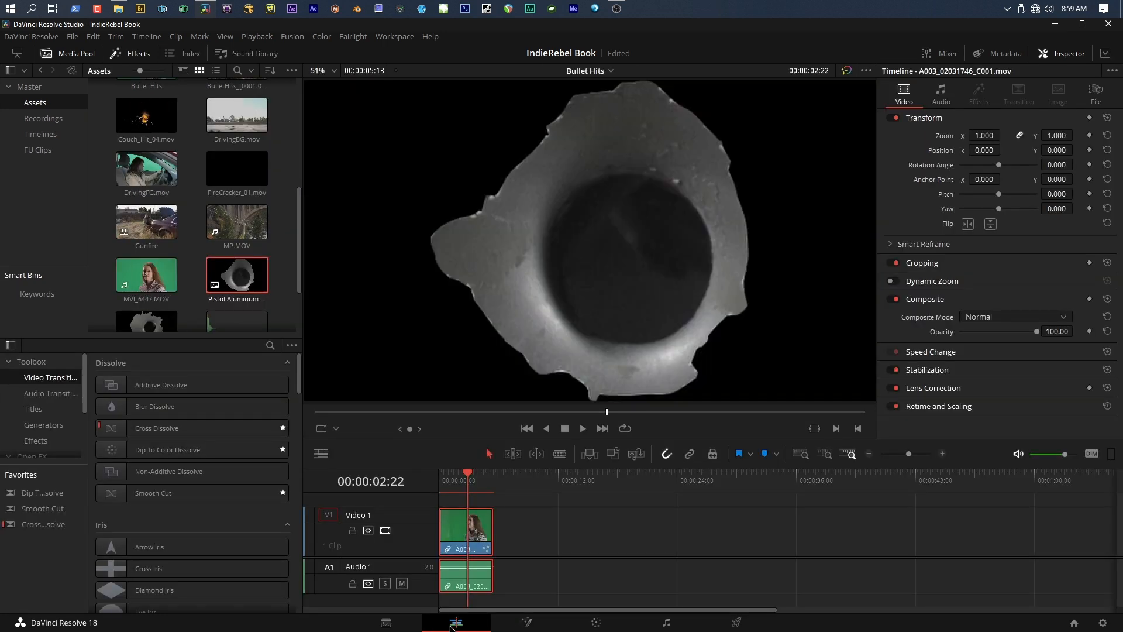
mouse_move(505, 238)
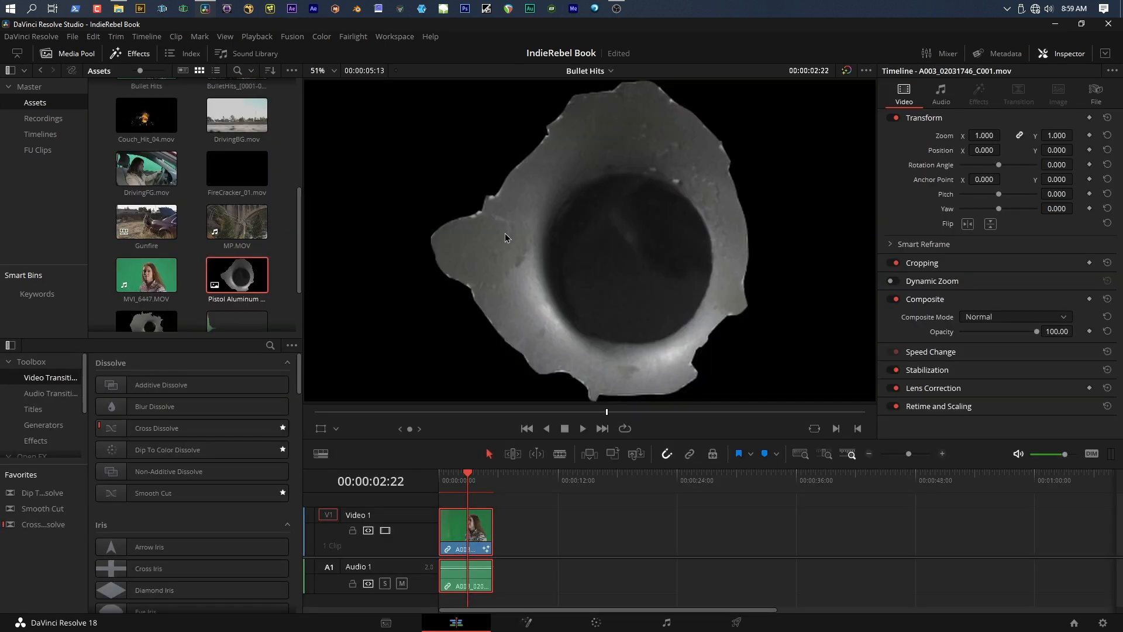
click(527, 622)
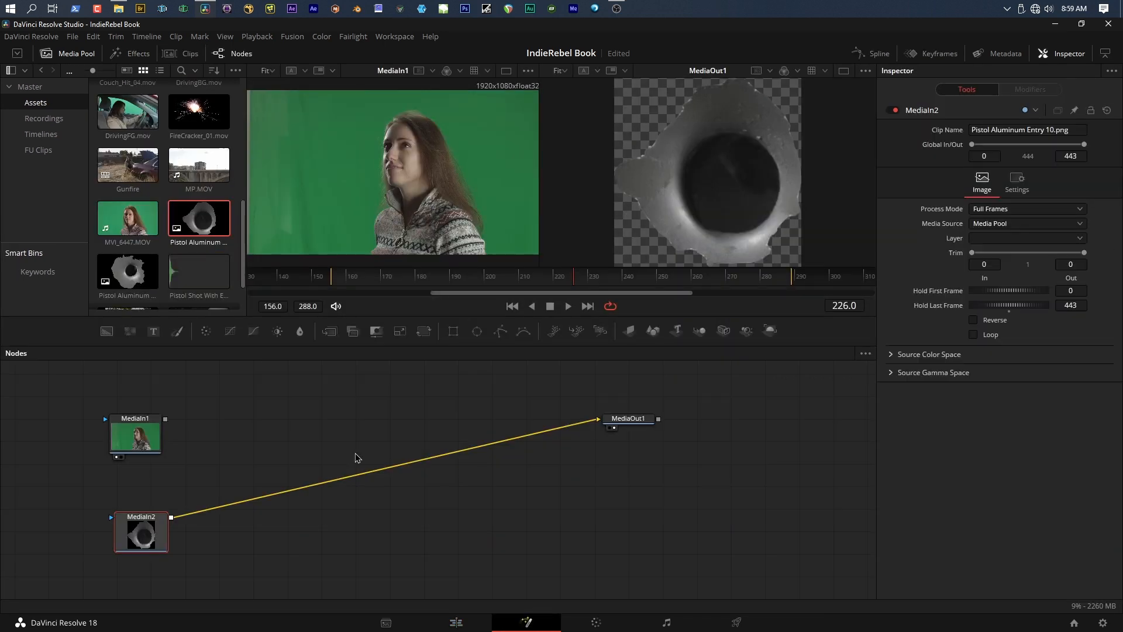
- Detach MediaOut1 and confirm the Edit page viewer shows black
click(628, 418)
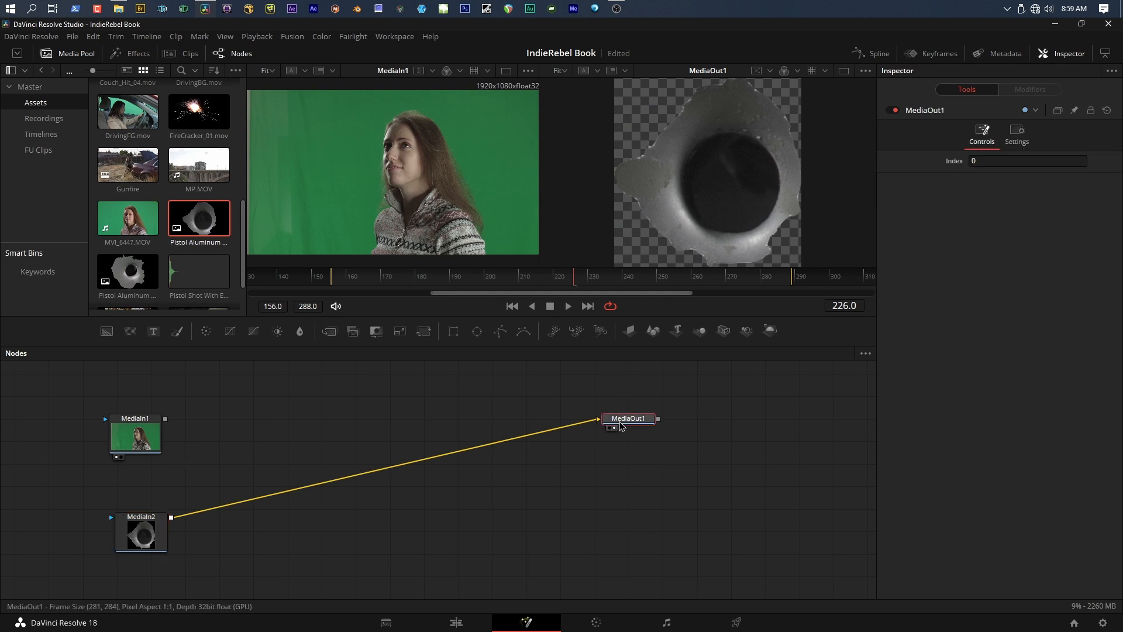
click(613, 418)
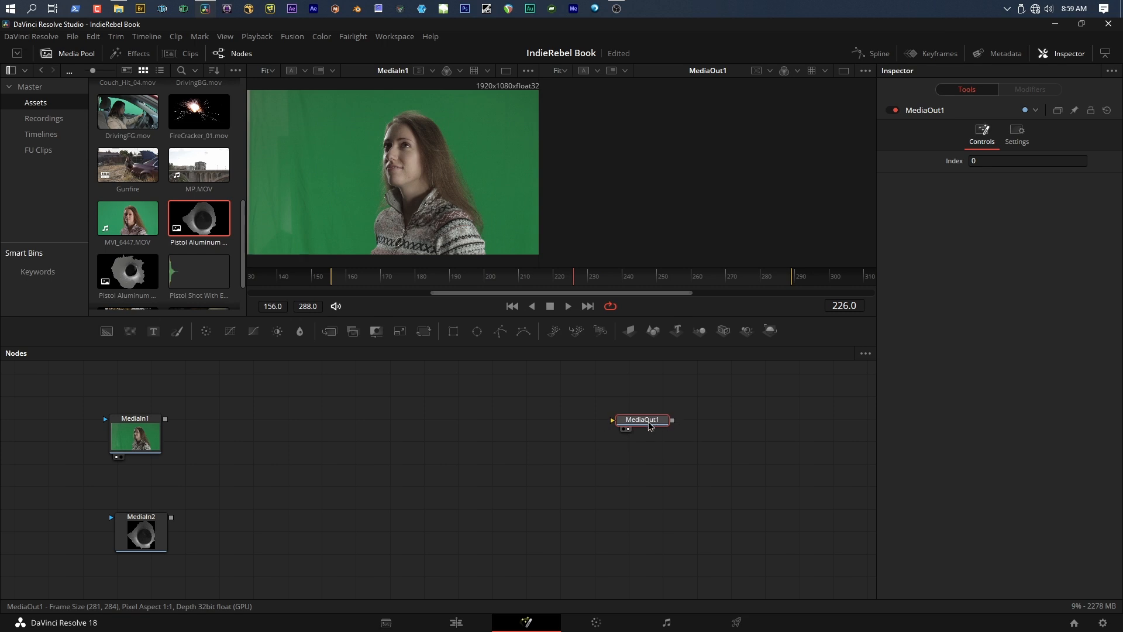
click(456, 622)
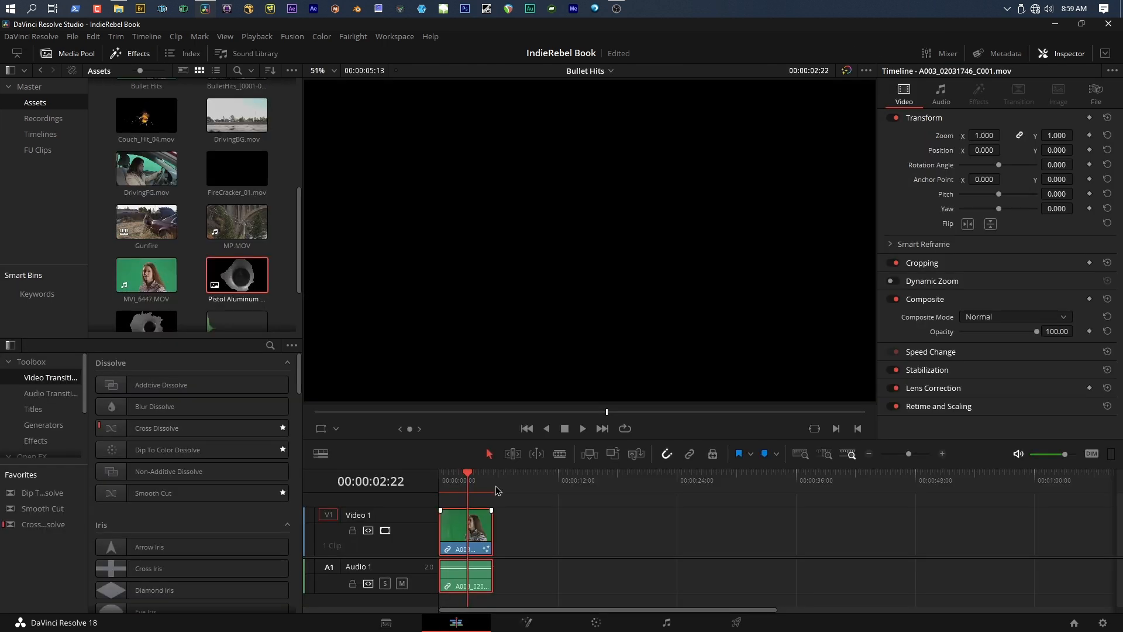
click(527, 622)
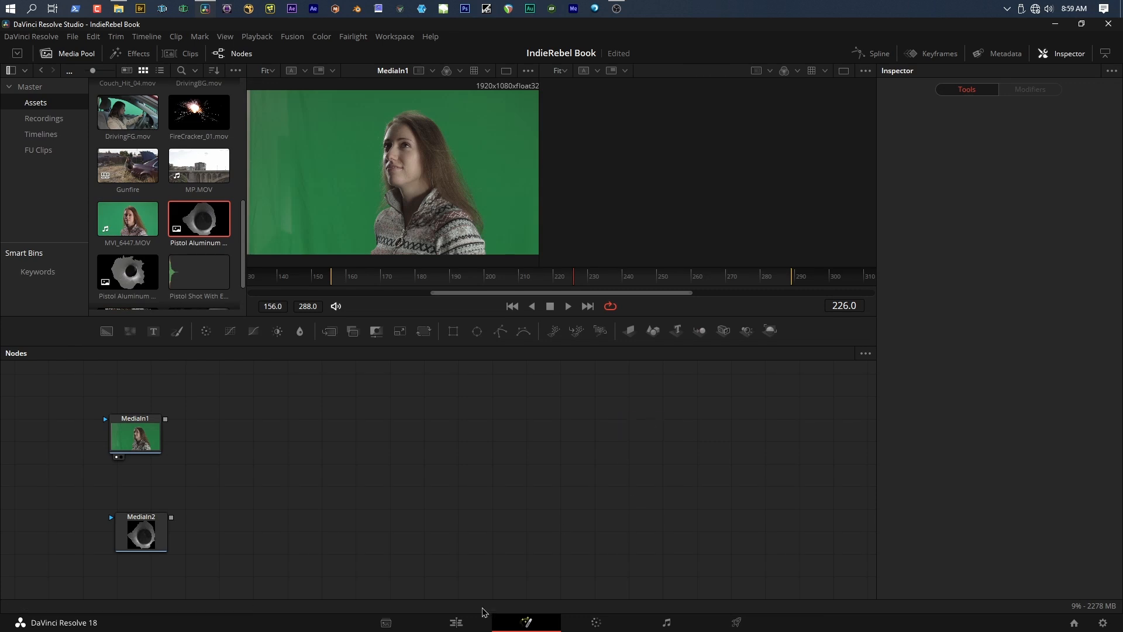
click(456, 622)
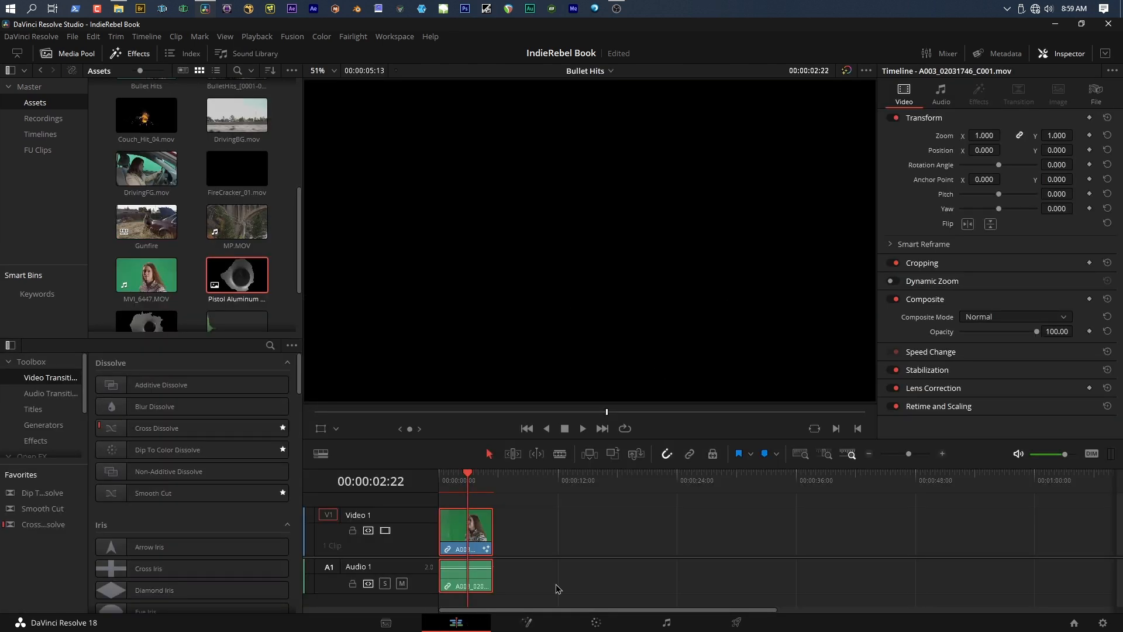
mouse_move(526, 623)
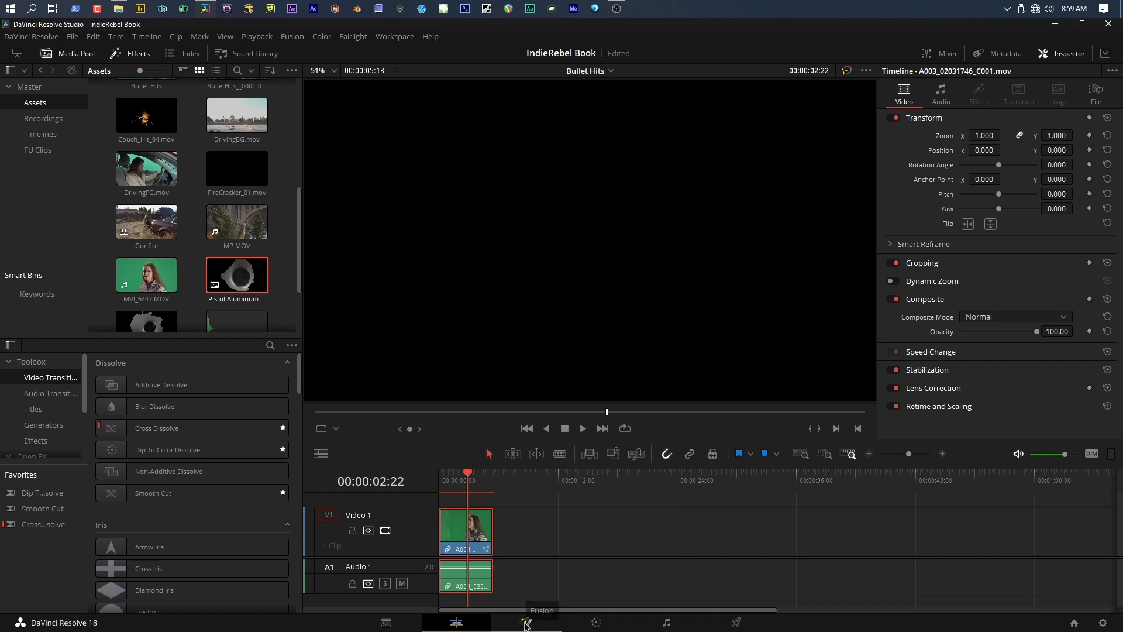
- Drag the merge center so the bullet hole sits at the frame's upper left
click(527, 622)
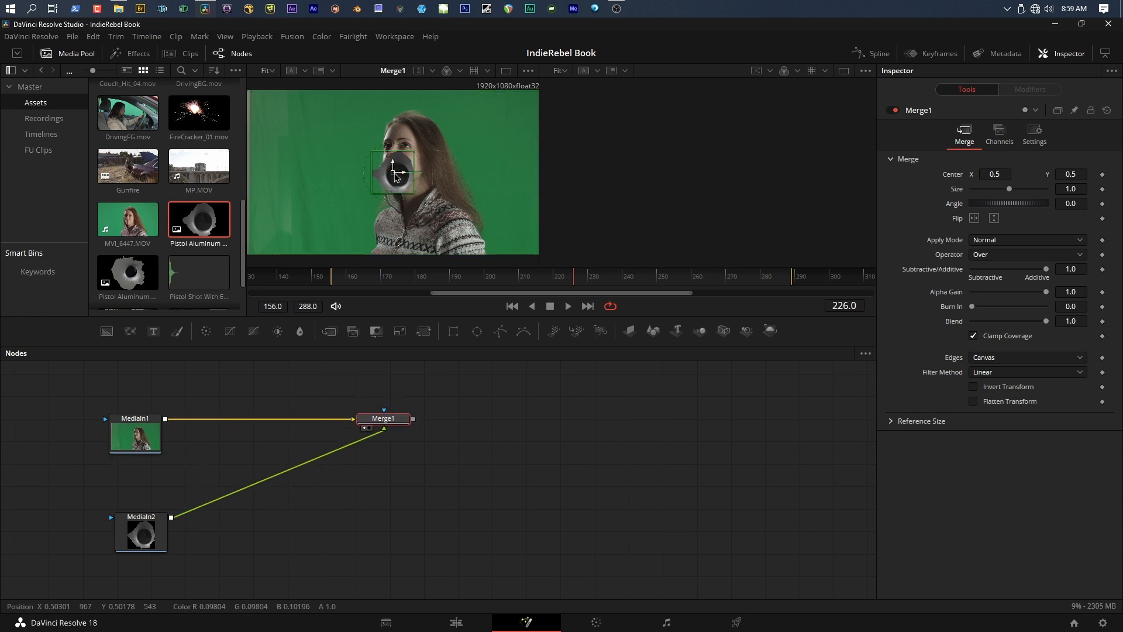
drag(393, 172, 317, 150)
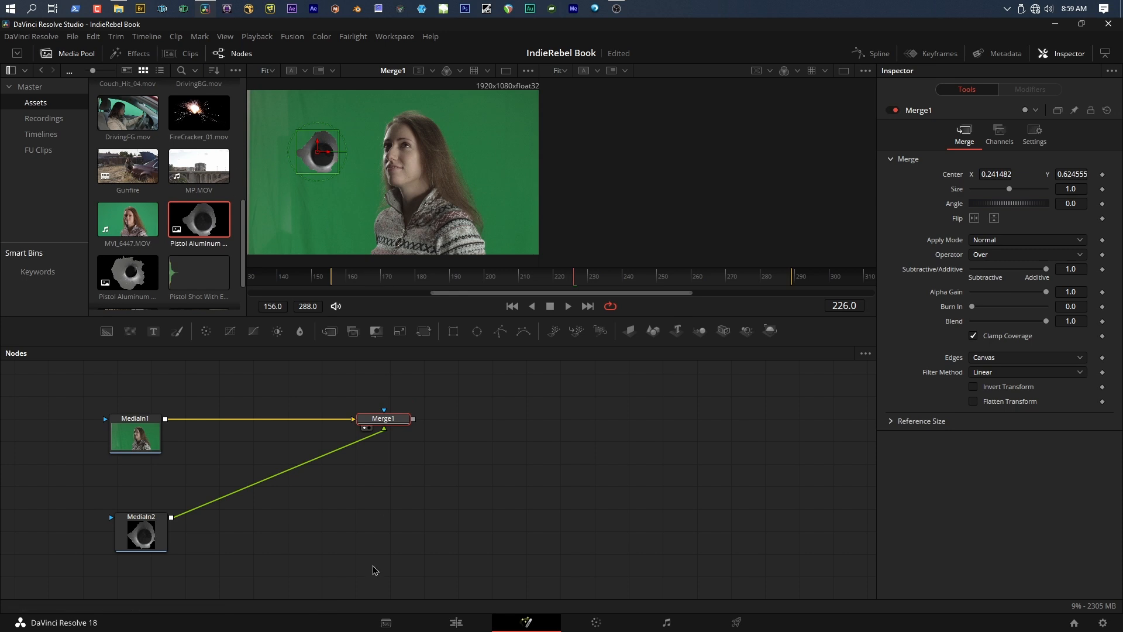
click(456, 622)
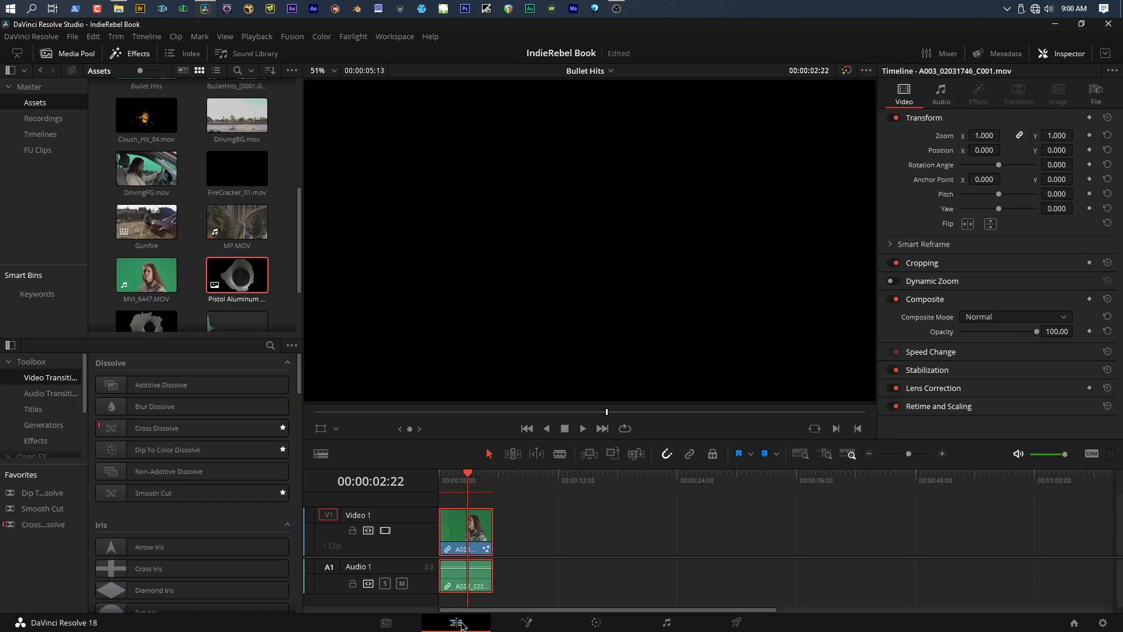
click(527, 622)
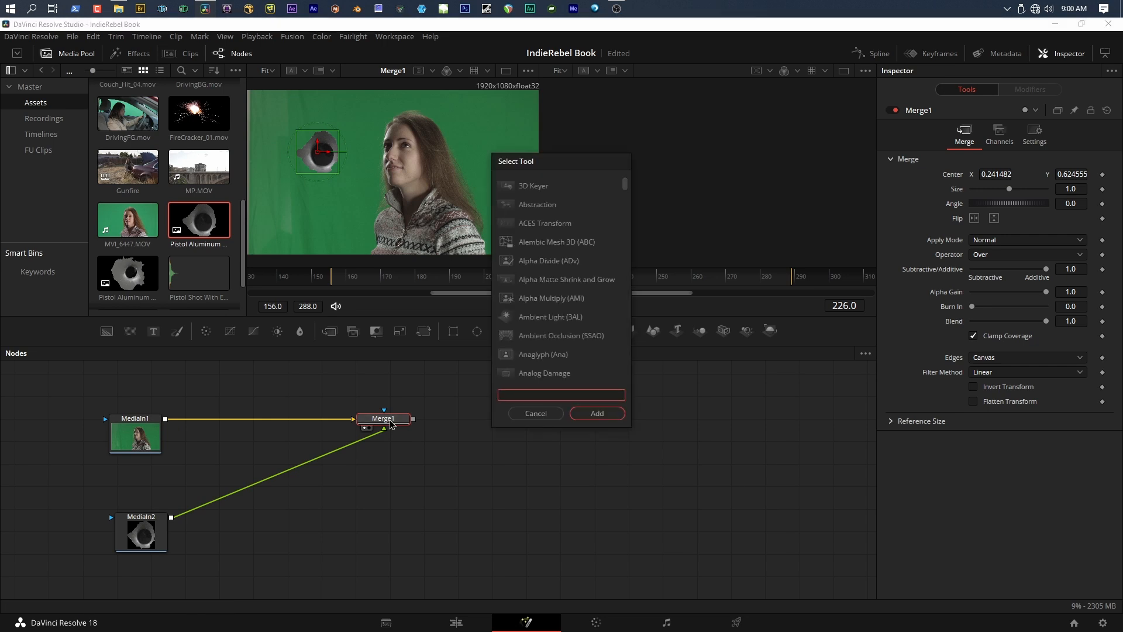
- Add a Media Out node by searching 'medi' and check the Edit page
text(medi)
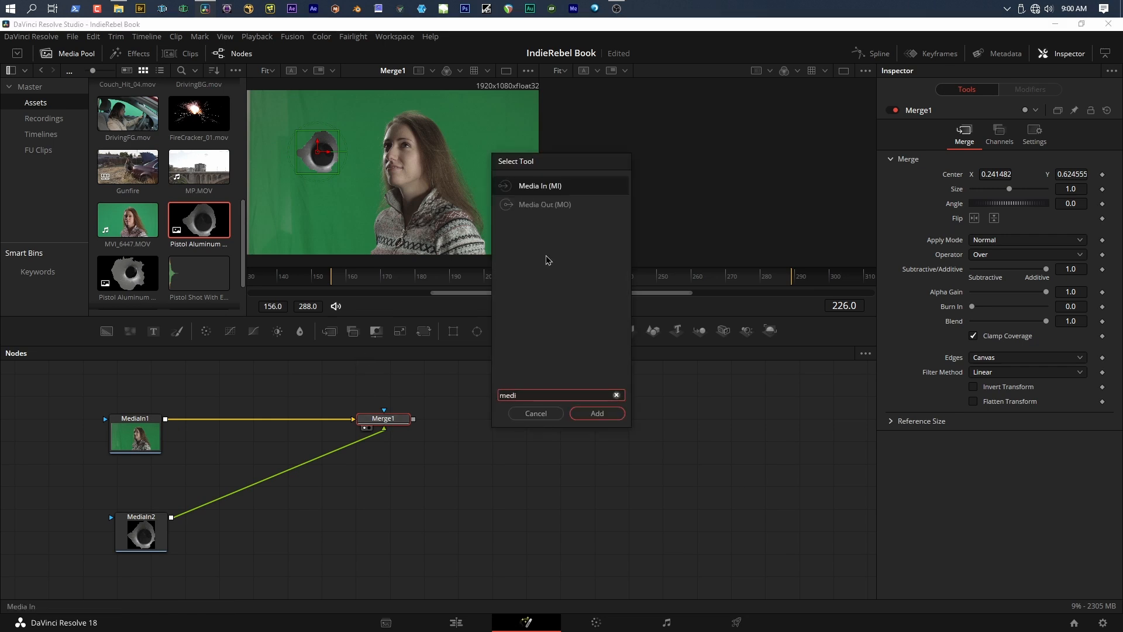
click(596, 413)
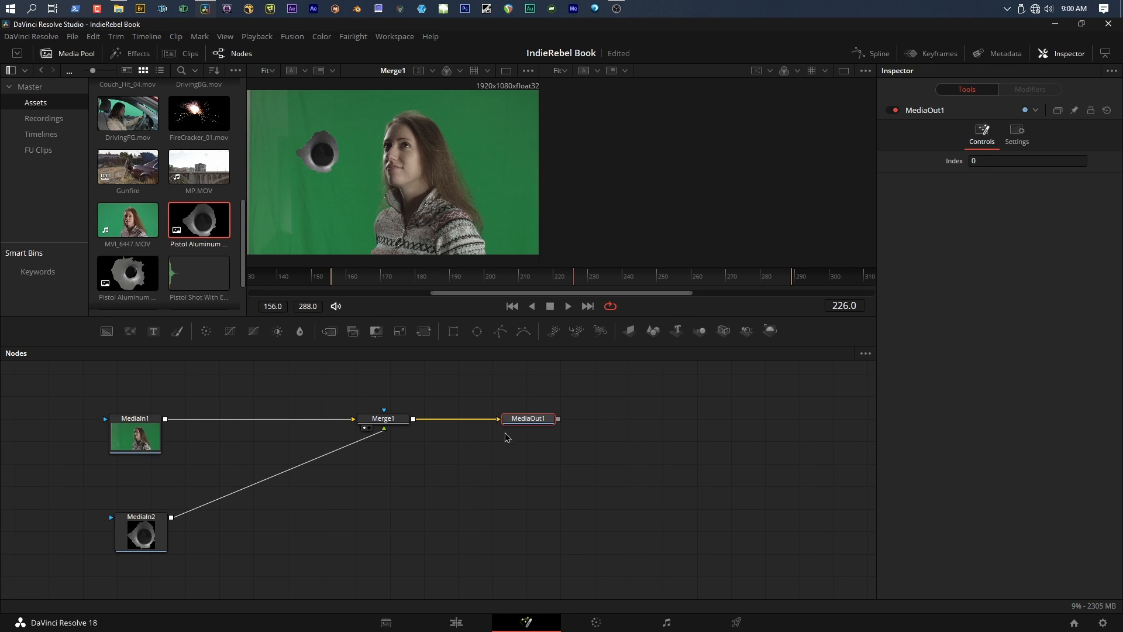
mouse_move(419, 434)
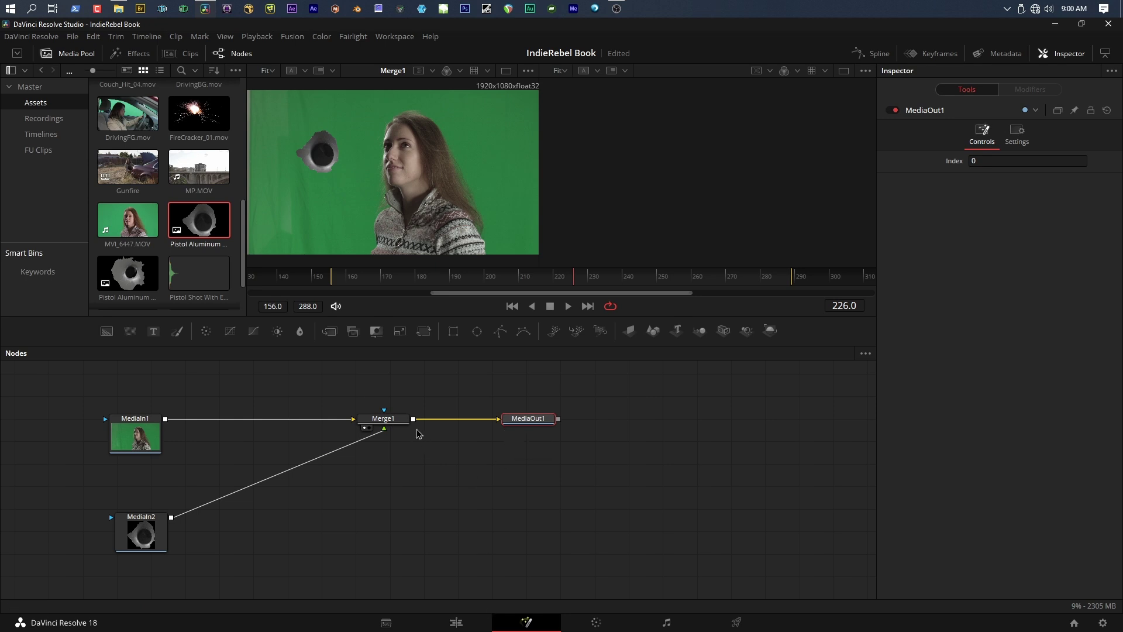
click(455, 622)
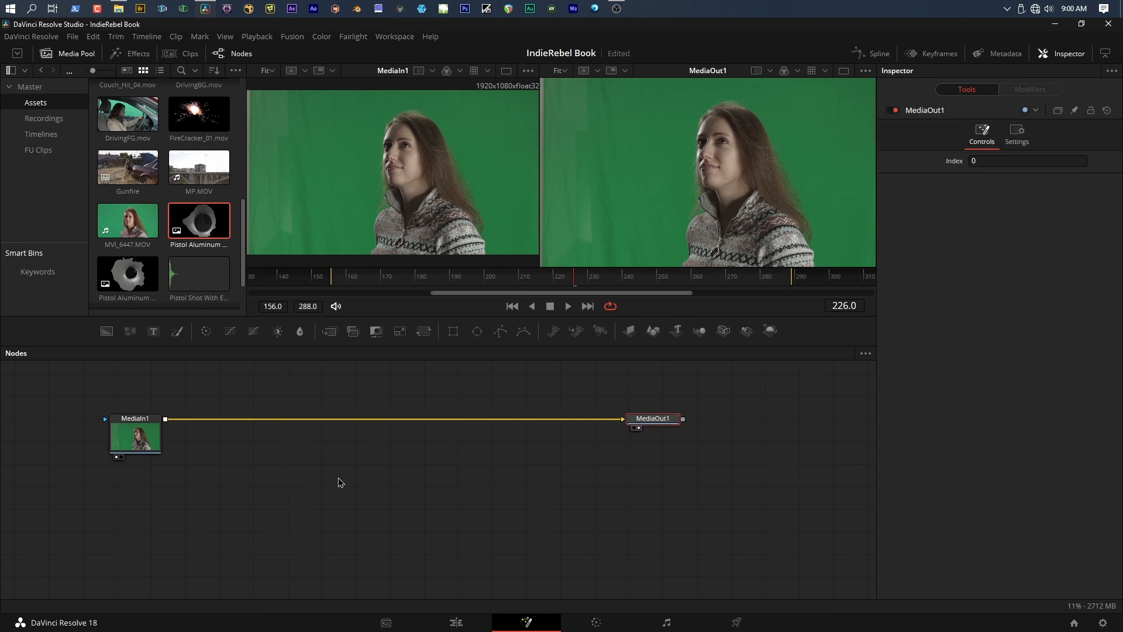
mouse_move(145, 507)
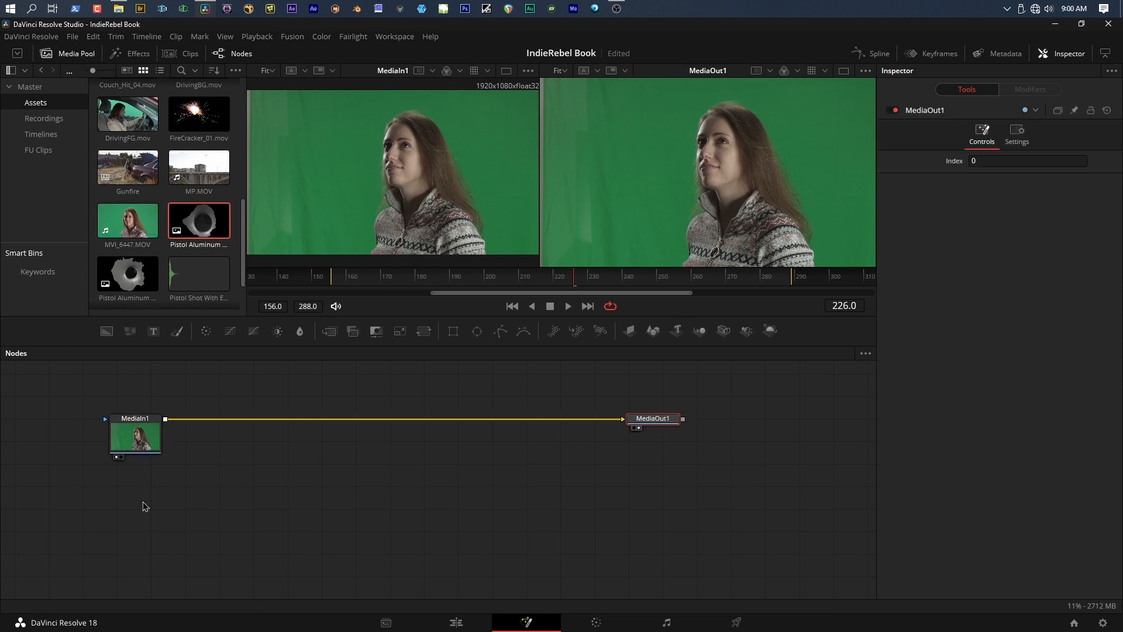
mouse_move(171, 268)
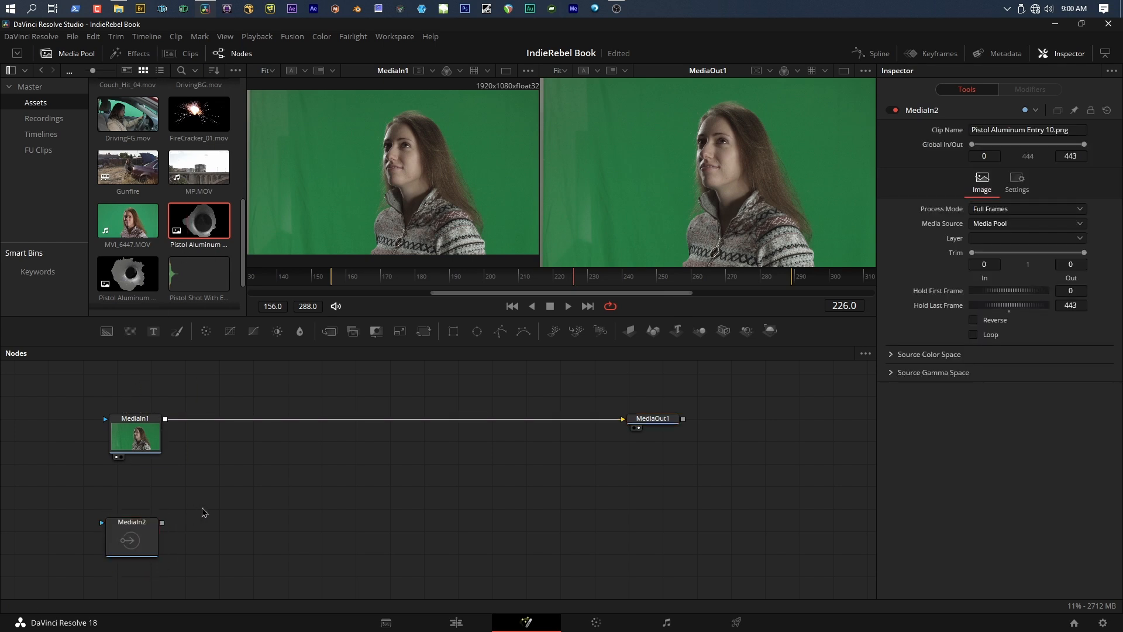
mouse_move(210, 506)
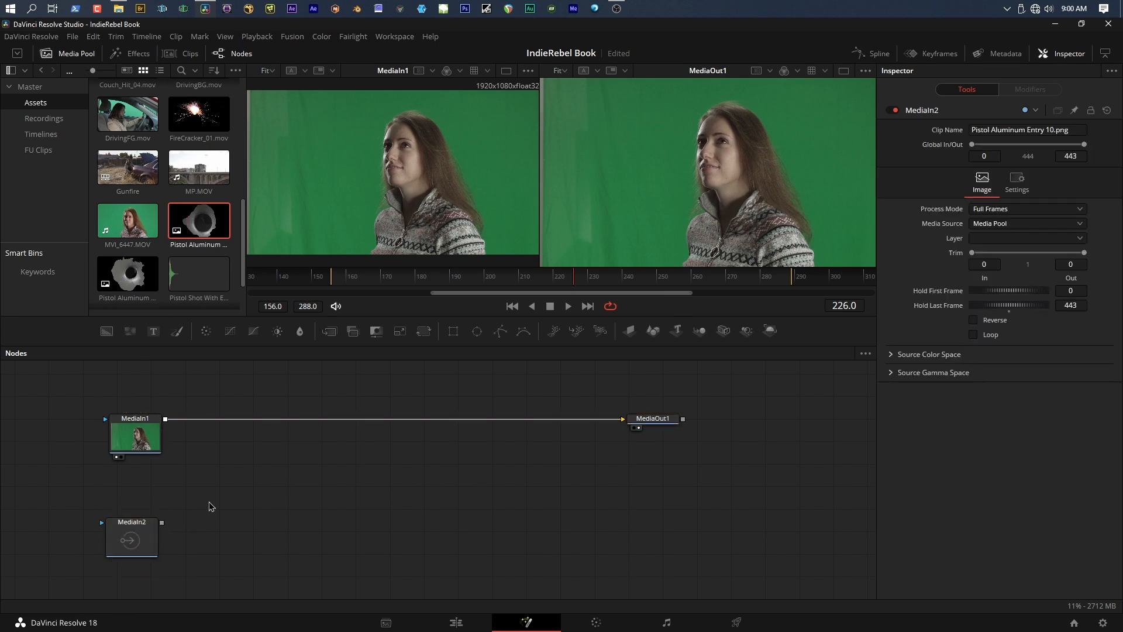
mouse_move(168, 454)
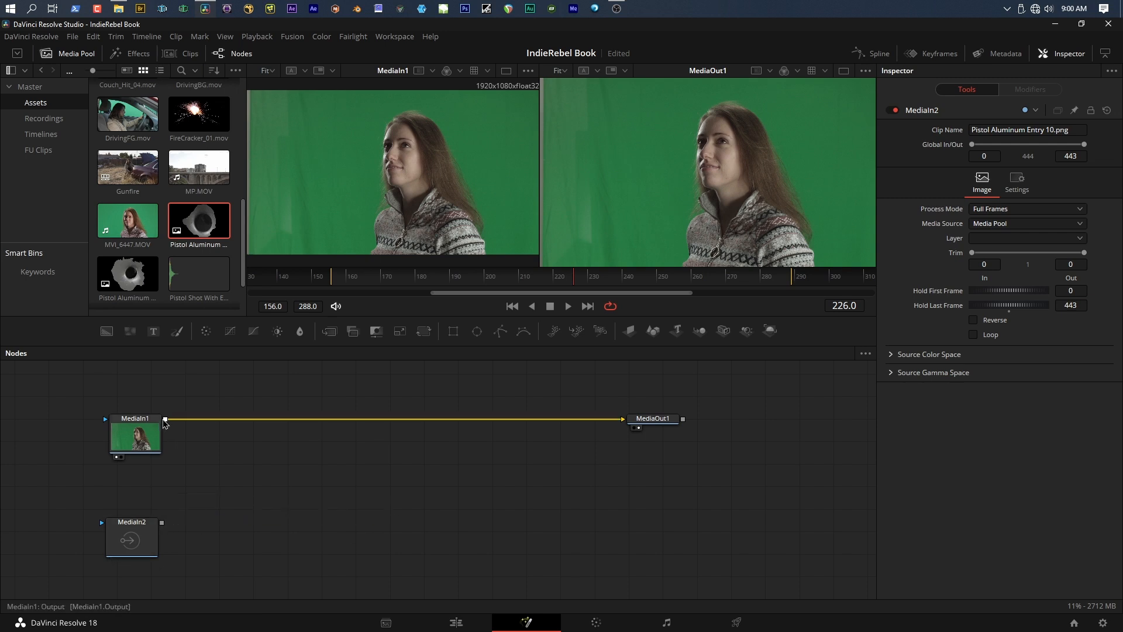
mouse_move(154, 435)
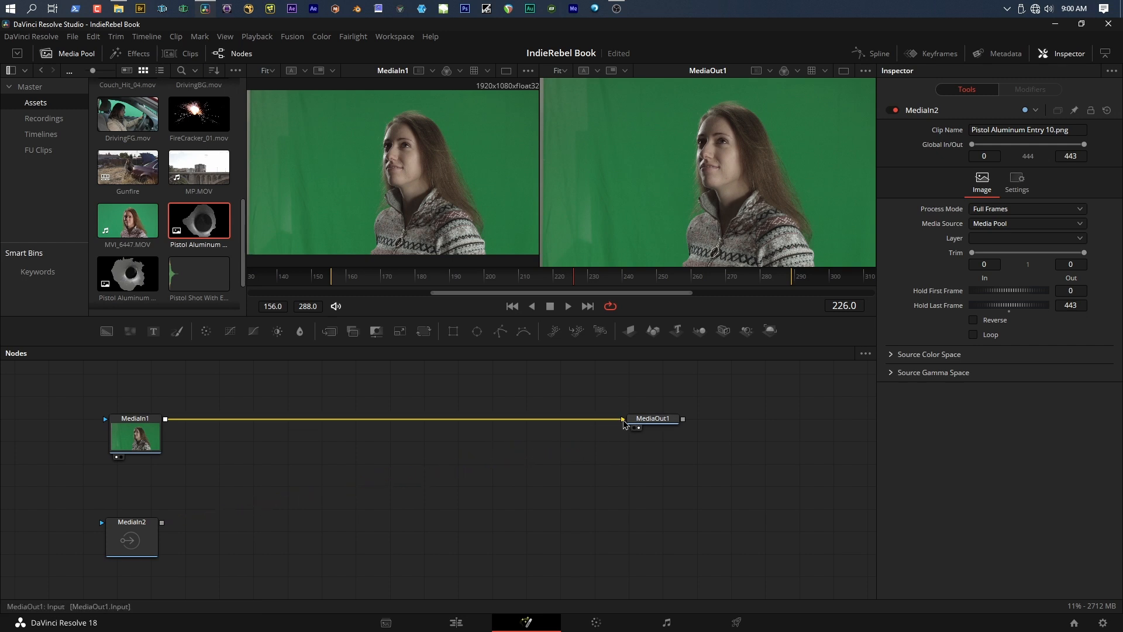
- Link MediaIn2's output to MediaOut1, replacing MediaIn1's connection
click(131, 537)
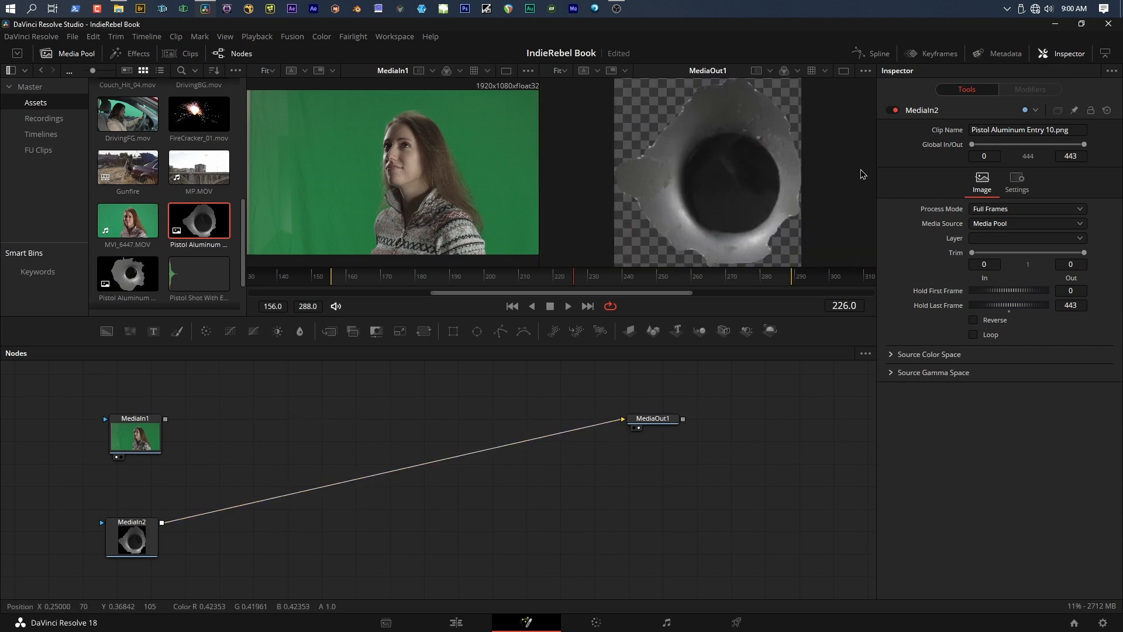
mouse_move(679, 206)
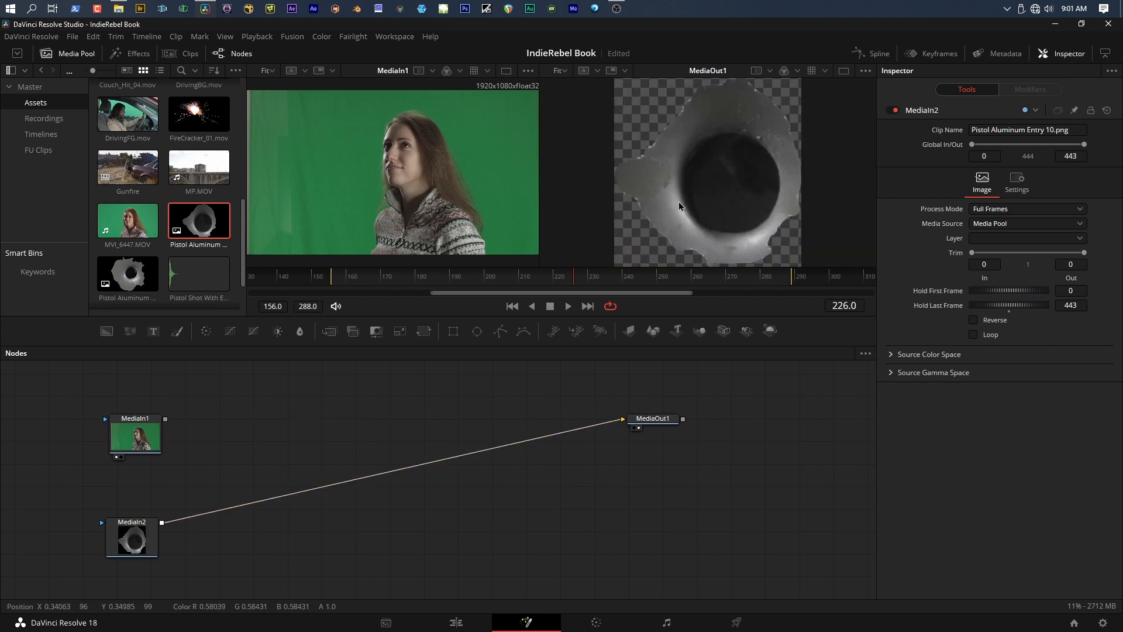
click(652, 418)
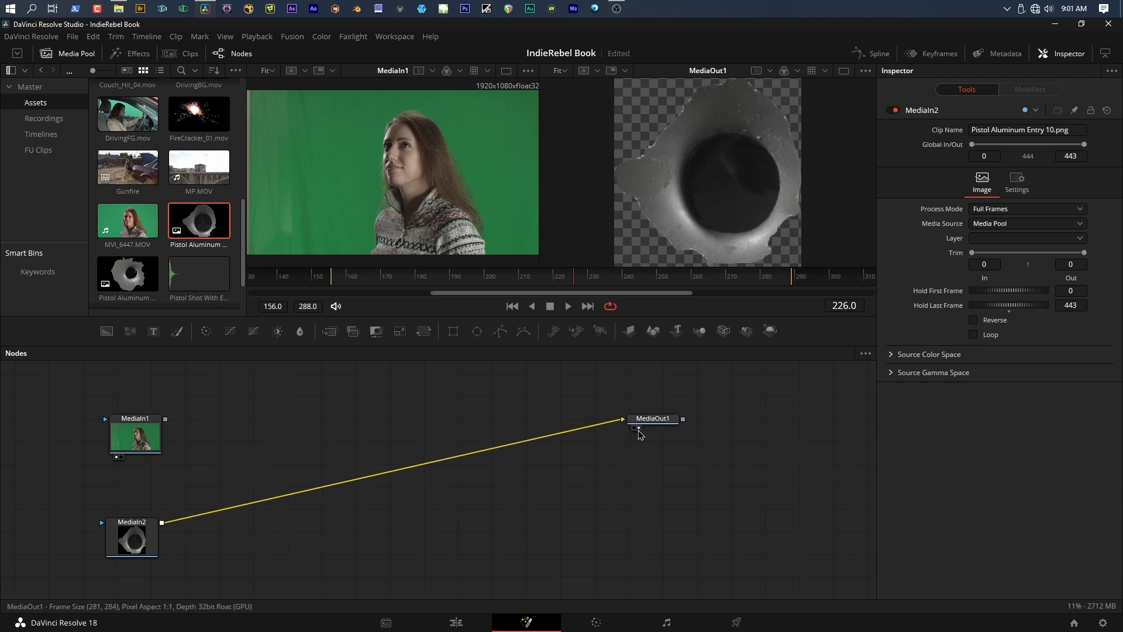
mouse_move(638, 427)
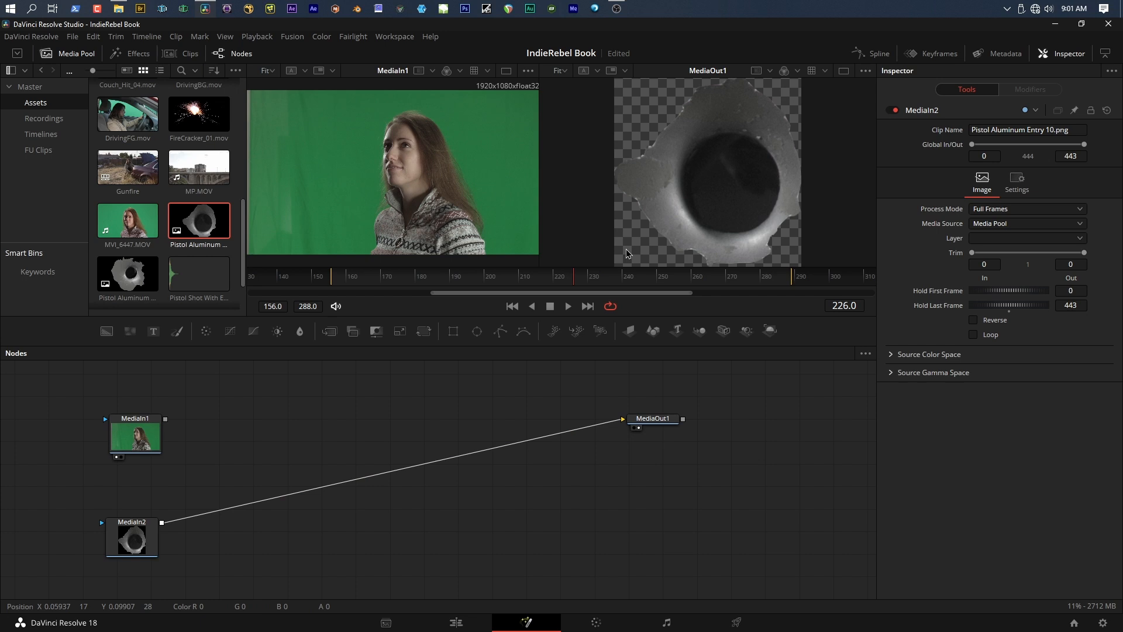
mouse_move(575, 204)
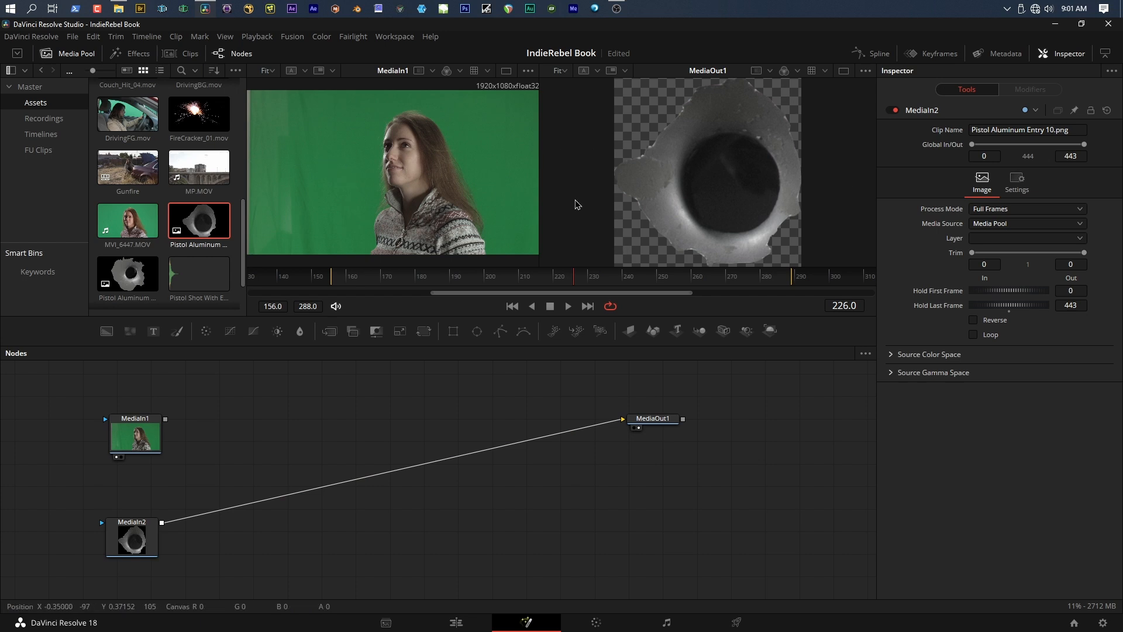
mouse_move(823, 220)
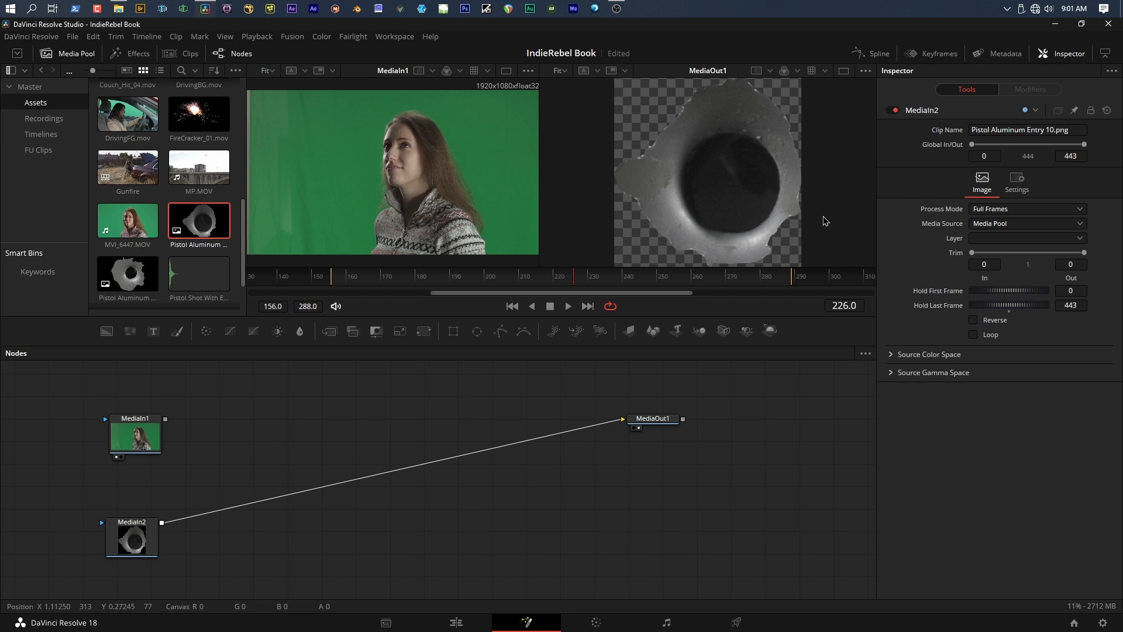
mouse_move(484, 210)
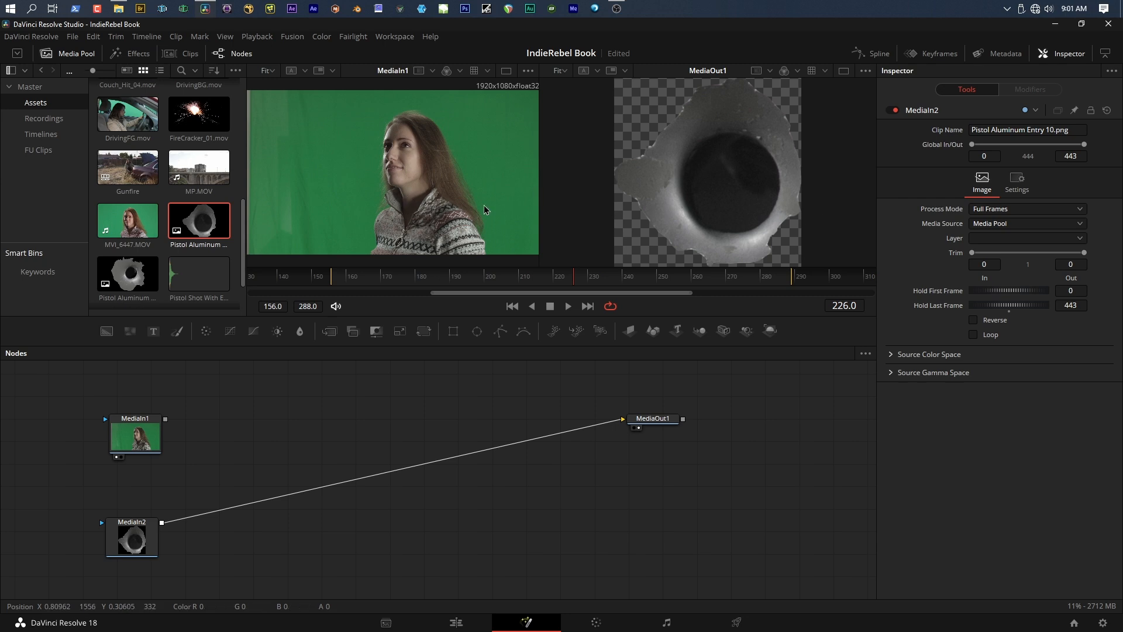
mouse_move(364, 74)
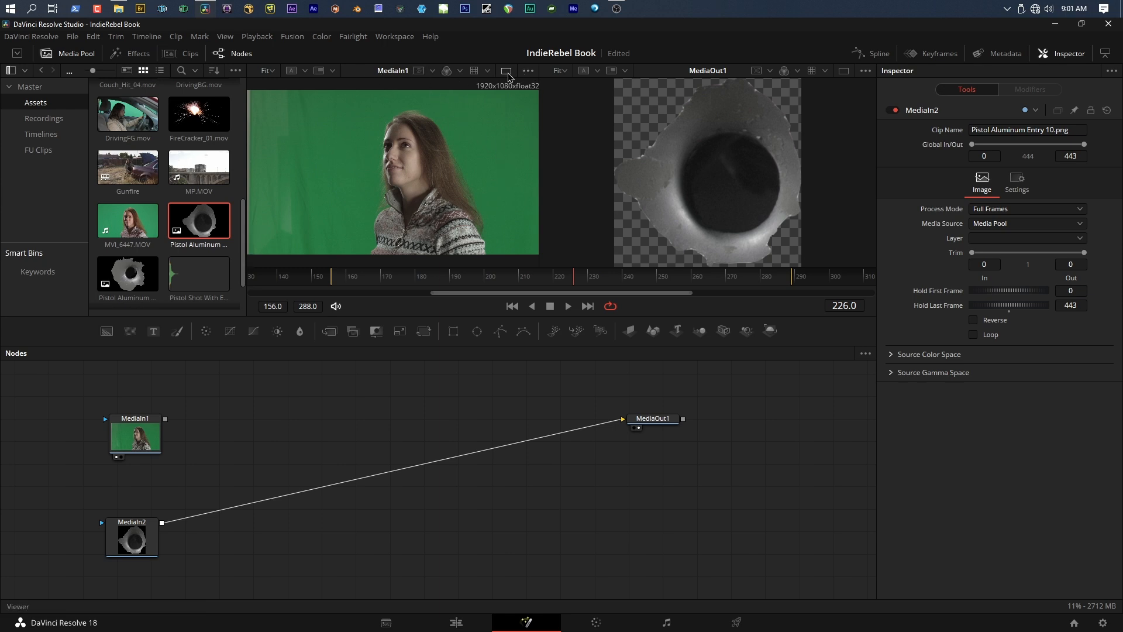
mouse_move(507, 71)
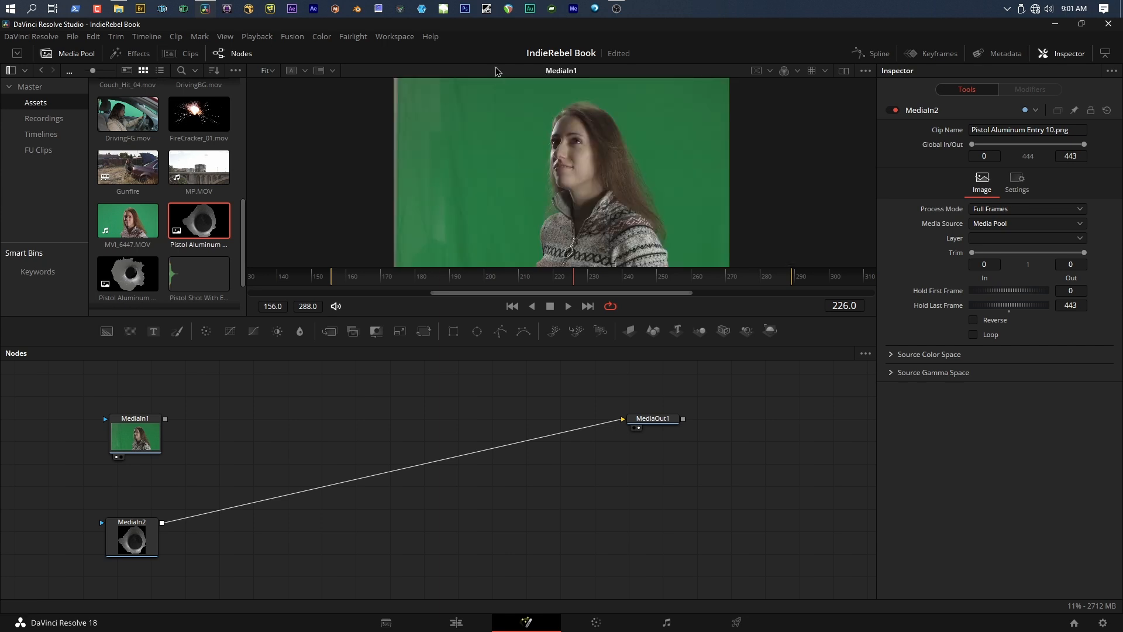
mouse_move(522, 185)
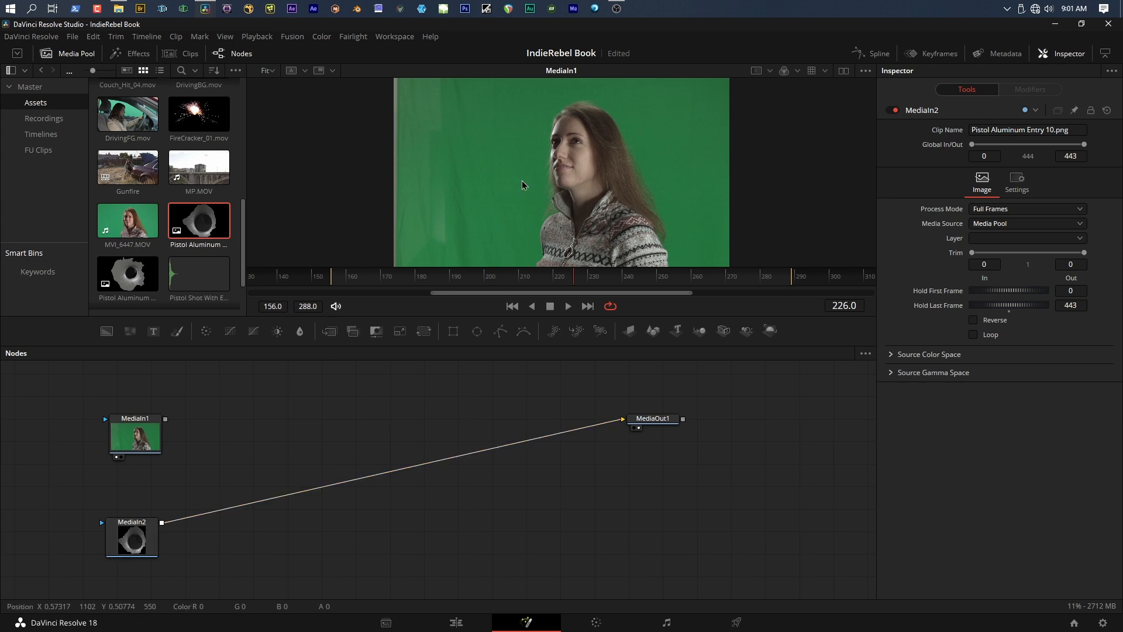
- Preview MediaIn2, MediaIn1 and MediaOut1 in turn in the single large viewer
click(131, 538)
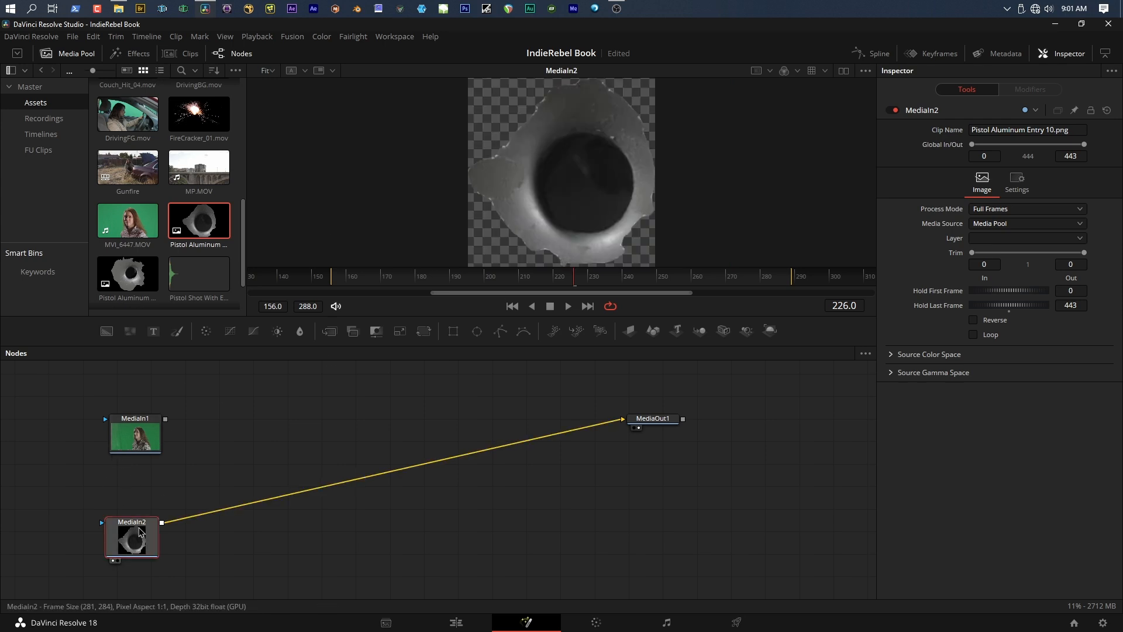
click(135, 435)
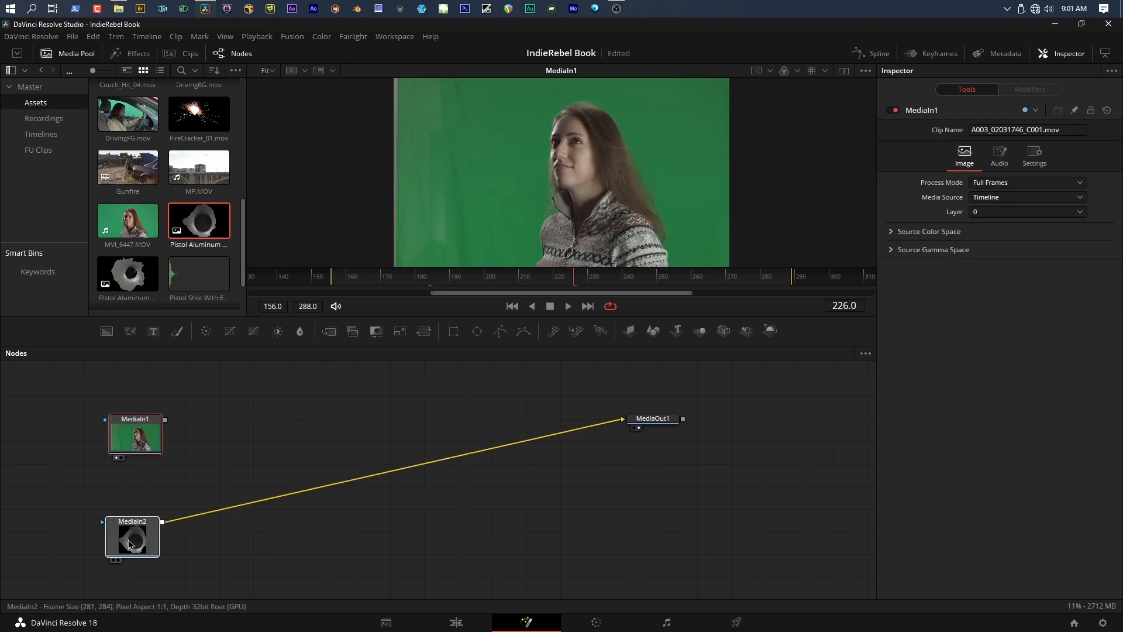
click(651, 418)
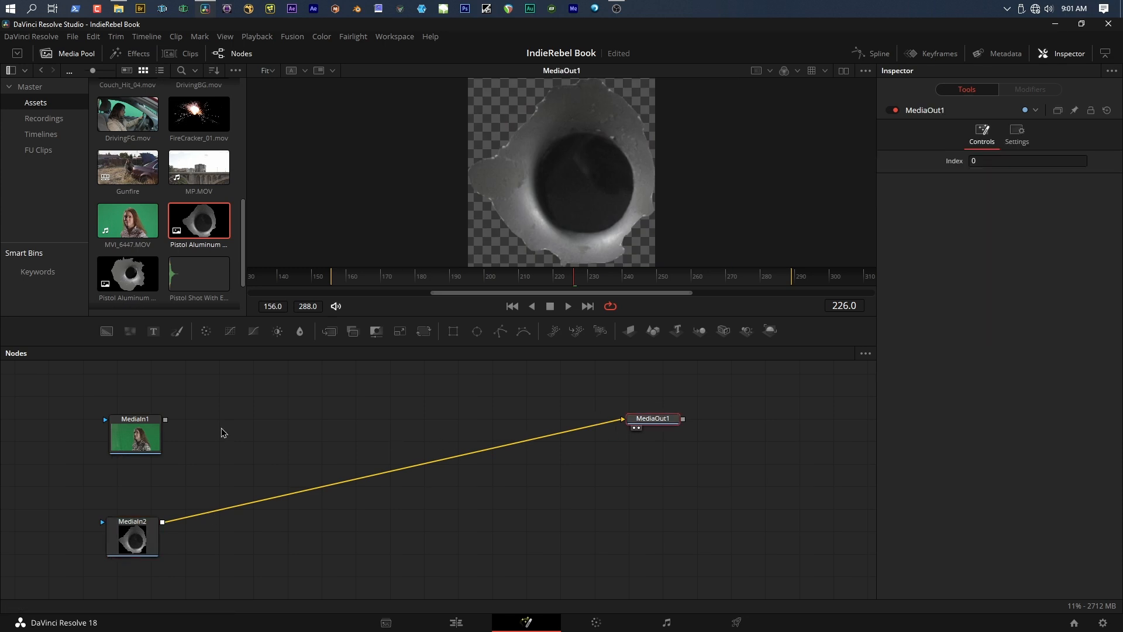
click(135, 434)
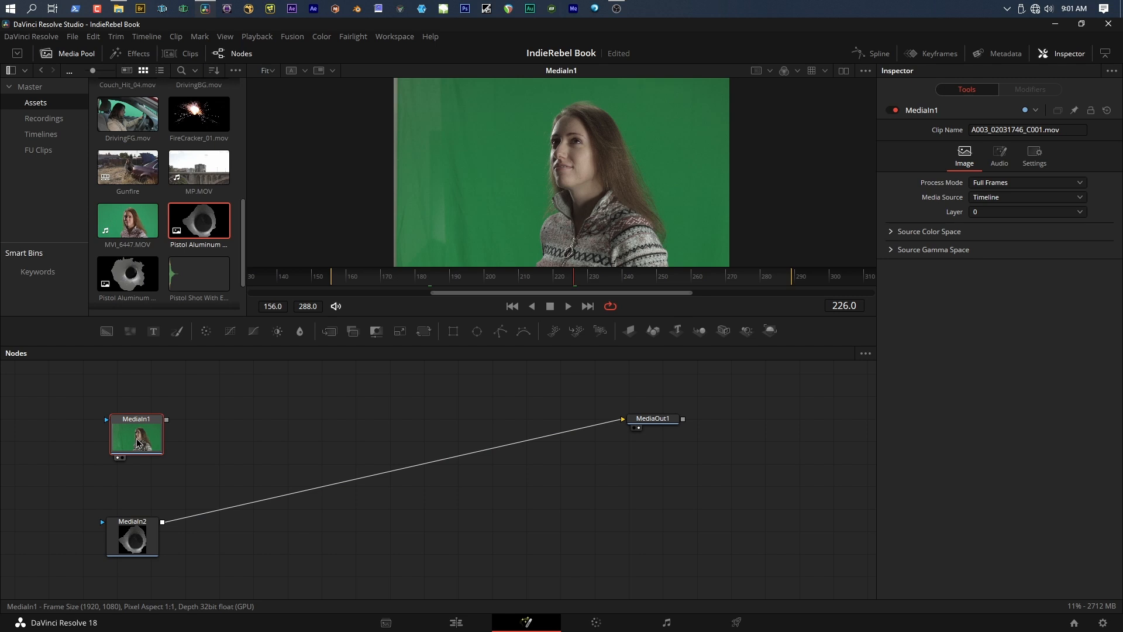
click(131, 537)
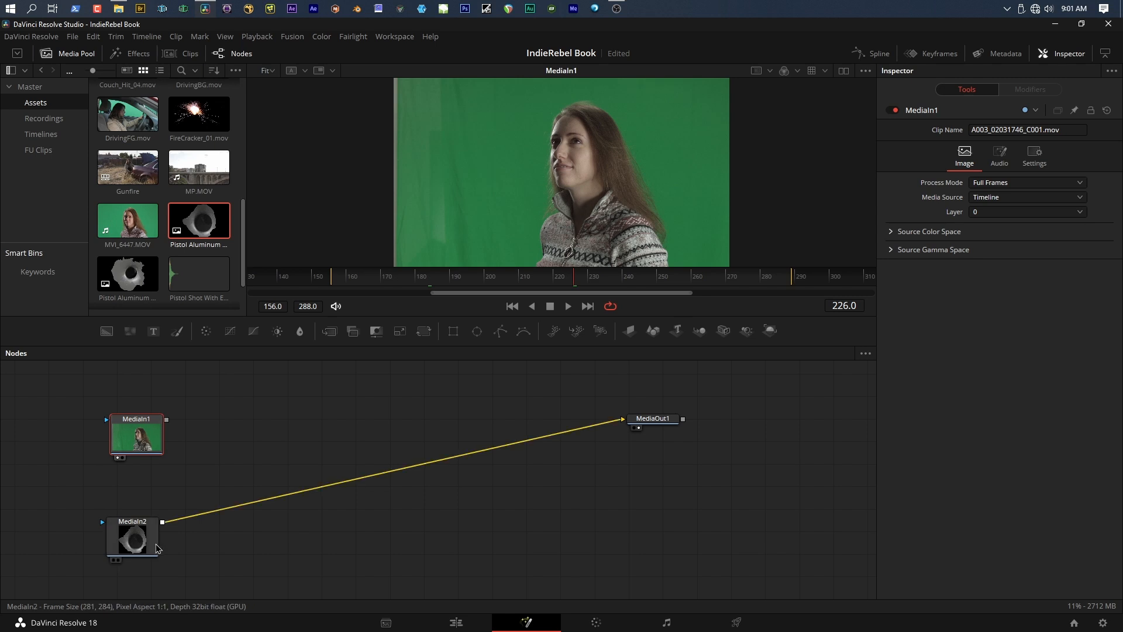
click(132, 536)
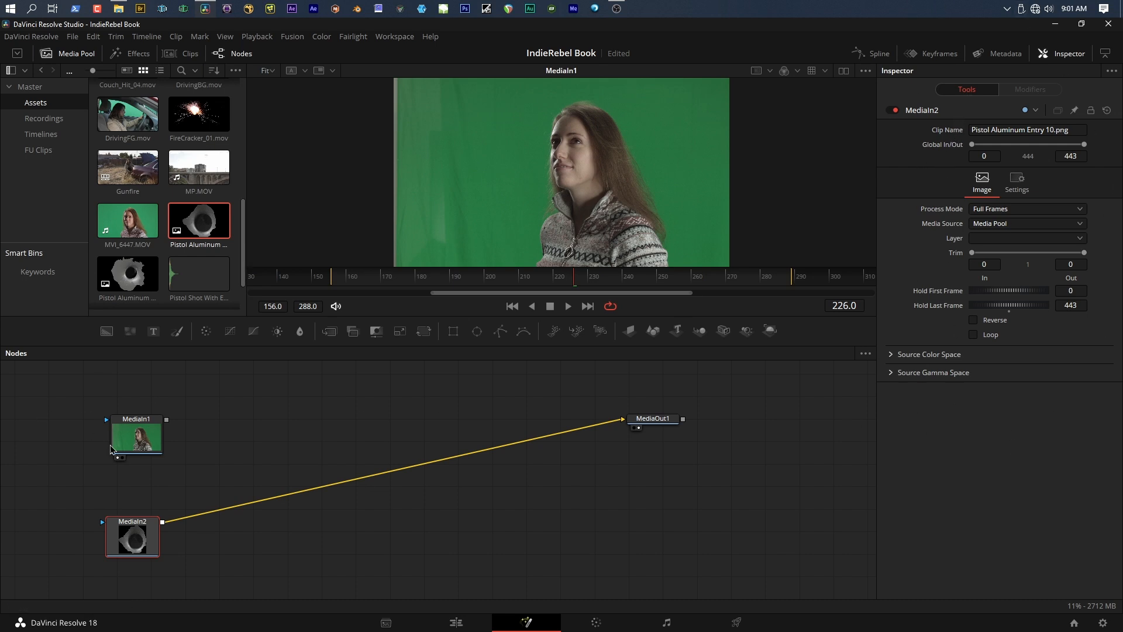
mouse_move(652, 418)
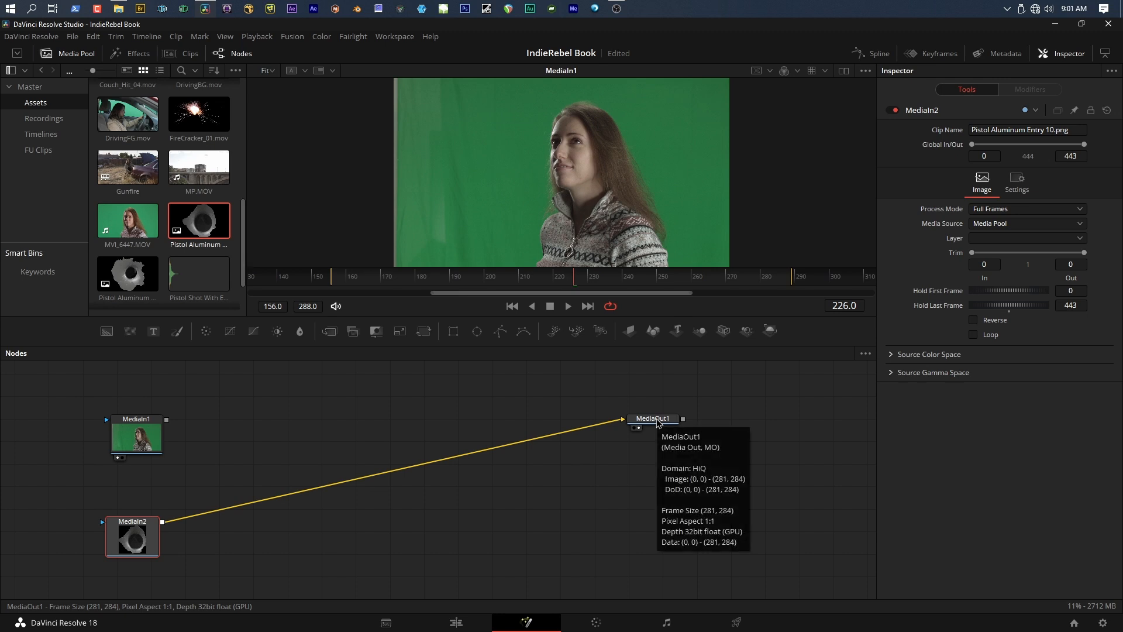
click(651, 419)
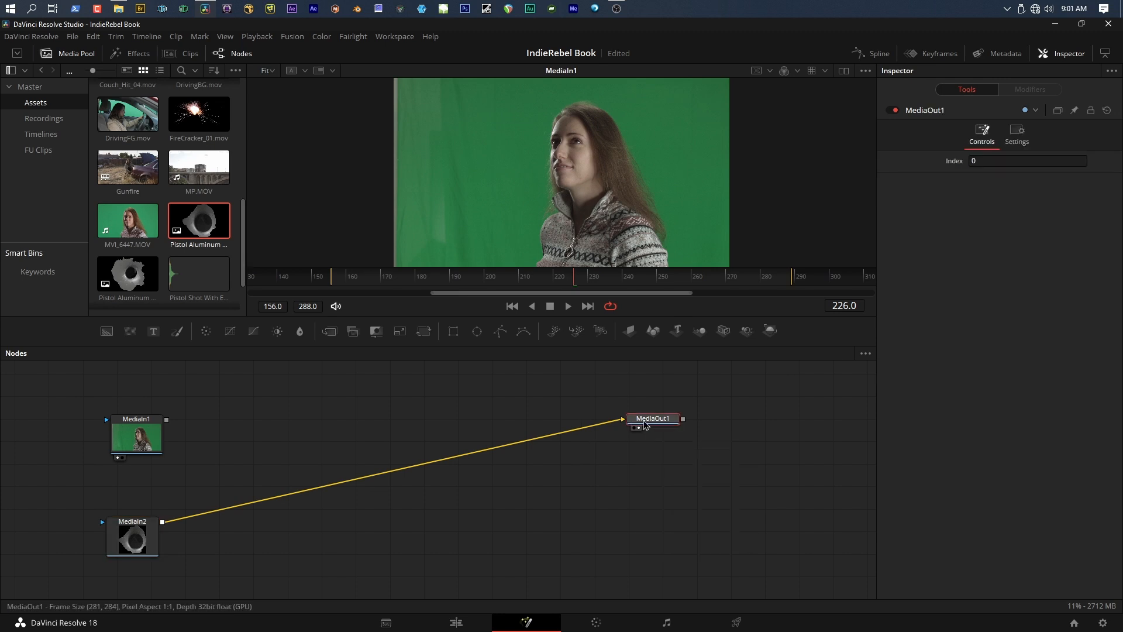
click(136, 437)
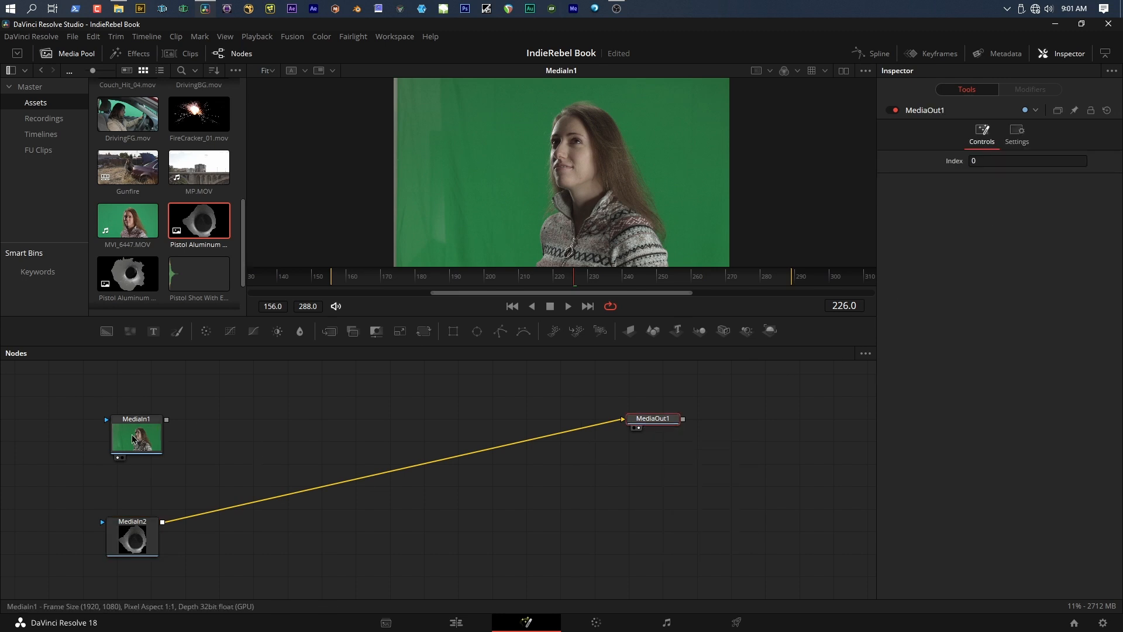
click(136, 433)
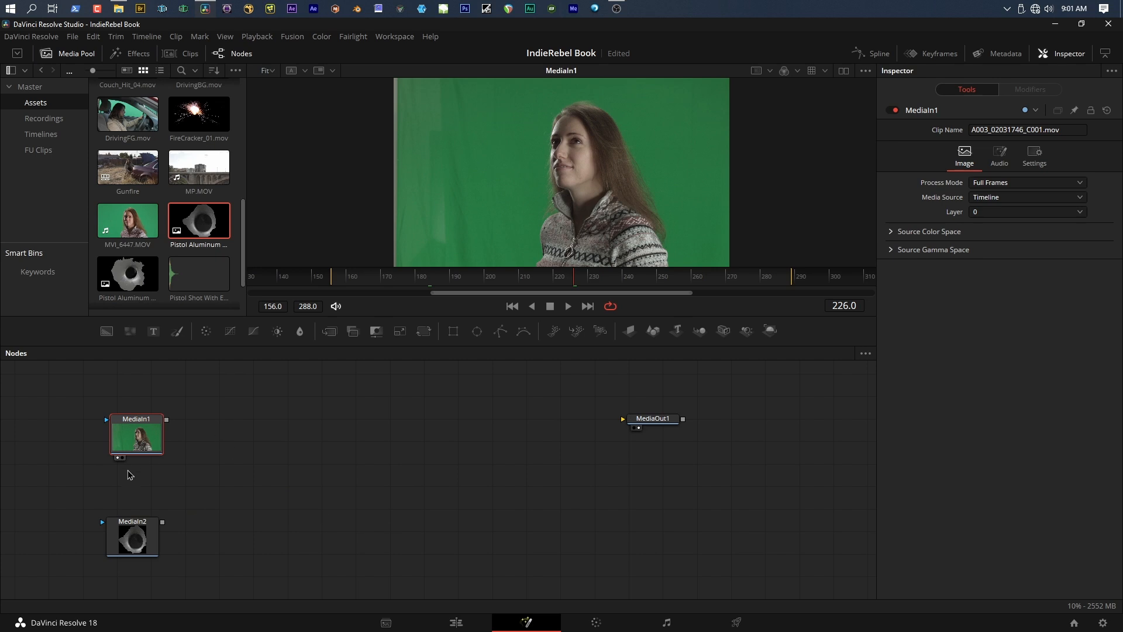
mouse_move(141, 435)
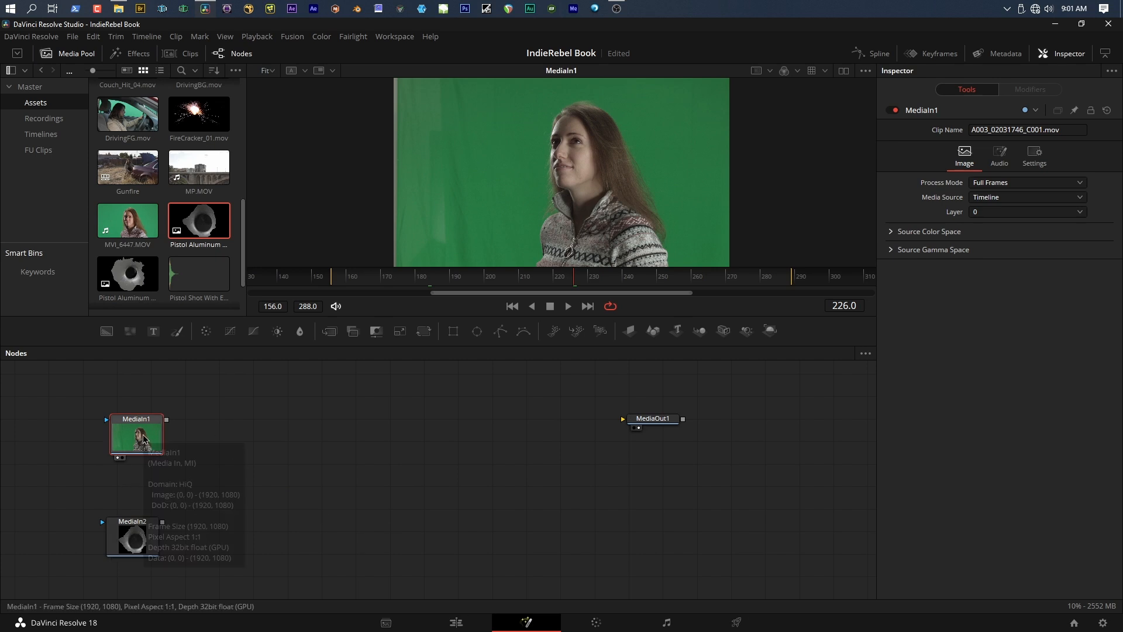
mouse_move(264, 409)
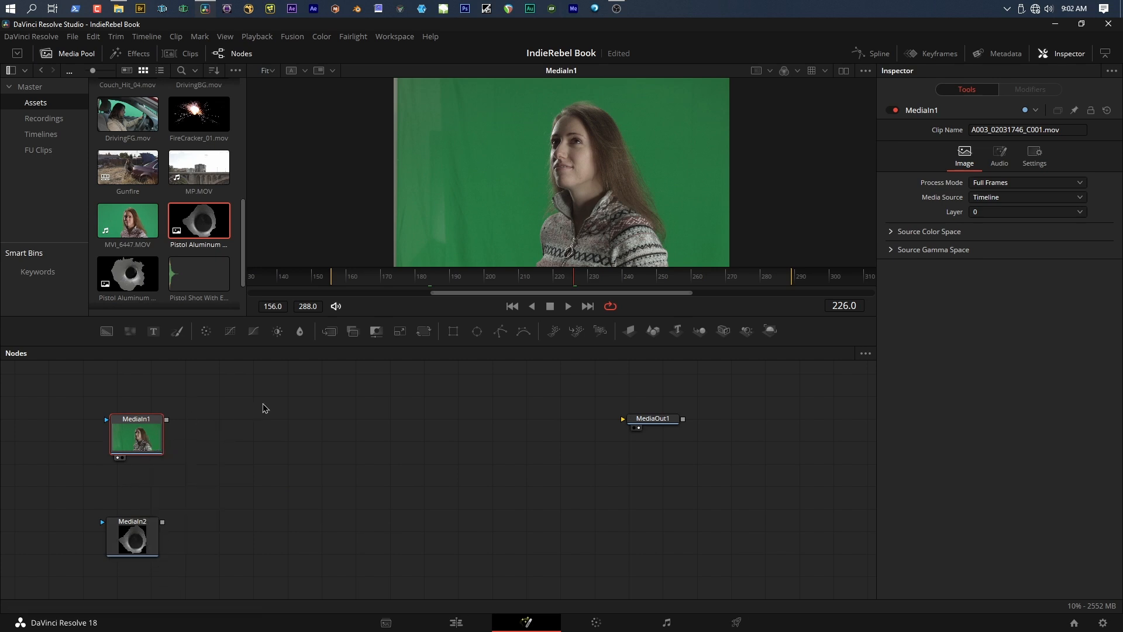
mouse_move(360, 402)
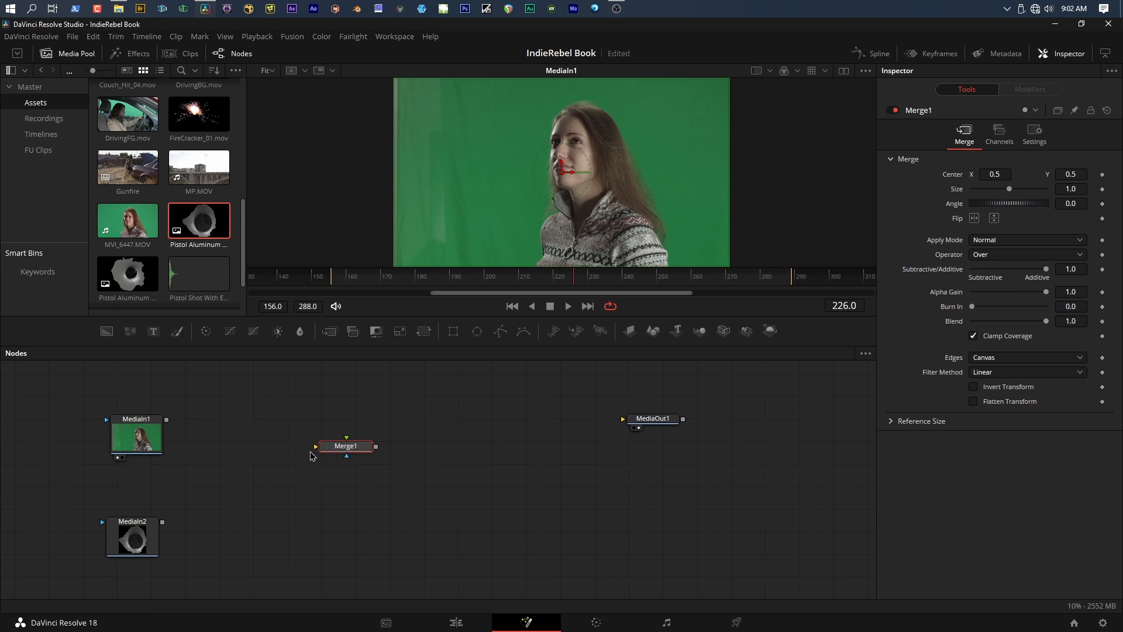
mouse_move(315, 448)
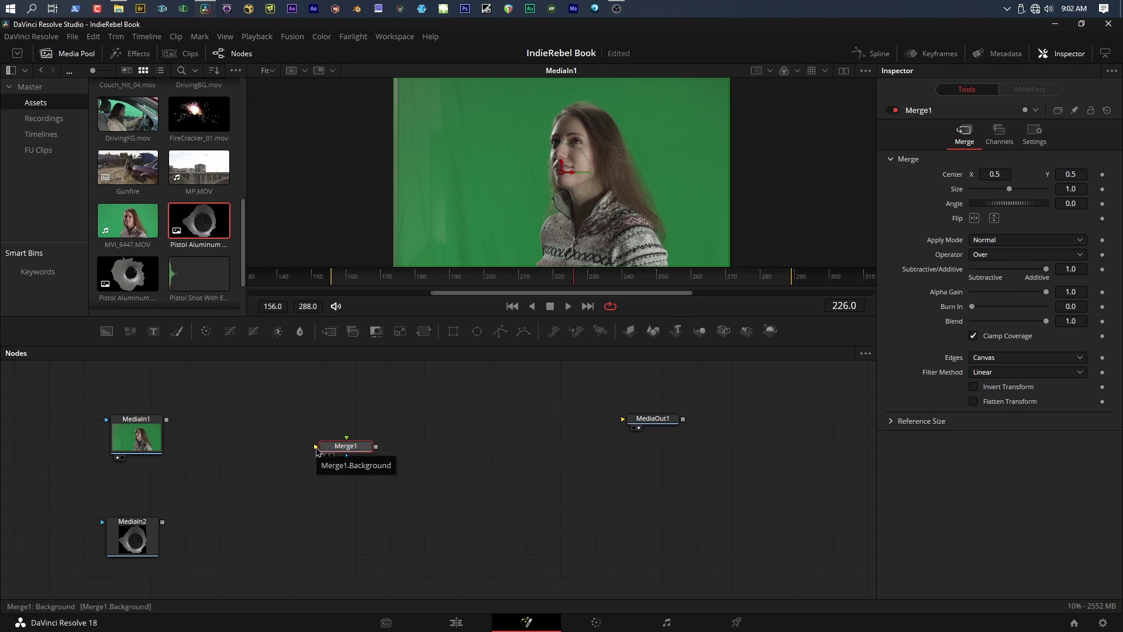
mouse_move(347, 438)
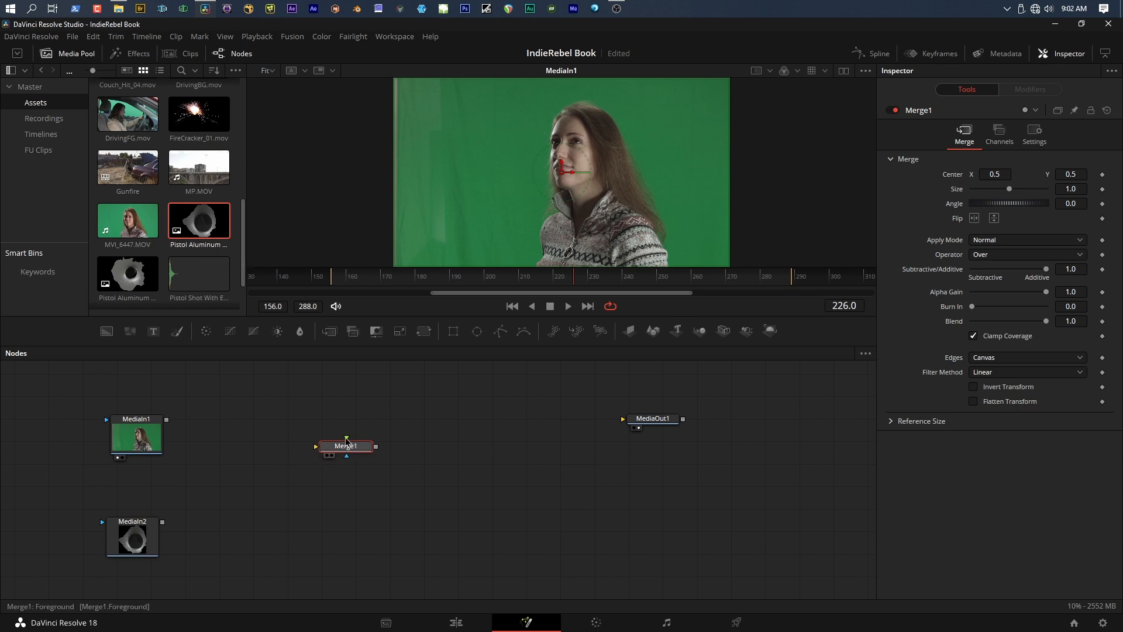
mouse_move(348, 440)
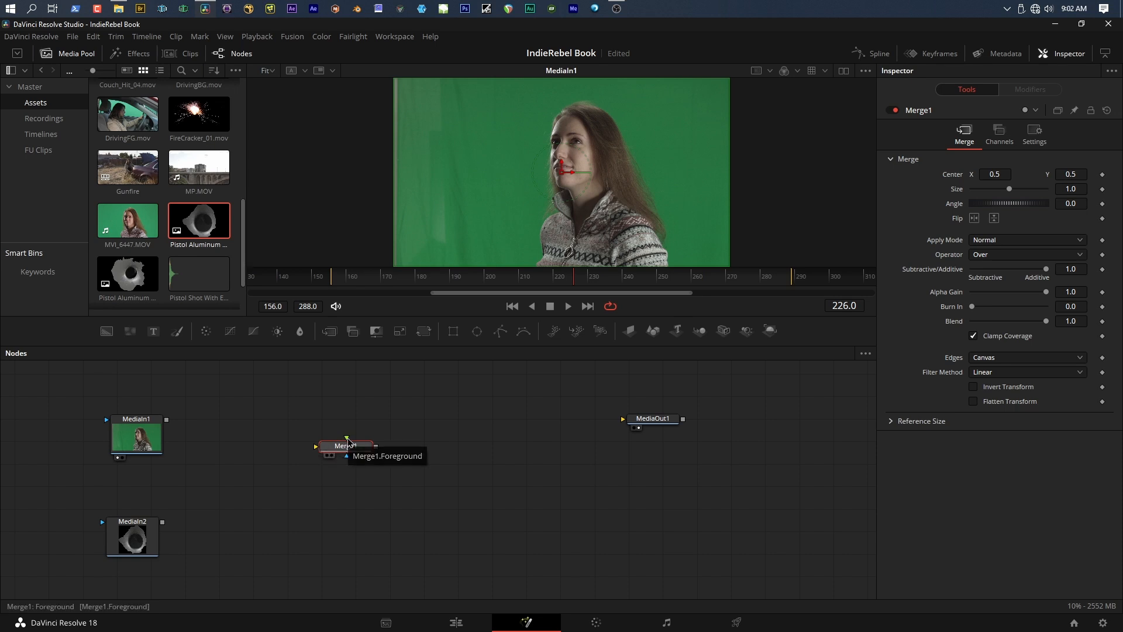
mouse_move(290, 449)
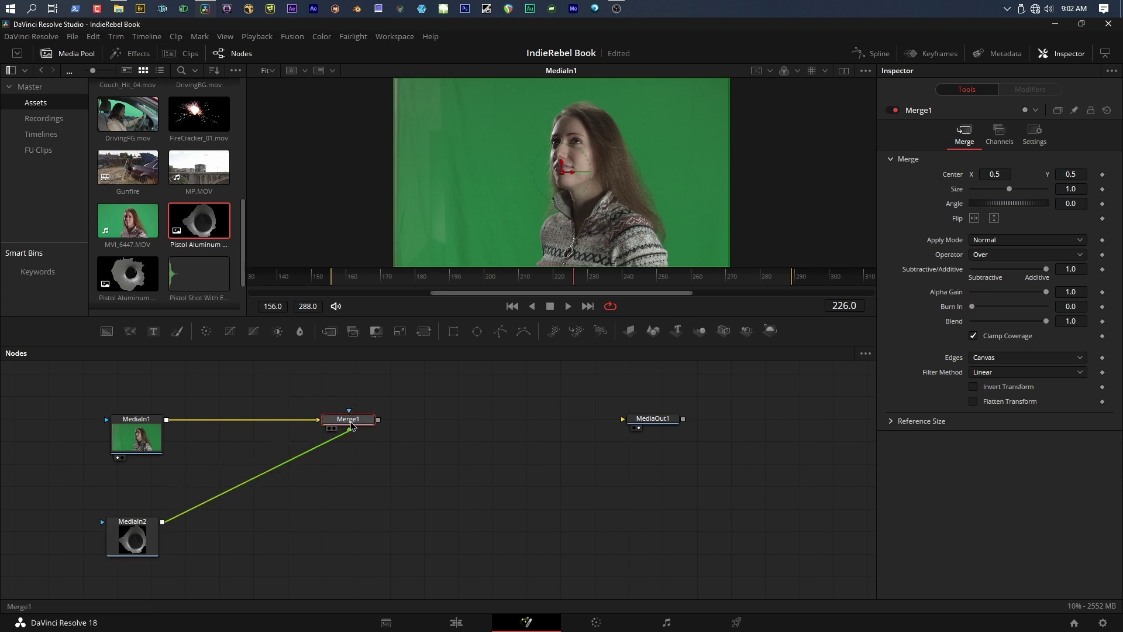
mouse_move(349, 418)
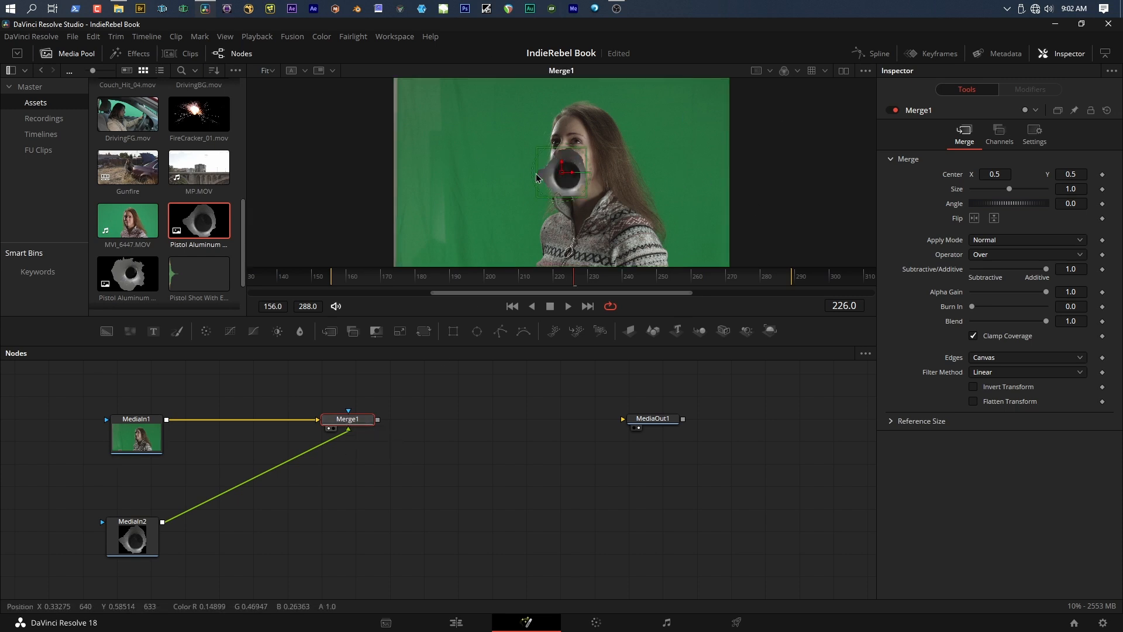
mouse_move(636, 188)
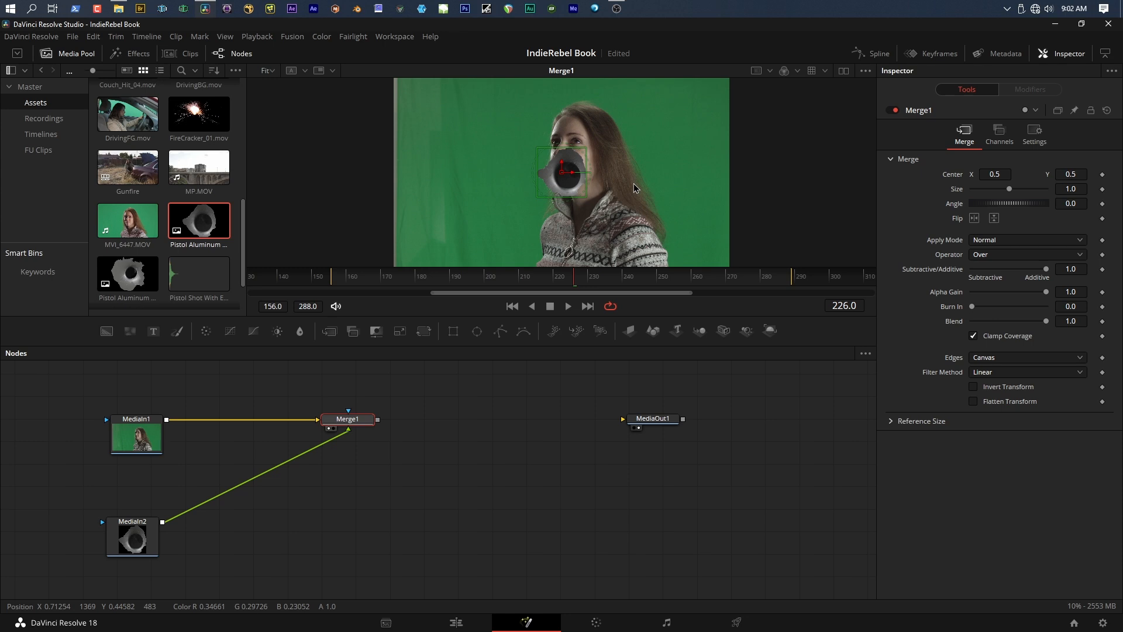
mouse_move(380, 420)
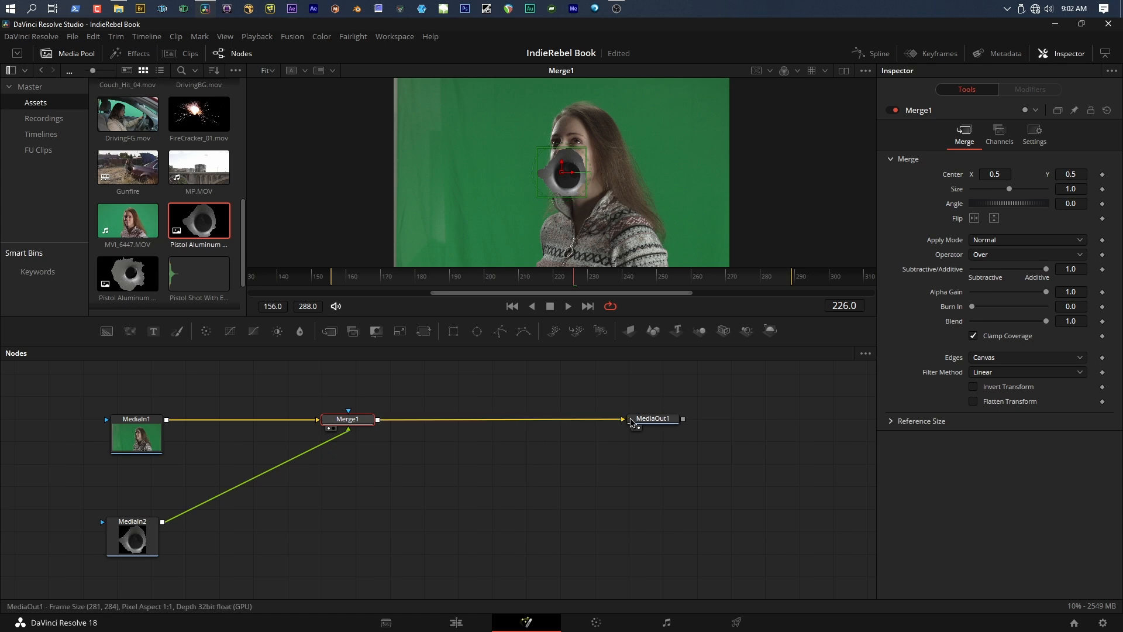
- Check the composite on the Edit page, then return to the Fusion page
click(456, 622)
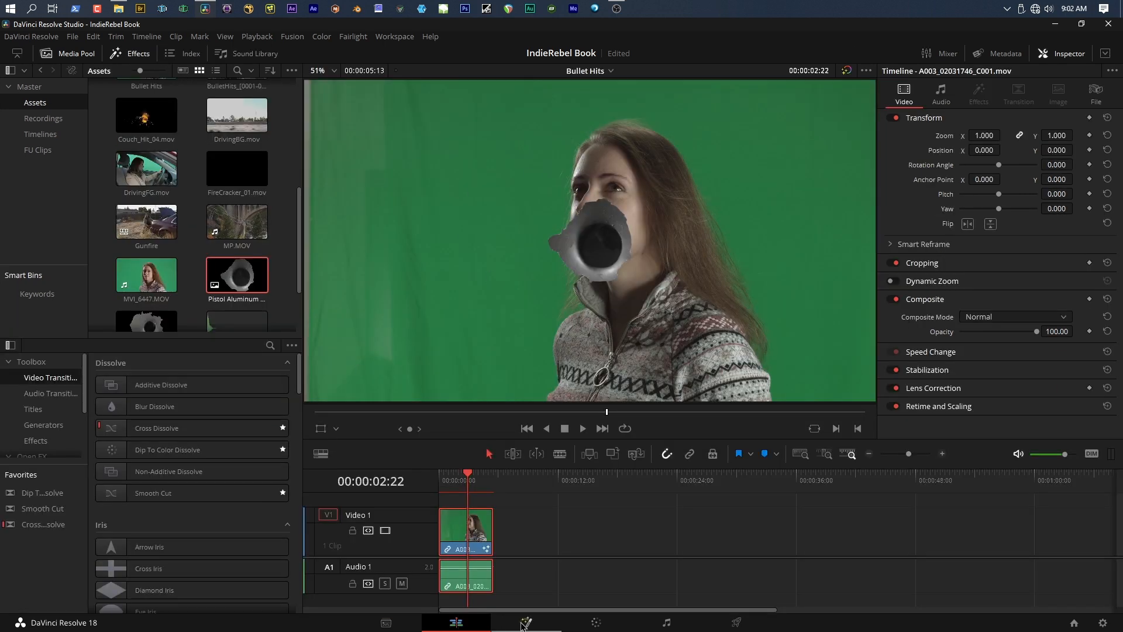
click(526, 622)
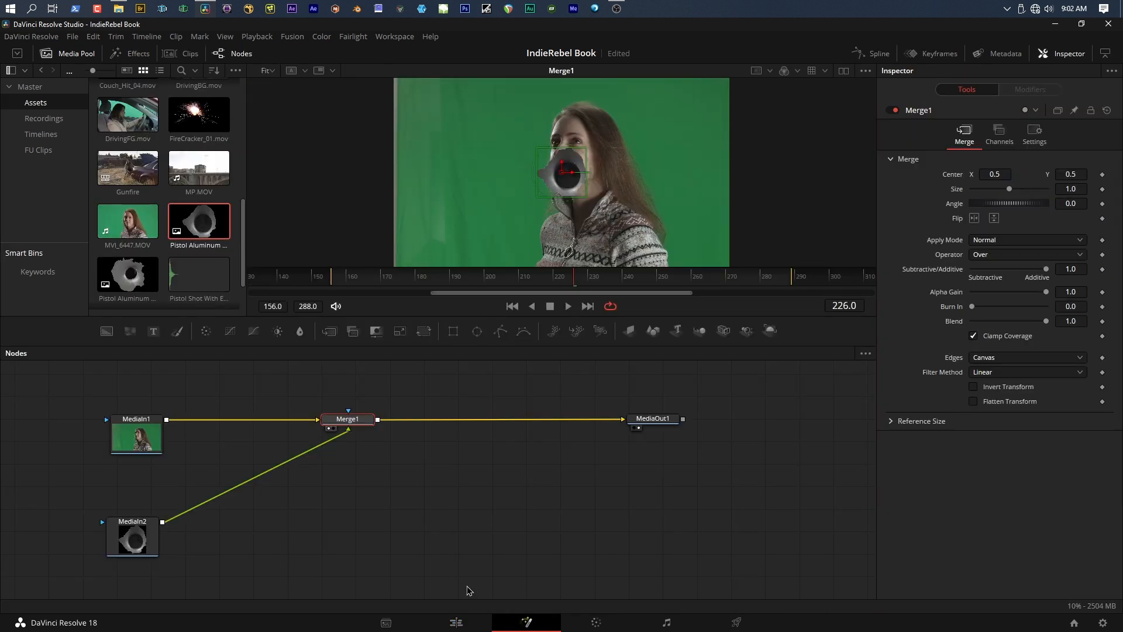
mouse_move(405, 406)
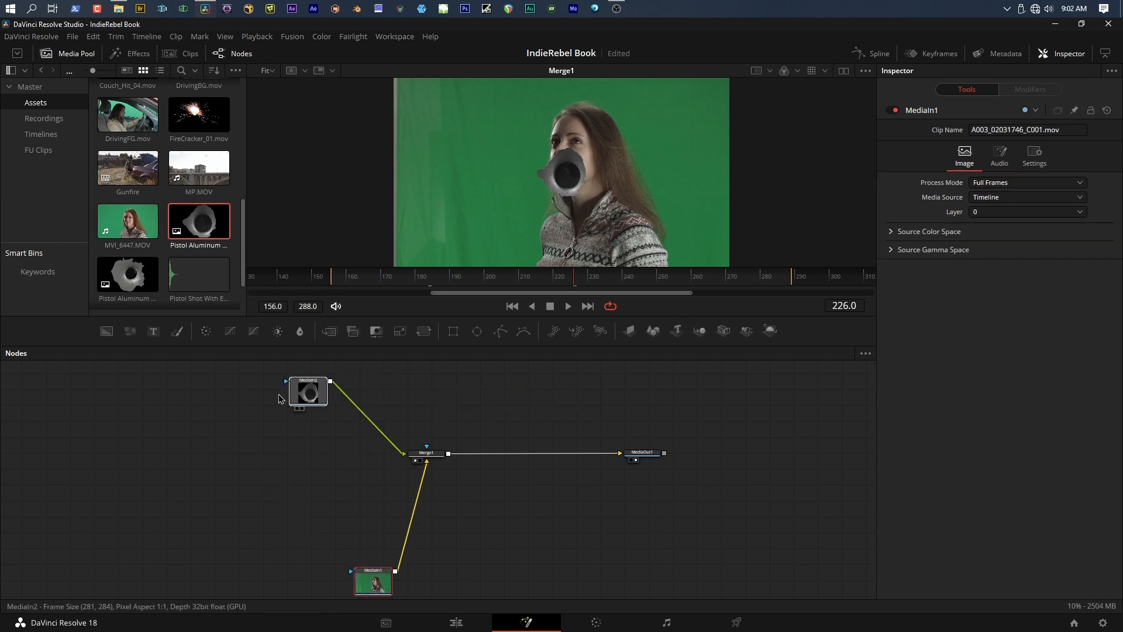
- Line MediaIn1 up with Merge1, place MediaIn2 above it, and select MediaIn2
click(308, 393)
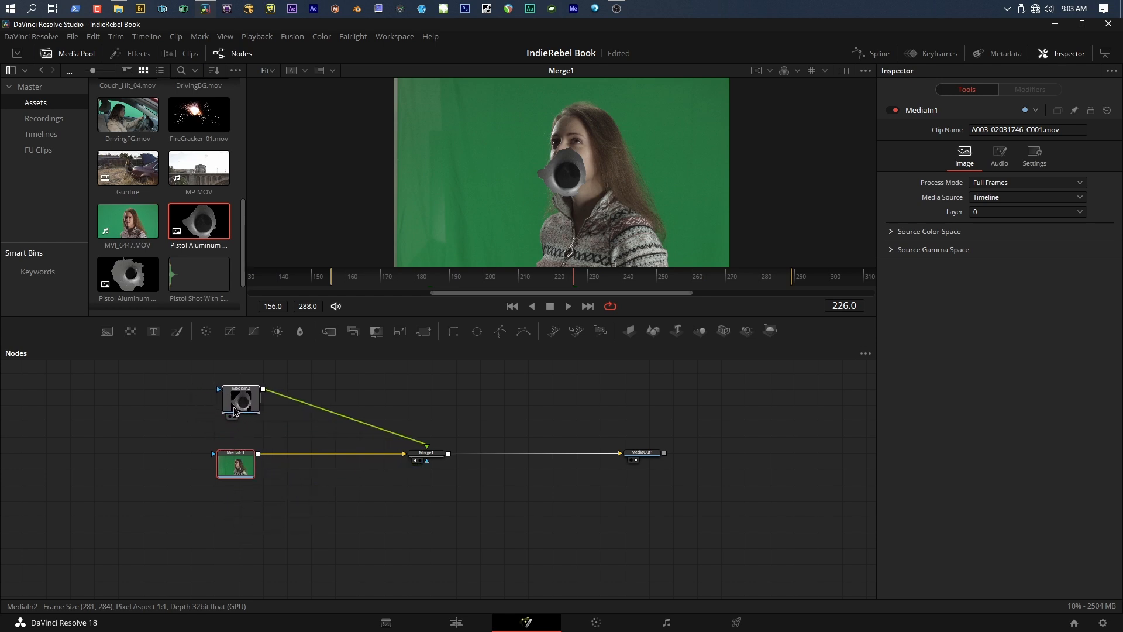
click(240, 397)
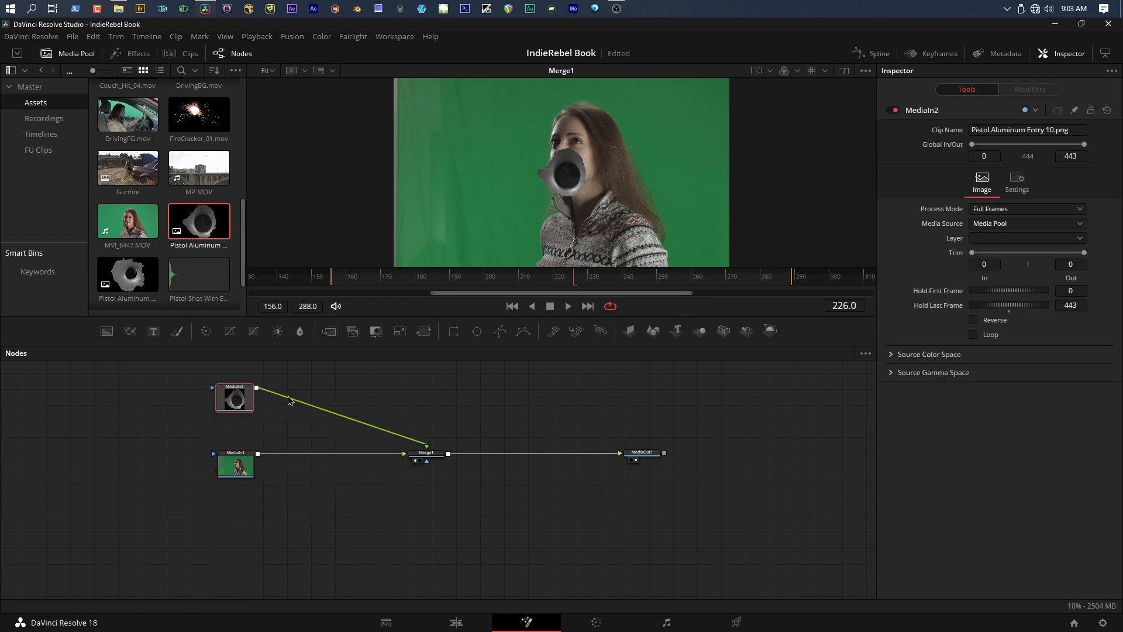
mouse_move(235, 465)
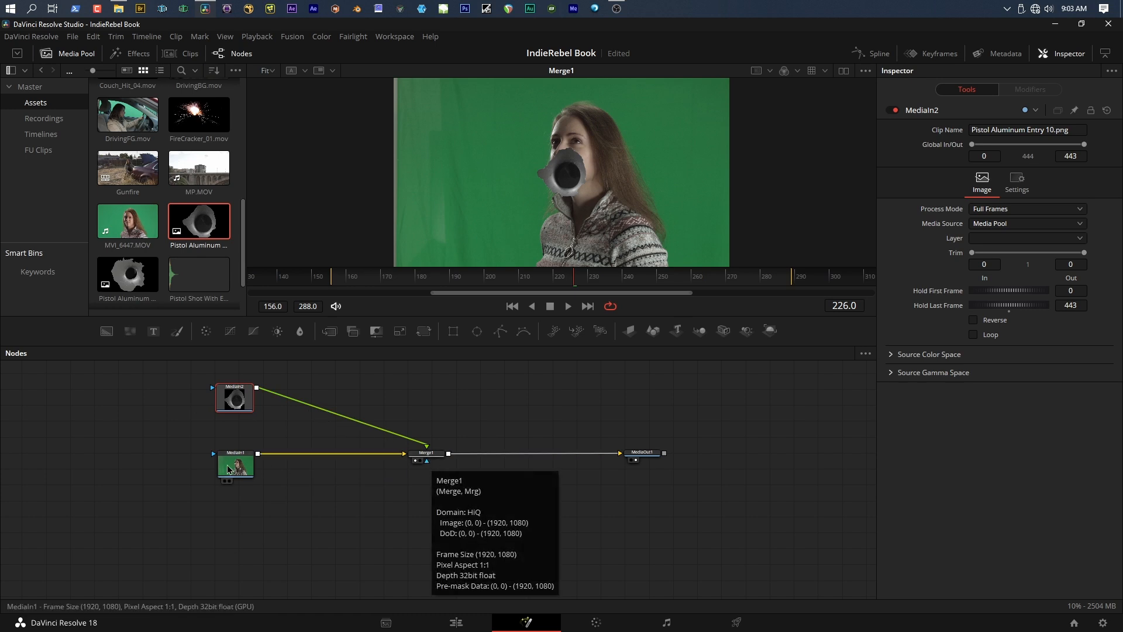
mouse_move(305, 463)
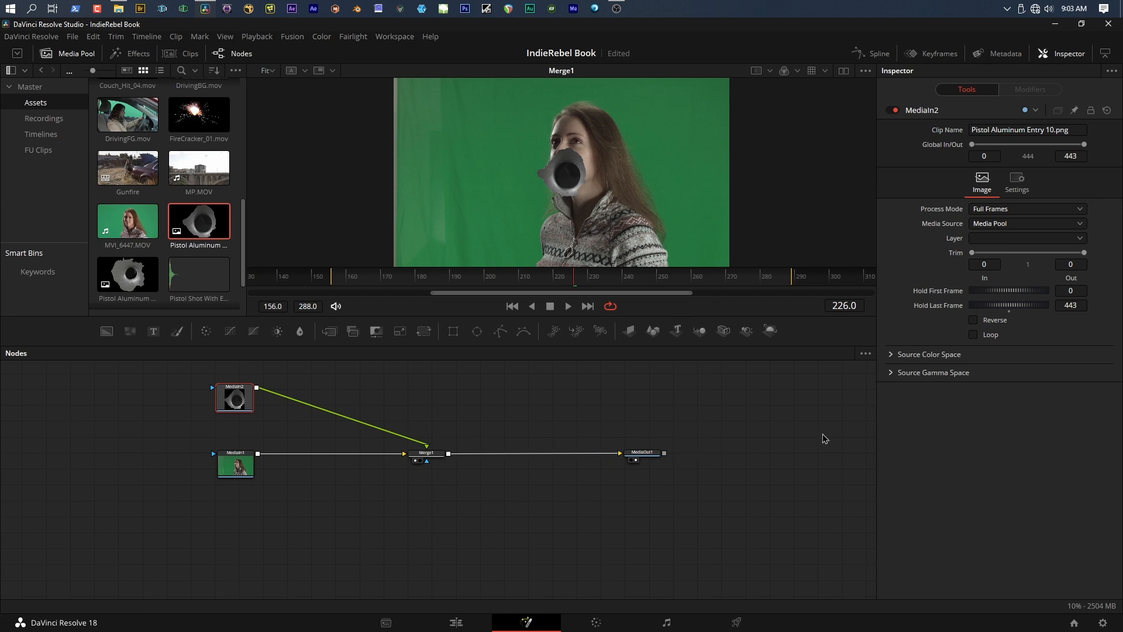
mouse_move(239, 415)
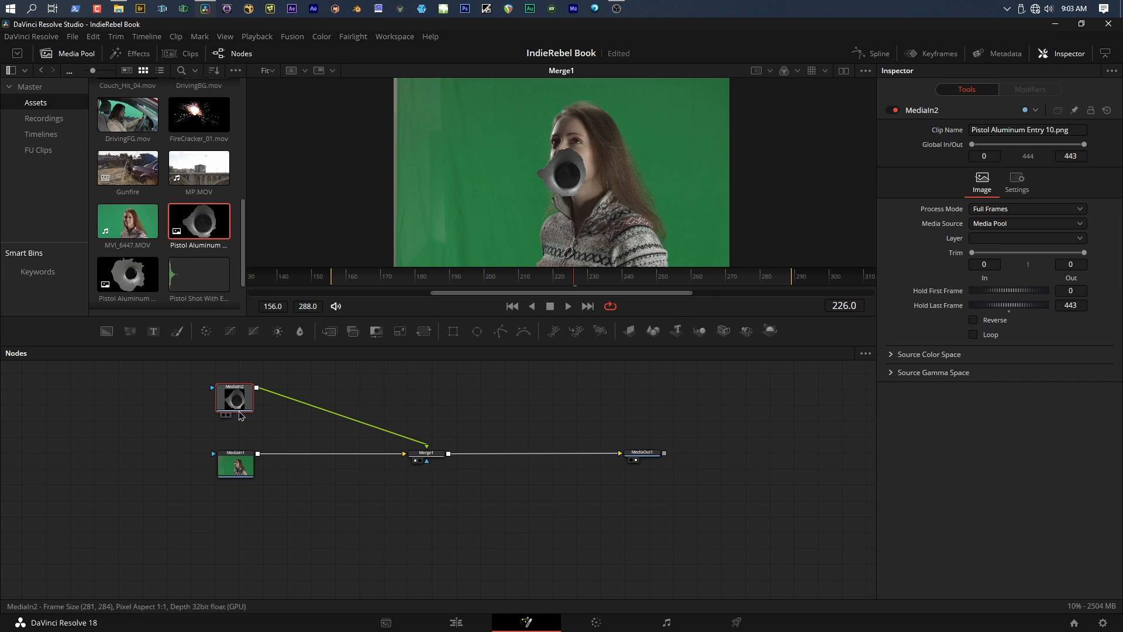
mouse_move(508, 149)
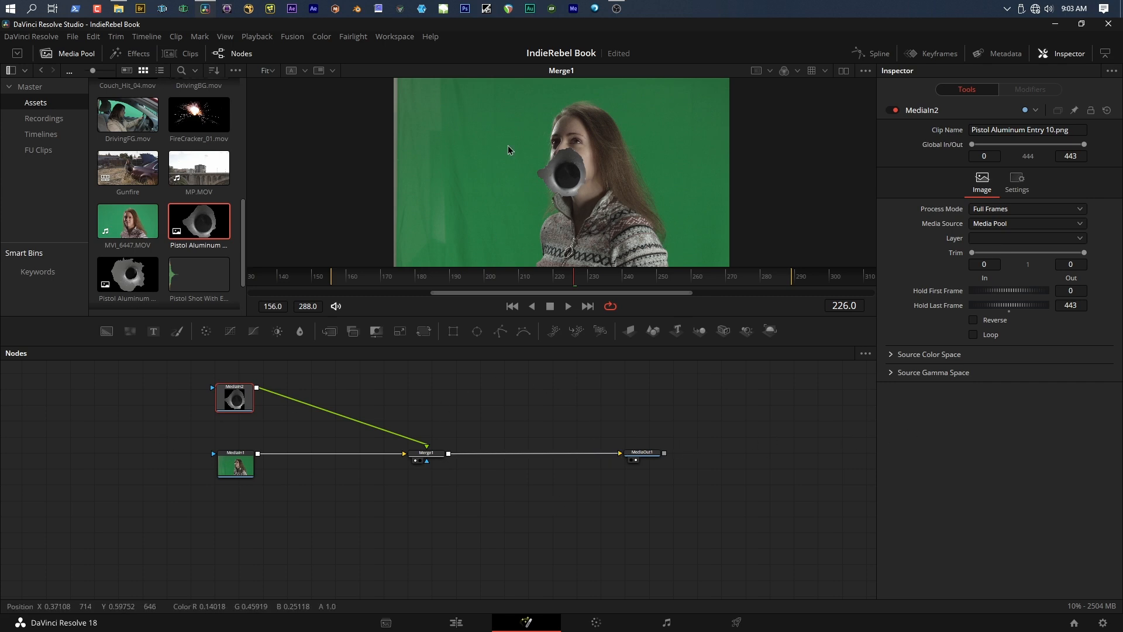
mouse_move(381, 504)
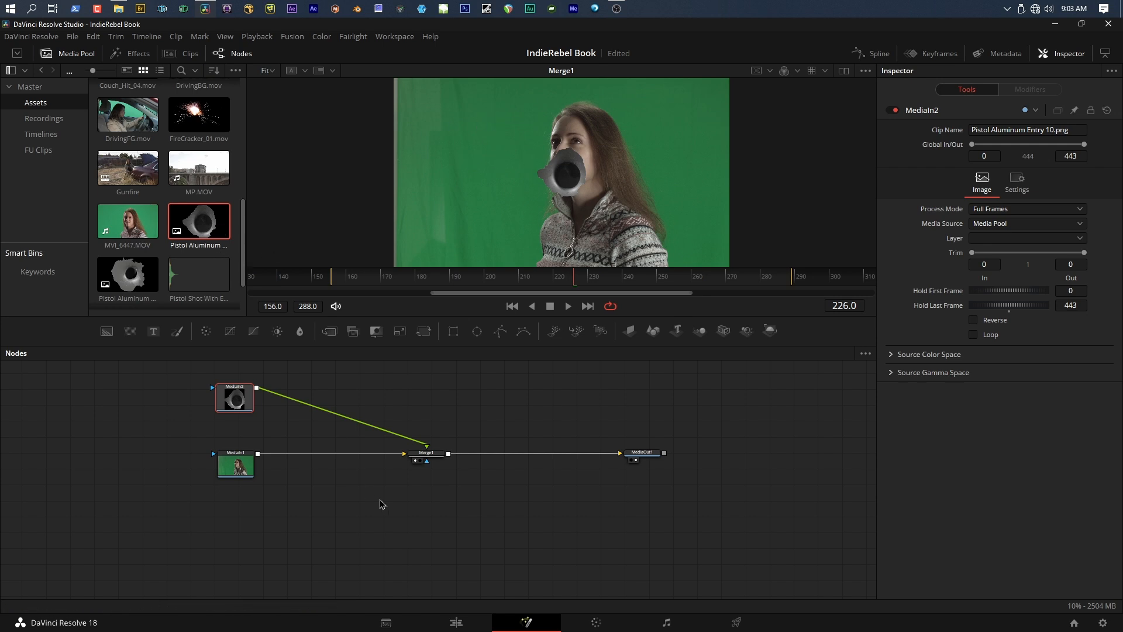
click(427, 453)
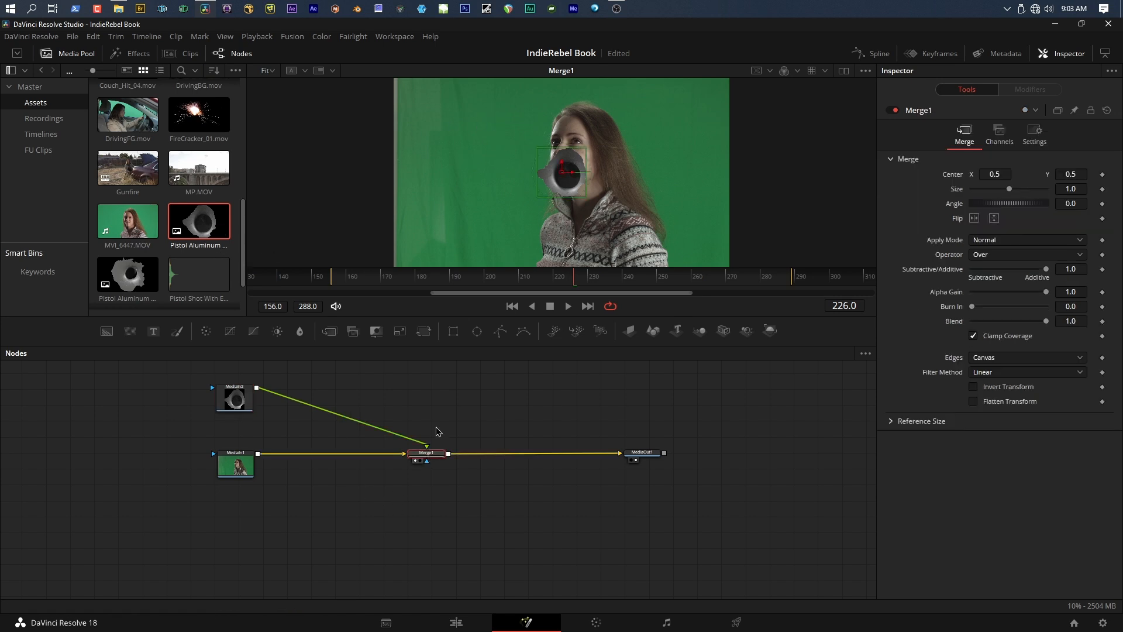
mouse_move(561, 172)
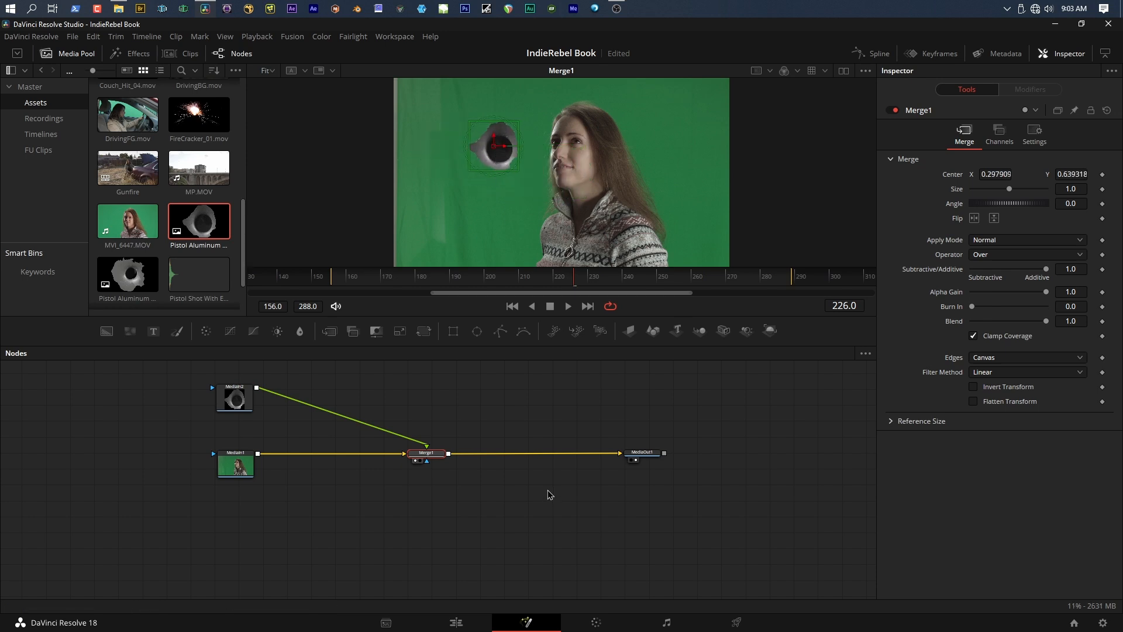
mouse_move(235, 464)
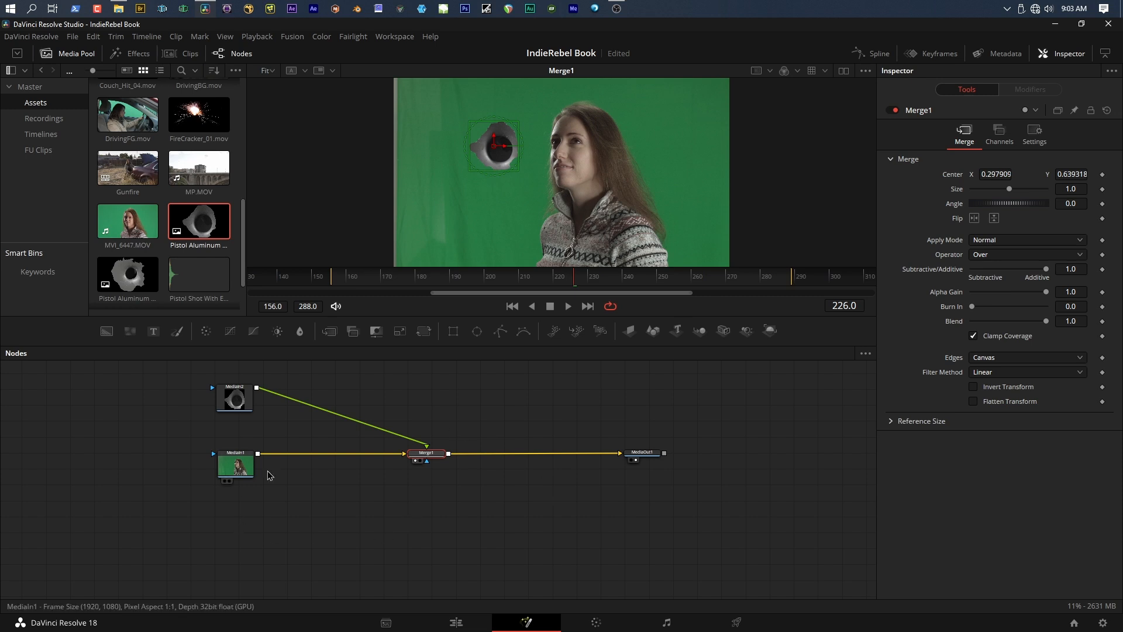
click(234, 398)
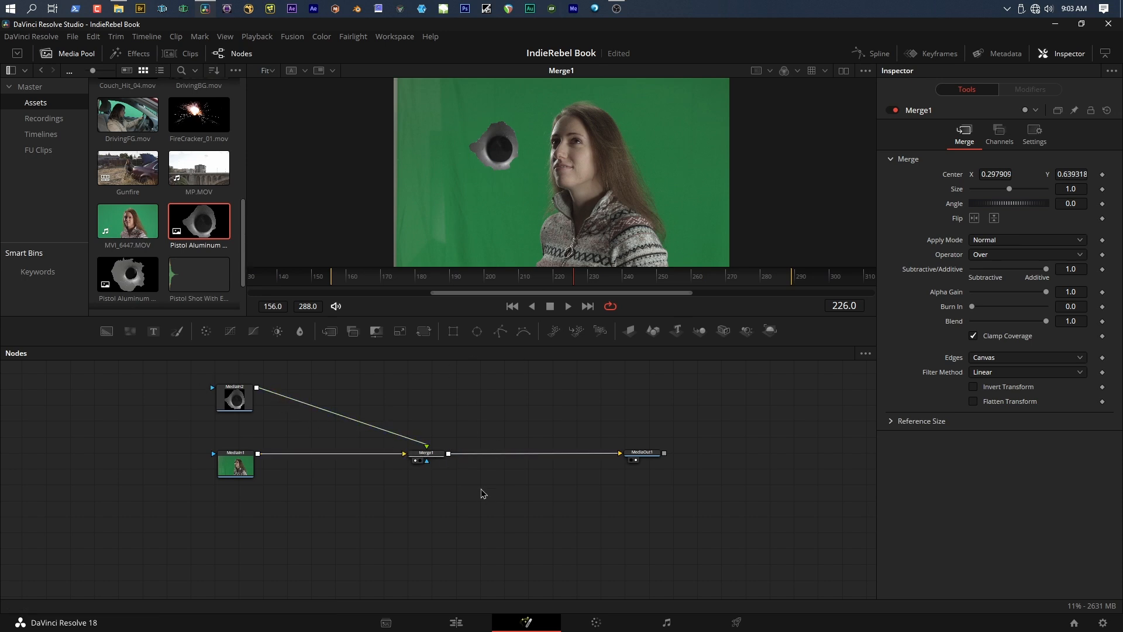
mouse_move(217, 437)
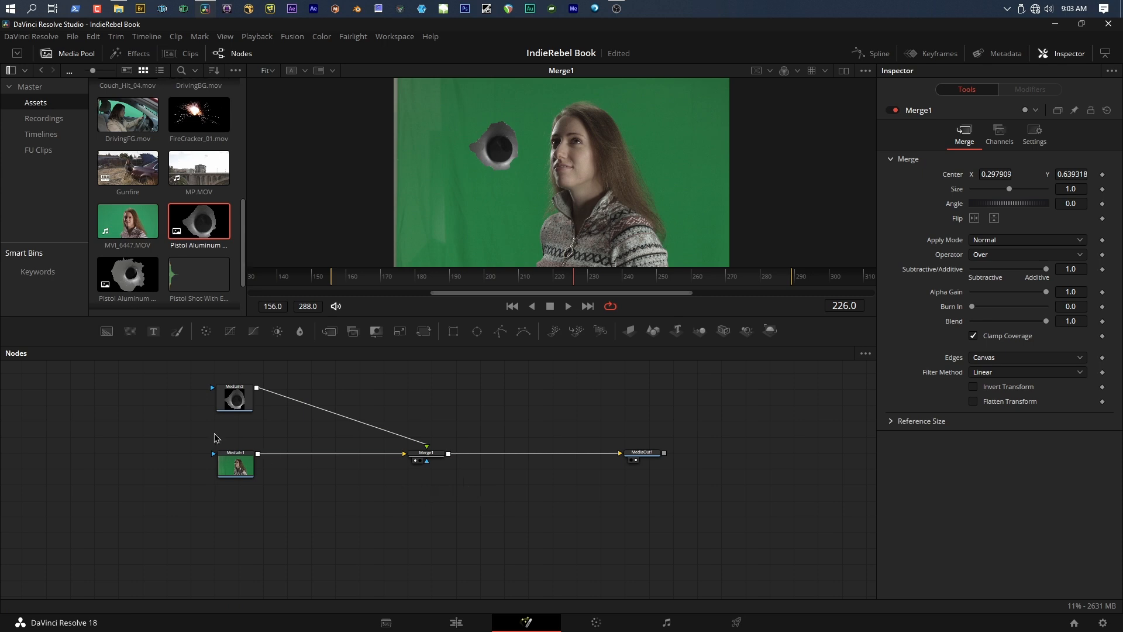
mouse_move(396, 485)
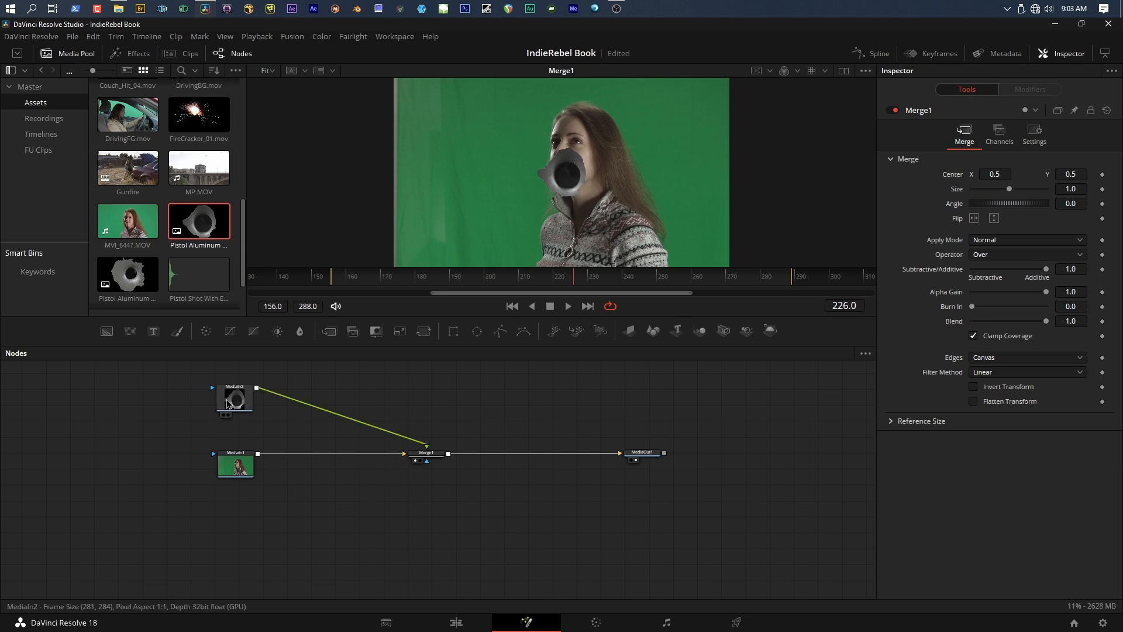
- Insert a Transform node after the bullet-hole image MediaIn2
click(234, 399)
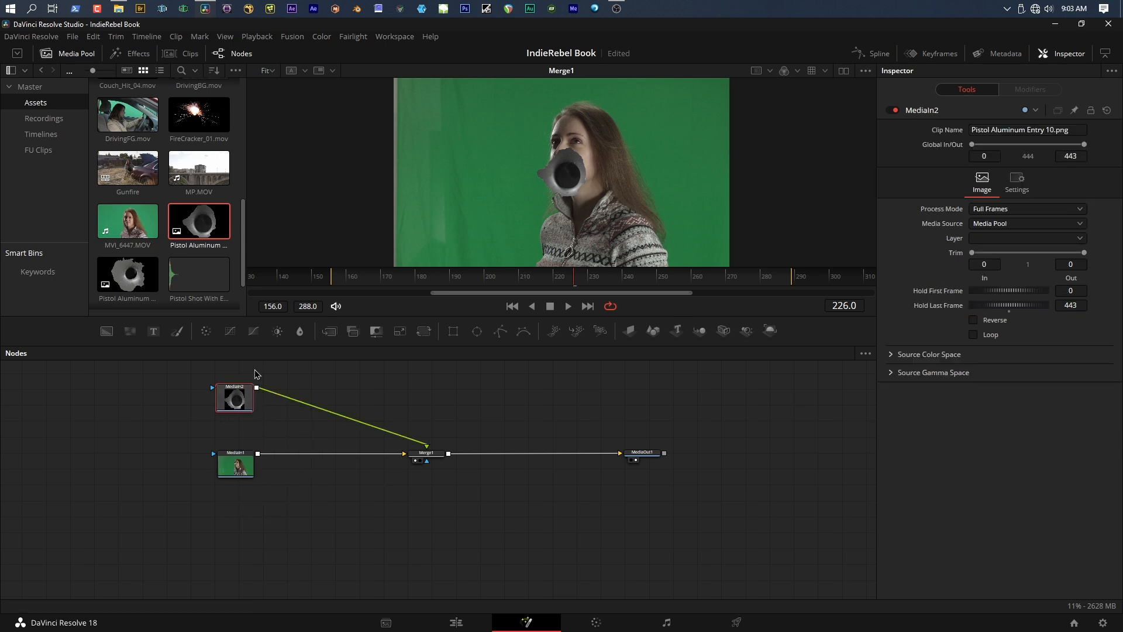
mouse_move(424, 331)
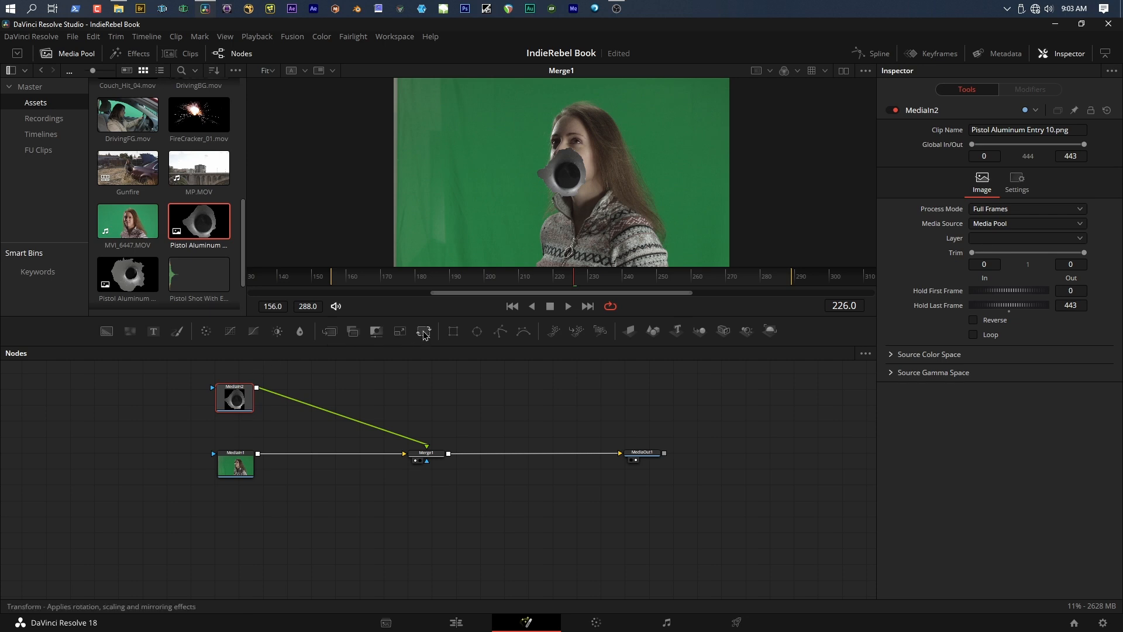
click(423, 330)
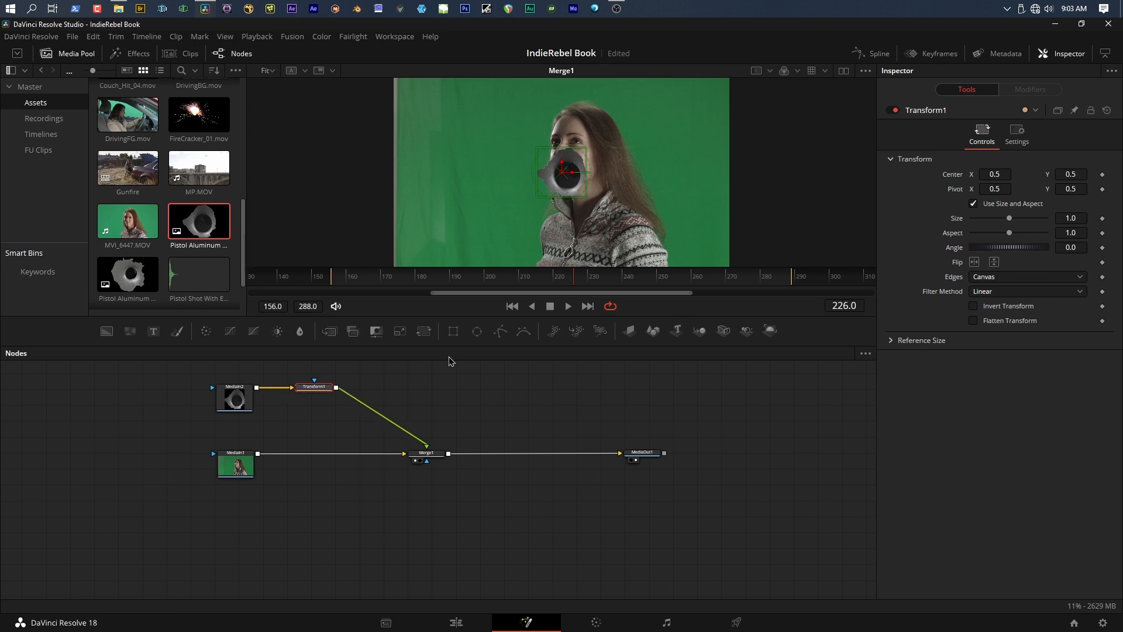
mouse_move(565, 175)
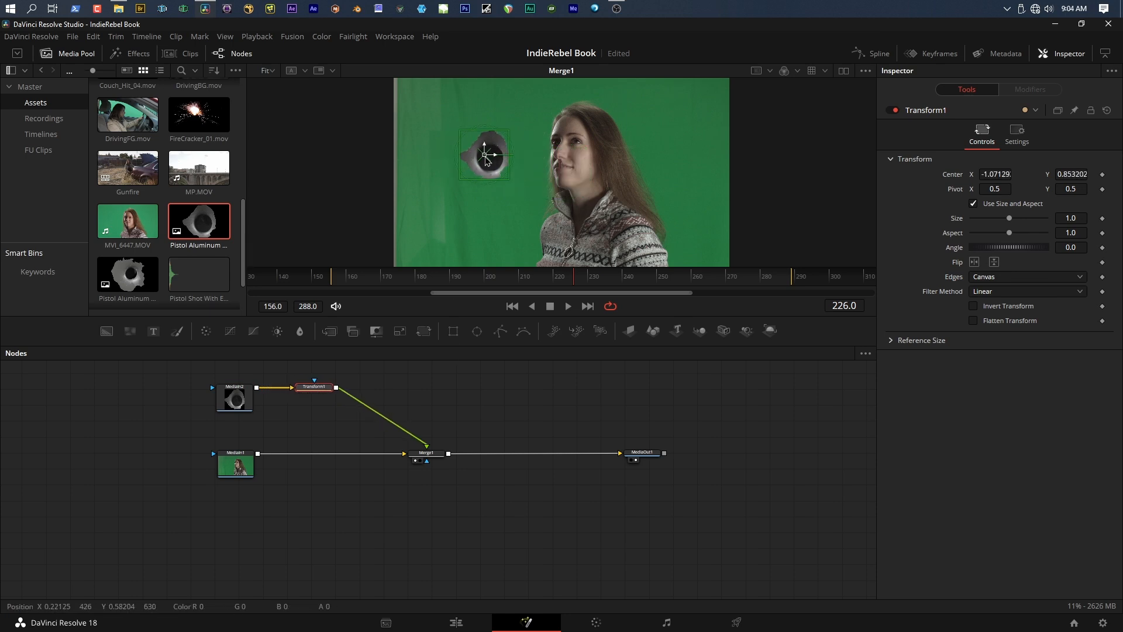
click(427, 453)
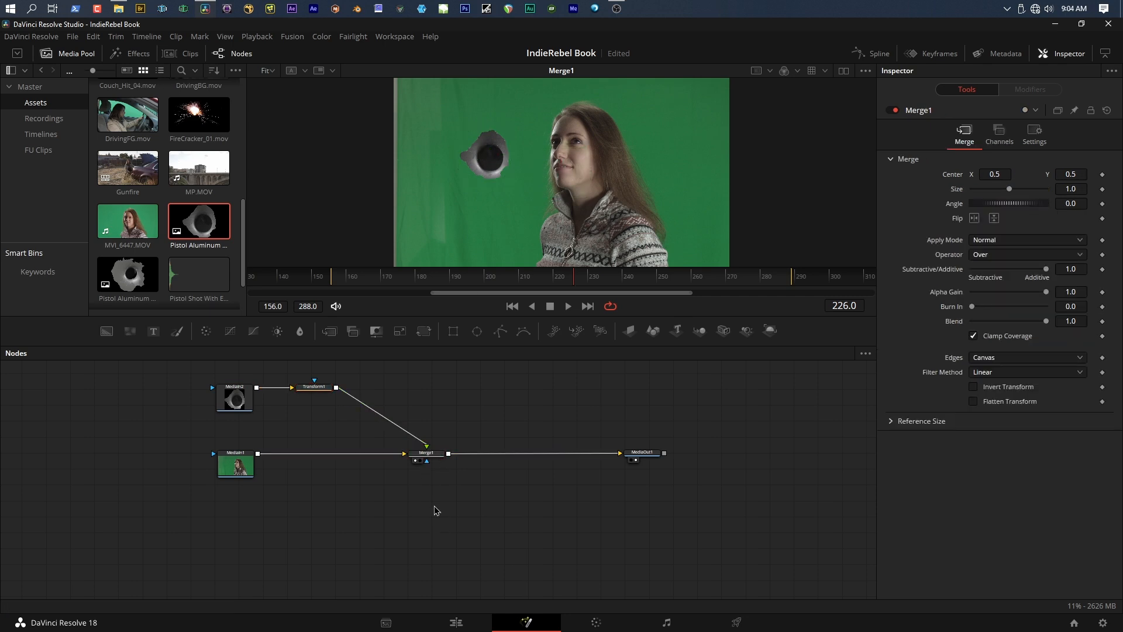
mouse_move(503, 186)
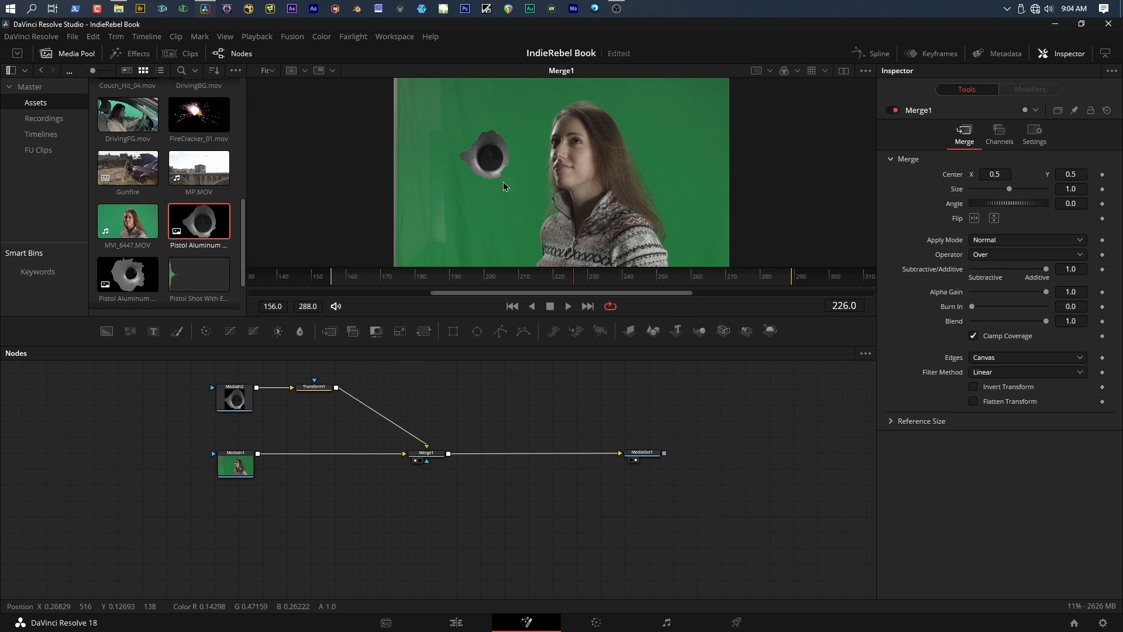
- Enlarge the bullet hole to Size 2.4 and shift it to the frame's upper left
click(234, 399)
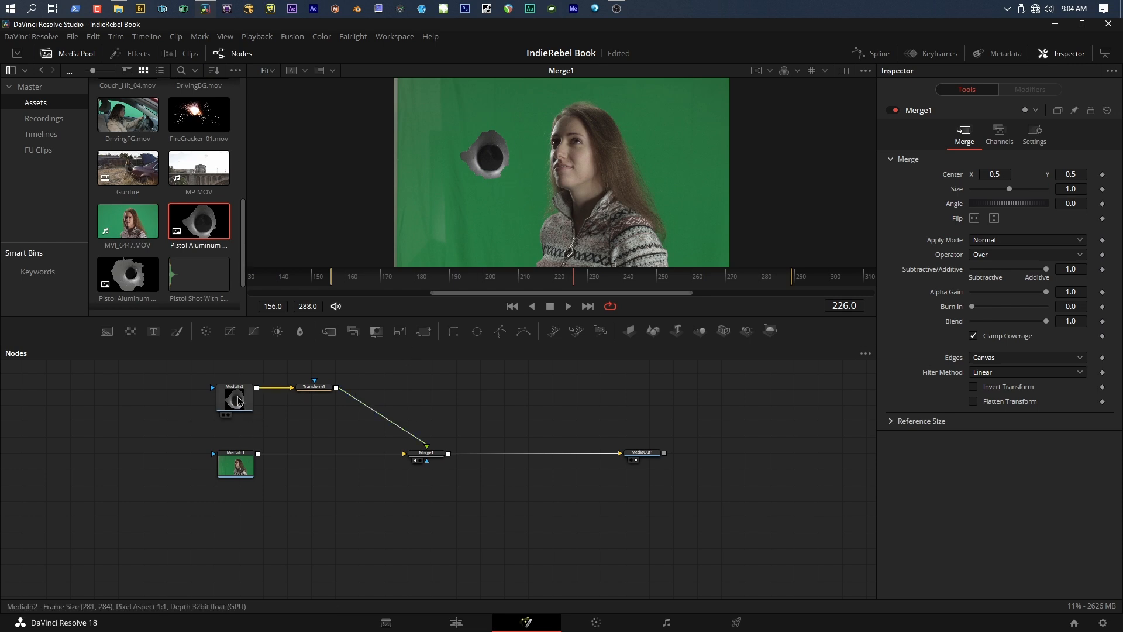
click(313, 386)
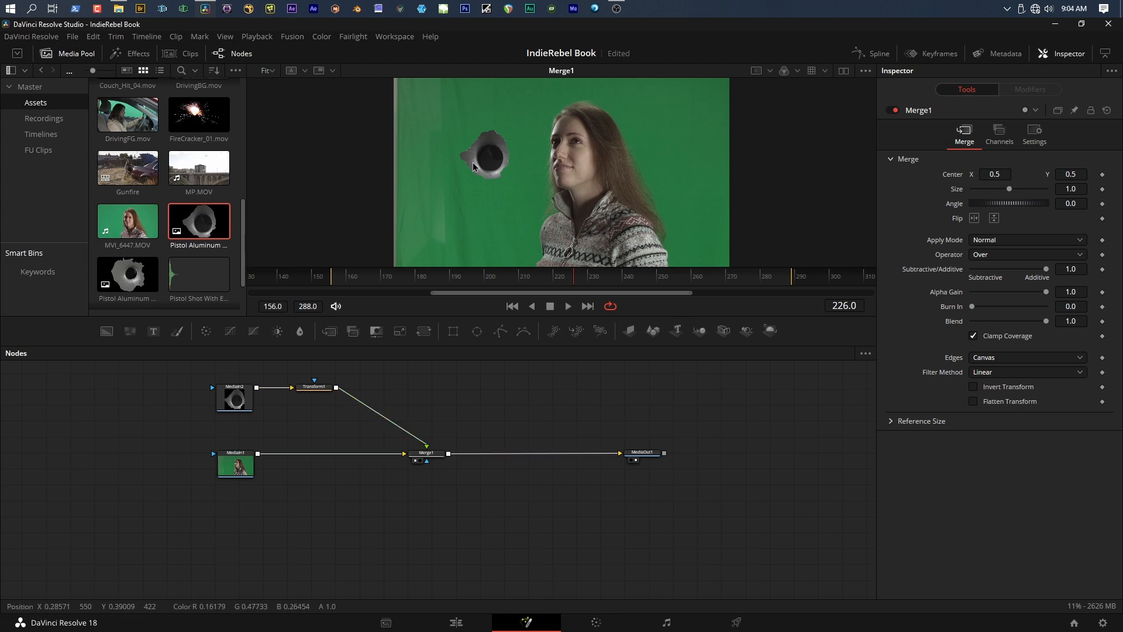
mouse_move(488, 154)
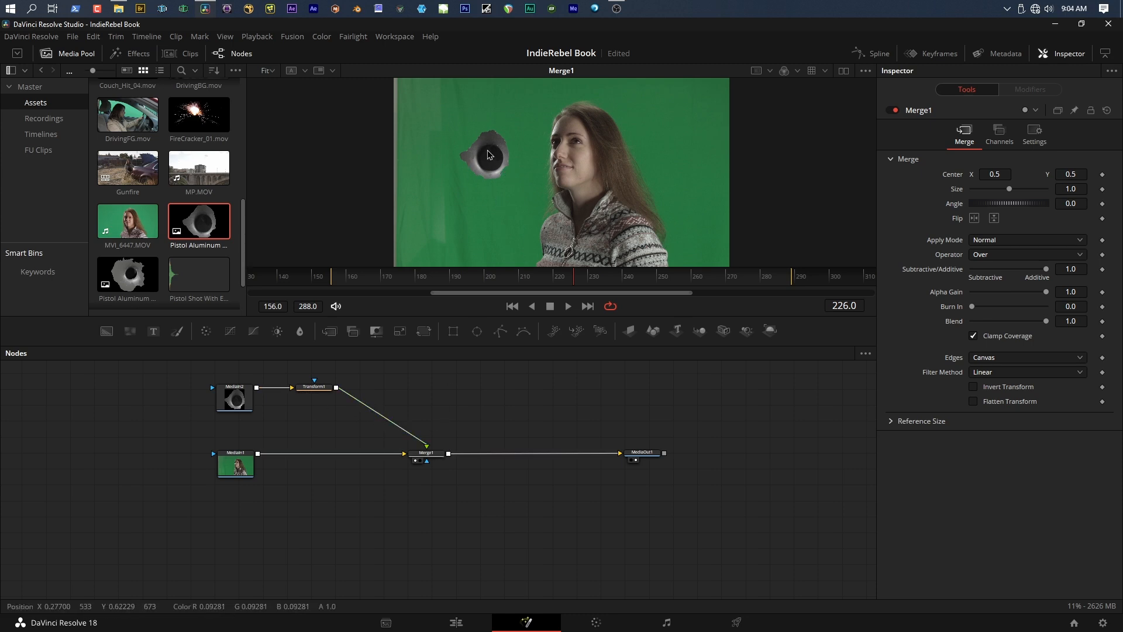
mouse_move(578, 235)
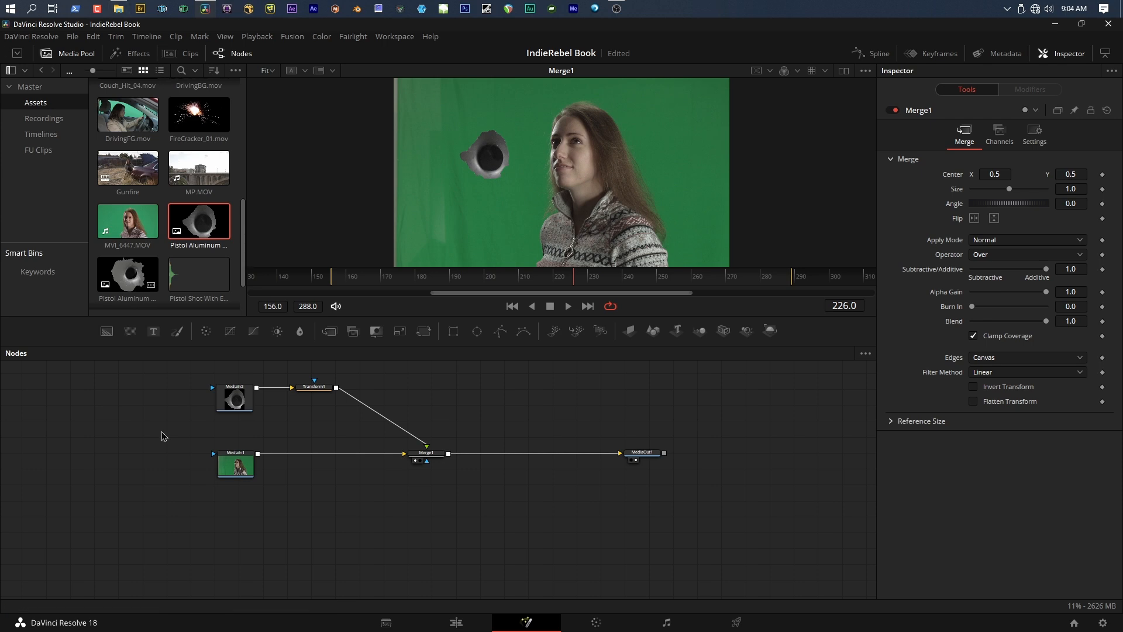
click(314, 387)
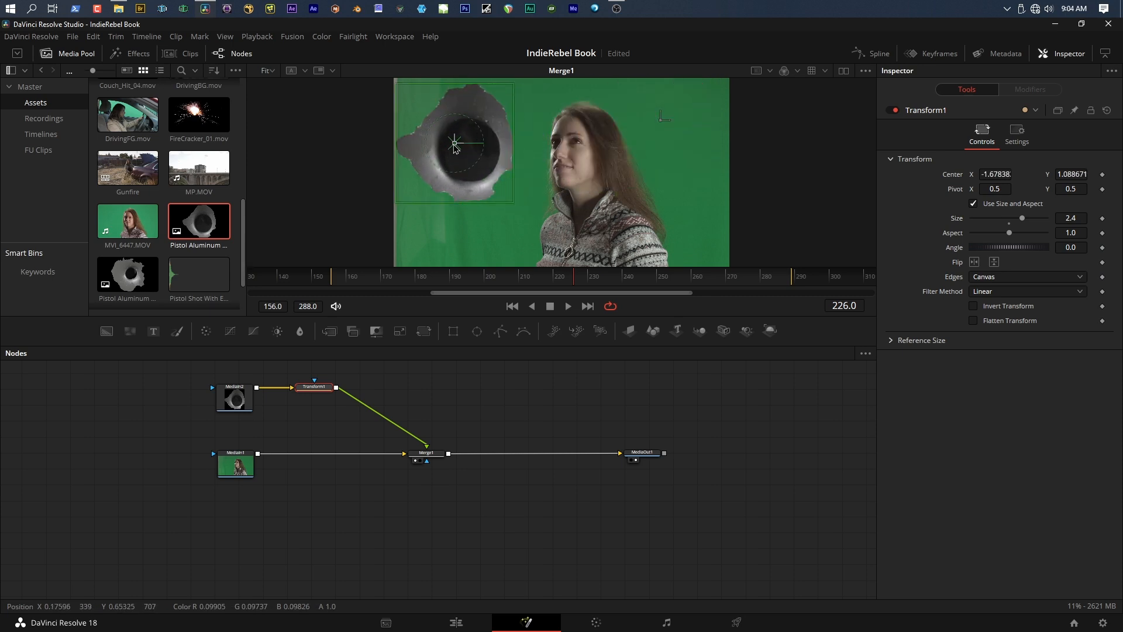
drag(455, 143, 472, 143)
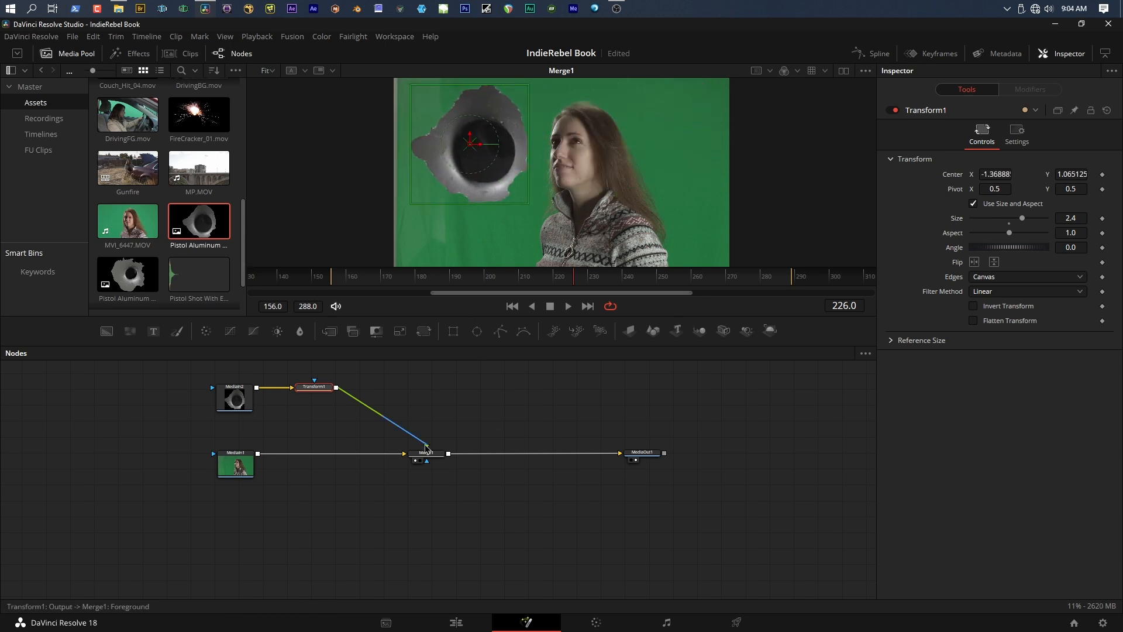
click(427, 453)
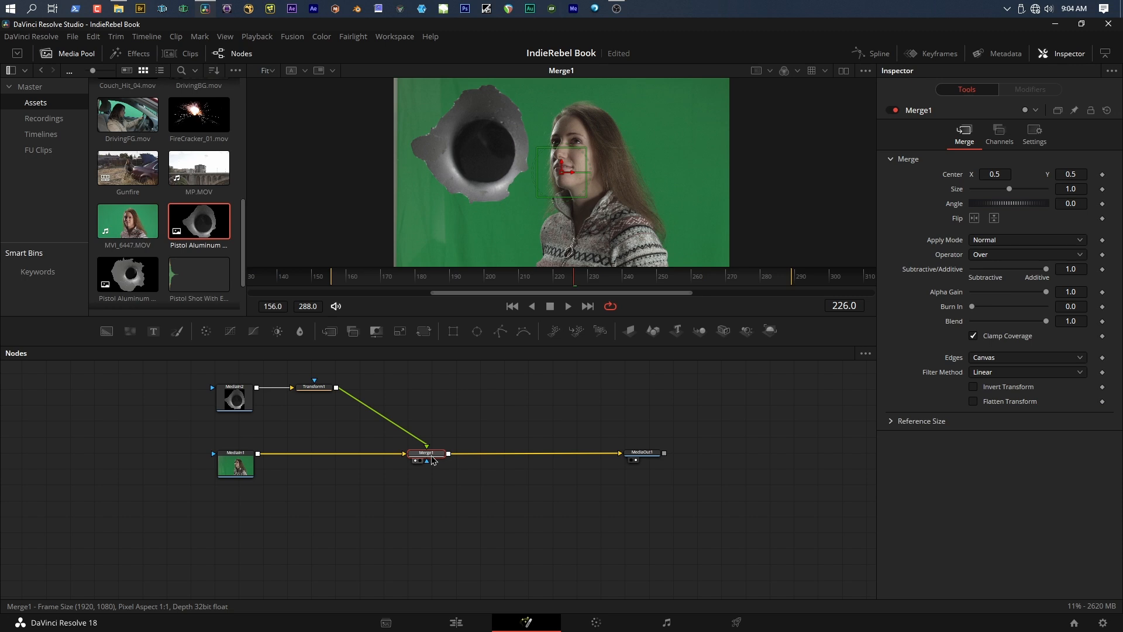
- Cut ColorCorrector1 from between MediaIn1 and Merge1, reconnecting MediaIn1 to Merge1
click(236, 464)
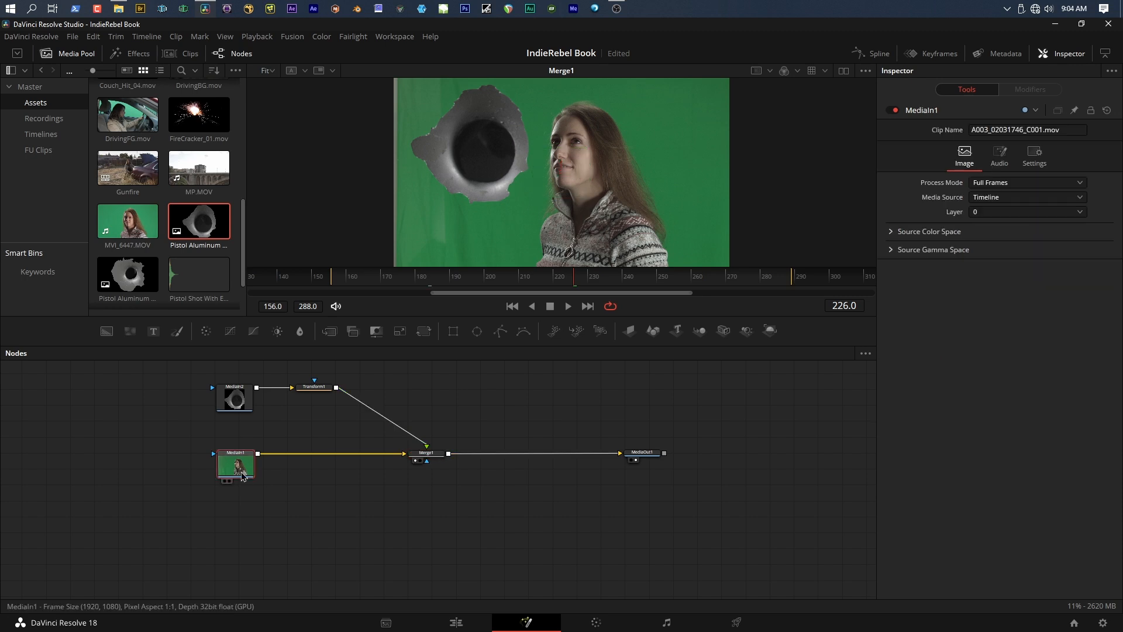
click(205, 330)
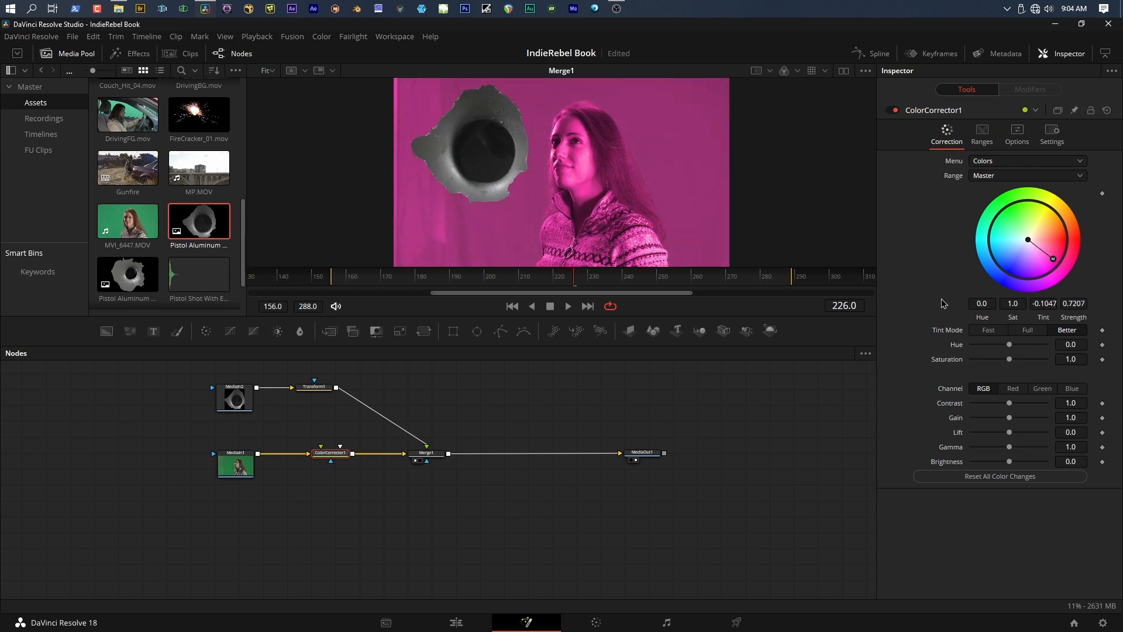
click(235, 464)
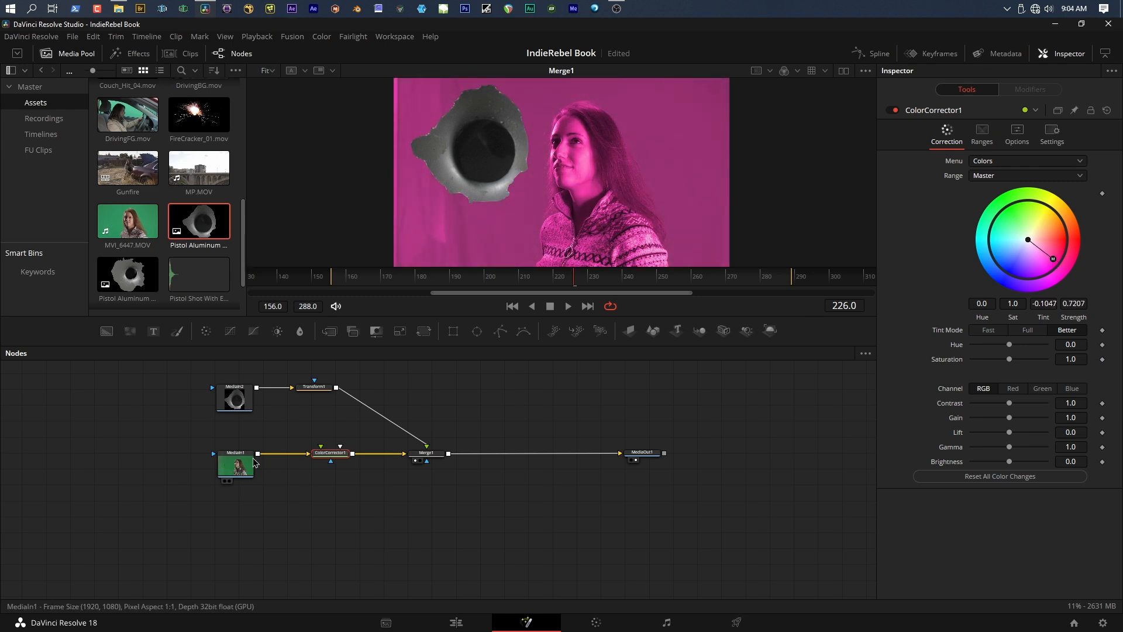
mouse_move(330, 453)
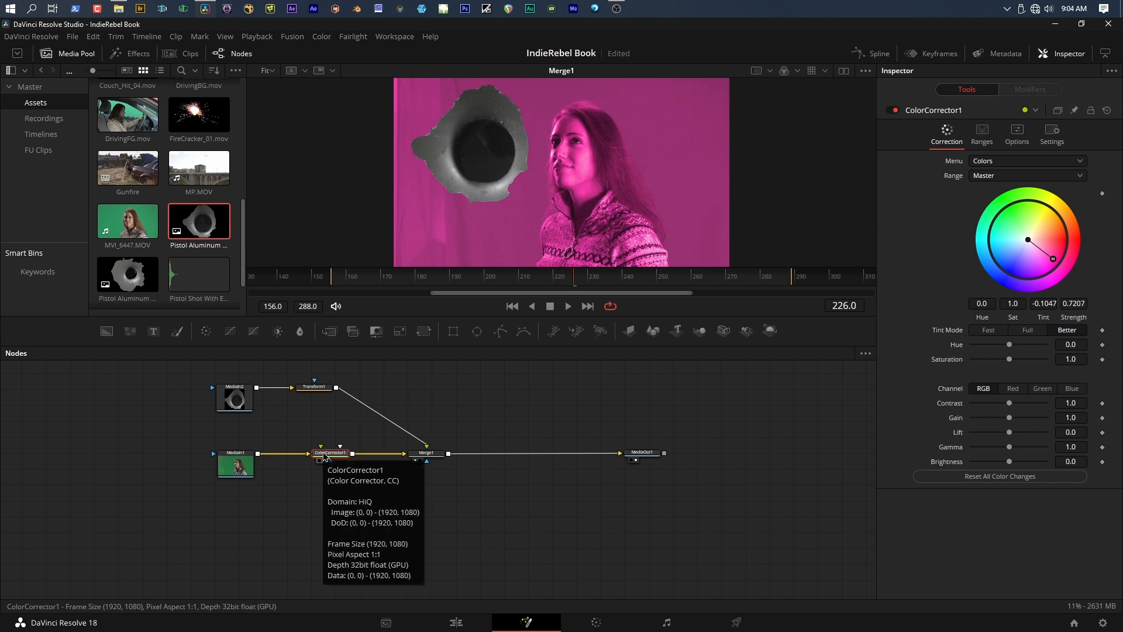
mouse_move(426, 453)
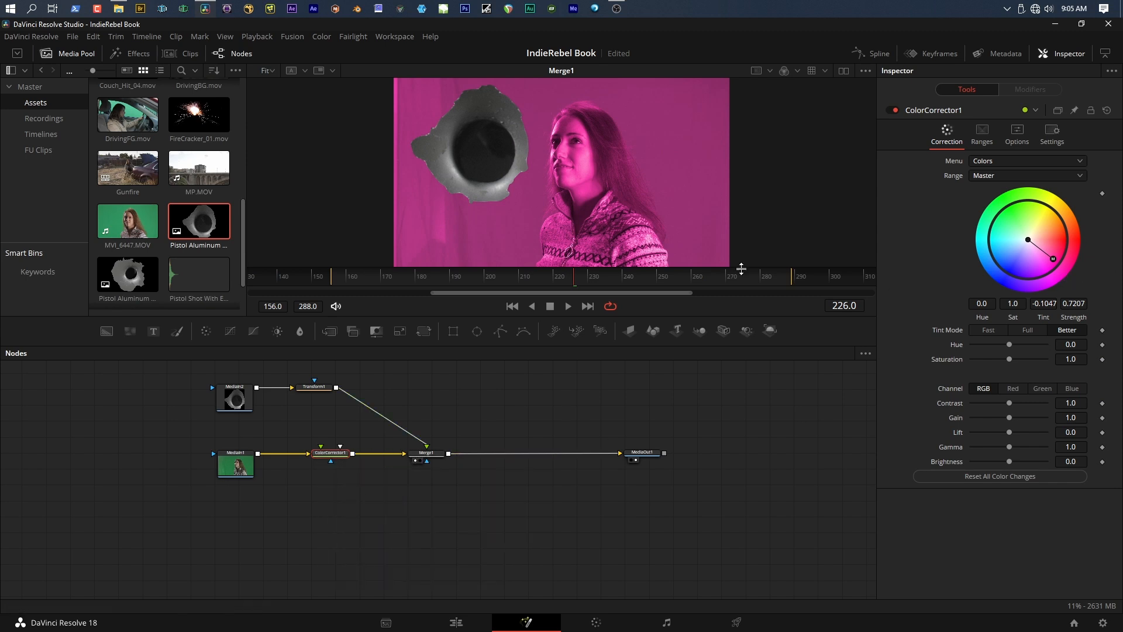
mouse_move(504, 161)
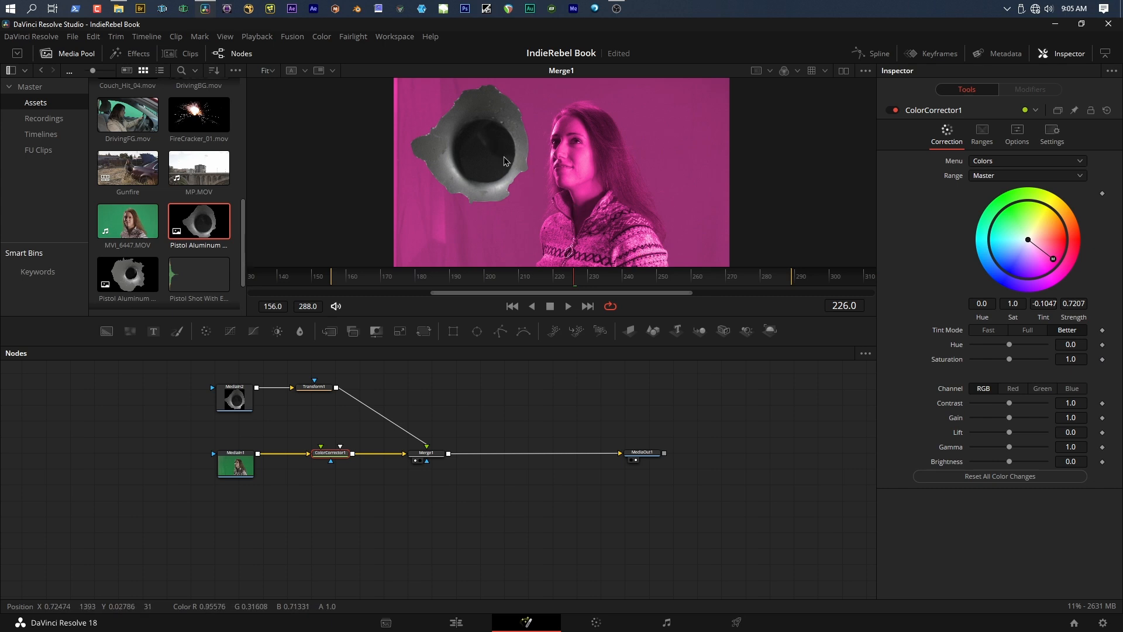
mouse_move(398, 39)
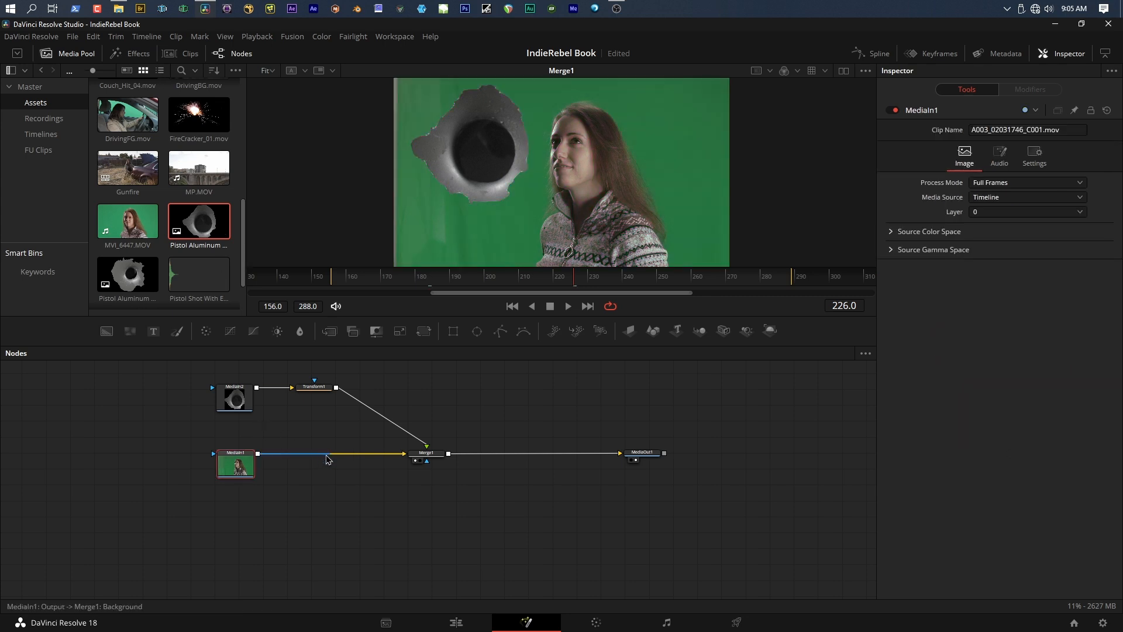
- Paste ColorCorrector1 between Merge1 and MediaOut1 and view the tinted composite
click(427, 453)
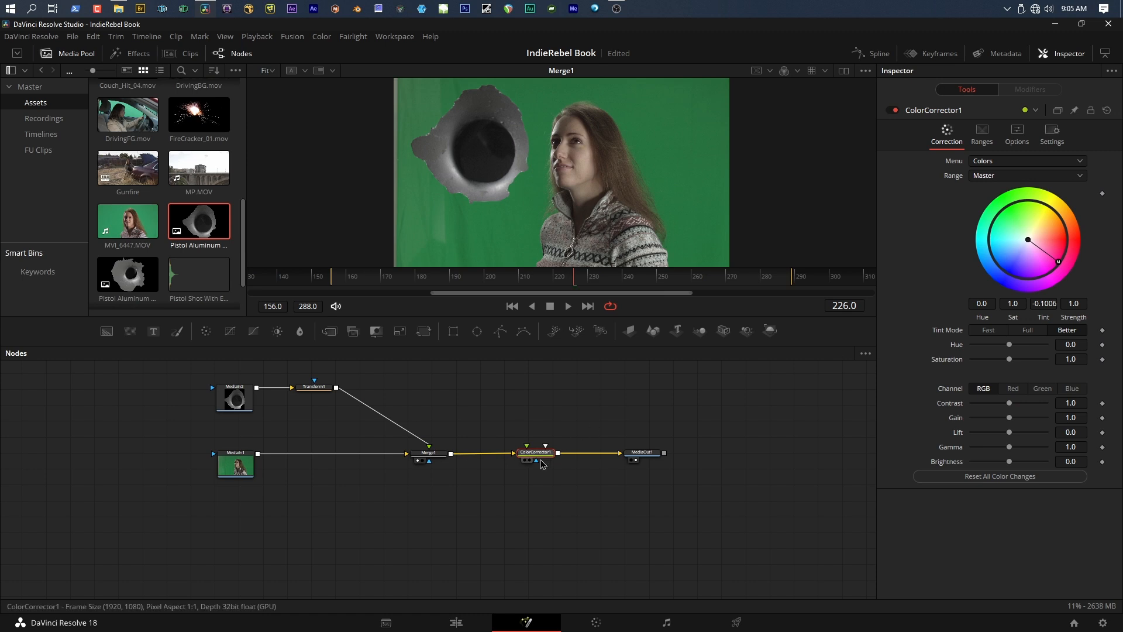
click(535, 452)
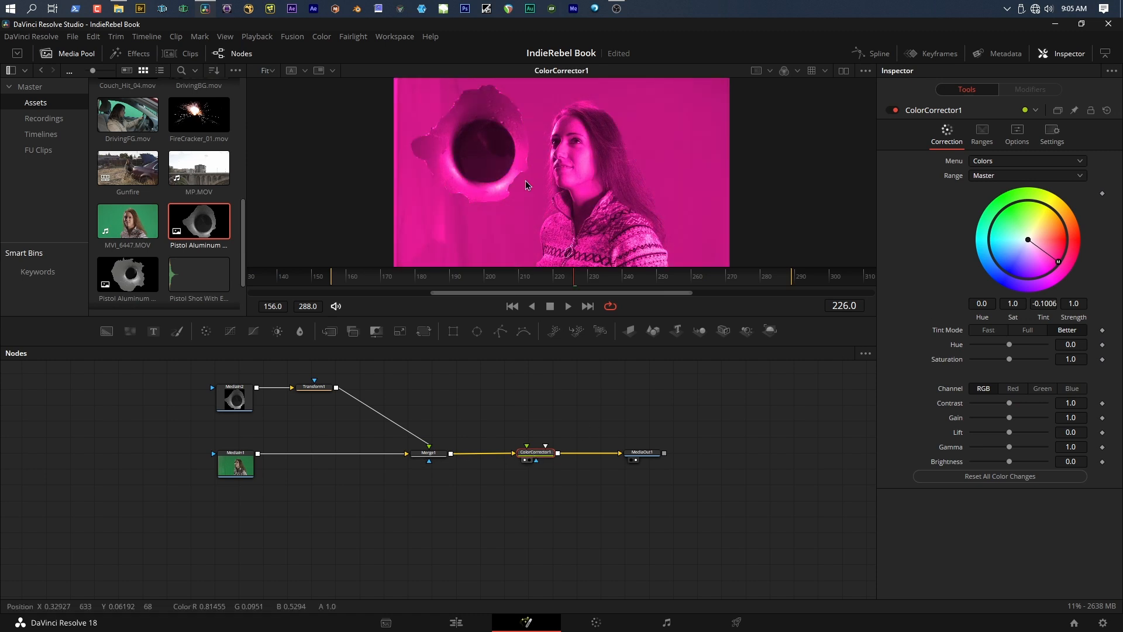
mouse_move(513, 197)
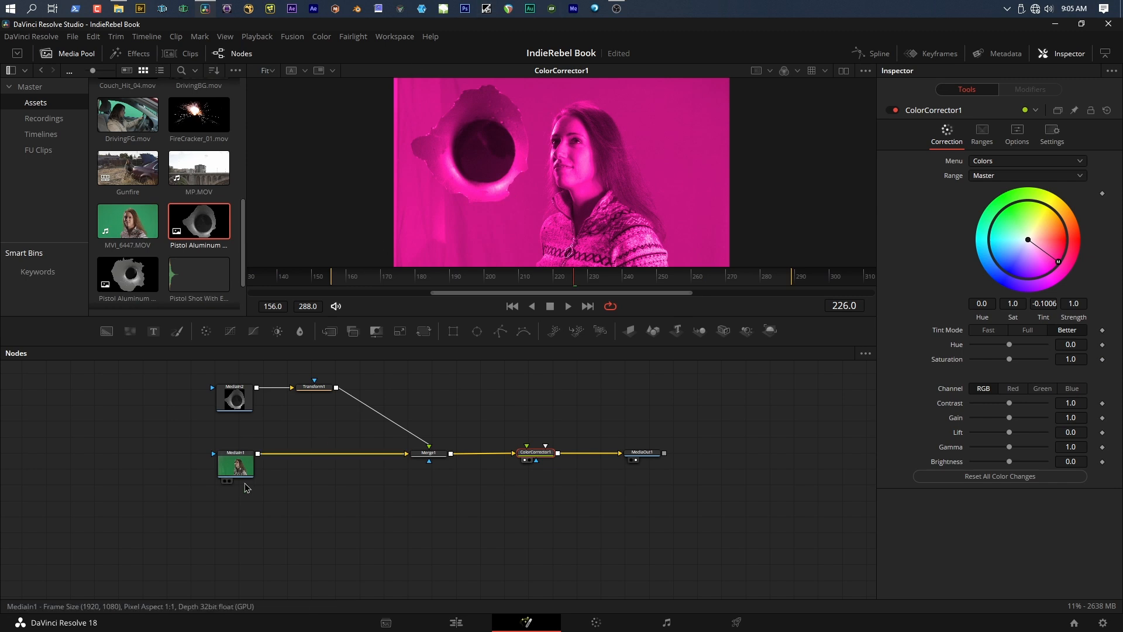
- Select the green-screen clip MediaIn1 to add a blur
click(234, 399)
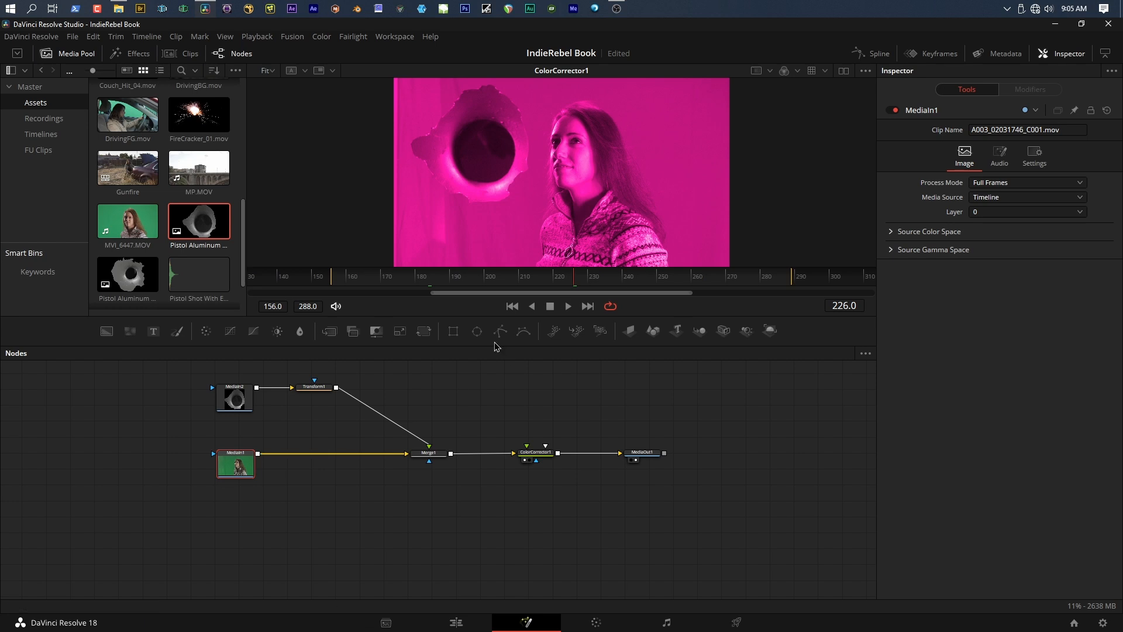
mouse_move(339, 355)
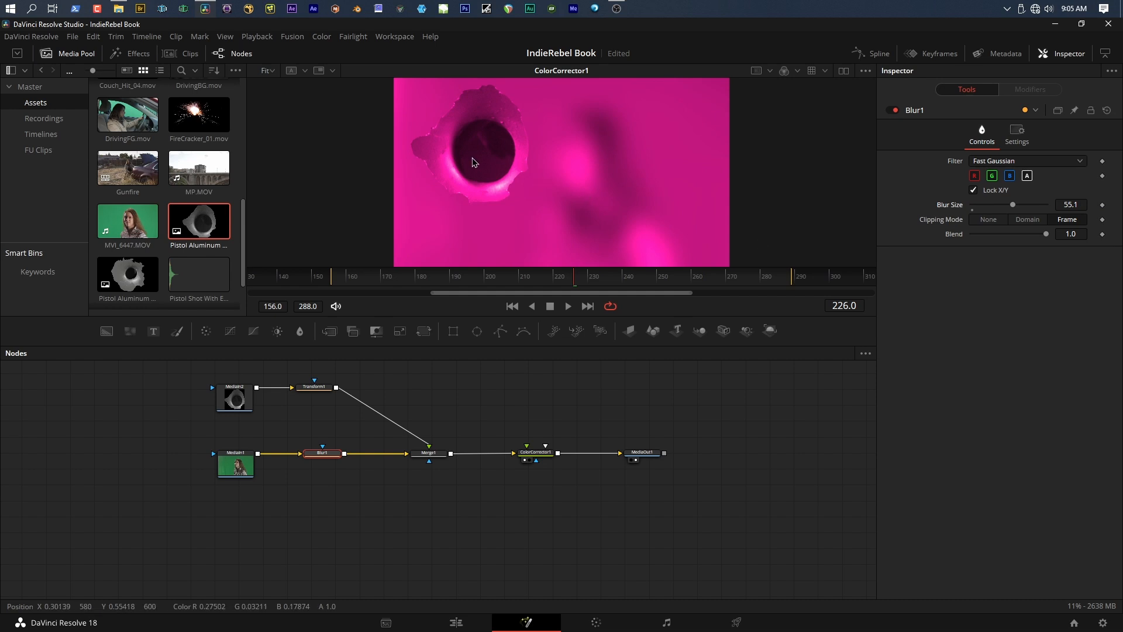
mouse_move(408, 417)
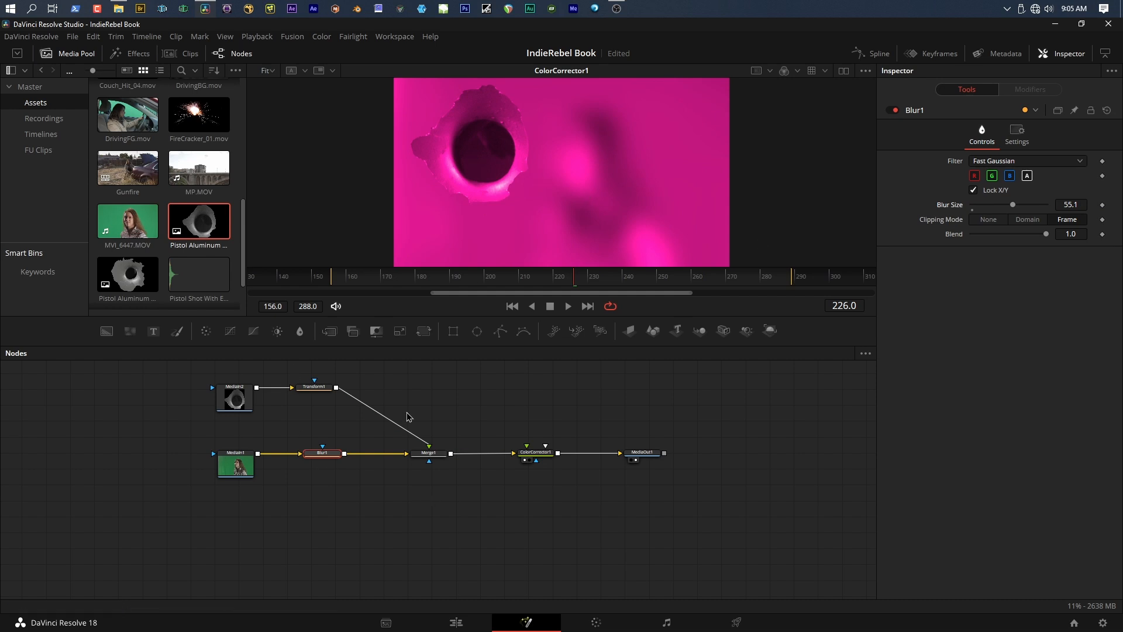
mouse_move(549, 415)
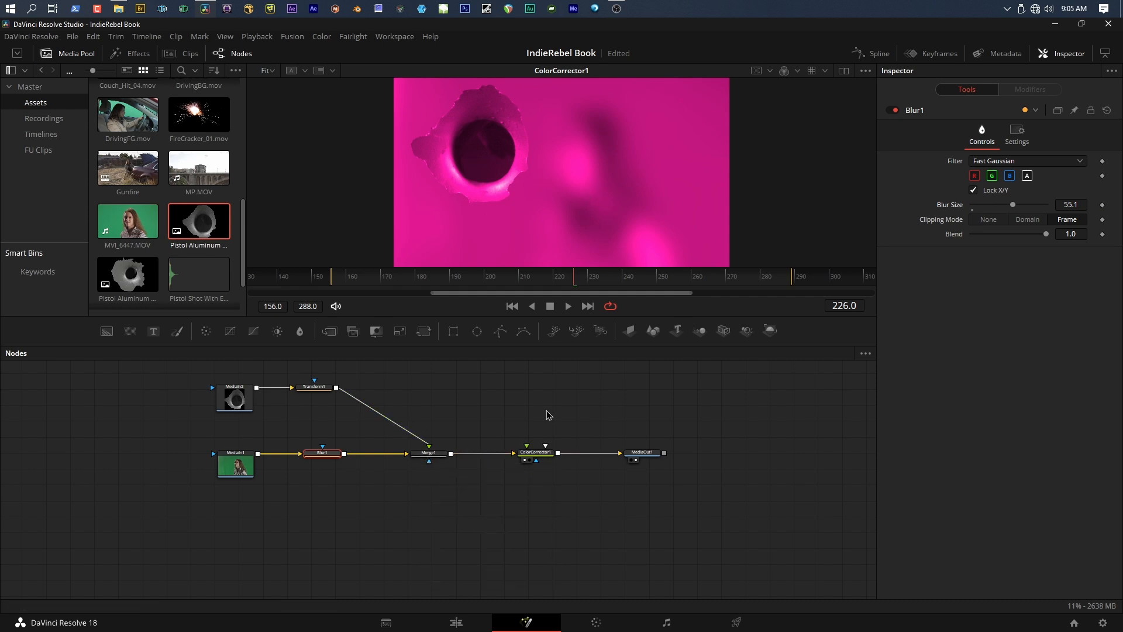
mouse_move(535, 452)
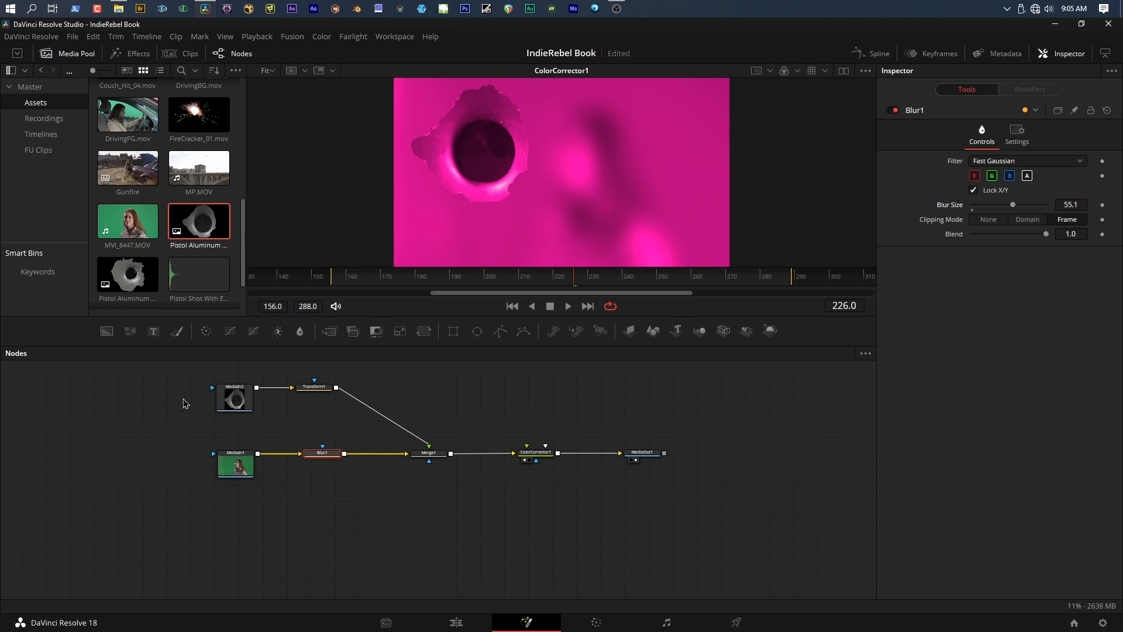
mouse_move(234, 399)
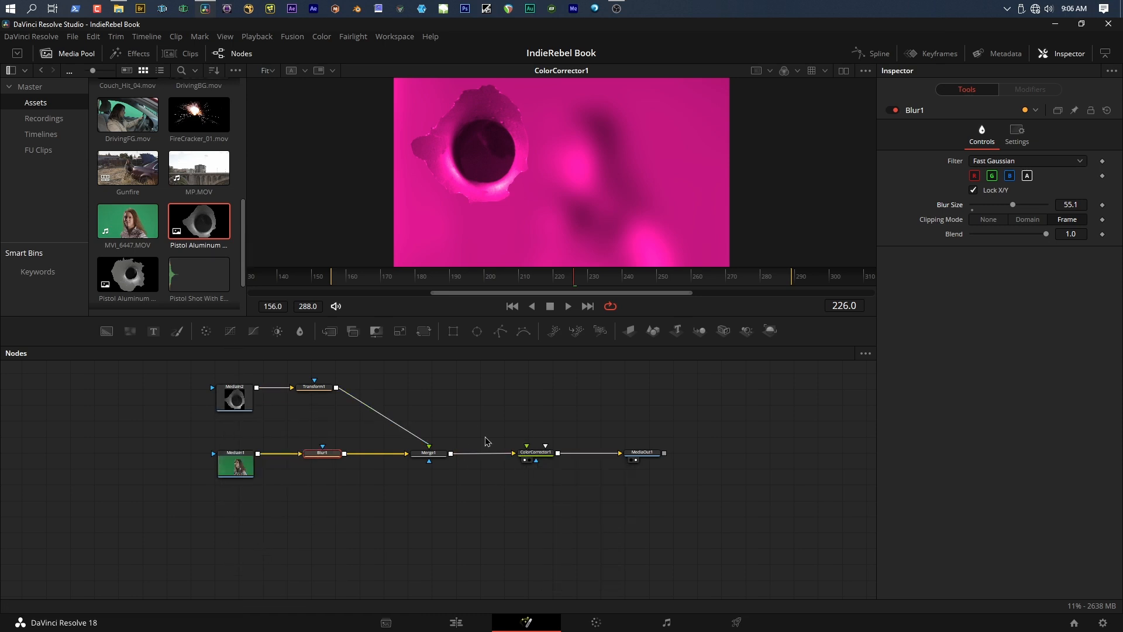
mouse_move(351, 428)
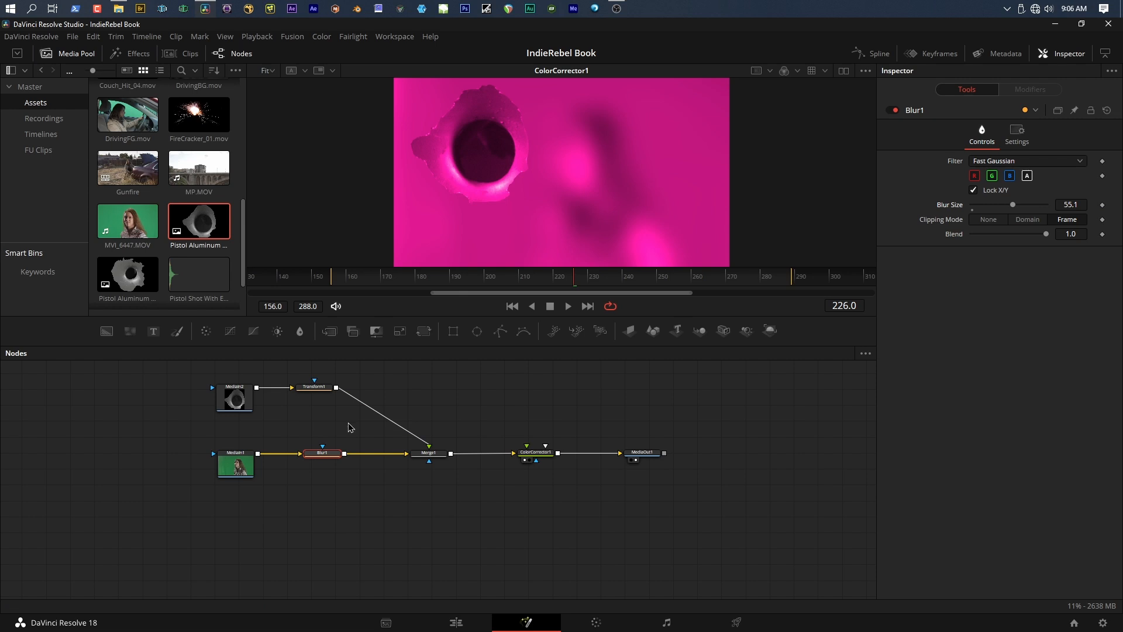
mouse_move(339, 400)
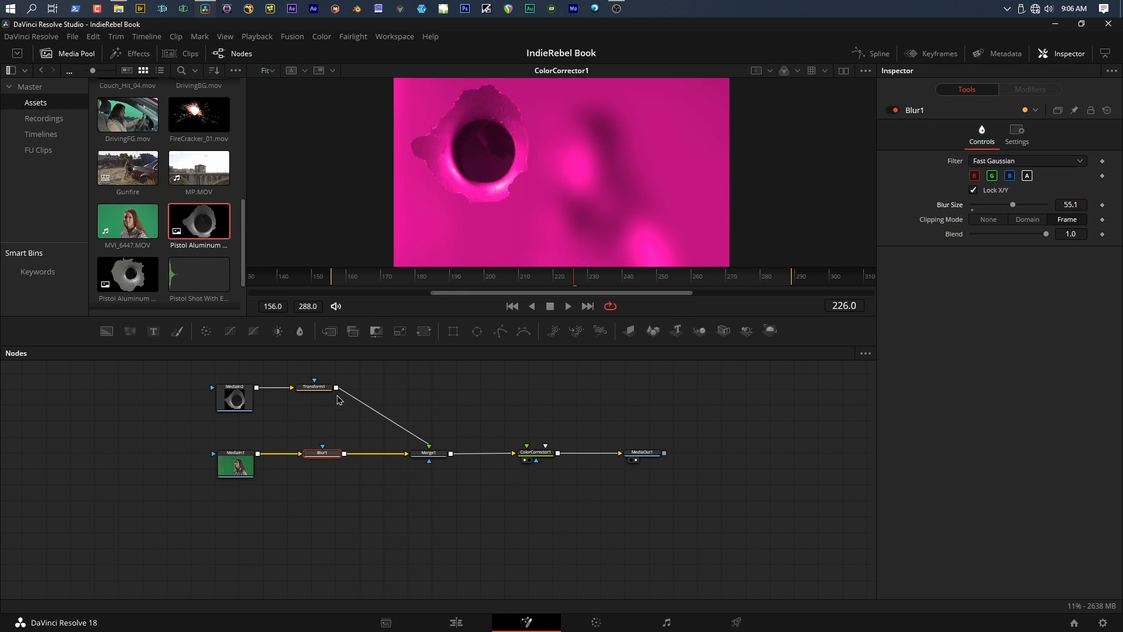
mouse_move(447, 472)
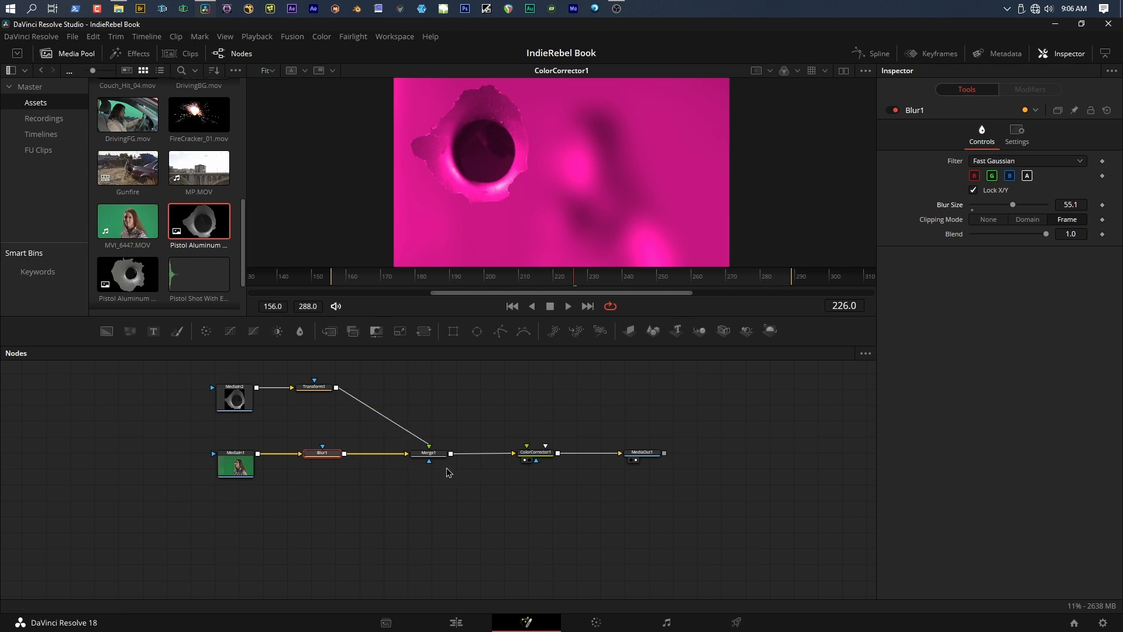
mouse_move(440, 487)
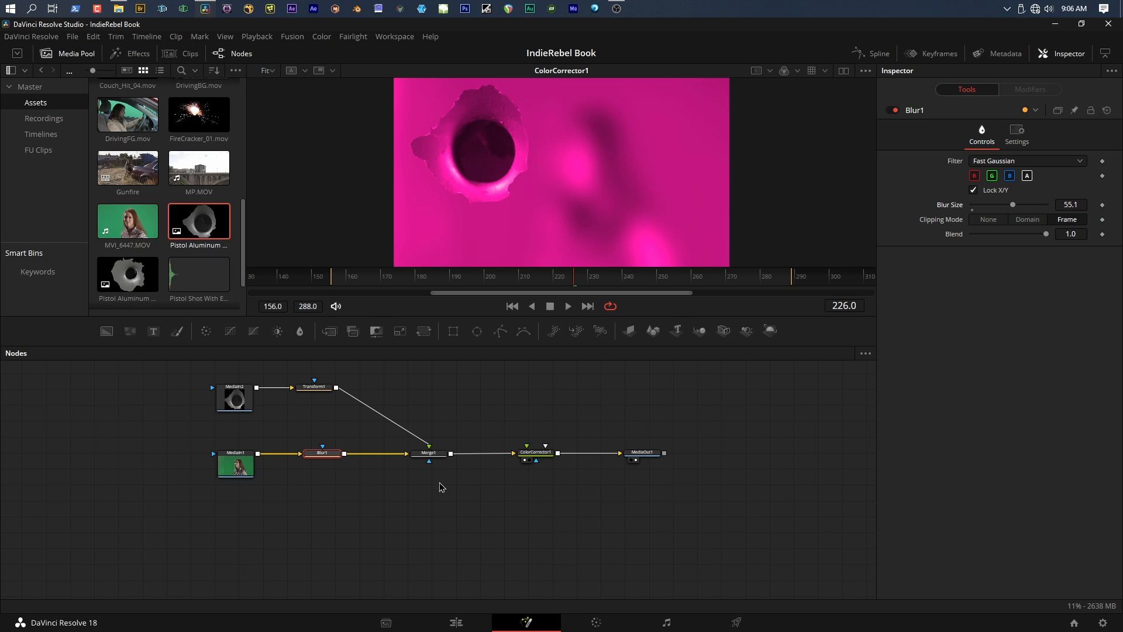
mouse_move(322, 453)
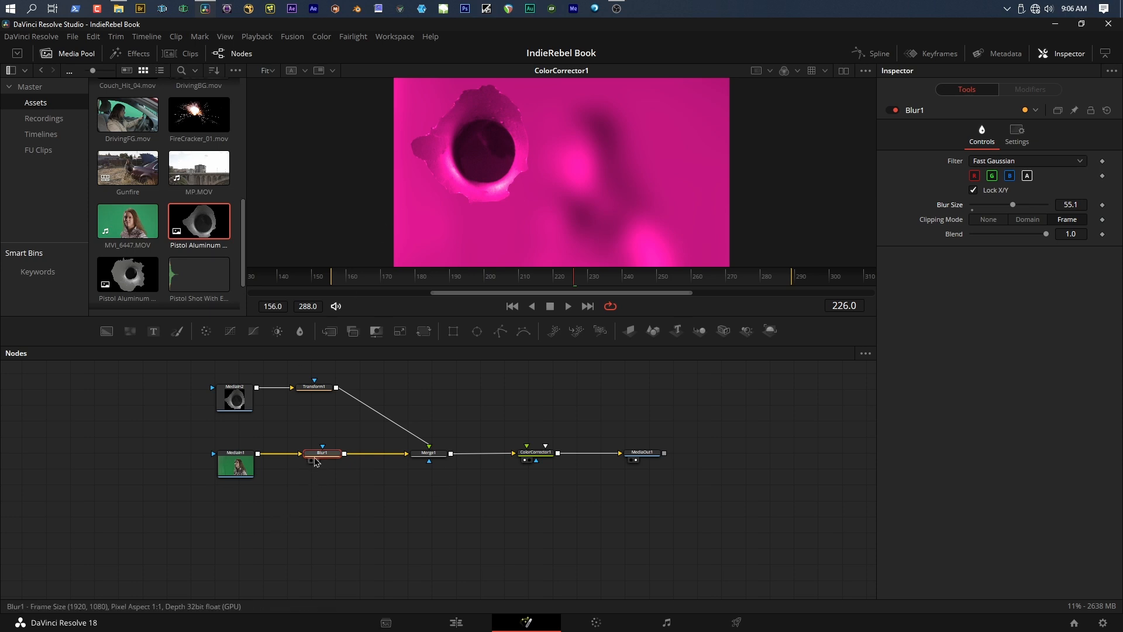
- Delete Blur1 and add an Ellipse mask to ColorCorrector1 around her face
click(322, 452)
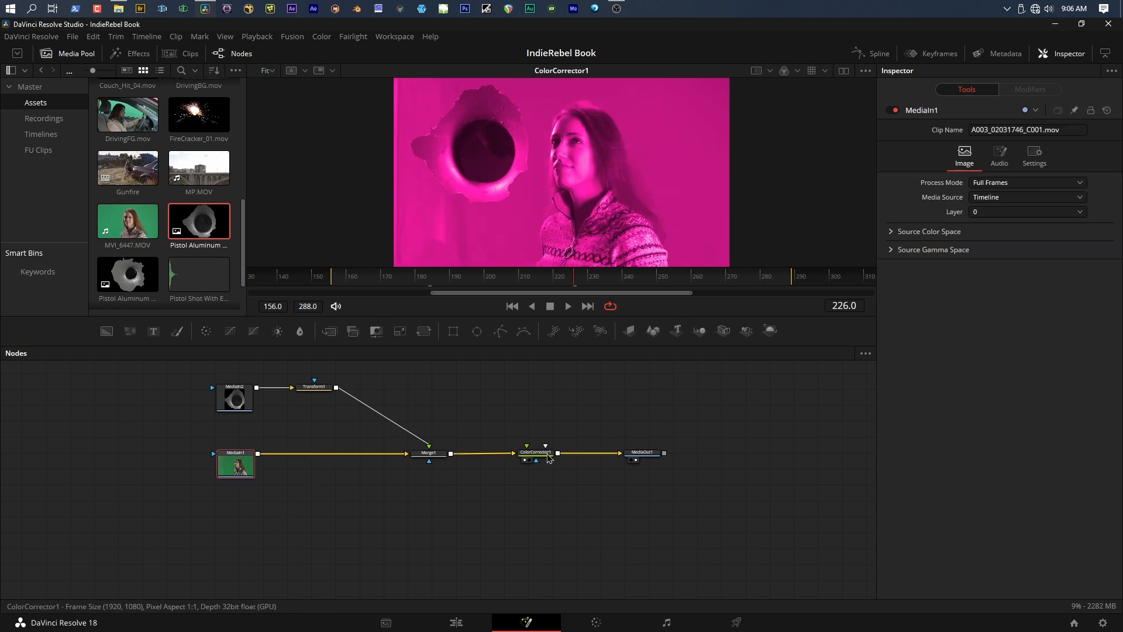
click(429, 453)
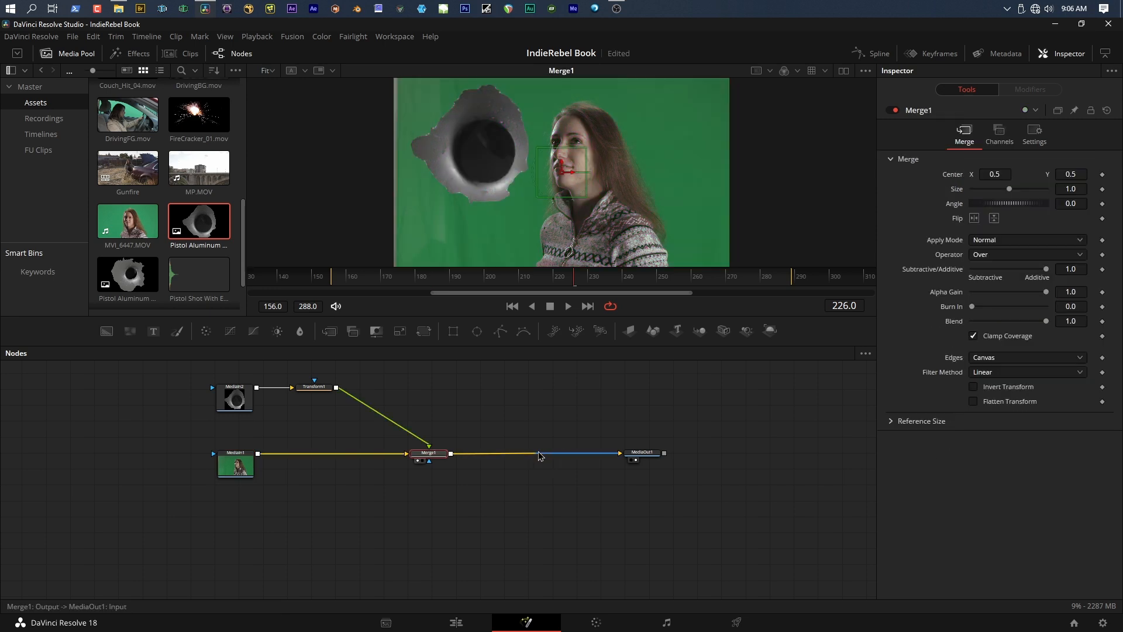
mouse_move(539, 457)
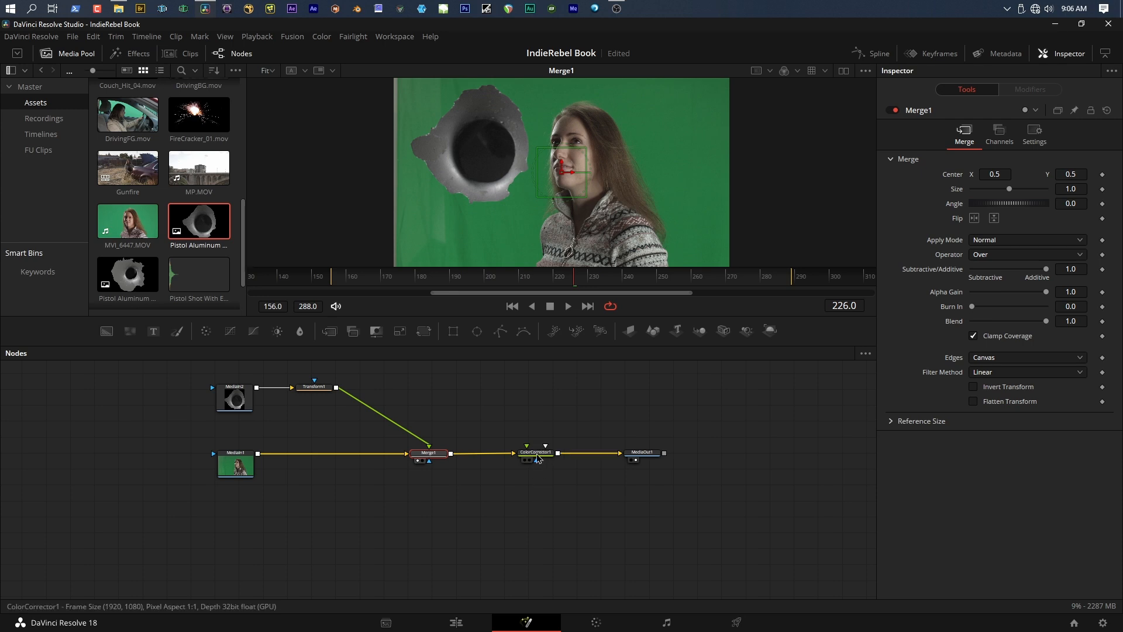
click(536, 452)
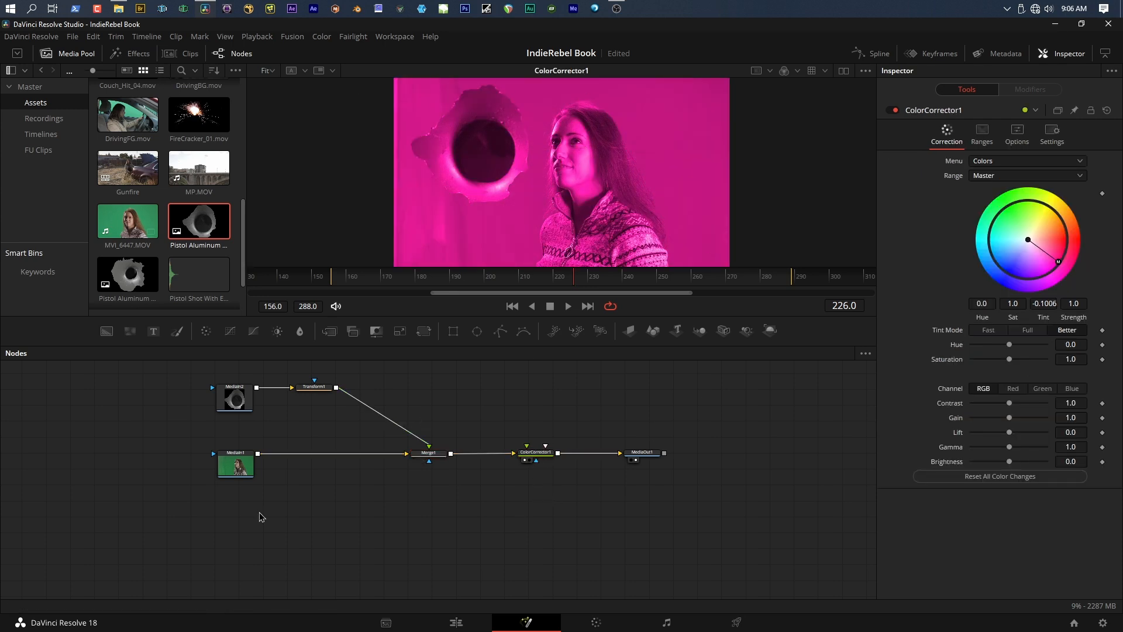
mouse_move(574, 163)
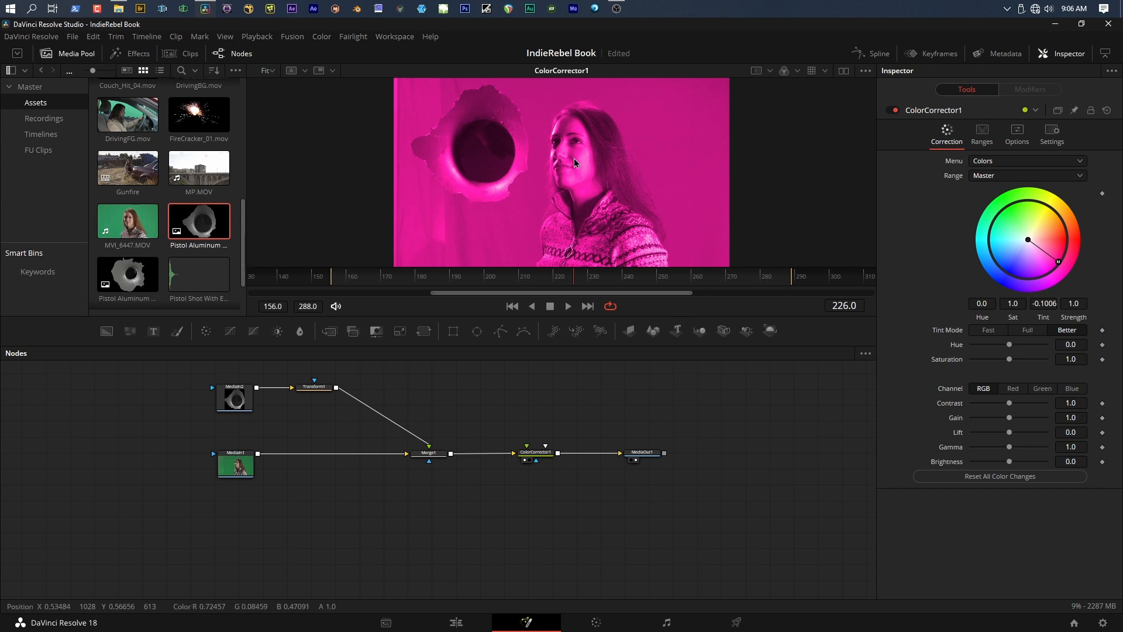
mouse_move(495, 256)
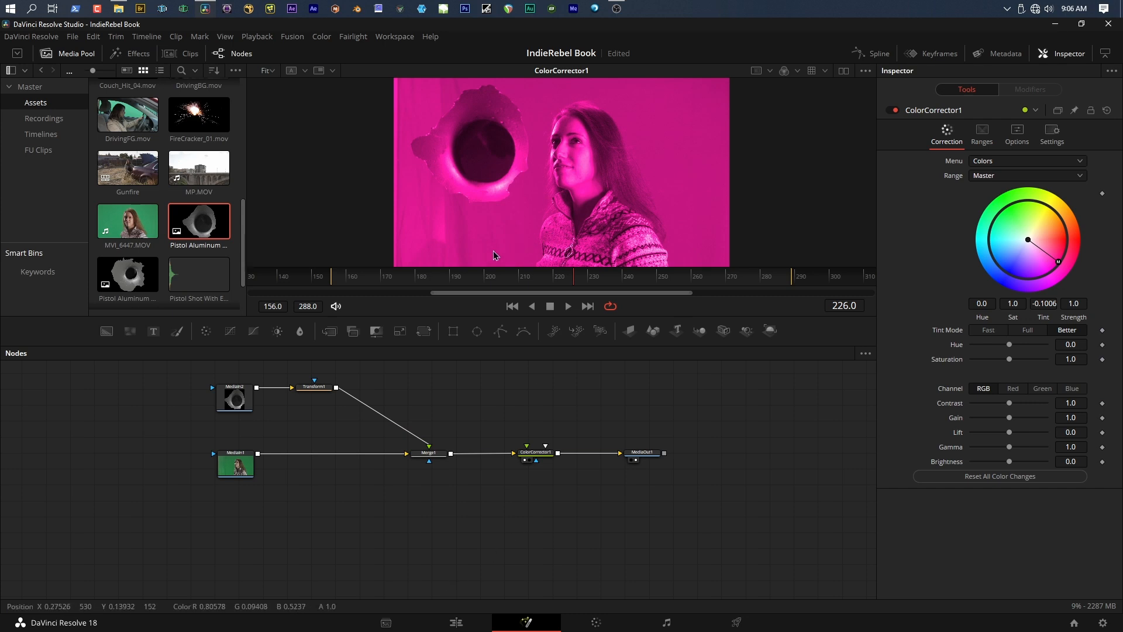
mouse_move(453, 332)
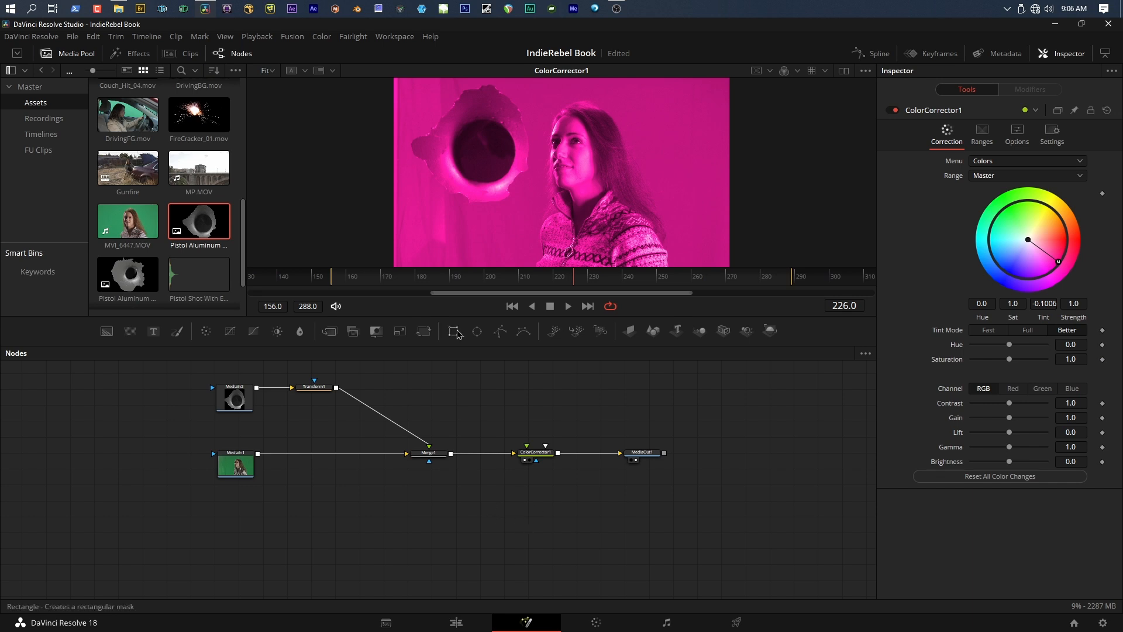
click(476, 331)
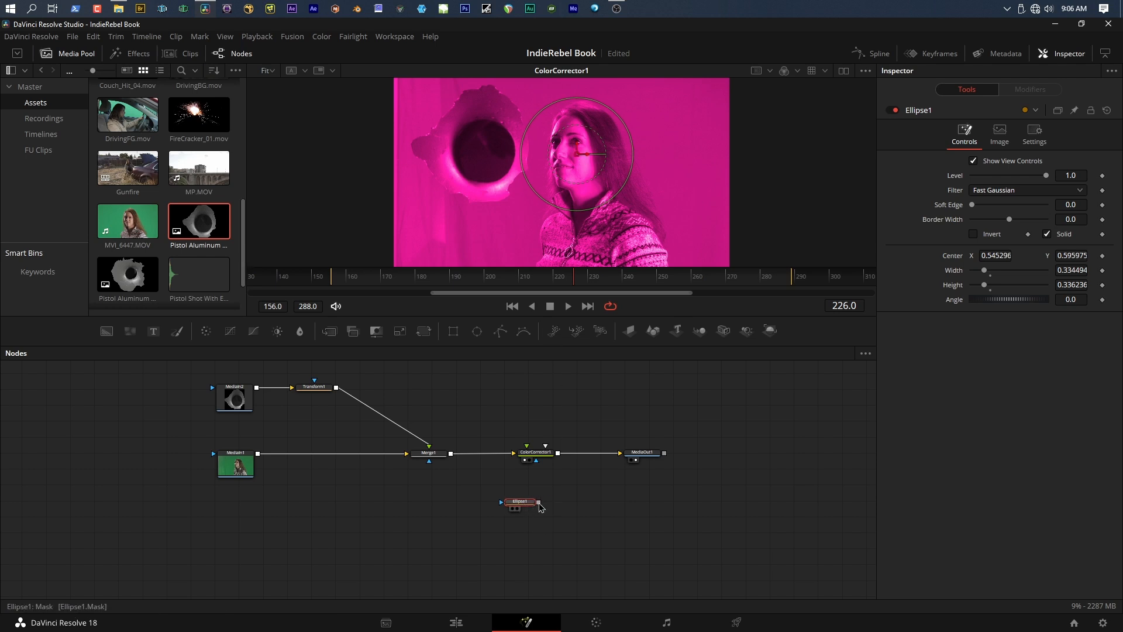
mouse_move(536, 462)
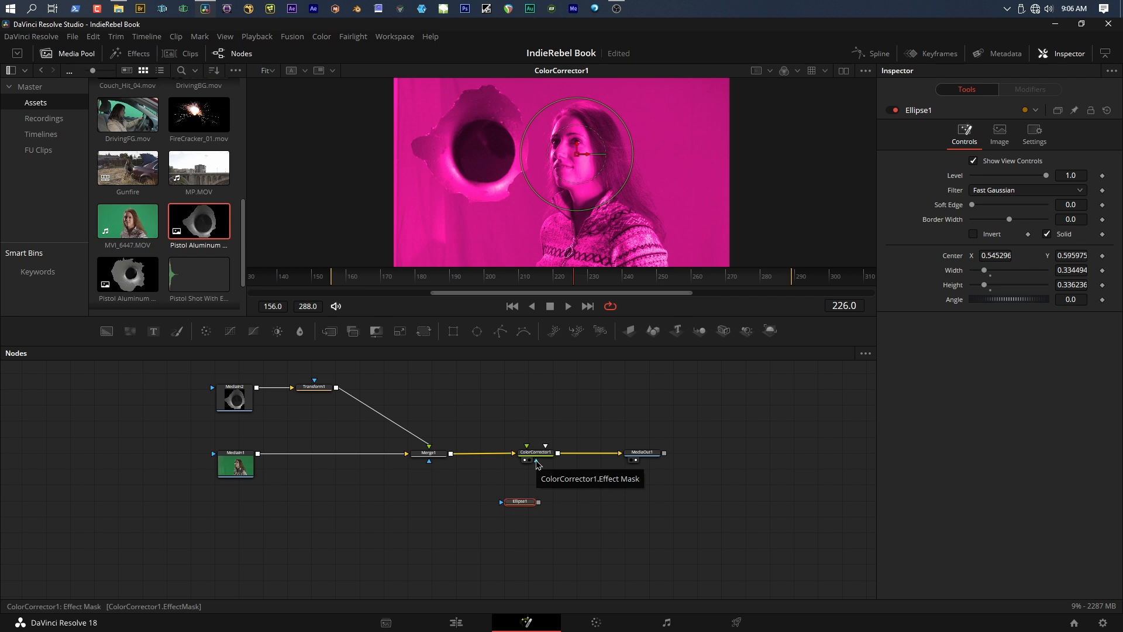
mouse_move(539, 492)
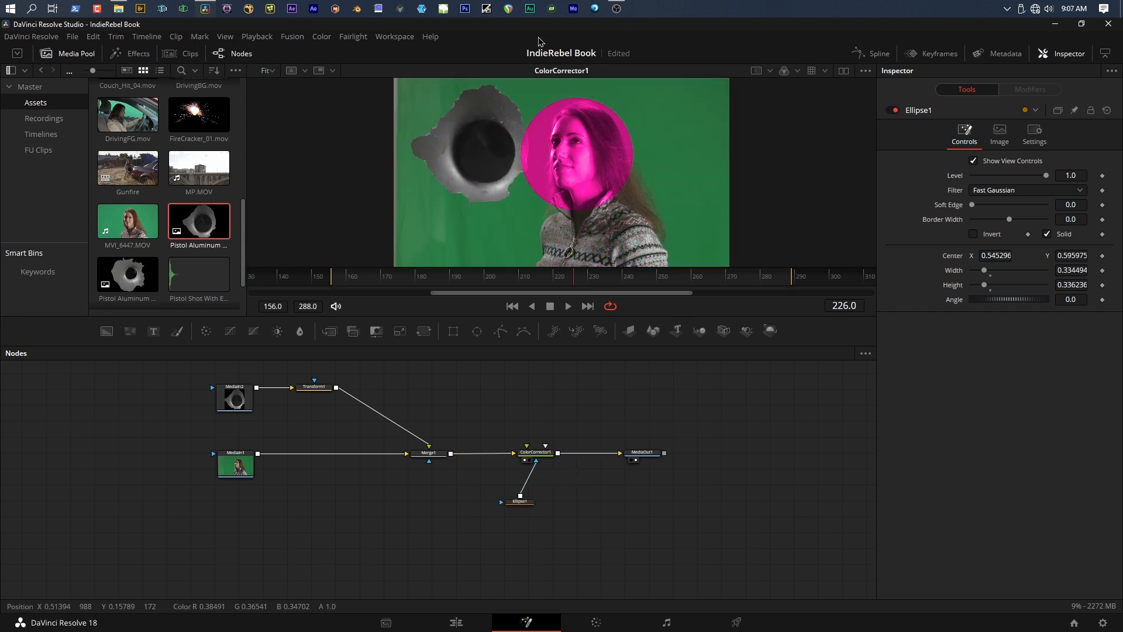
- Move the Ellipse1 oval over the woman's face and view the masked correction
click(519, 501)
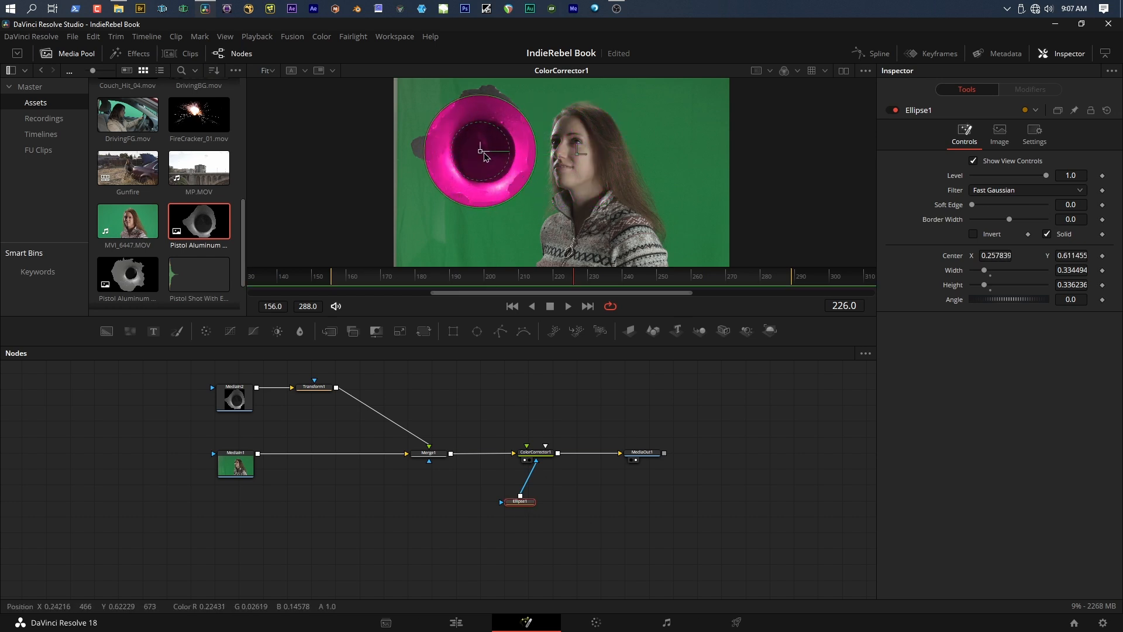
drag(482, 149, 467, 199)
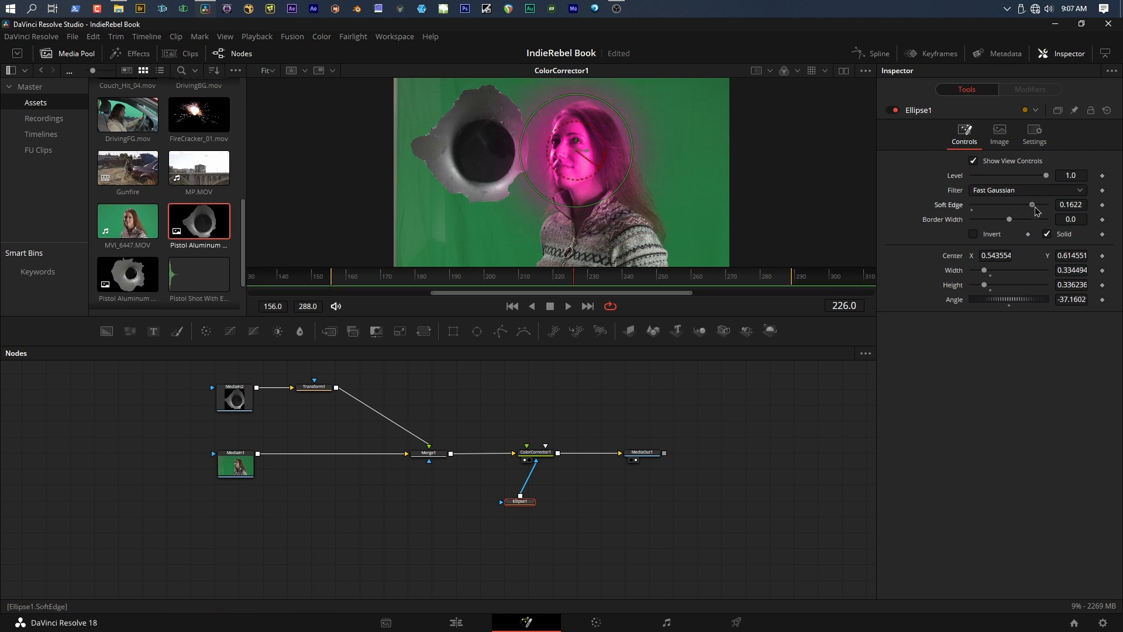
click(533, 452)
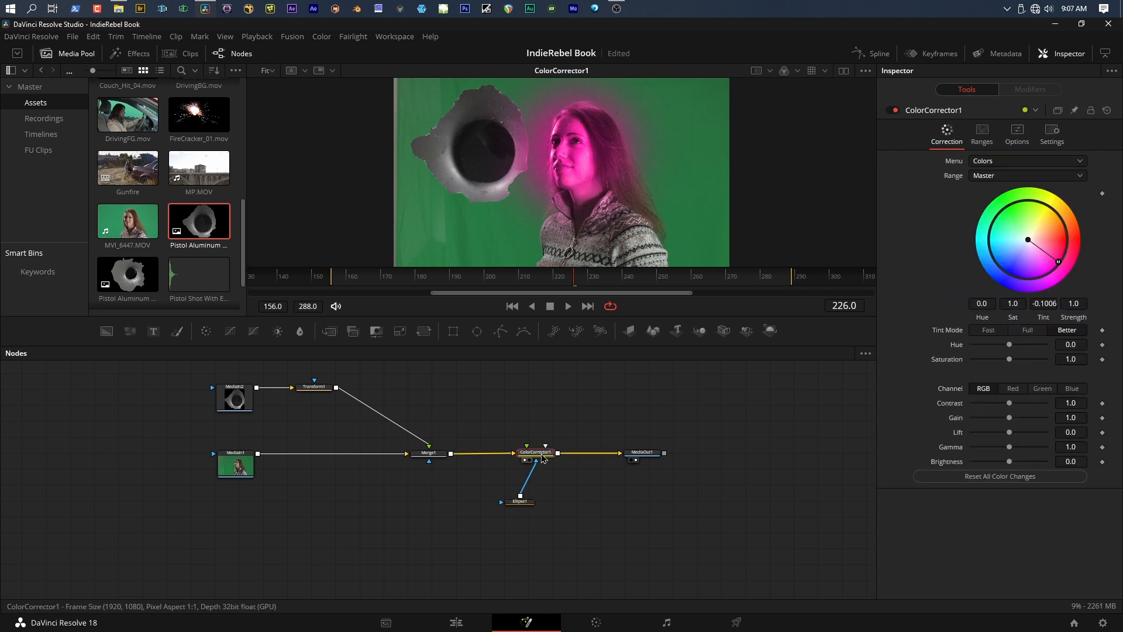
mouse_move(641, 449)
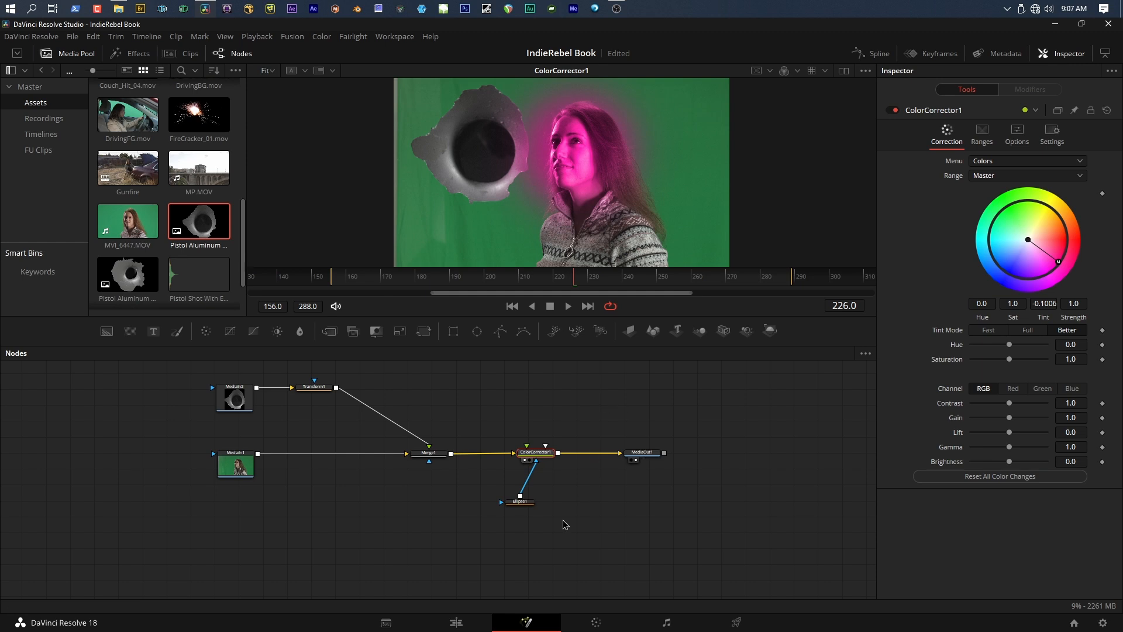
mouse_move(453, 468)
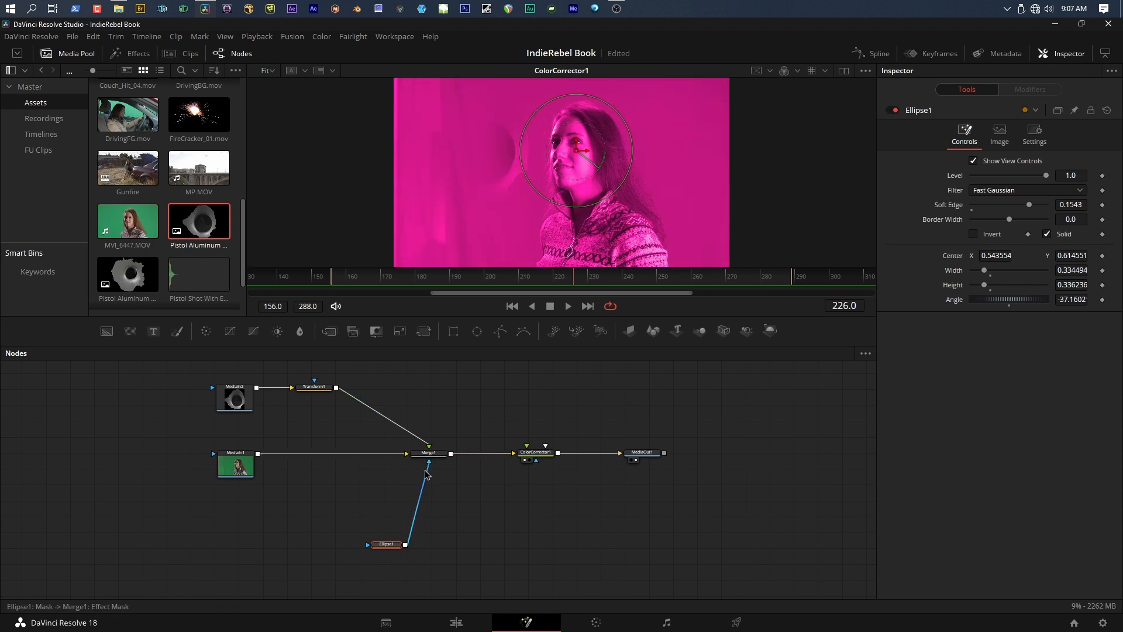
- Turn on Invert for the Ellipse1 mask on Merge1
click(429, 453)
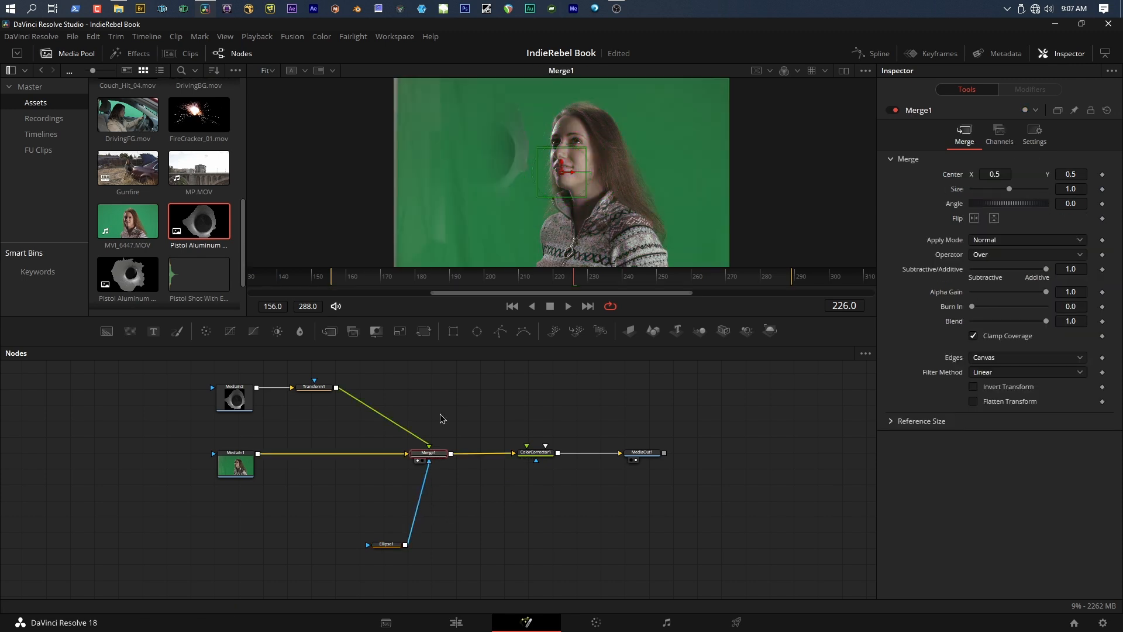
click(385, 545)
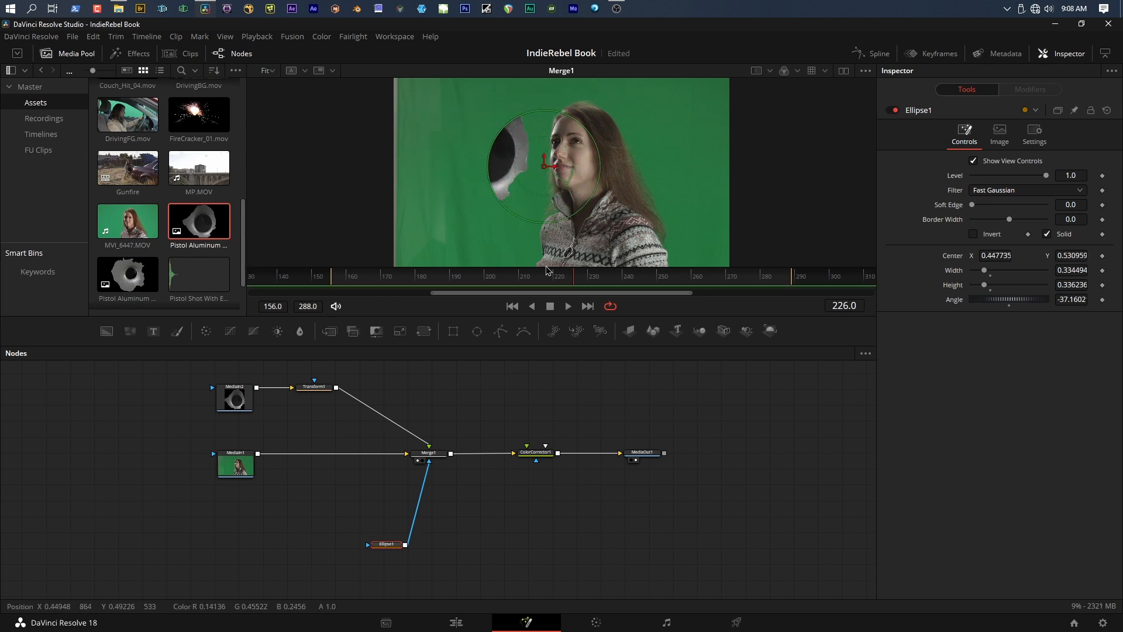
click(974, 233)
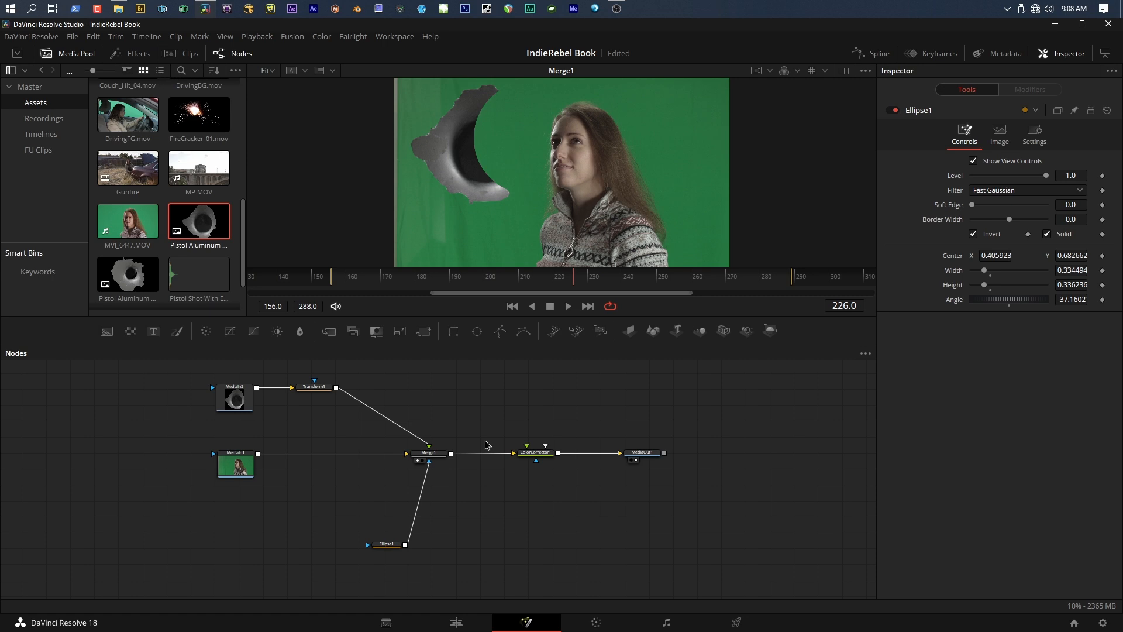
mouse_move(385, 483)
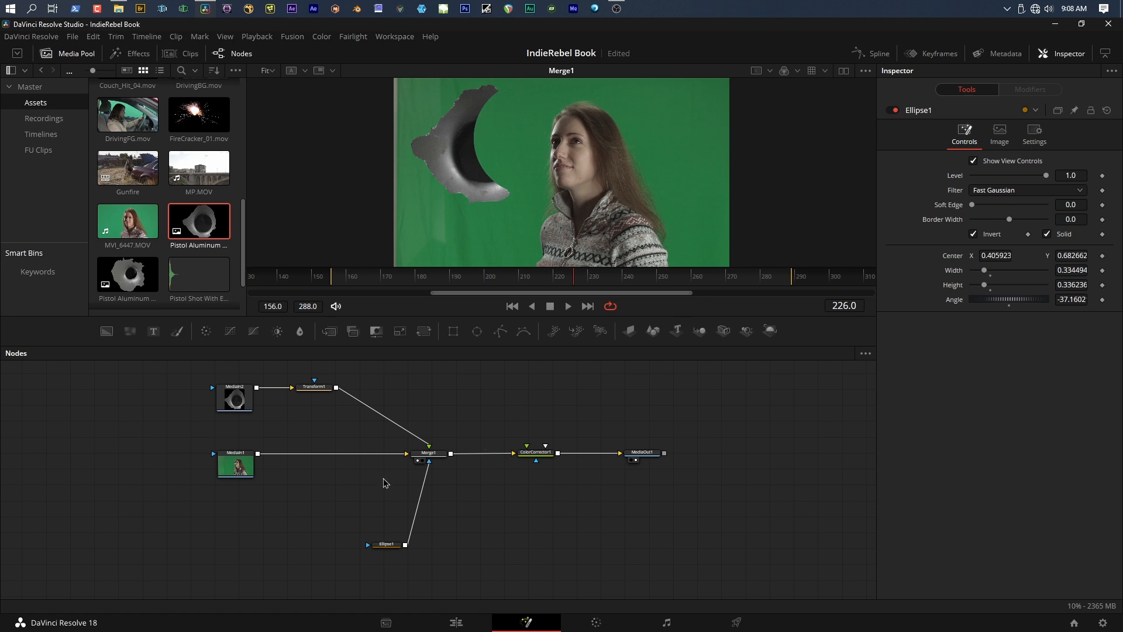
mouse_move(409, 478)
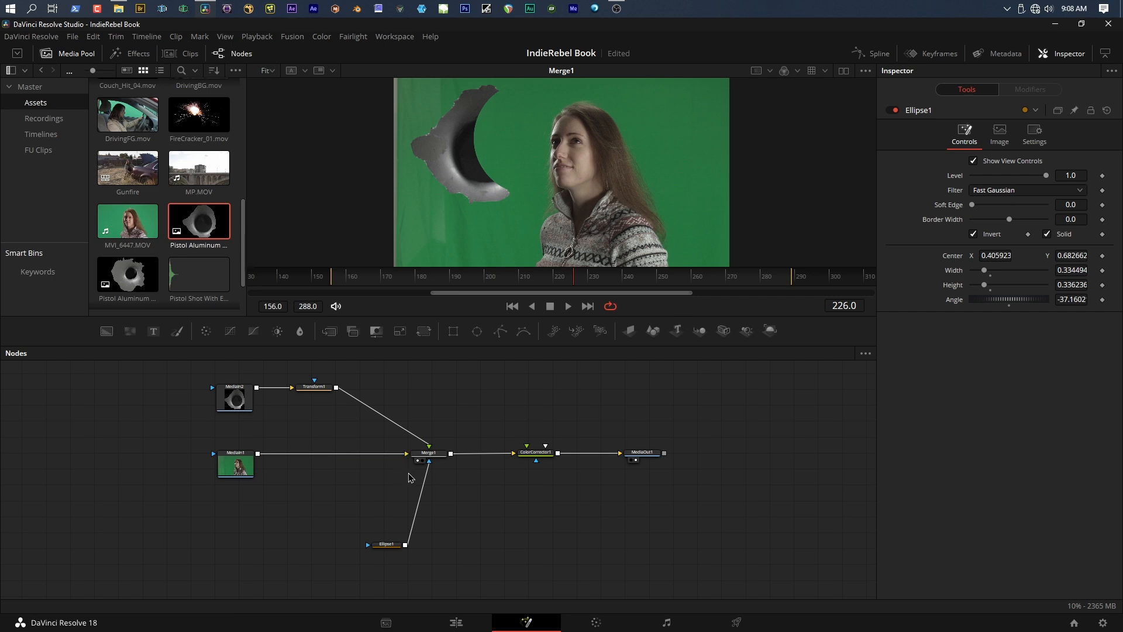
- Add a test Rectangle mask to Merge1, then delete the masks on Merge1
click(386, 544)
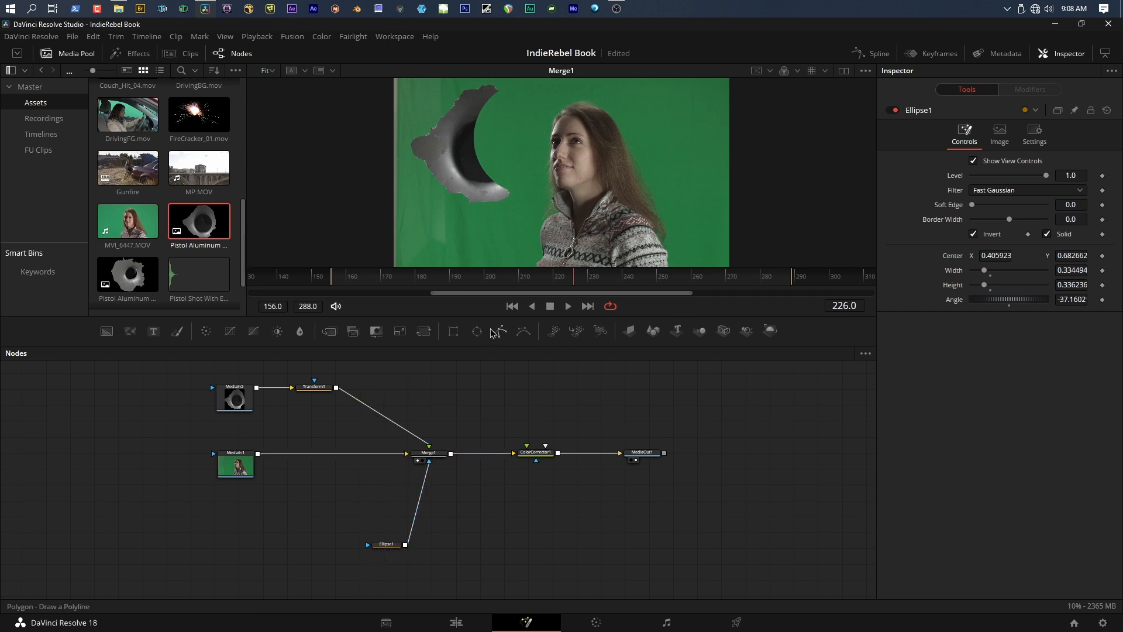
click(387, 545)
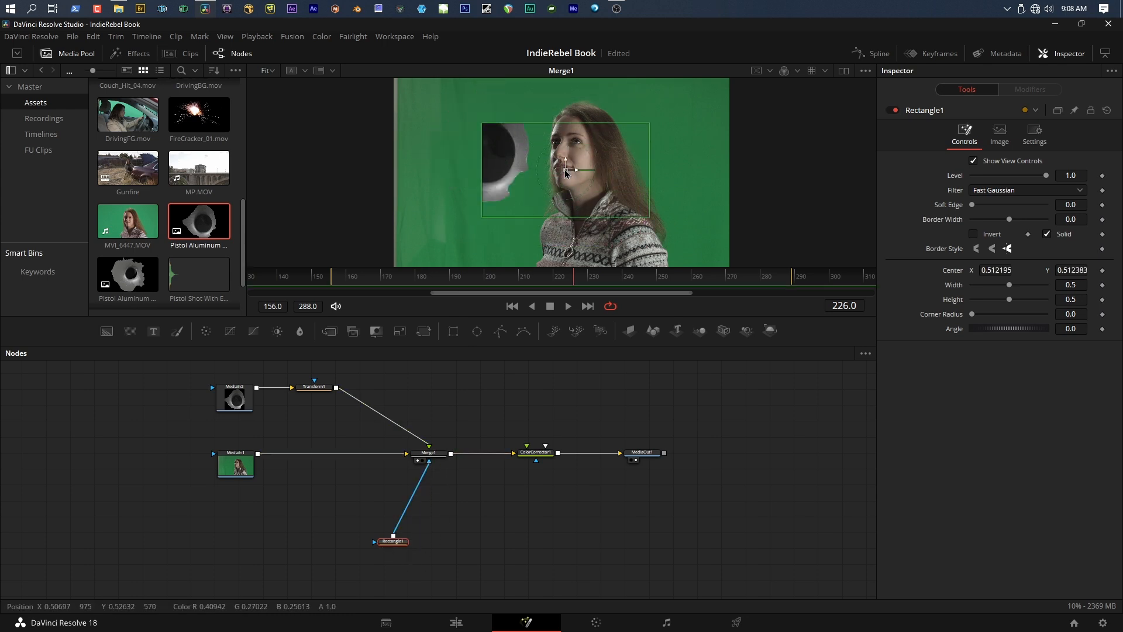
click(974, 233)
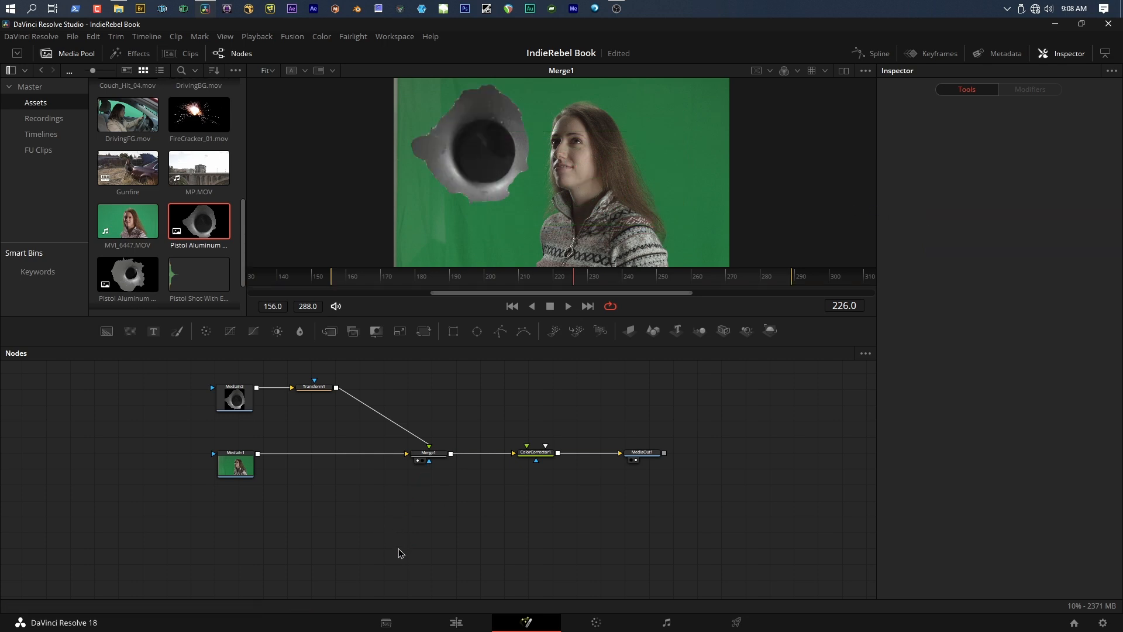
mouse_move(504, 472)
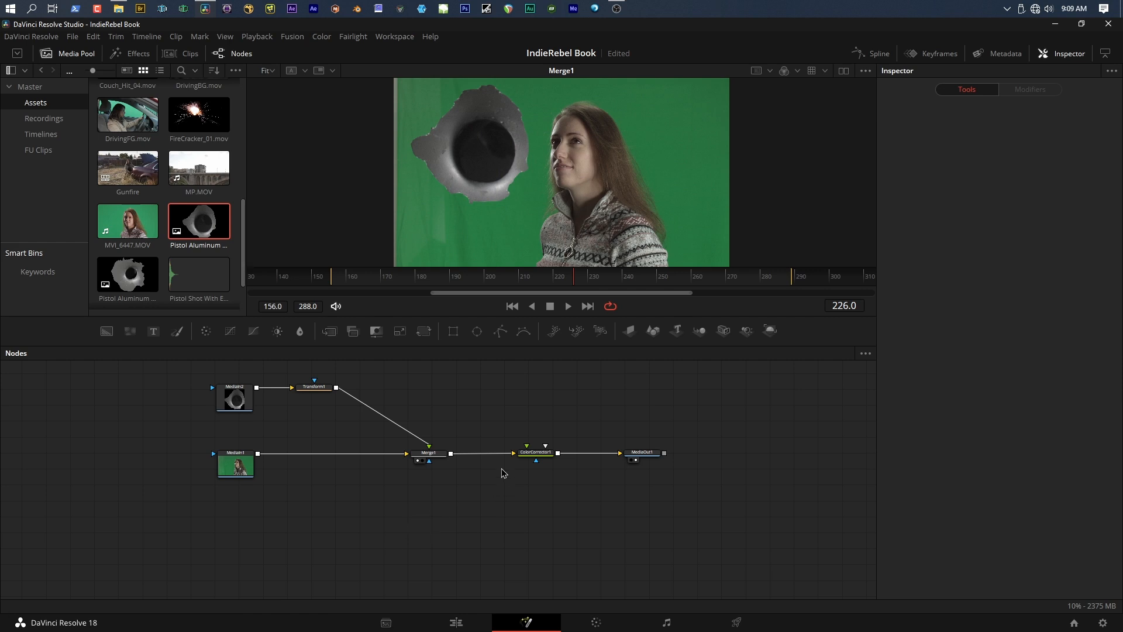
mouse_move(500, 330)
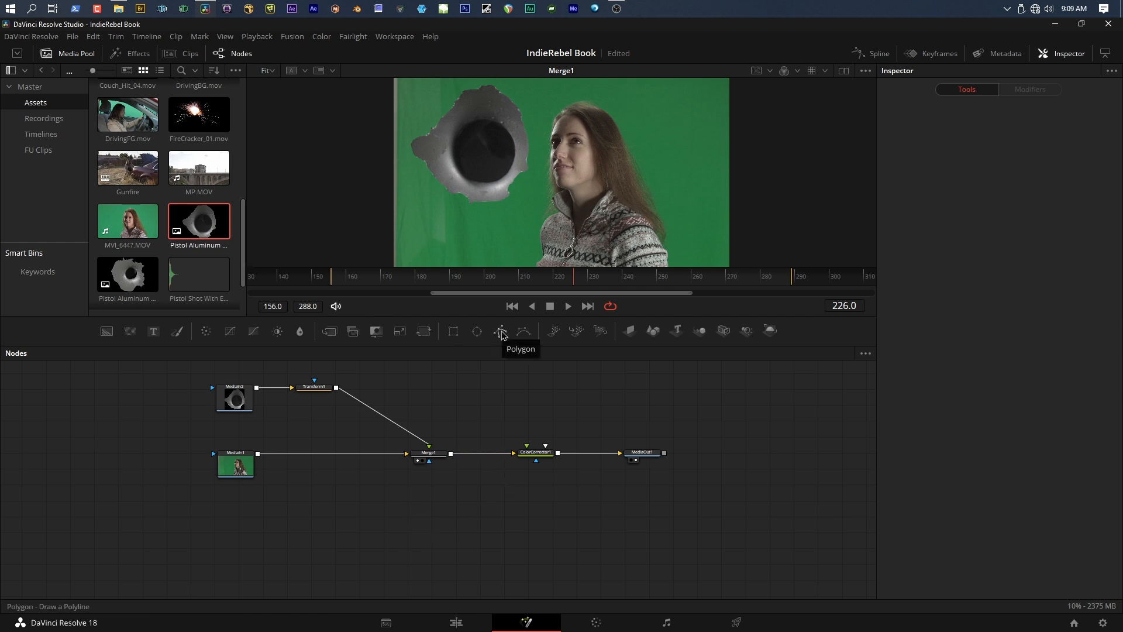
- Start drawing a Polygon mask to outline the woman
click(502, 330)
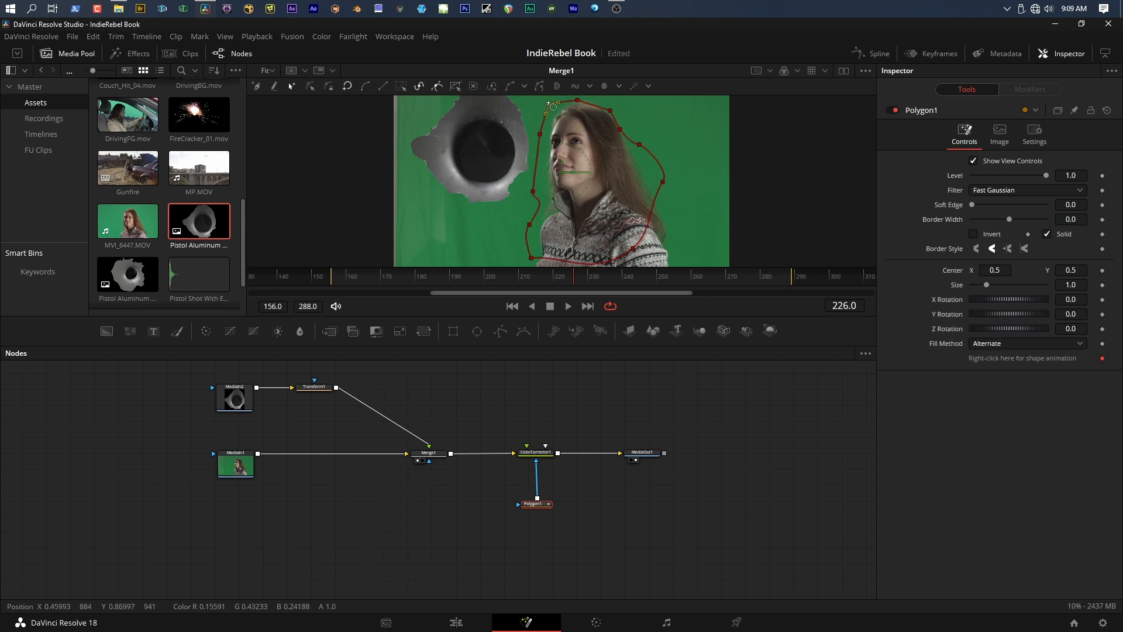
- View ColorCorrector1's magenta-tinted result and feather Polygon1's Soft Edge to about 0.07
click(534, 452)
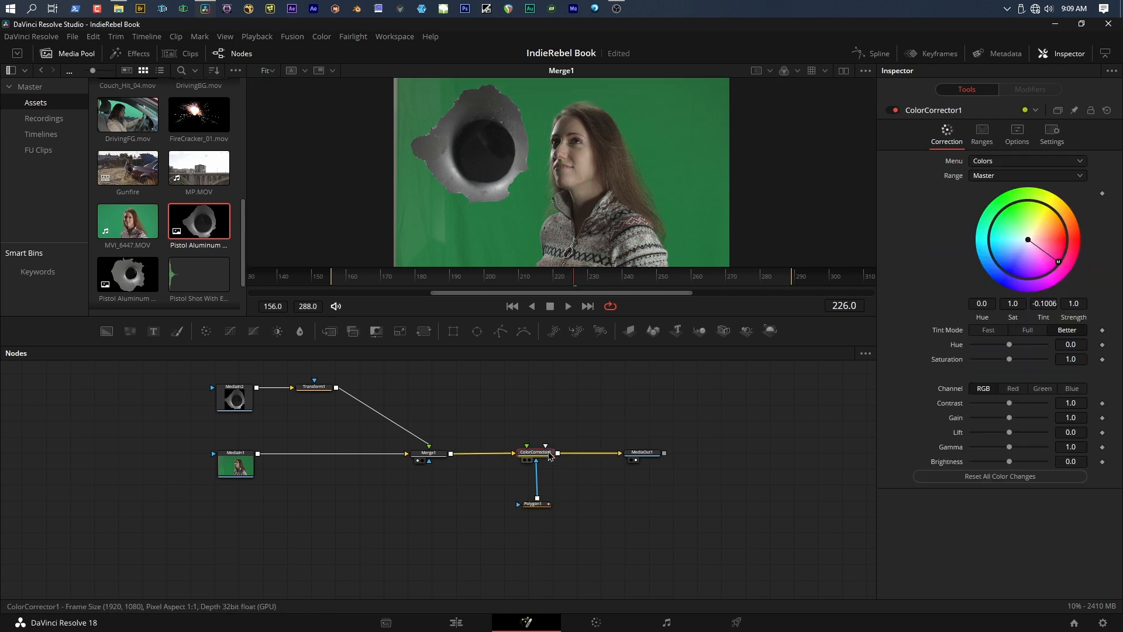
click(534, 452)
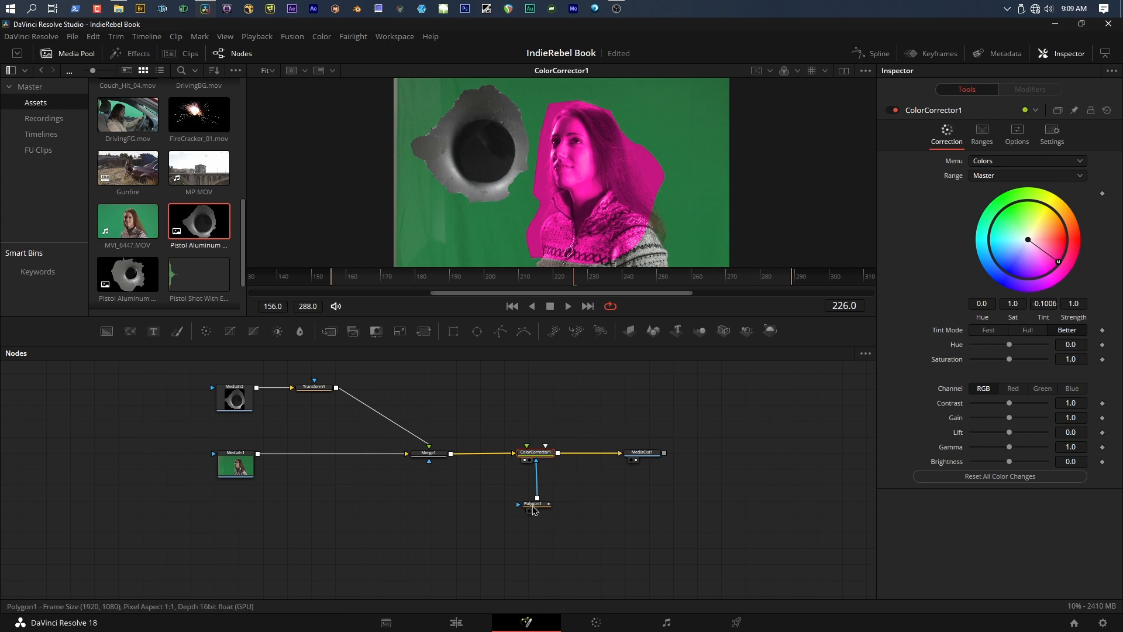
click(534, 504)
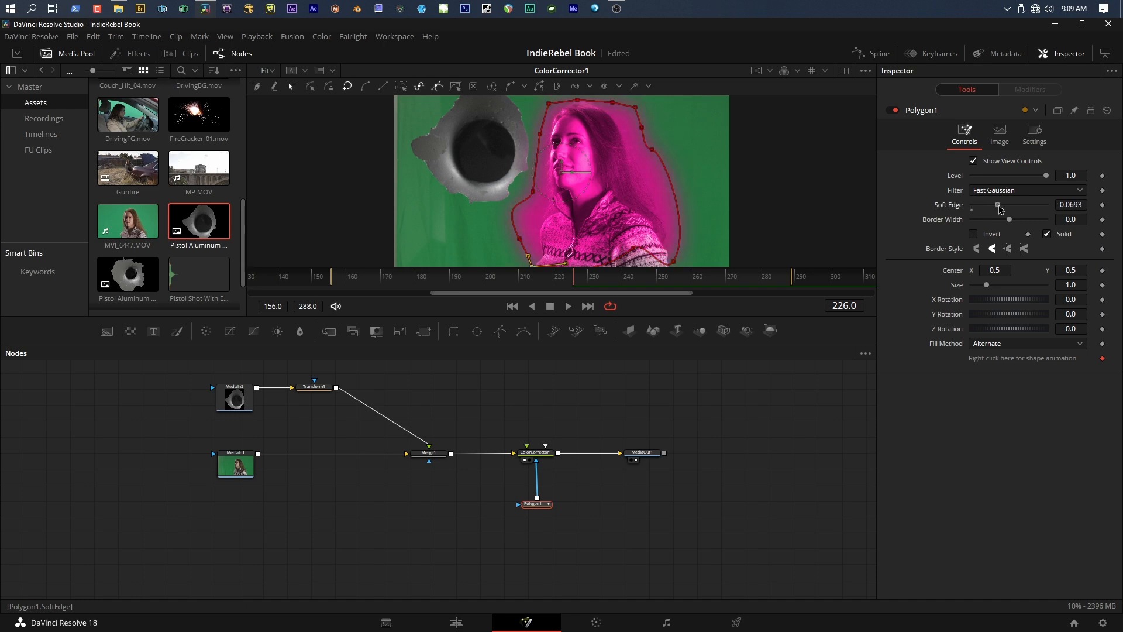
click(534, 453)
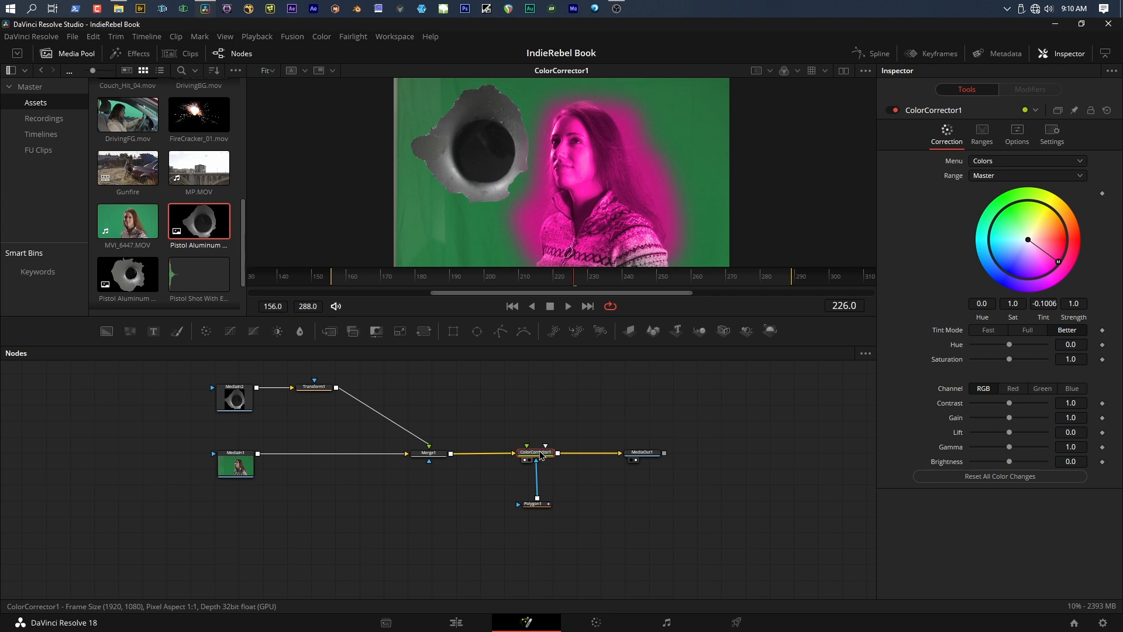
mouse_move(300, 329)
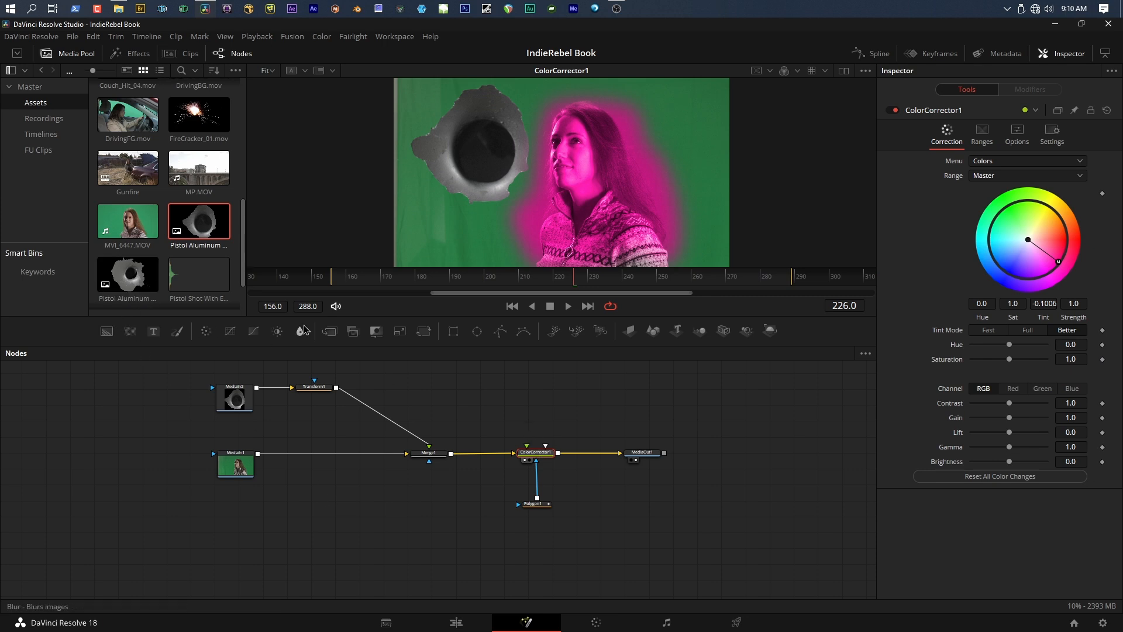
mouse_move(106, 330)
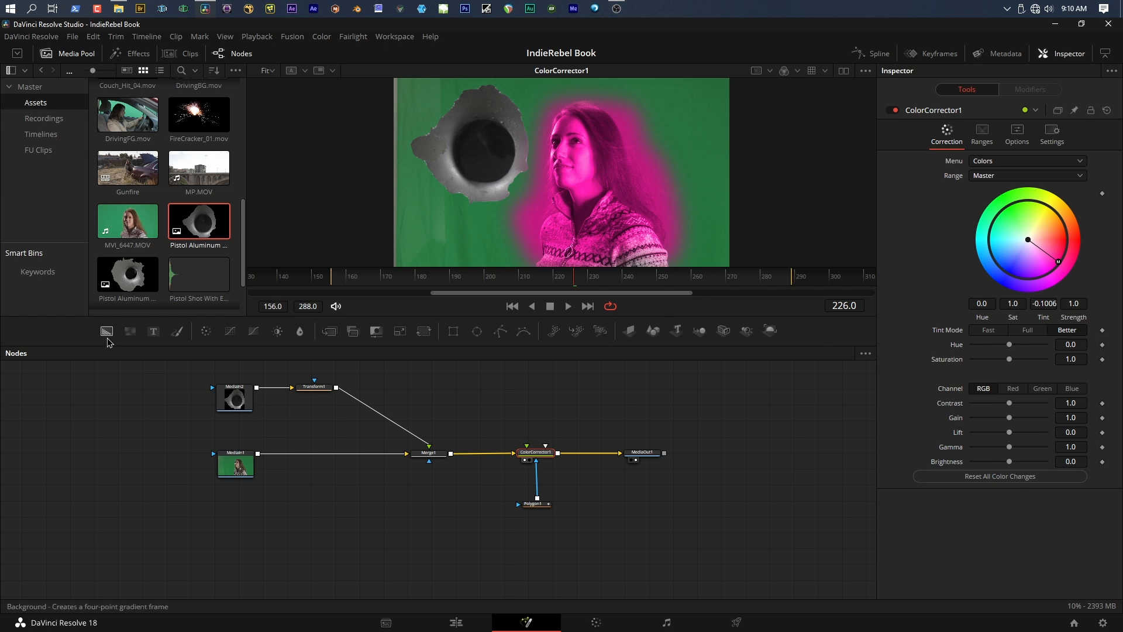
mouse_move(534, 332)
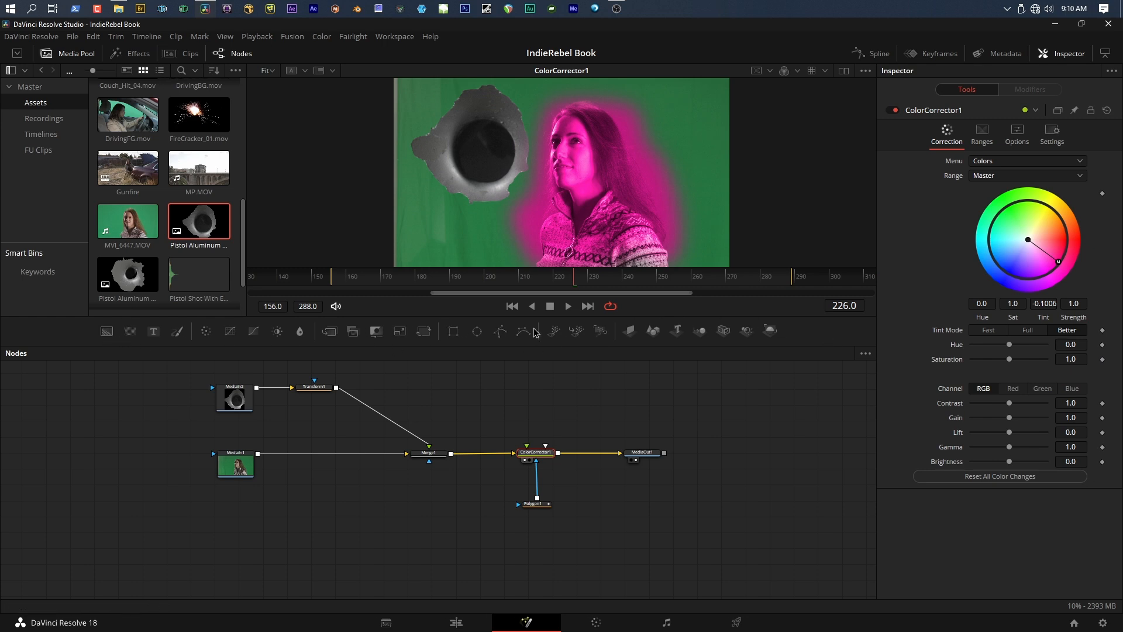
mouse_move(82, 337)
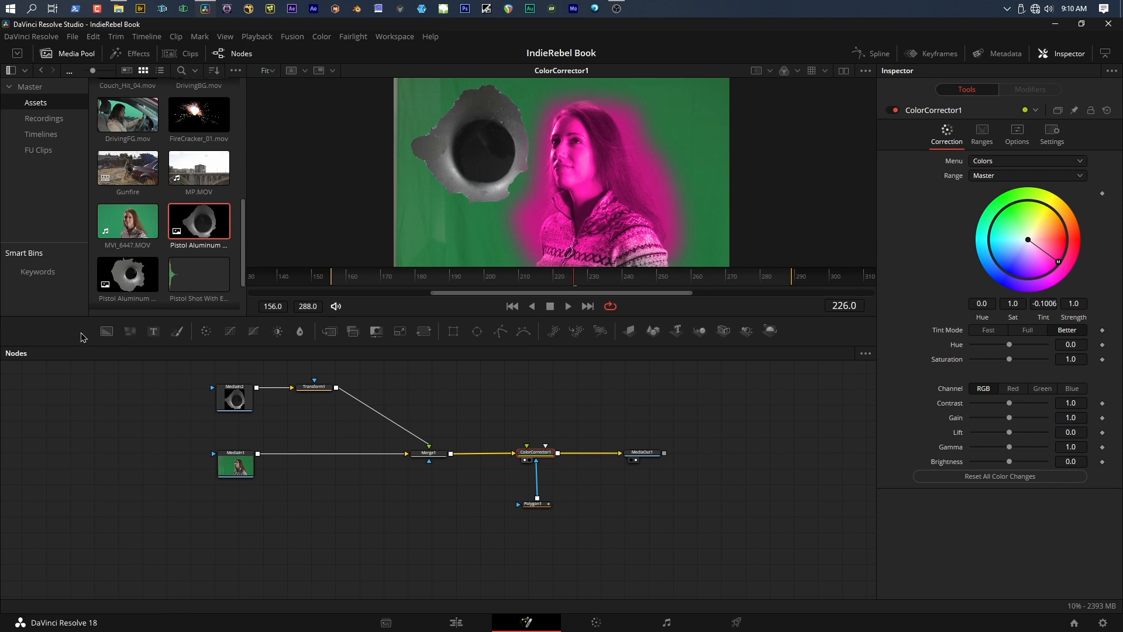
mouse_move(476, 331)
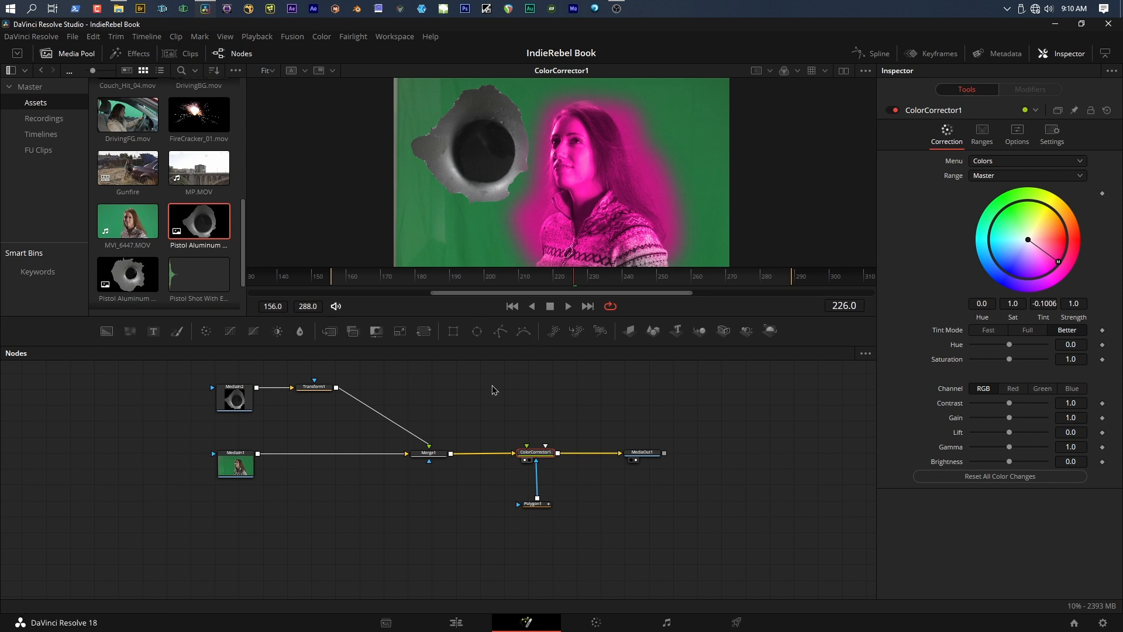
mouse_move(276, 347)
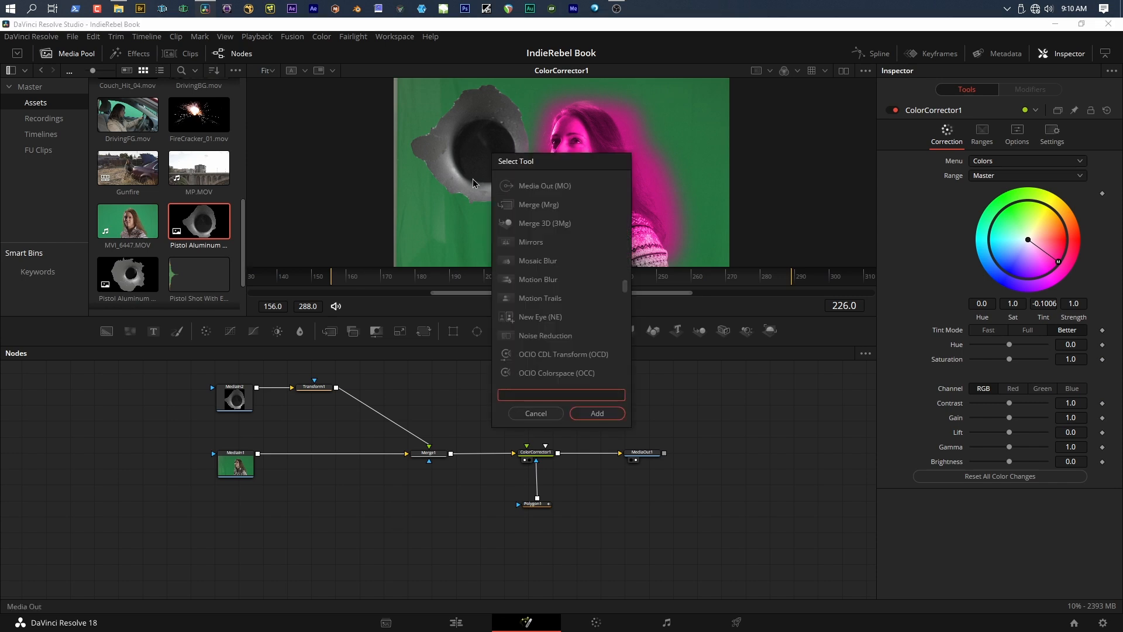
scroll(down, 3)
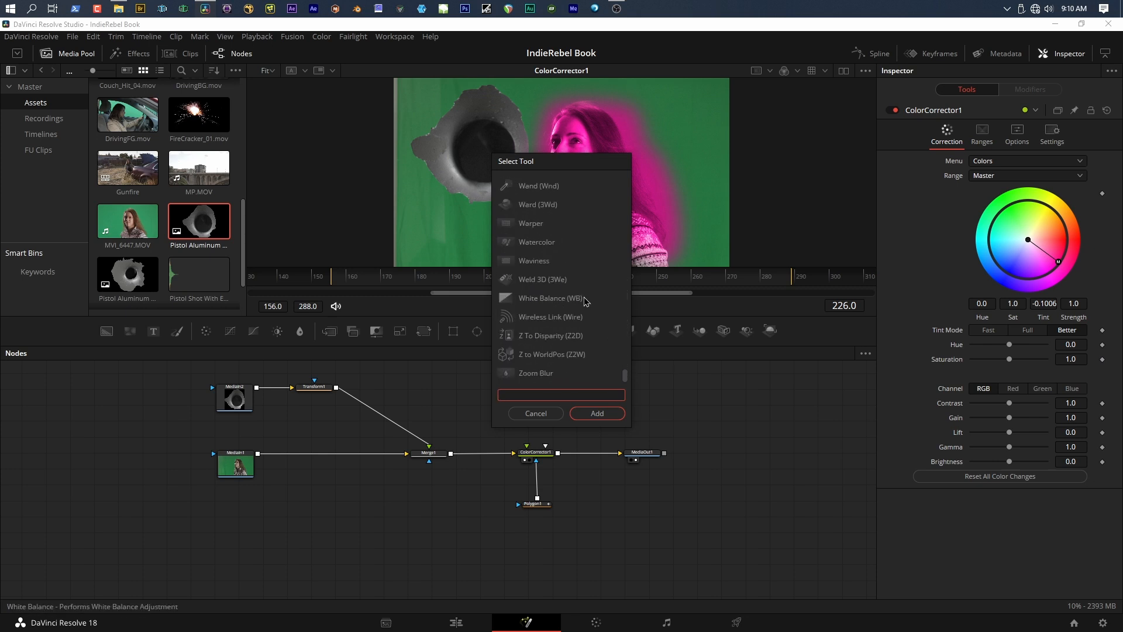
scroll(up, 3)
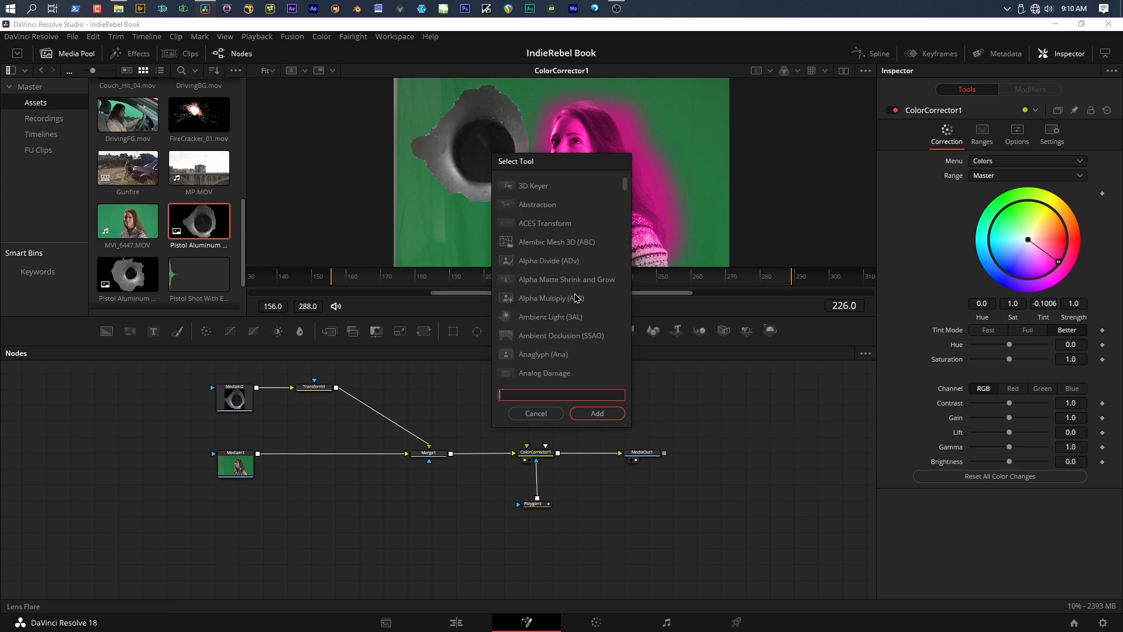
scroll(down, 3)
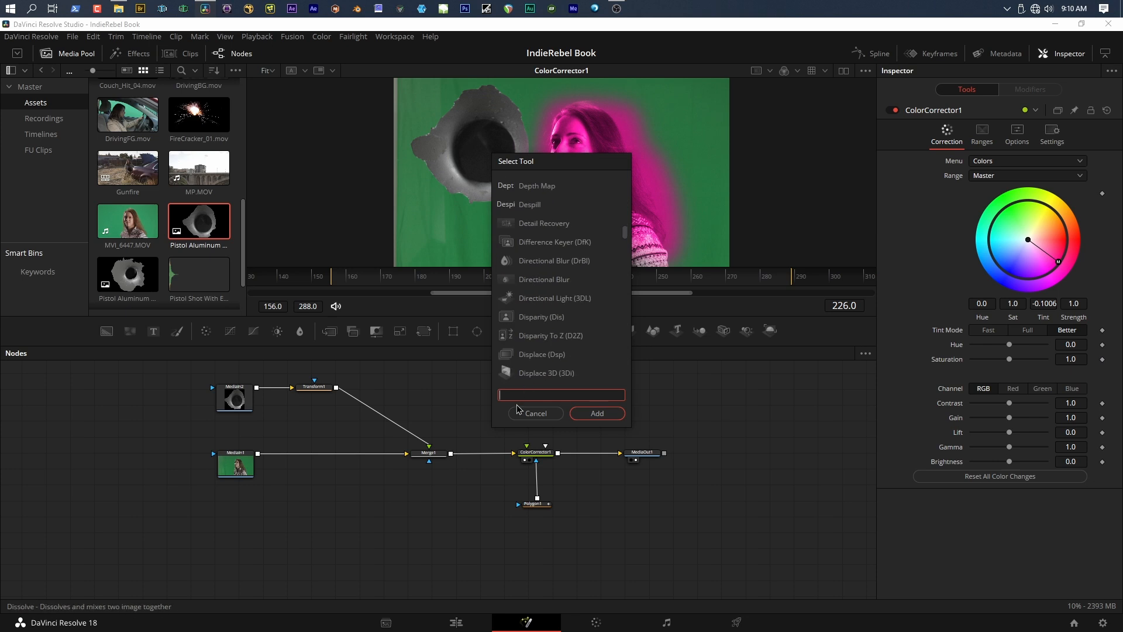
mouse_move(508, 386)
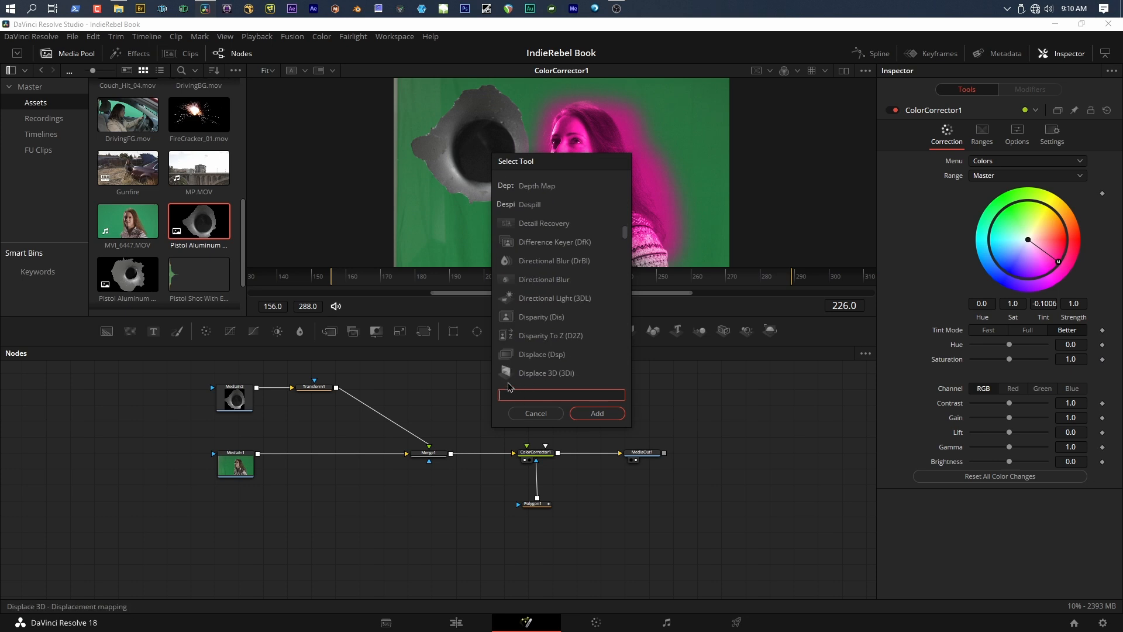
mouse_move(443, 276)
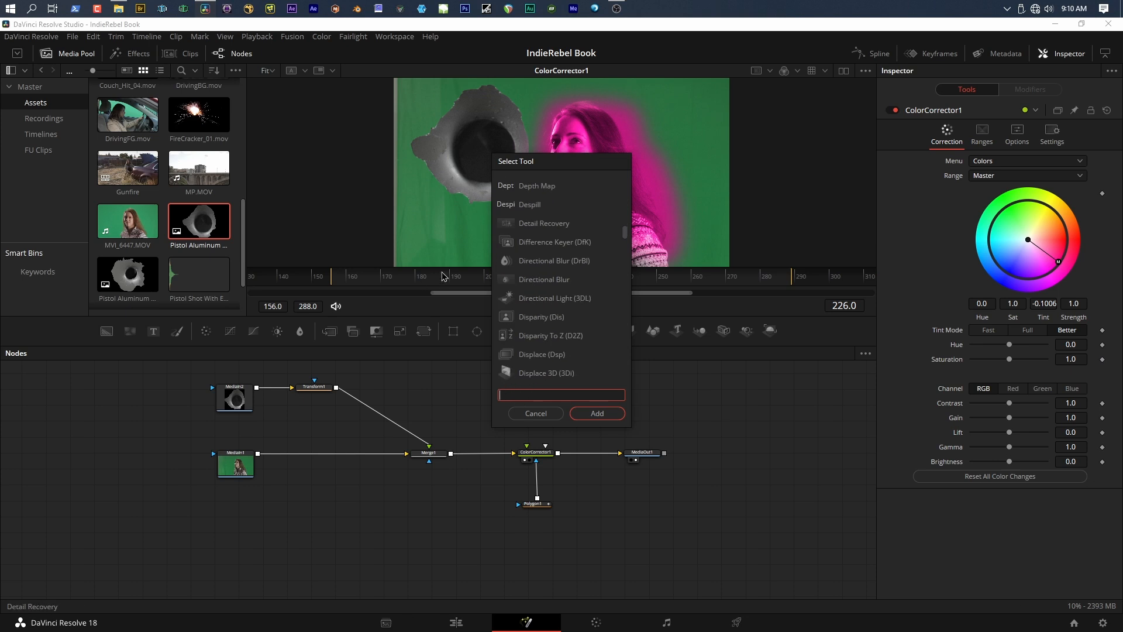
text(key)
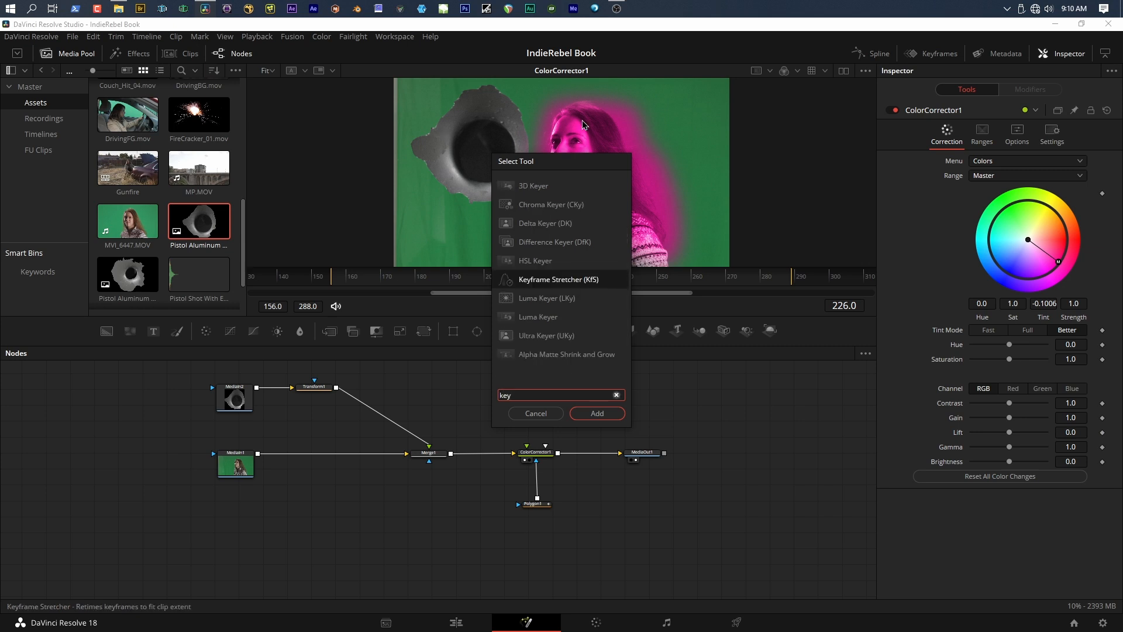
mouse_move(543, 226)
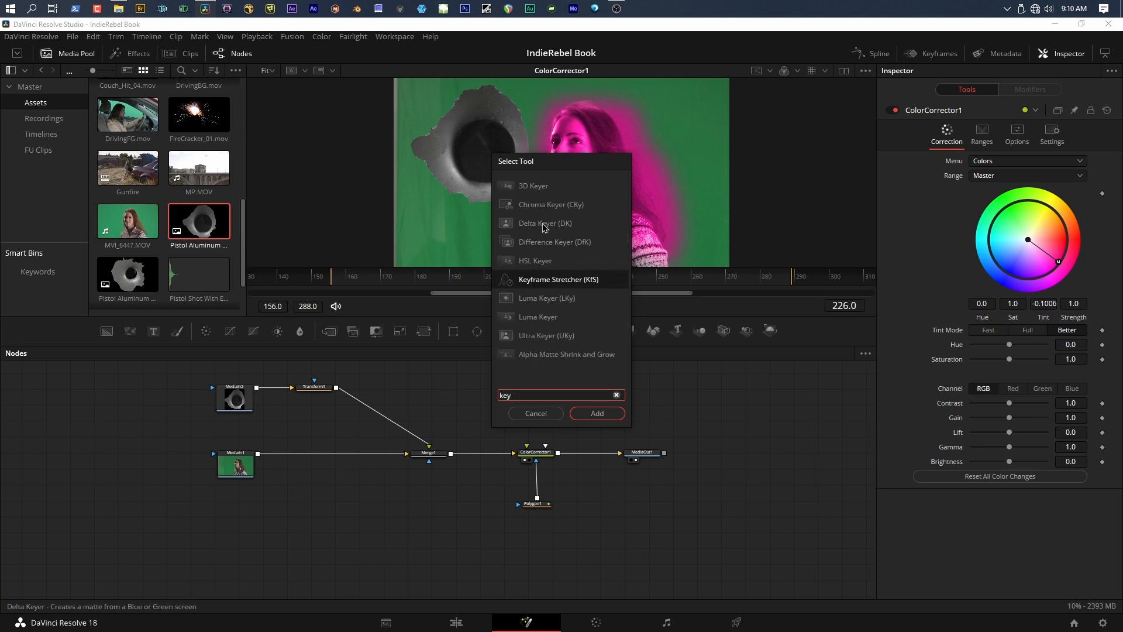
mouse_move(544, 310)
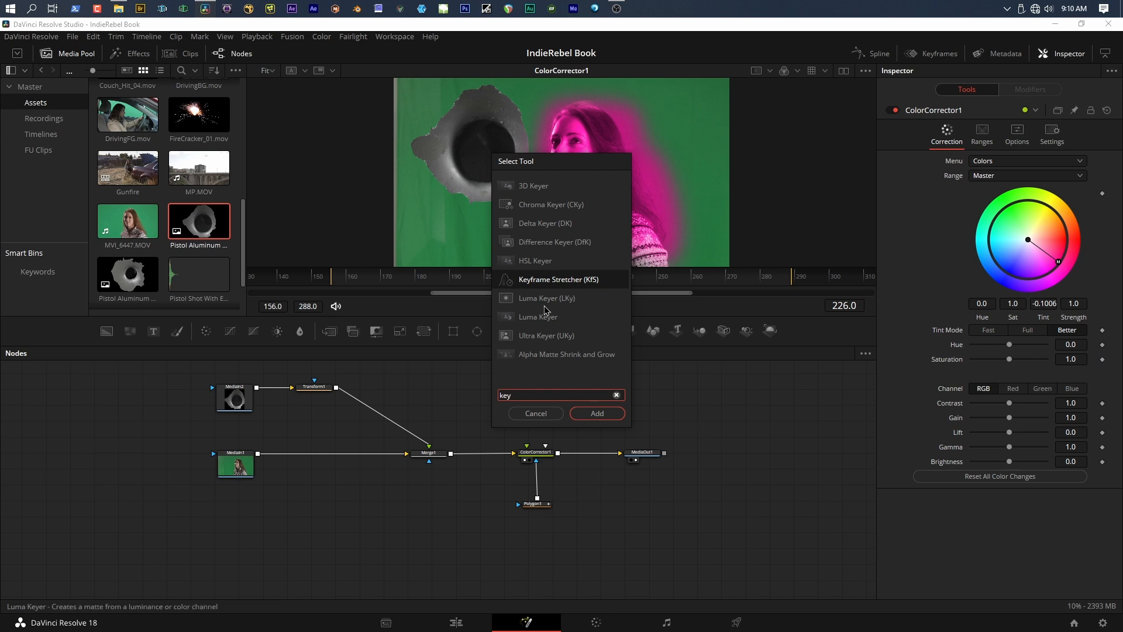
mouse_move(538, 339)
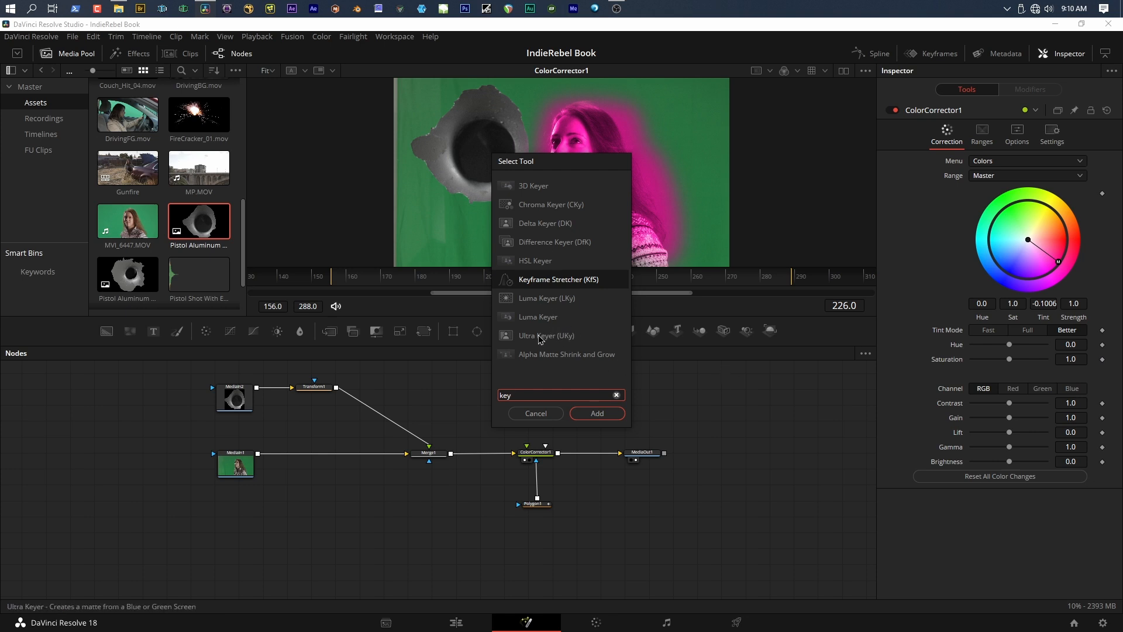
mouse_move(563, 348)
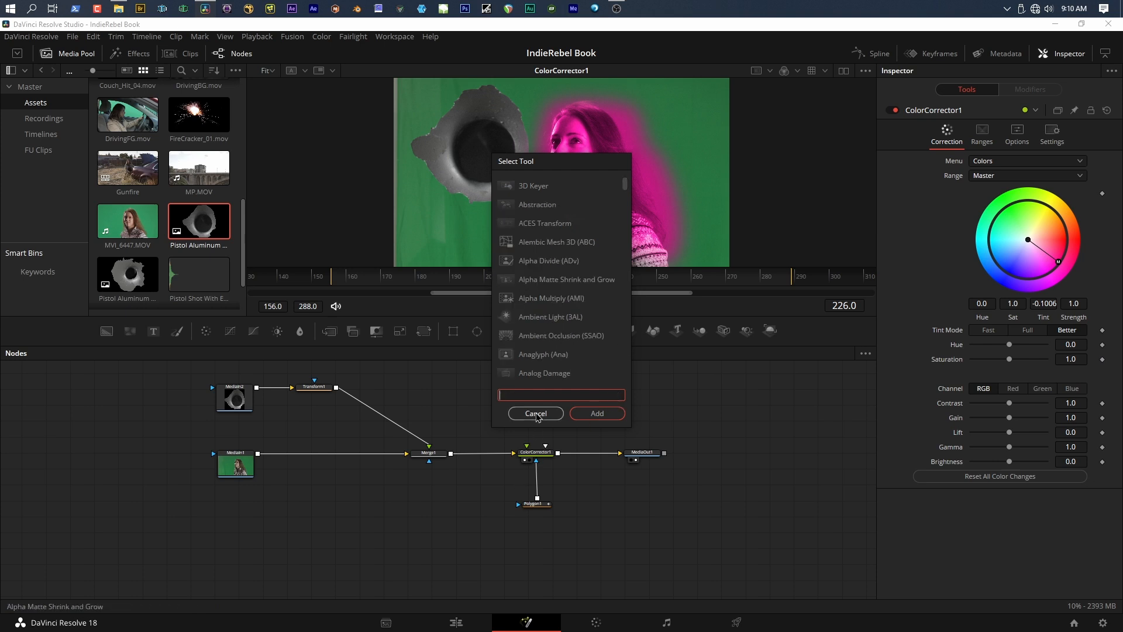
click(536, 413)
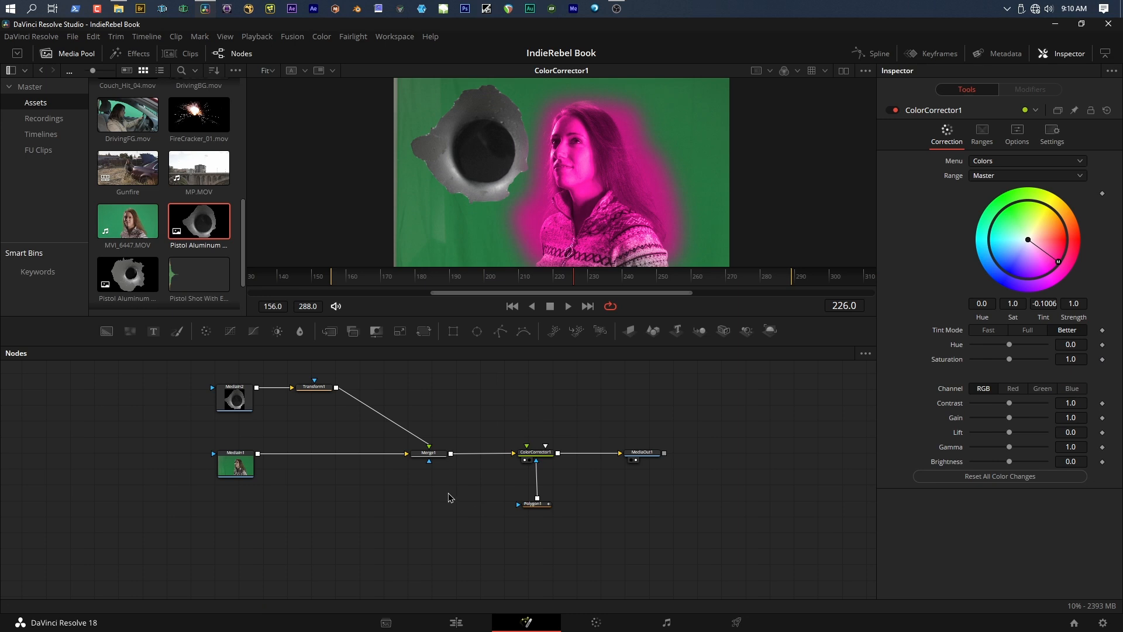
right_click(449, 497)
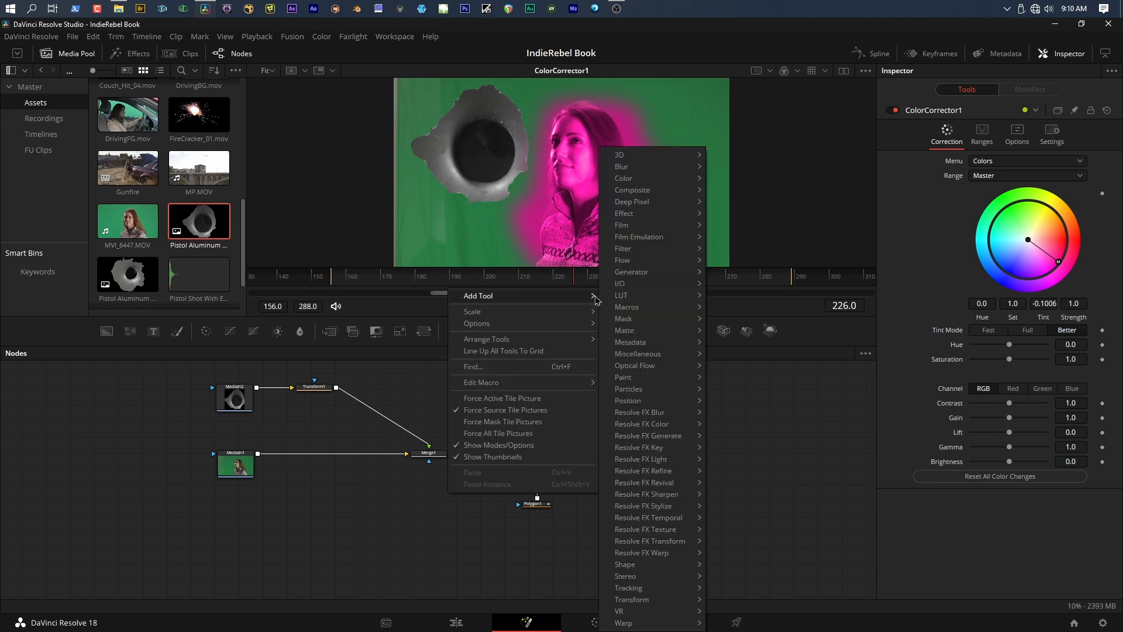
mouse_move(621, 224)
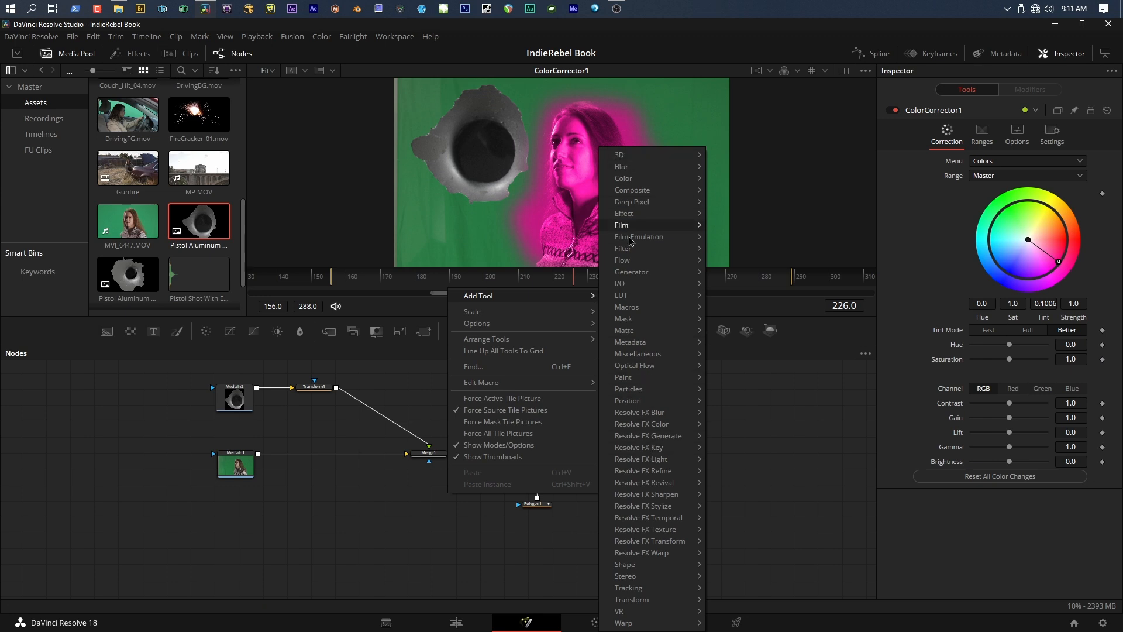
mouse_move(633, 330)
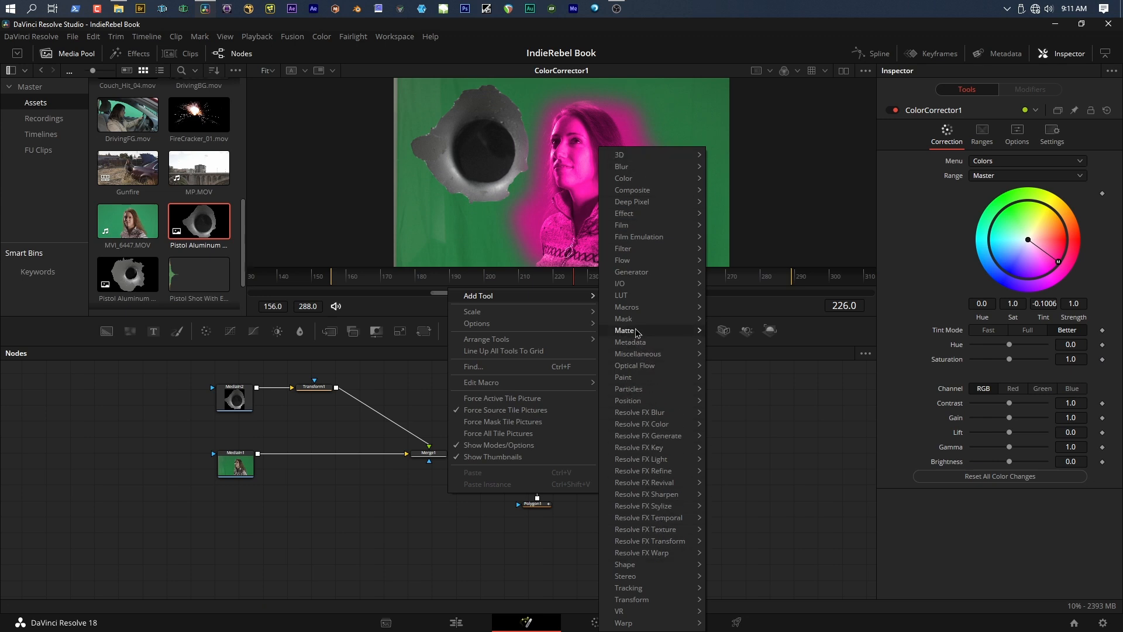
mouse_move(624, 330)
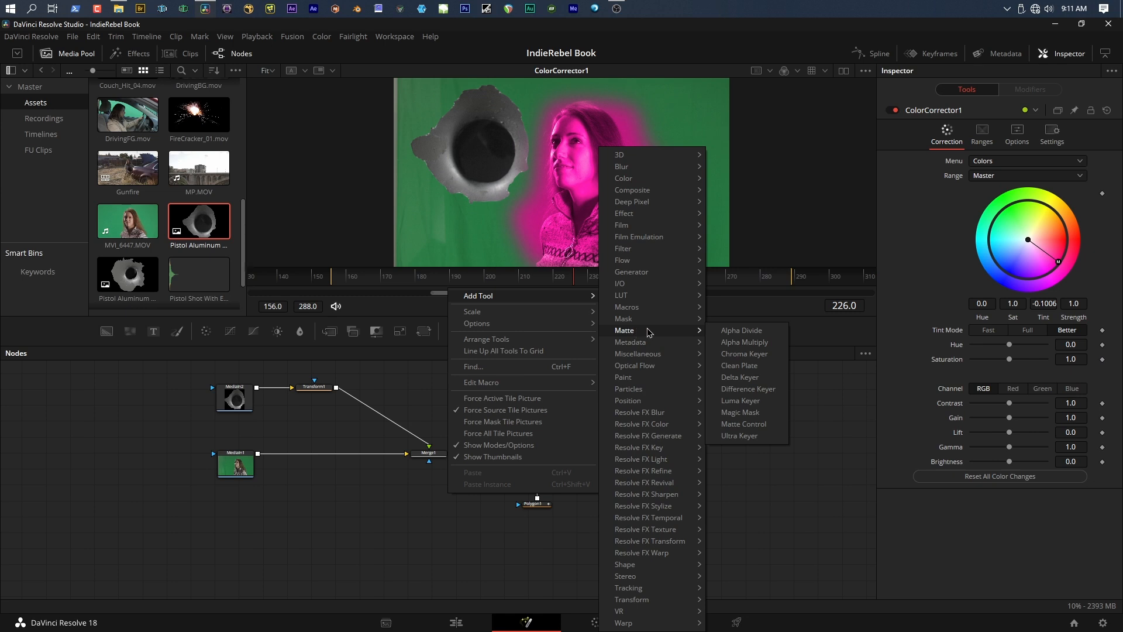
mouse_move(739, 435)
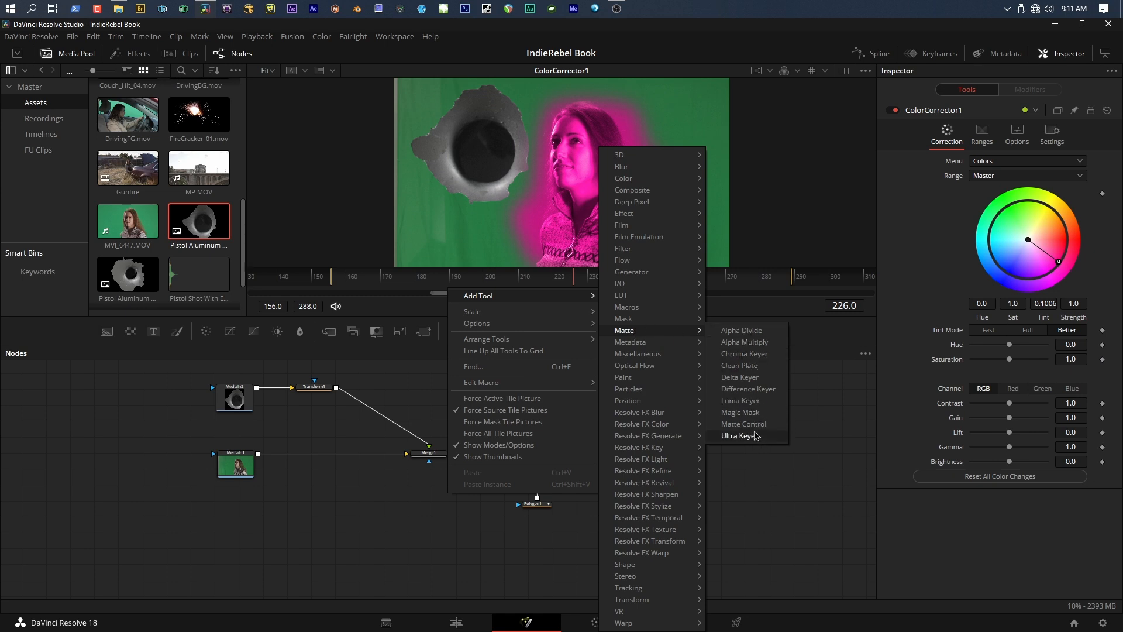
mouse_move(744, 423)
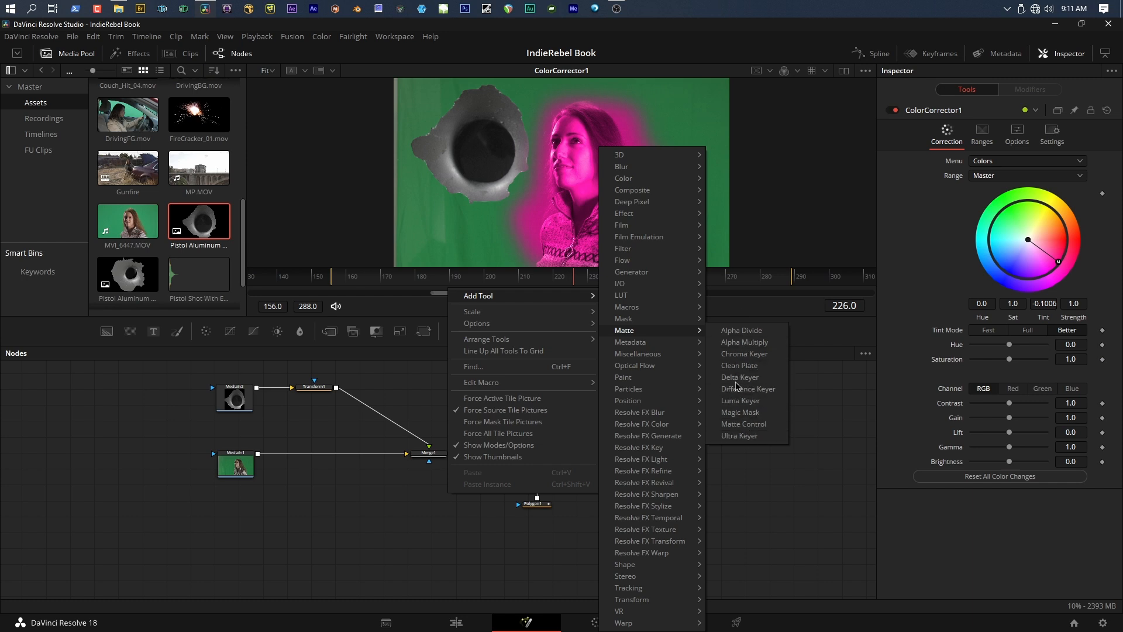
mouse_move(739, 377)
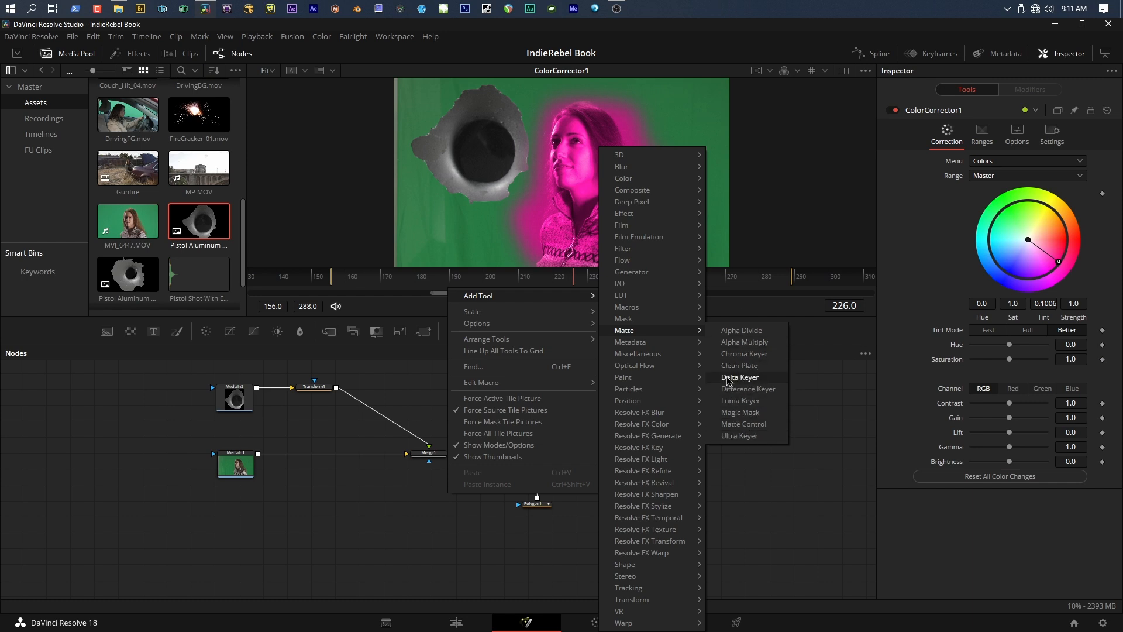
mouse_move(622, 248)
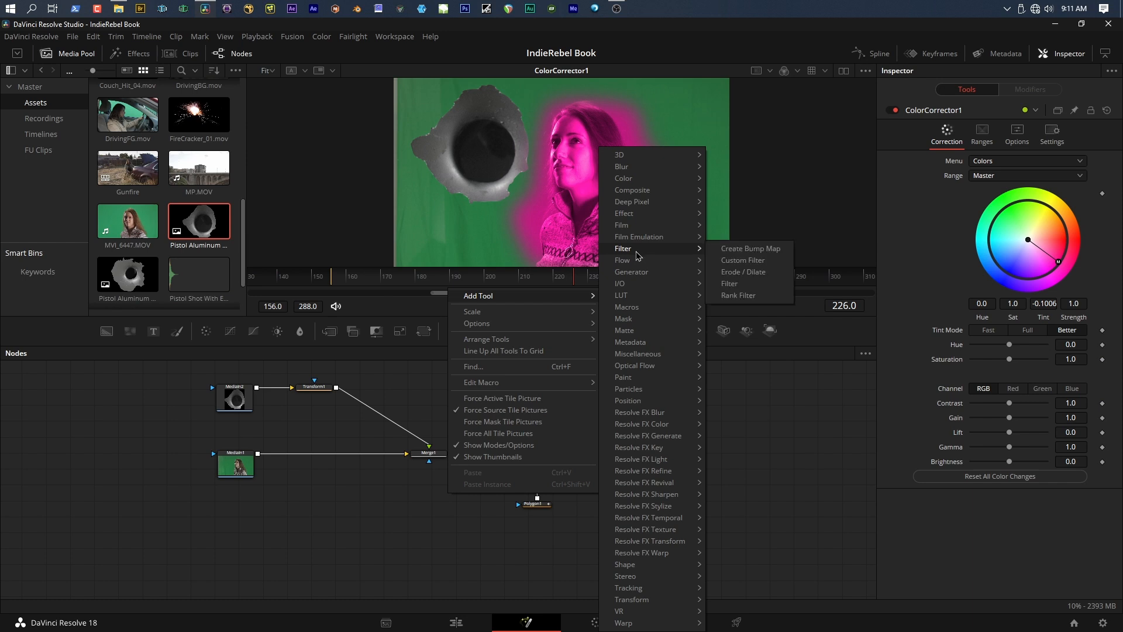
mouse_move(743, 260)
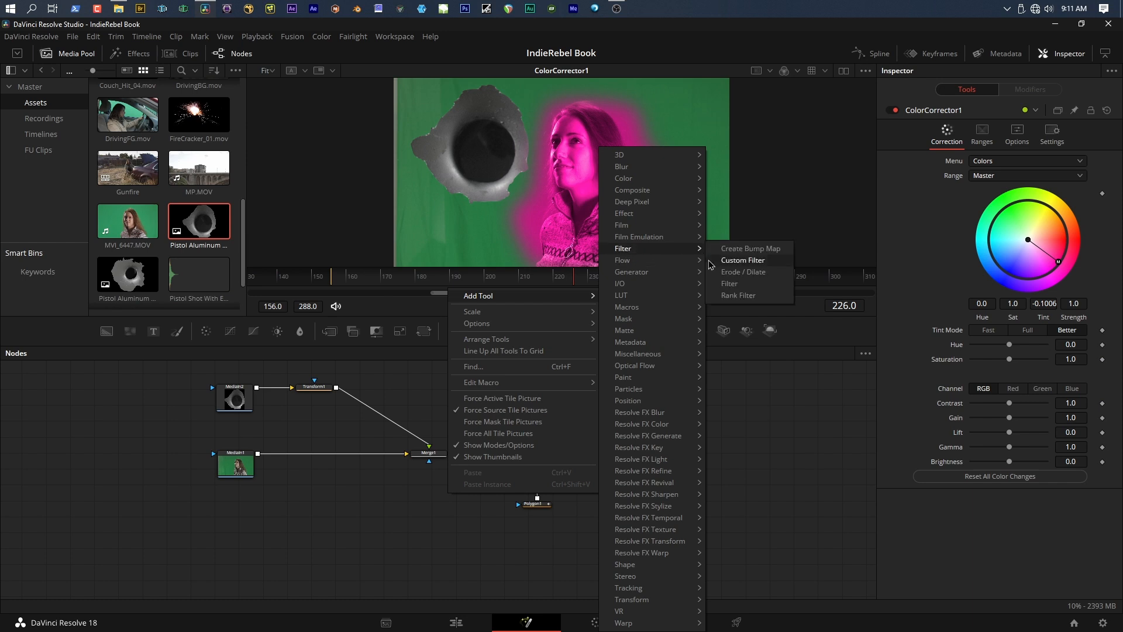
mouse_move(638, 236)
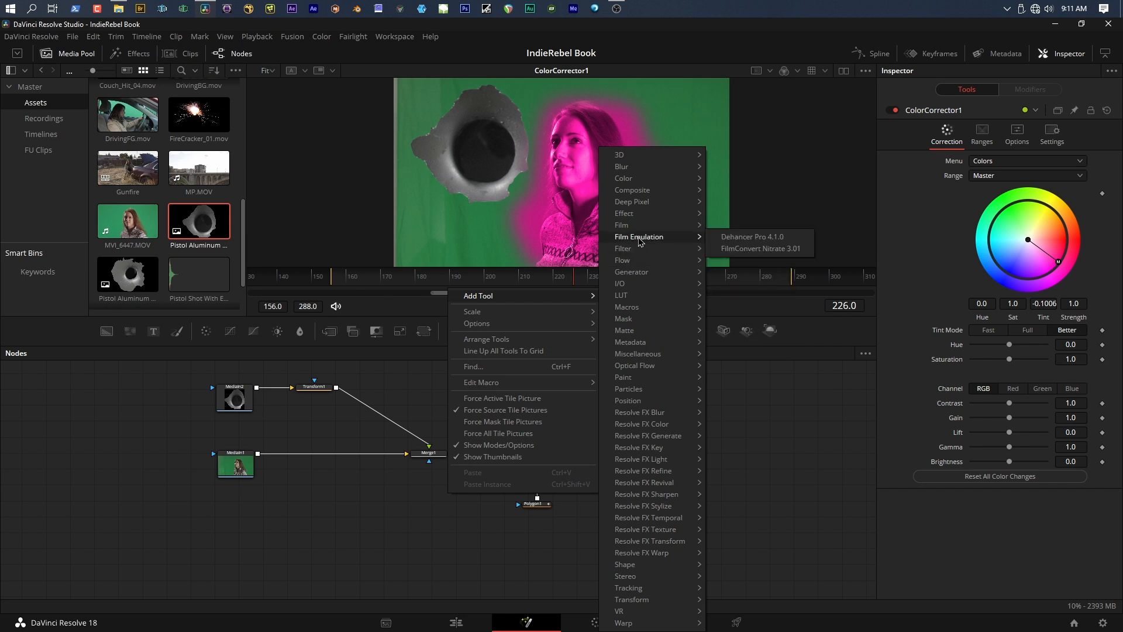
mouse_move(621, 224)
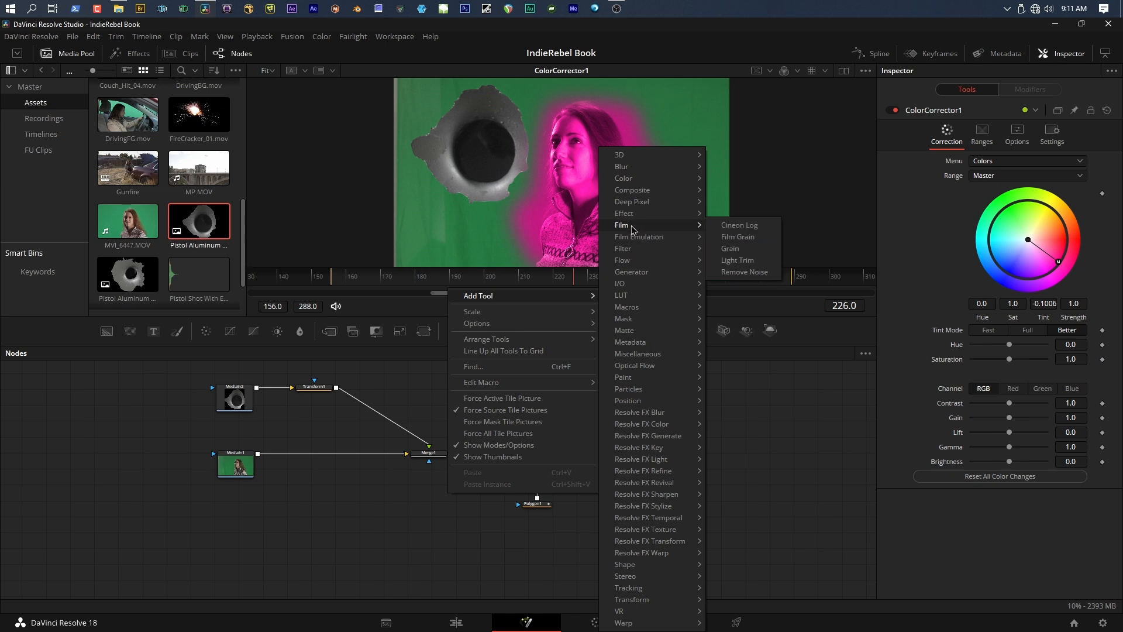
mouse_move(730, 249)
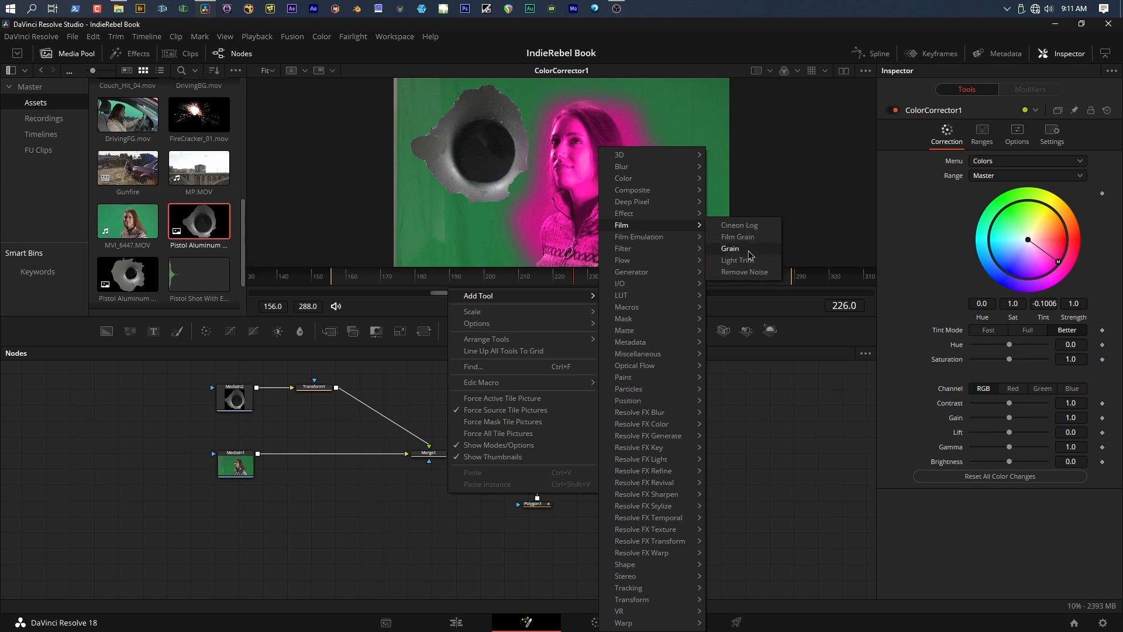
mouse_move(653, 495)
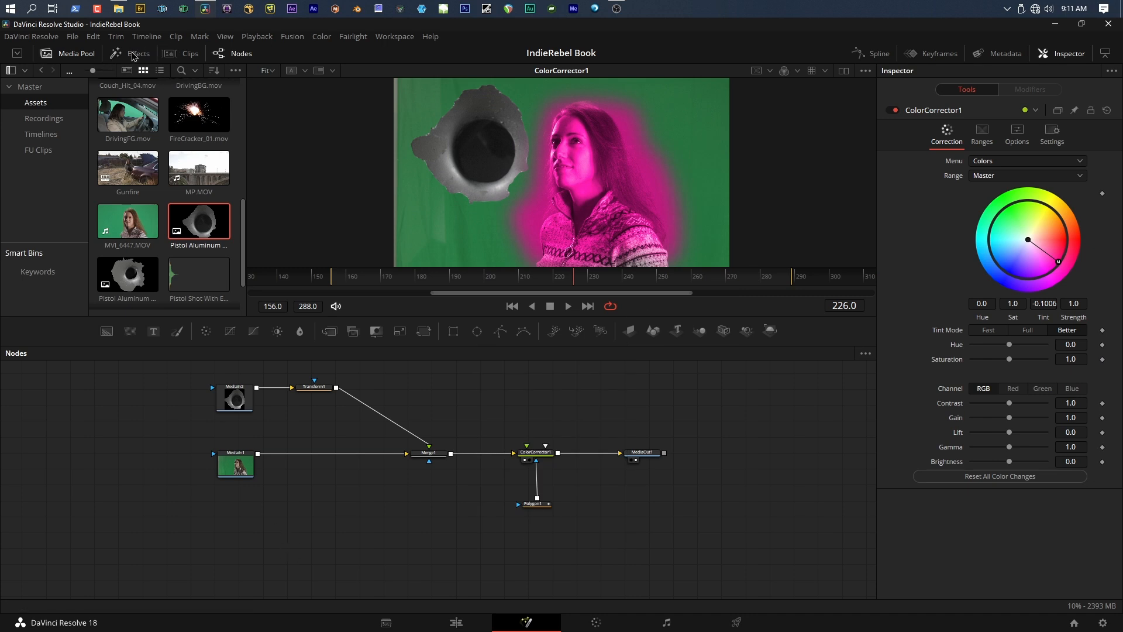
- Open the Effects library and browse its Tools and OpenFX category trees
click(138, 53)
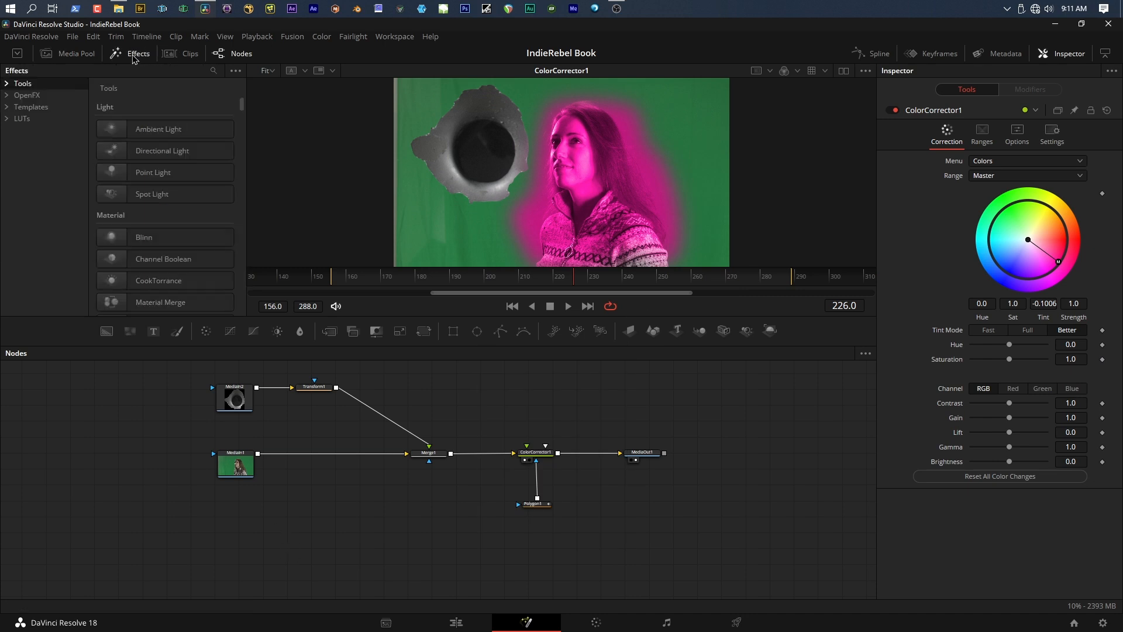
mouse_move(64, 58)
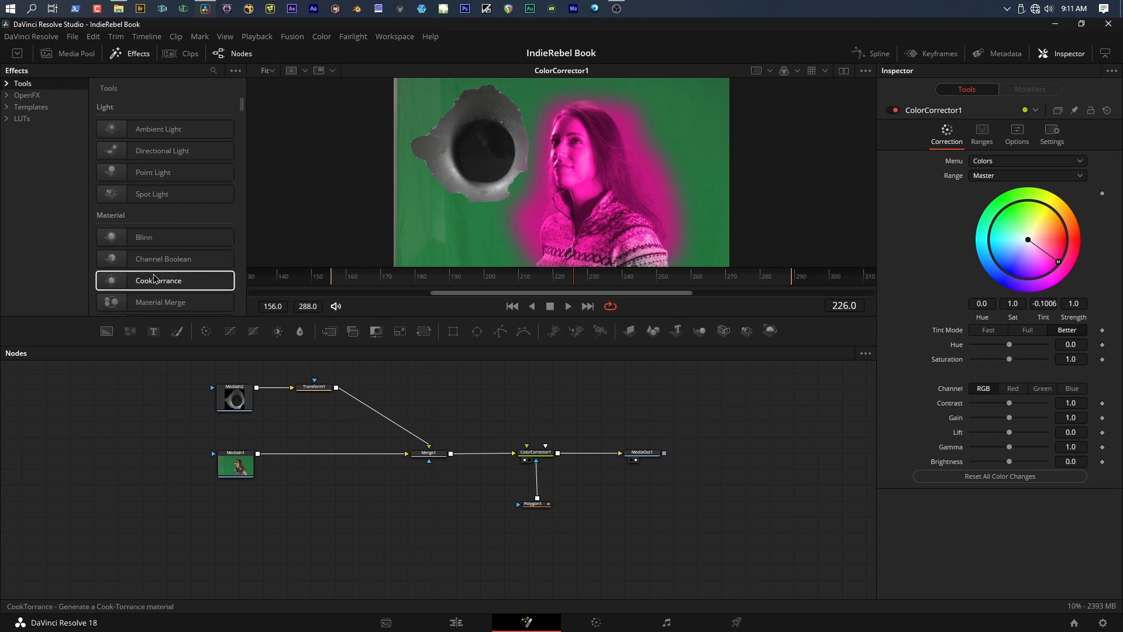
click(22, 84)
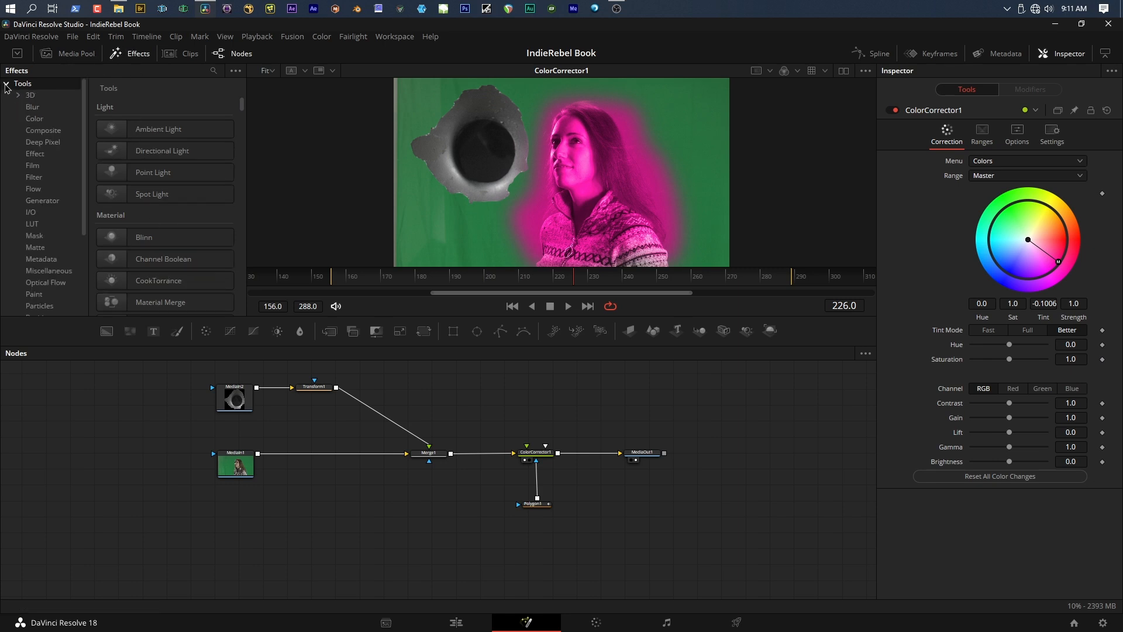
click(7, 95)
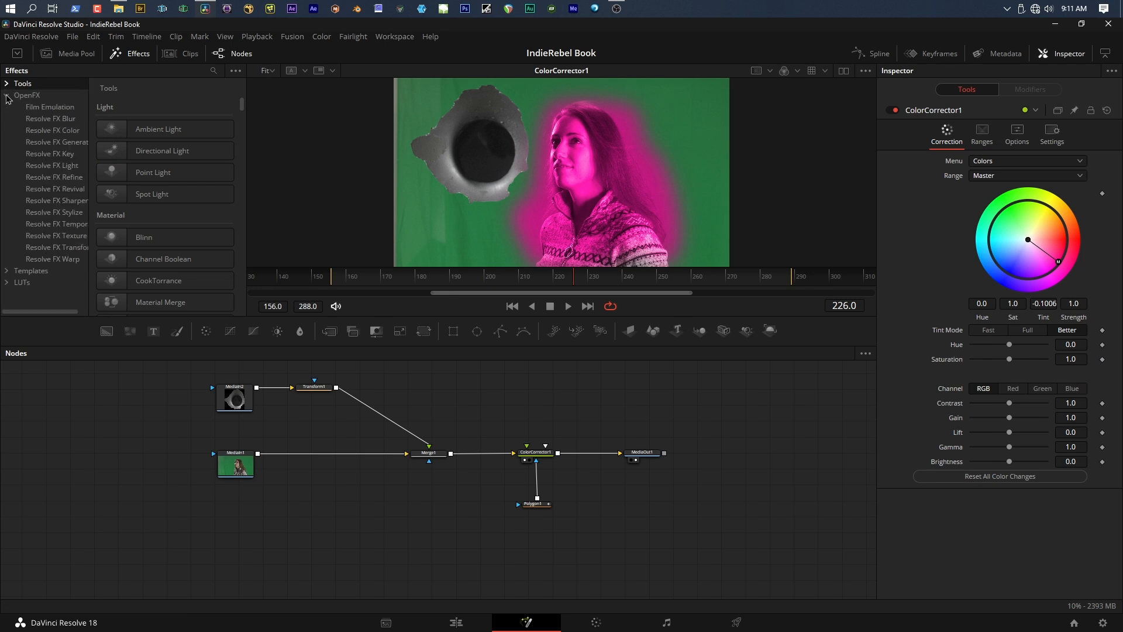
click(6, 83)
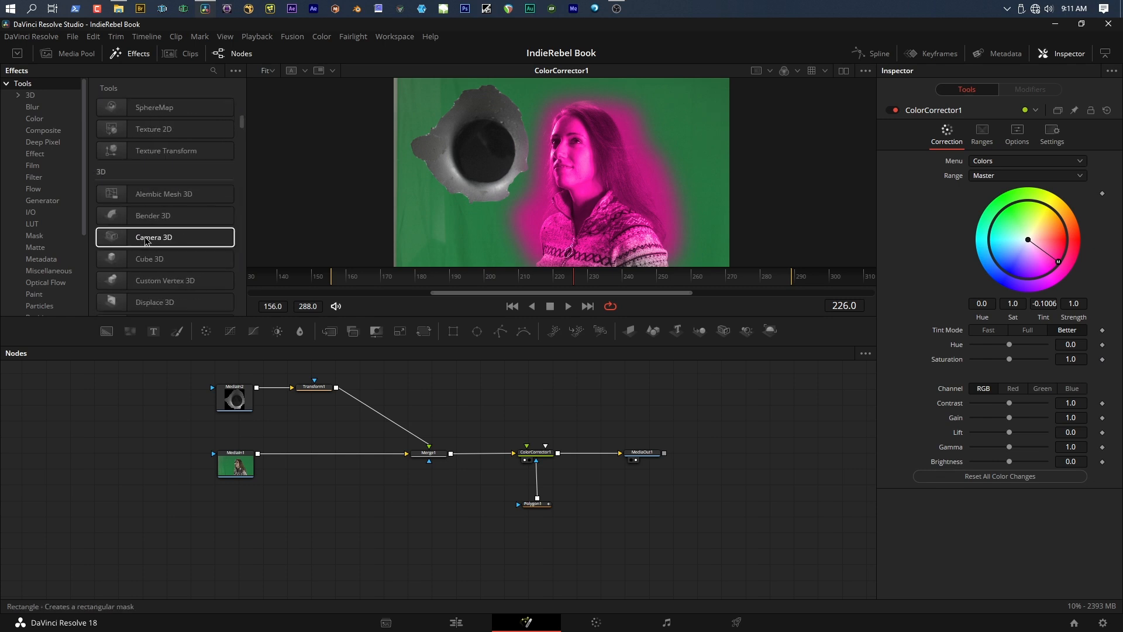
scroll(down, 3)
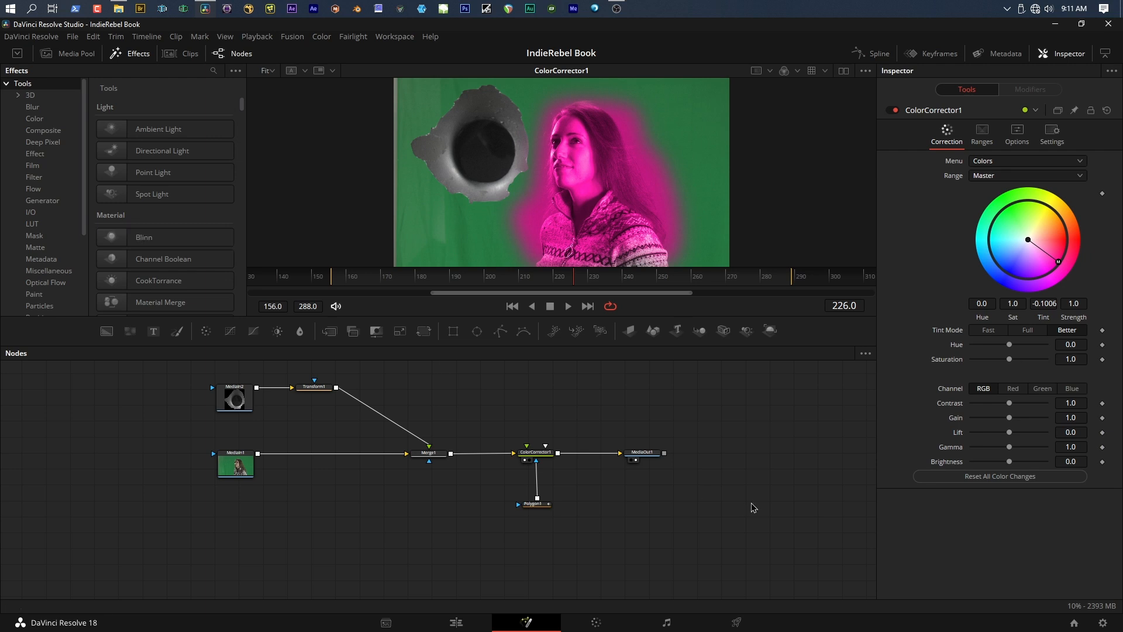
mouse_move(501, 404)
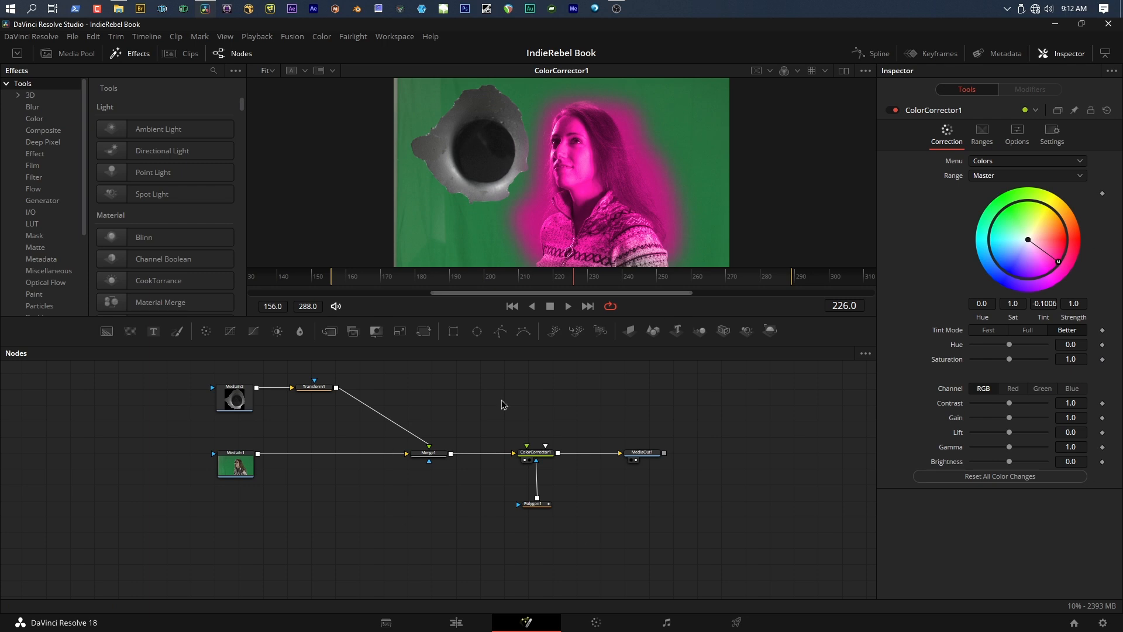
- Blur MediaIn1 at Blur Size 48 before Merge1, then view the composite on the Edit page
click(235, 464)
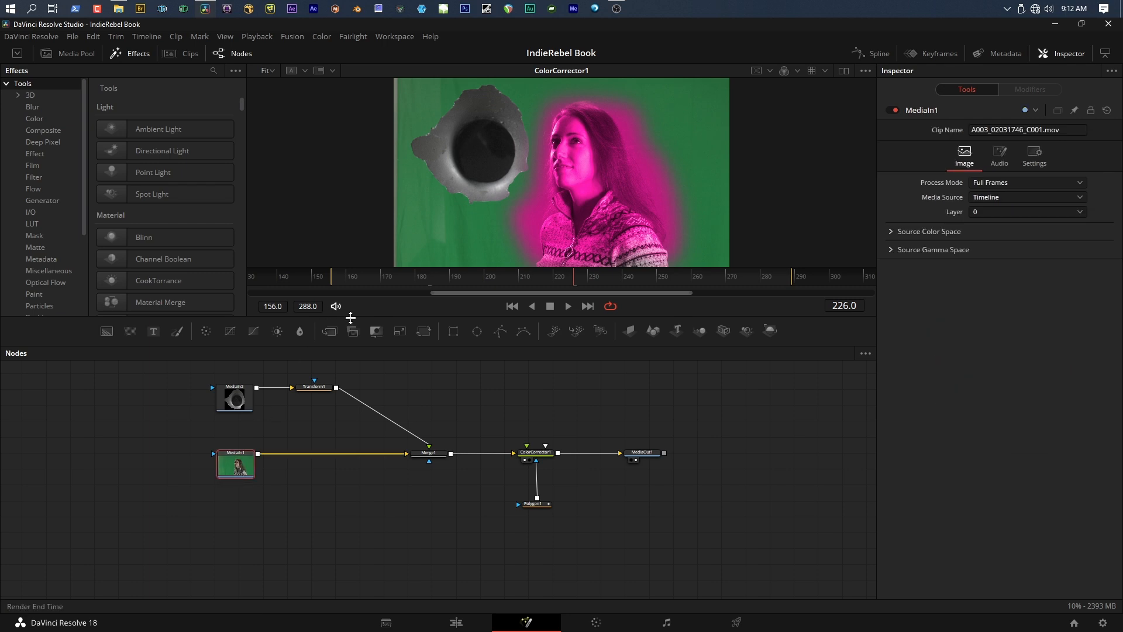
mouse_move(300, 331)
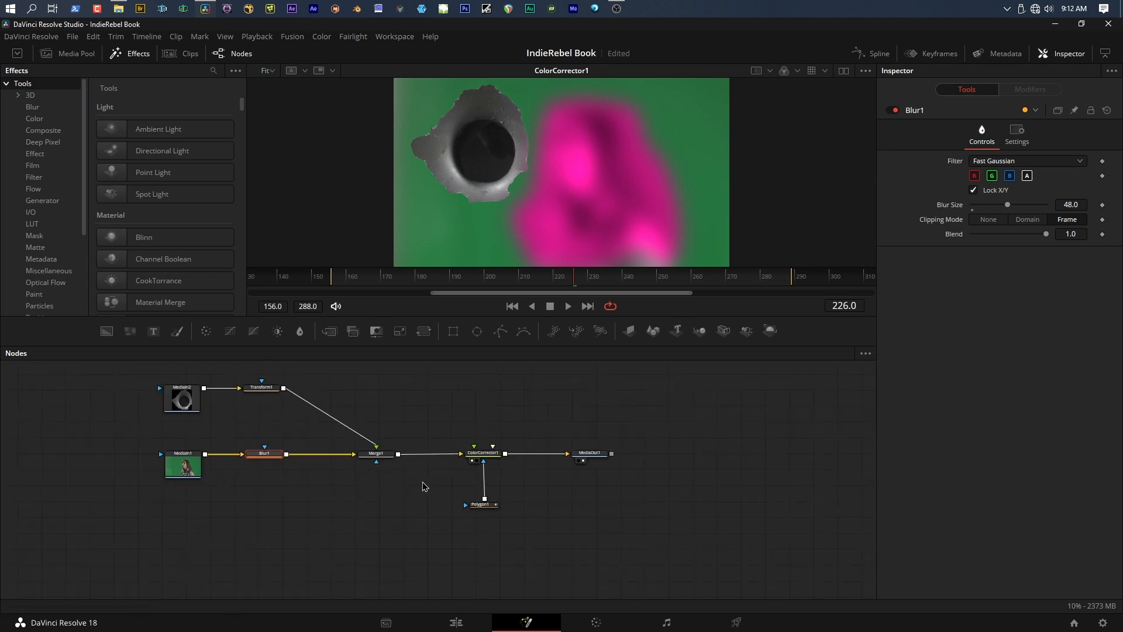
mouse_move(403, 566)
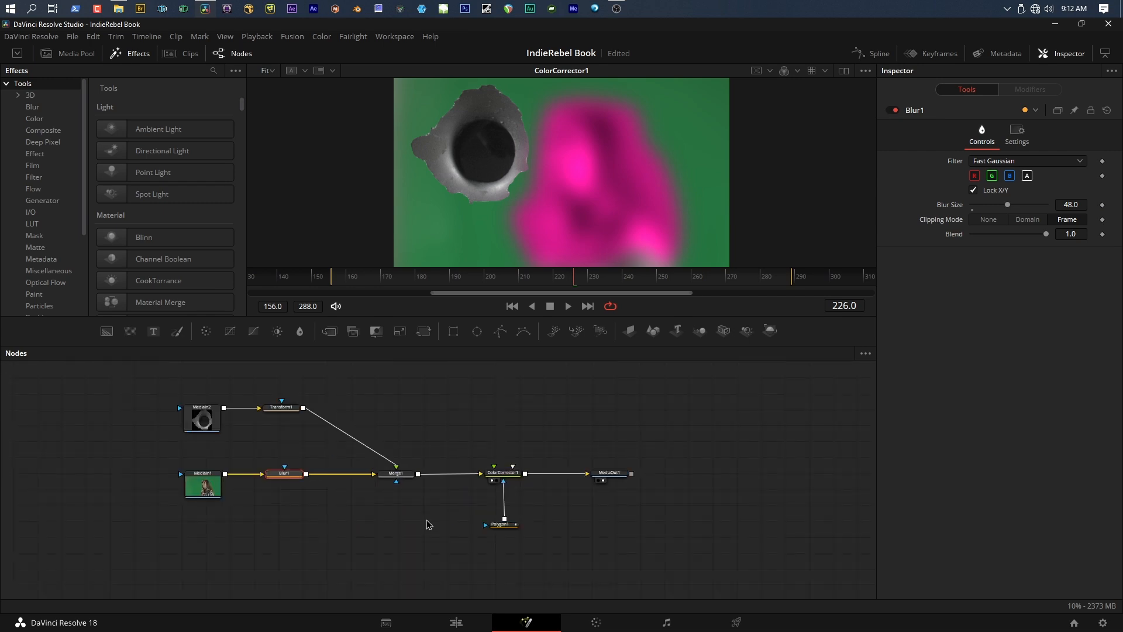
mouse_move(266, 536)
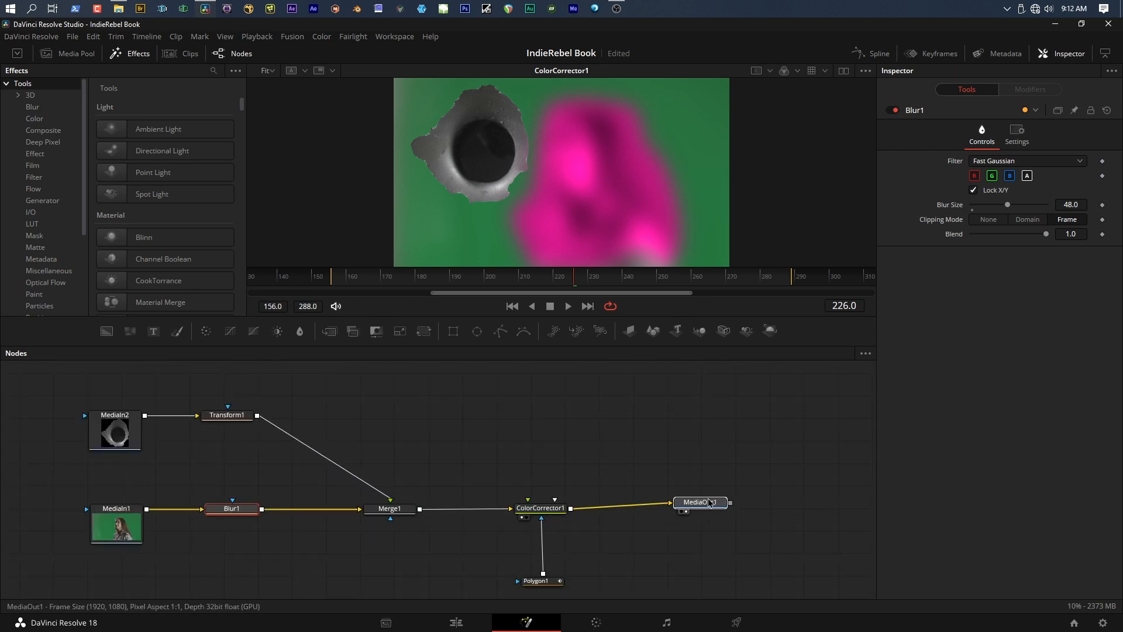
click(701, 502)
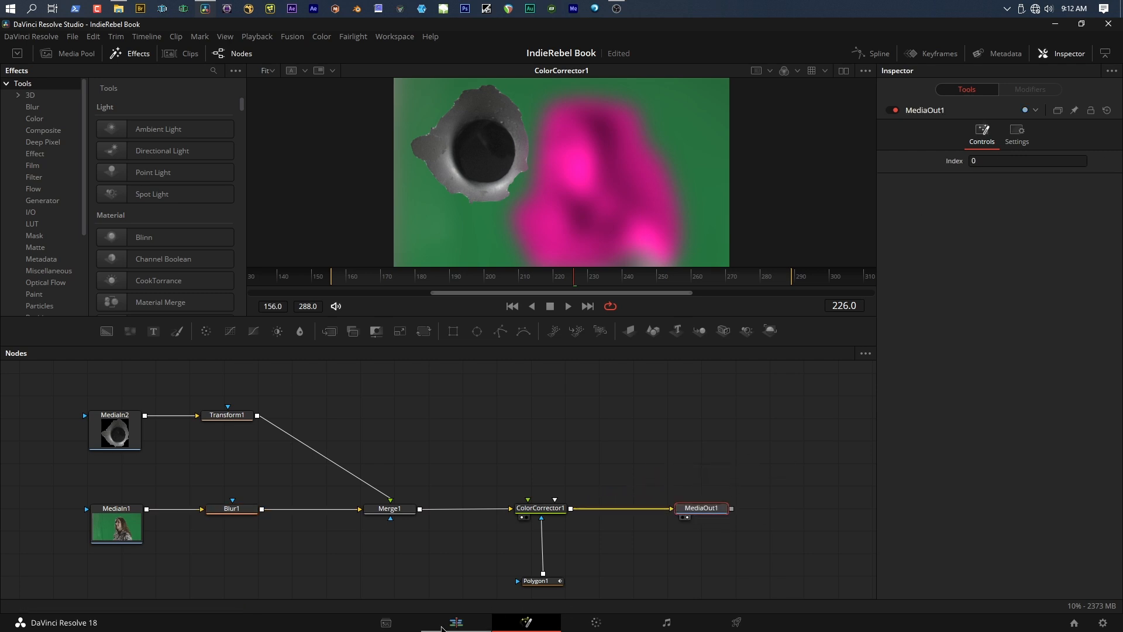
click(456, 622)
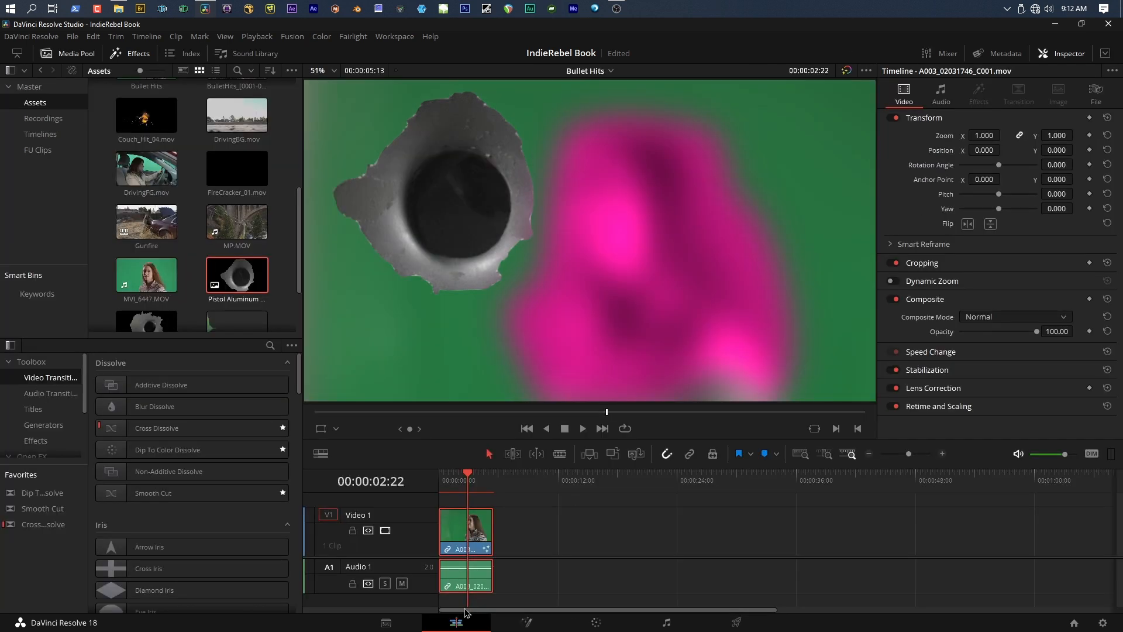